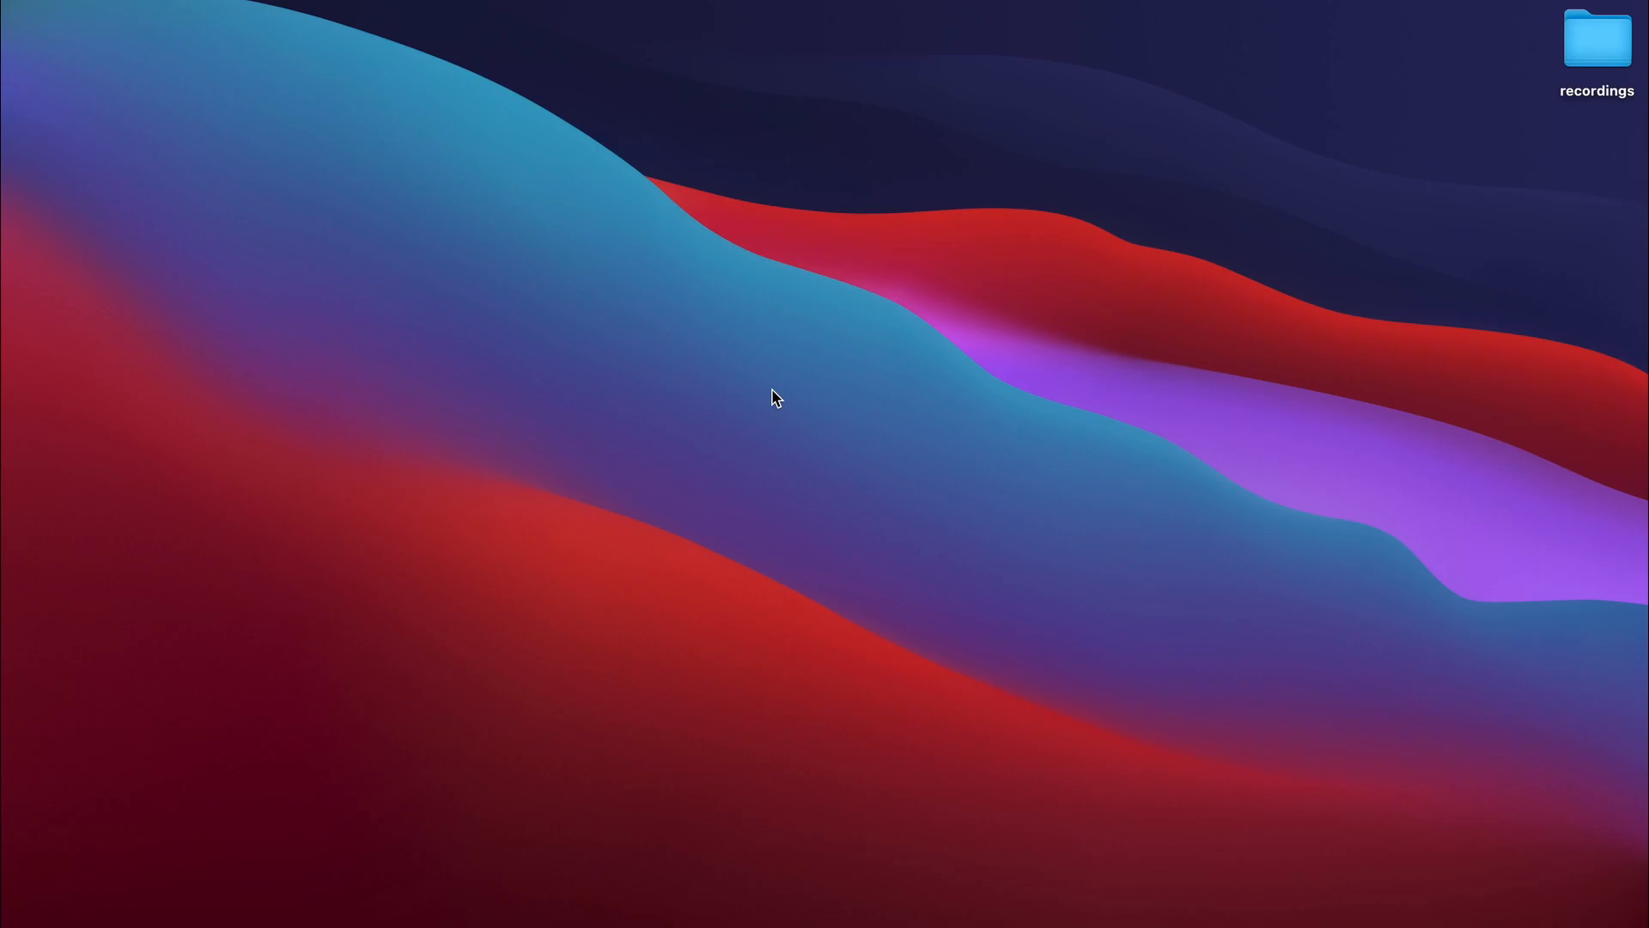
mouse_move(826, 406)
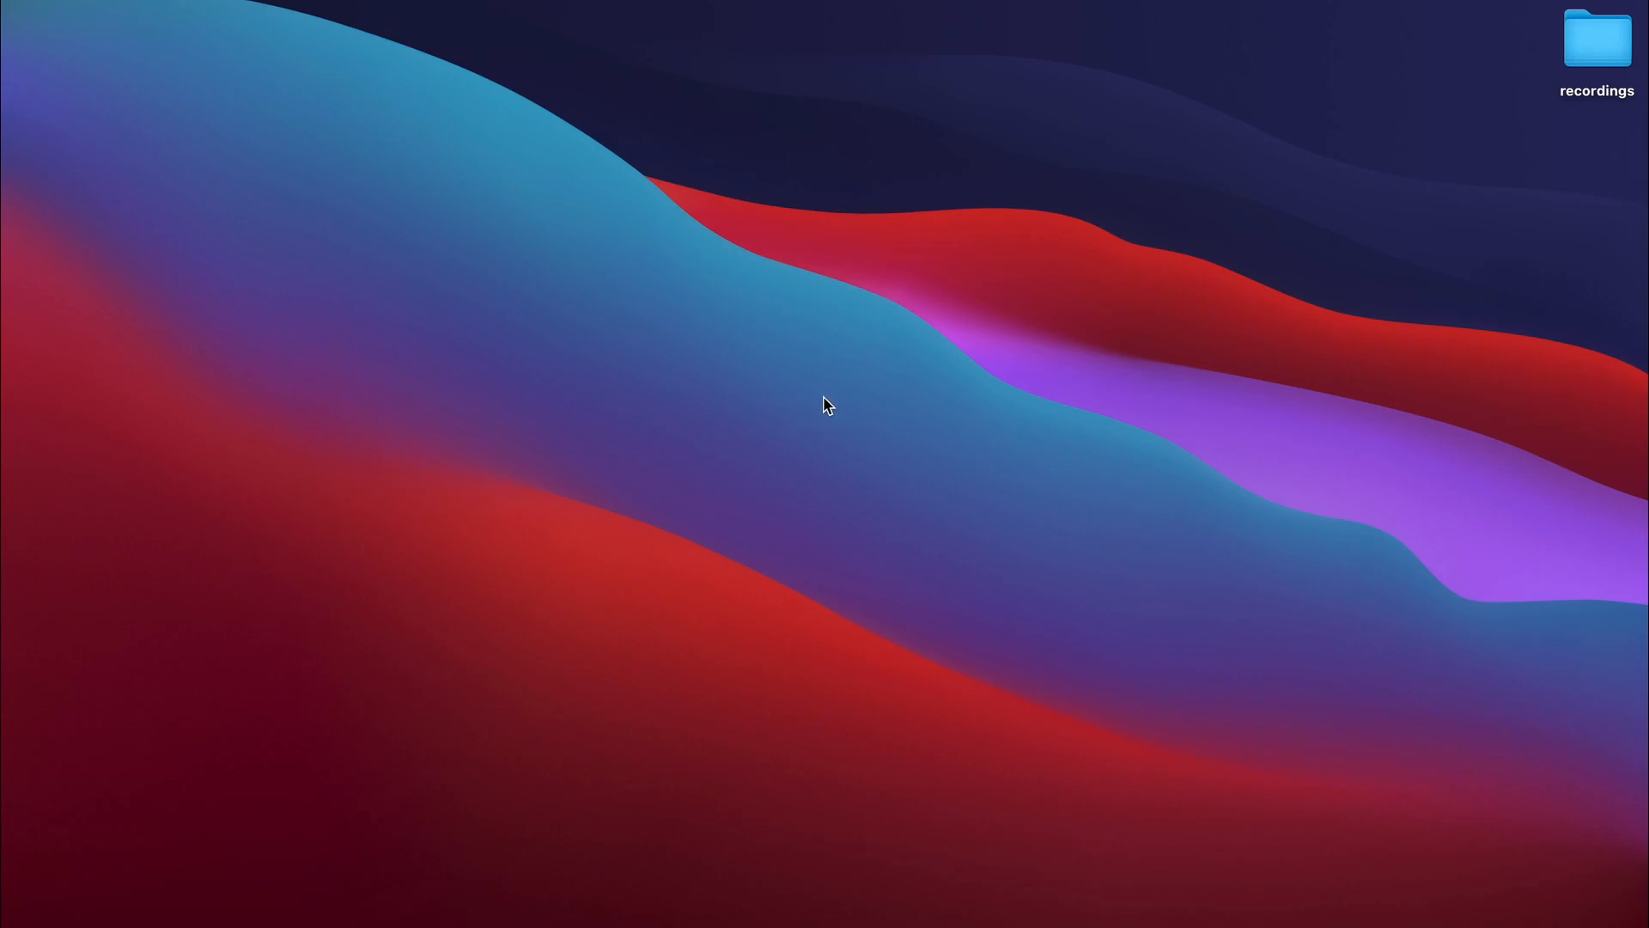
mouse_move(1046, 530)
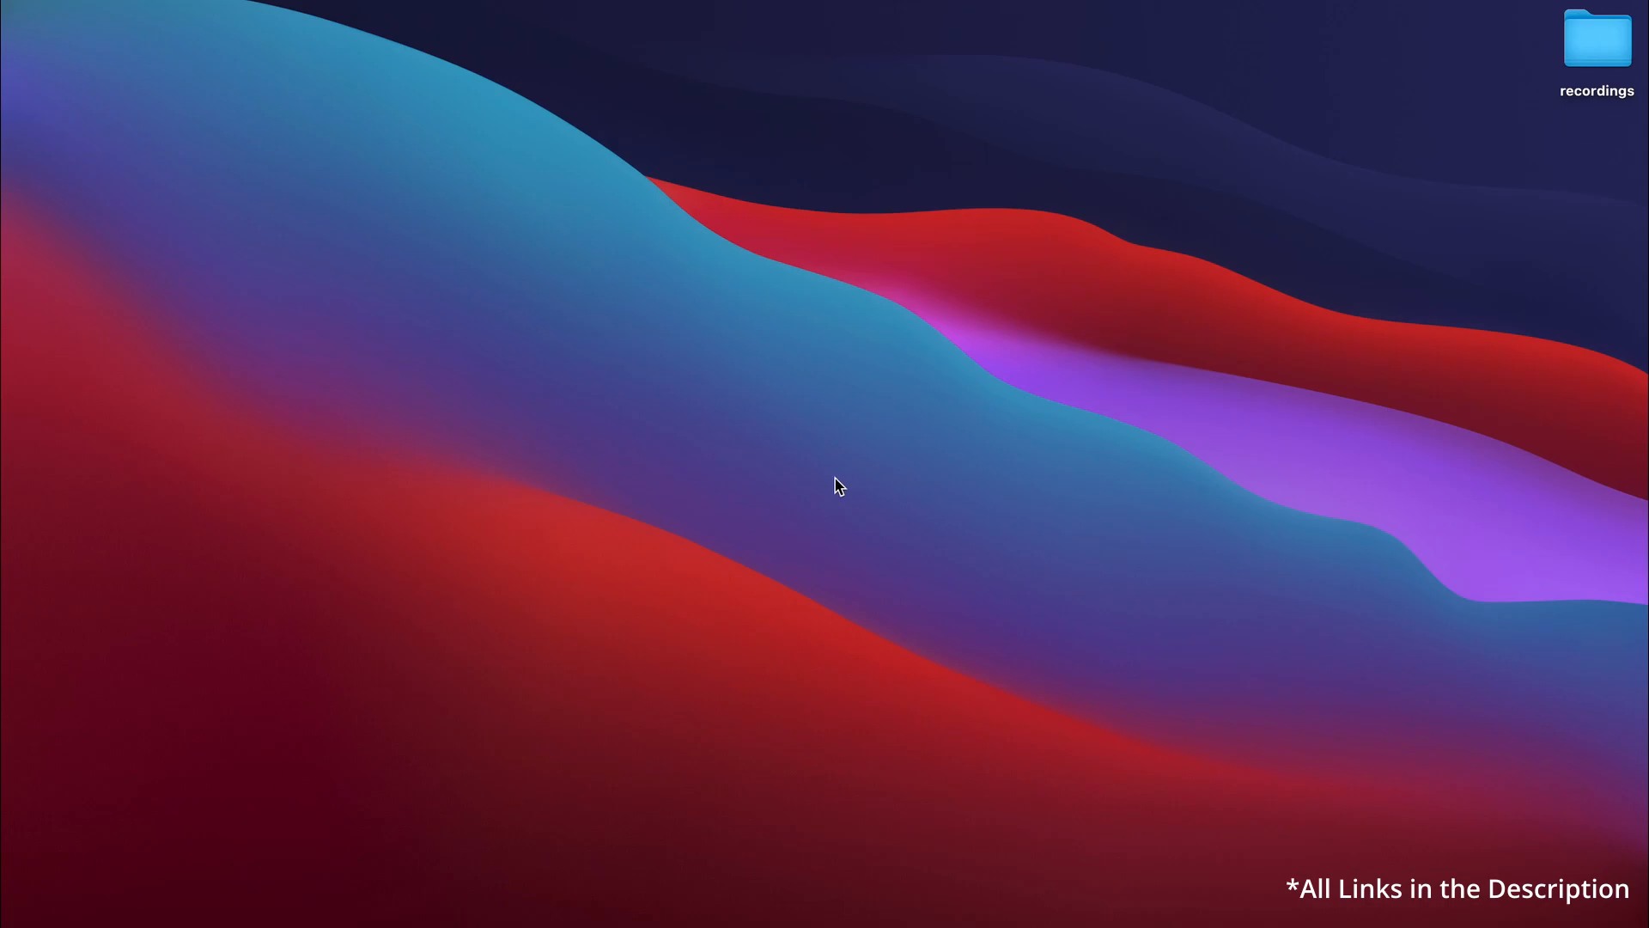
mouse_move(866, 444)
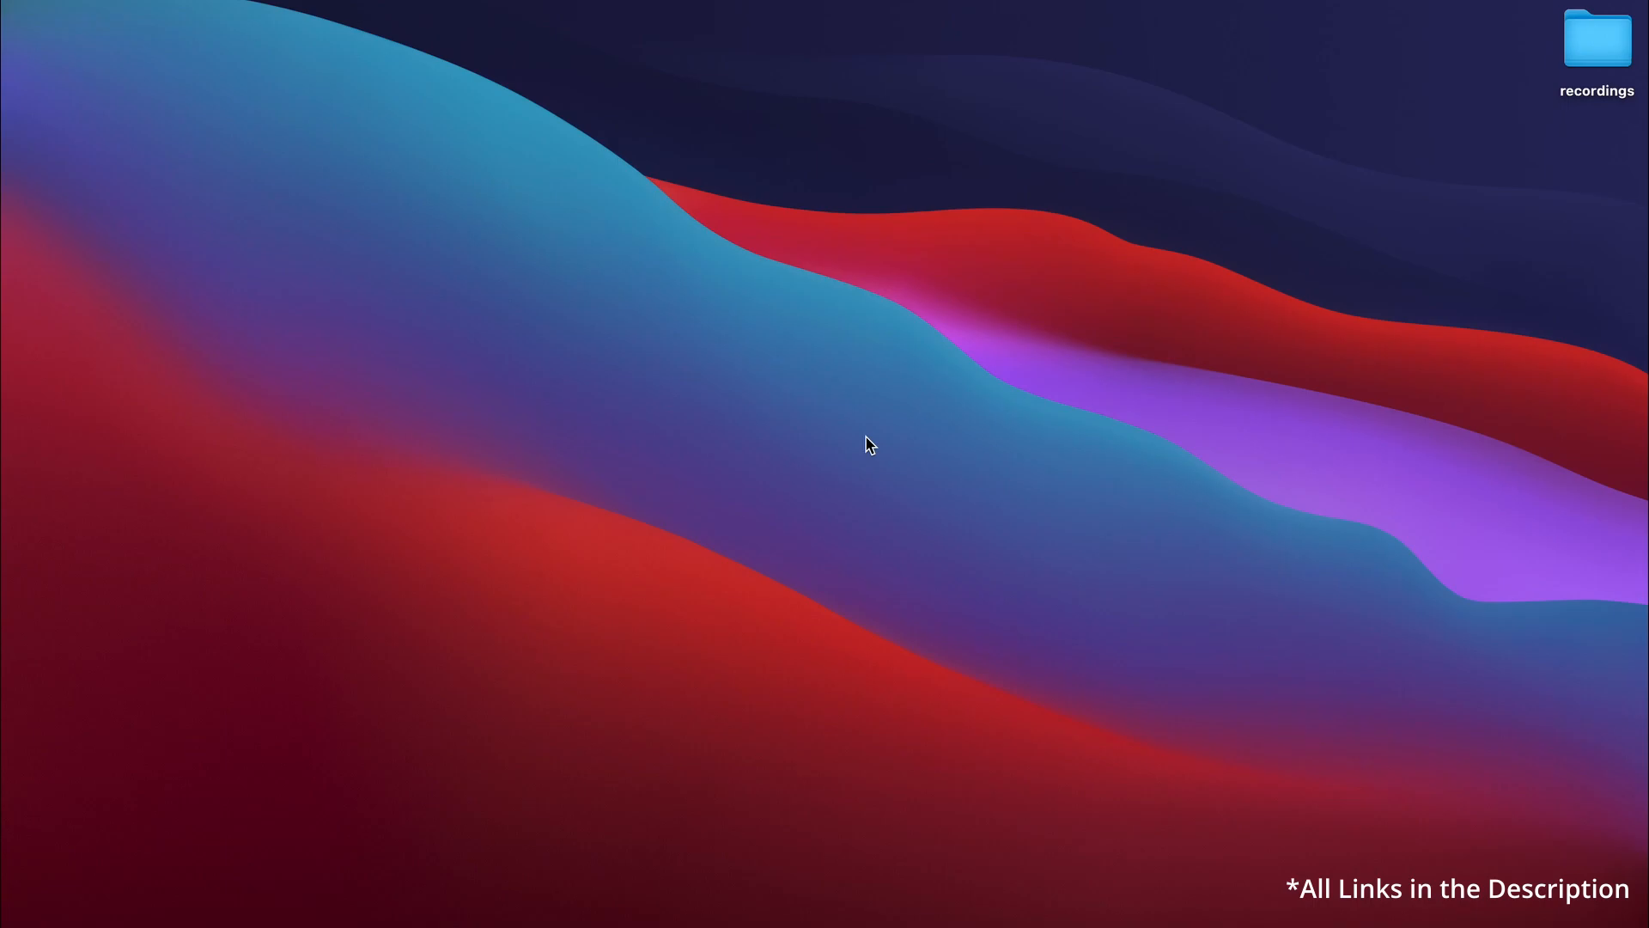
mouse_move(852, 441)
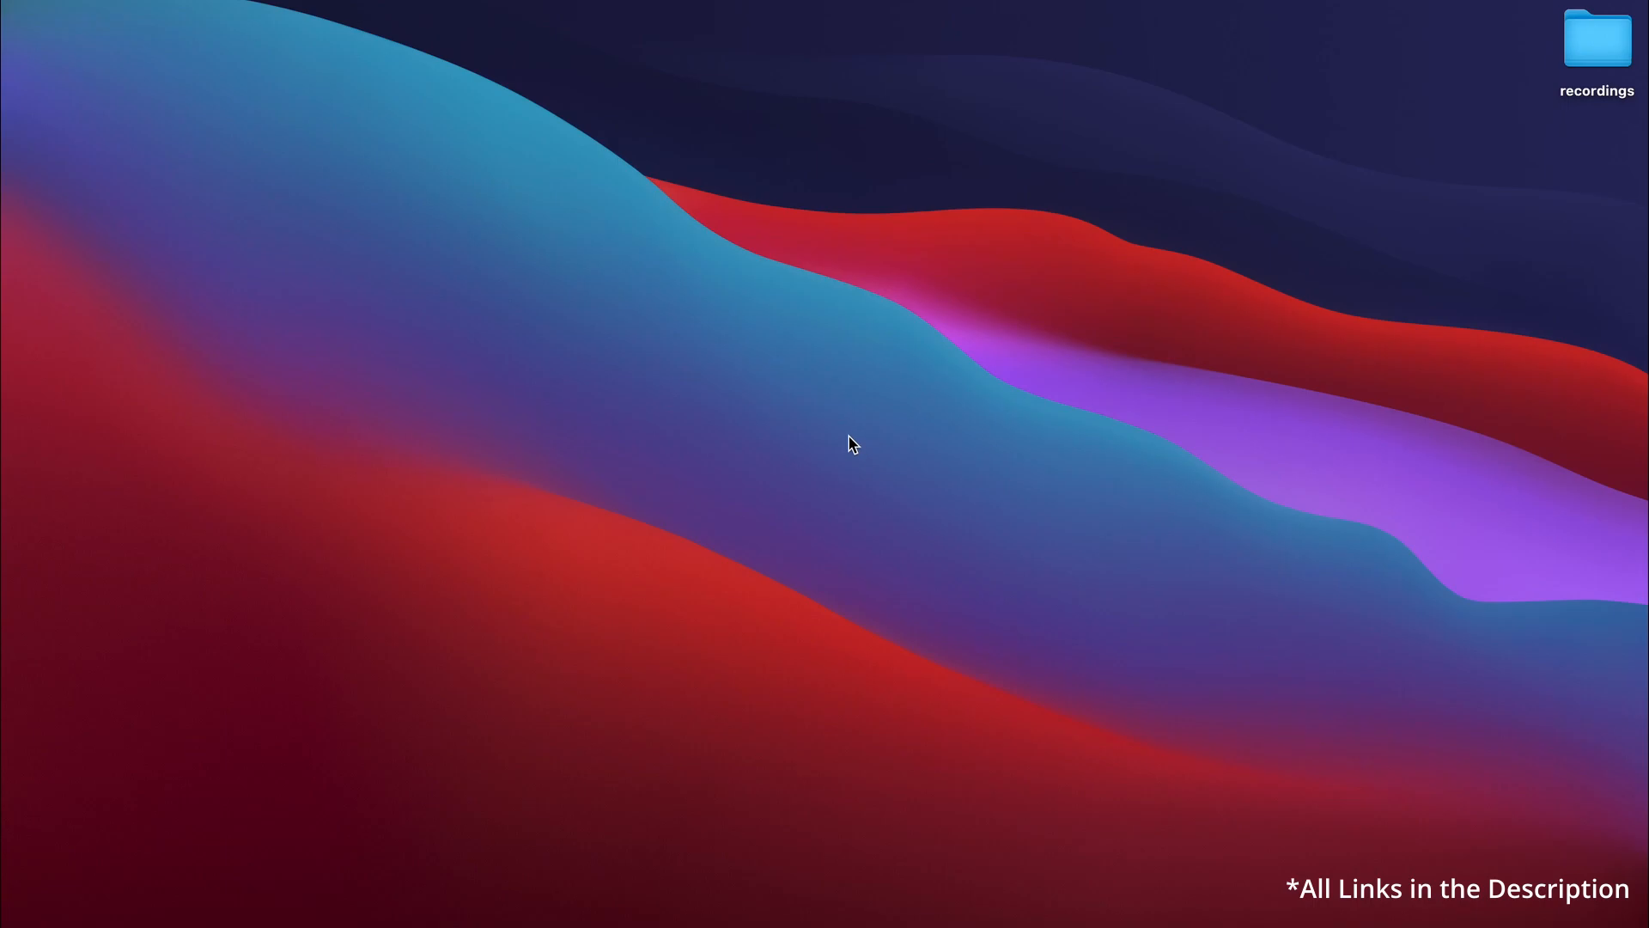
mouse_move(720, 417)
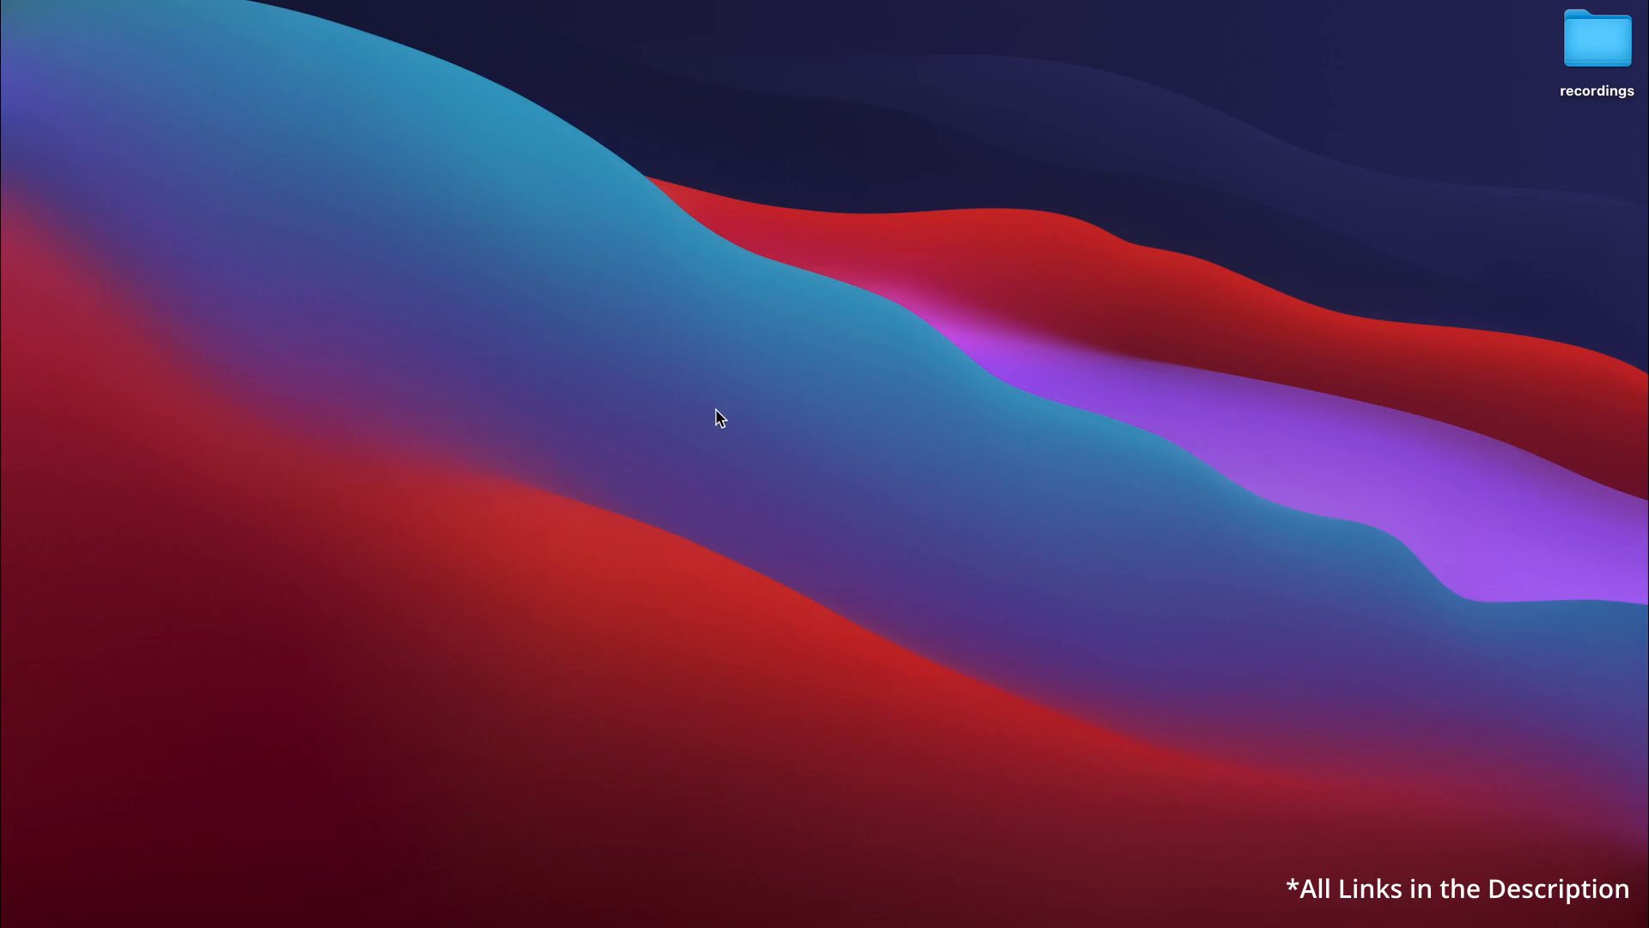
mouse_move(615, 426)
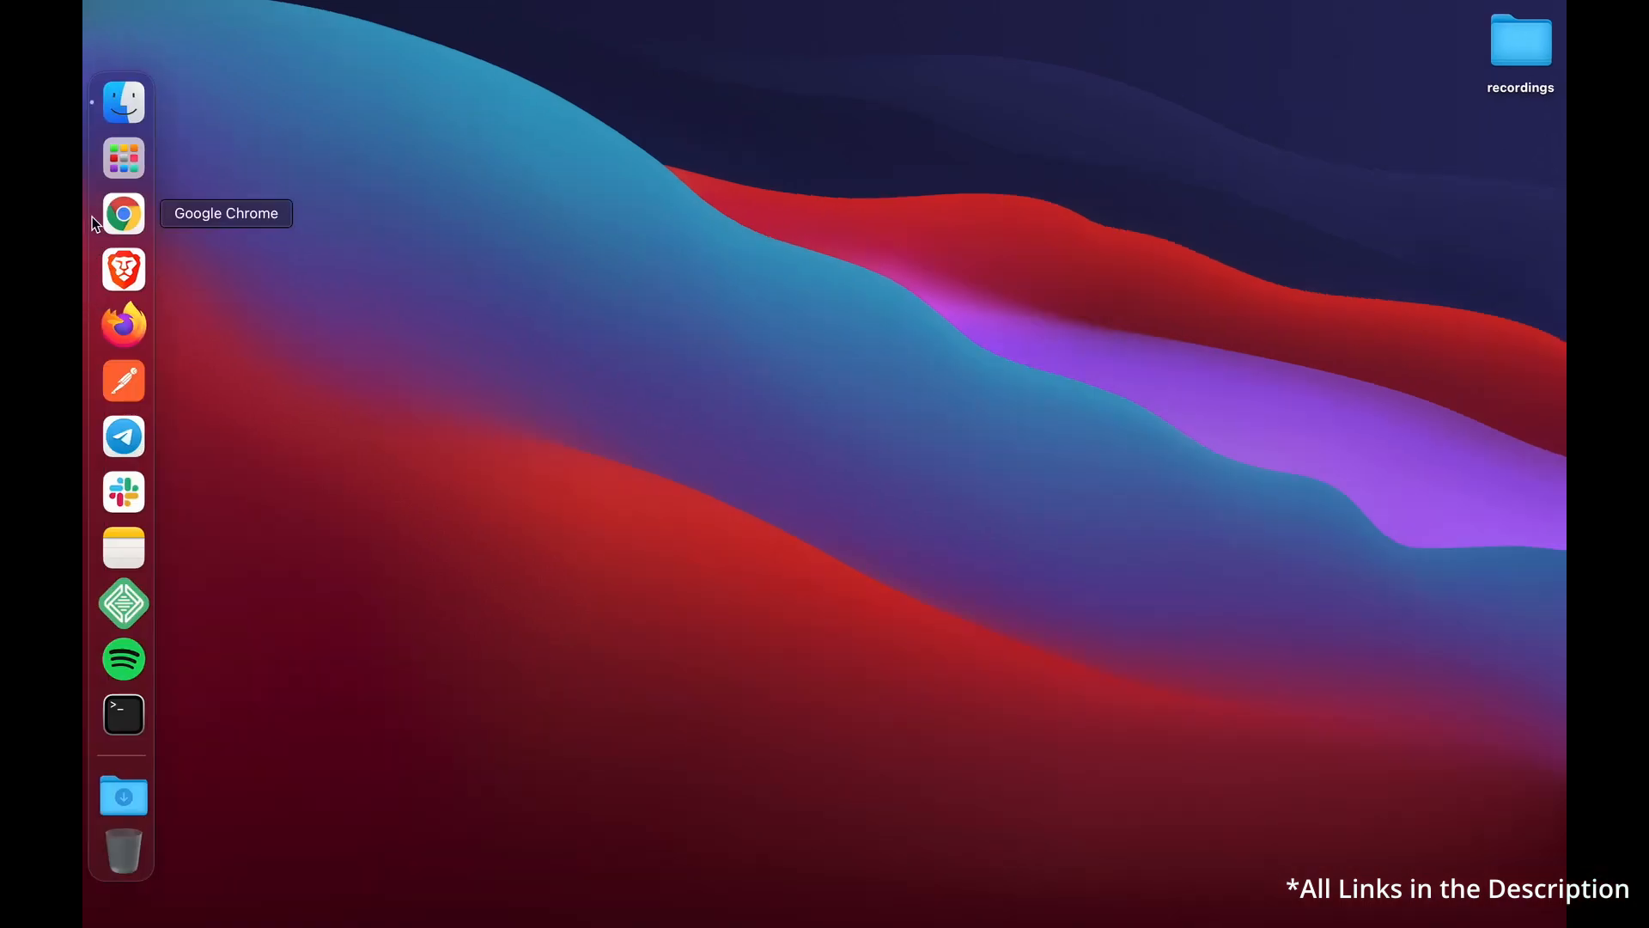
Open a Terminal window, move it up and left, and enlarge it to 100×33.
click(123, 714)
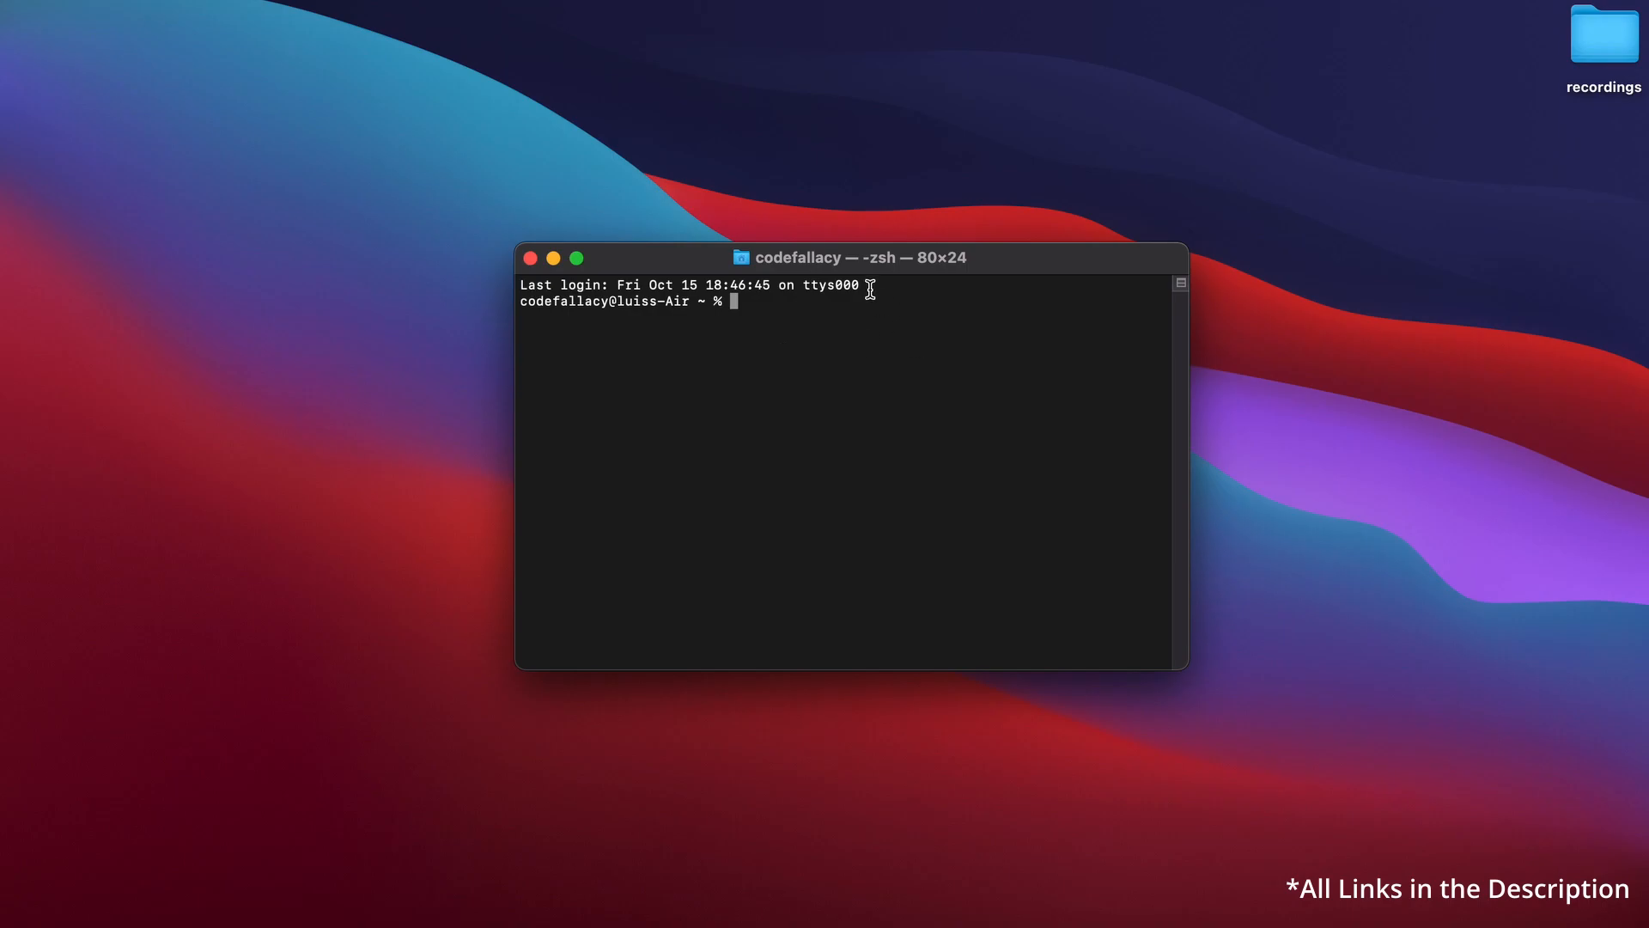
drag(853, 257, 787, 166)
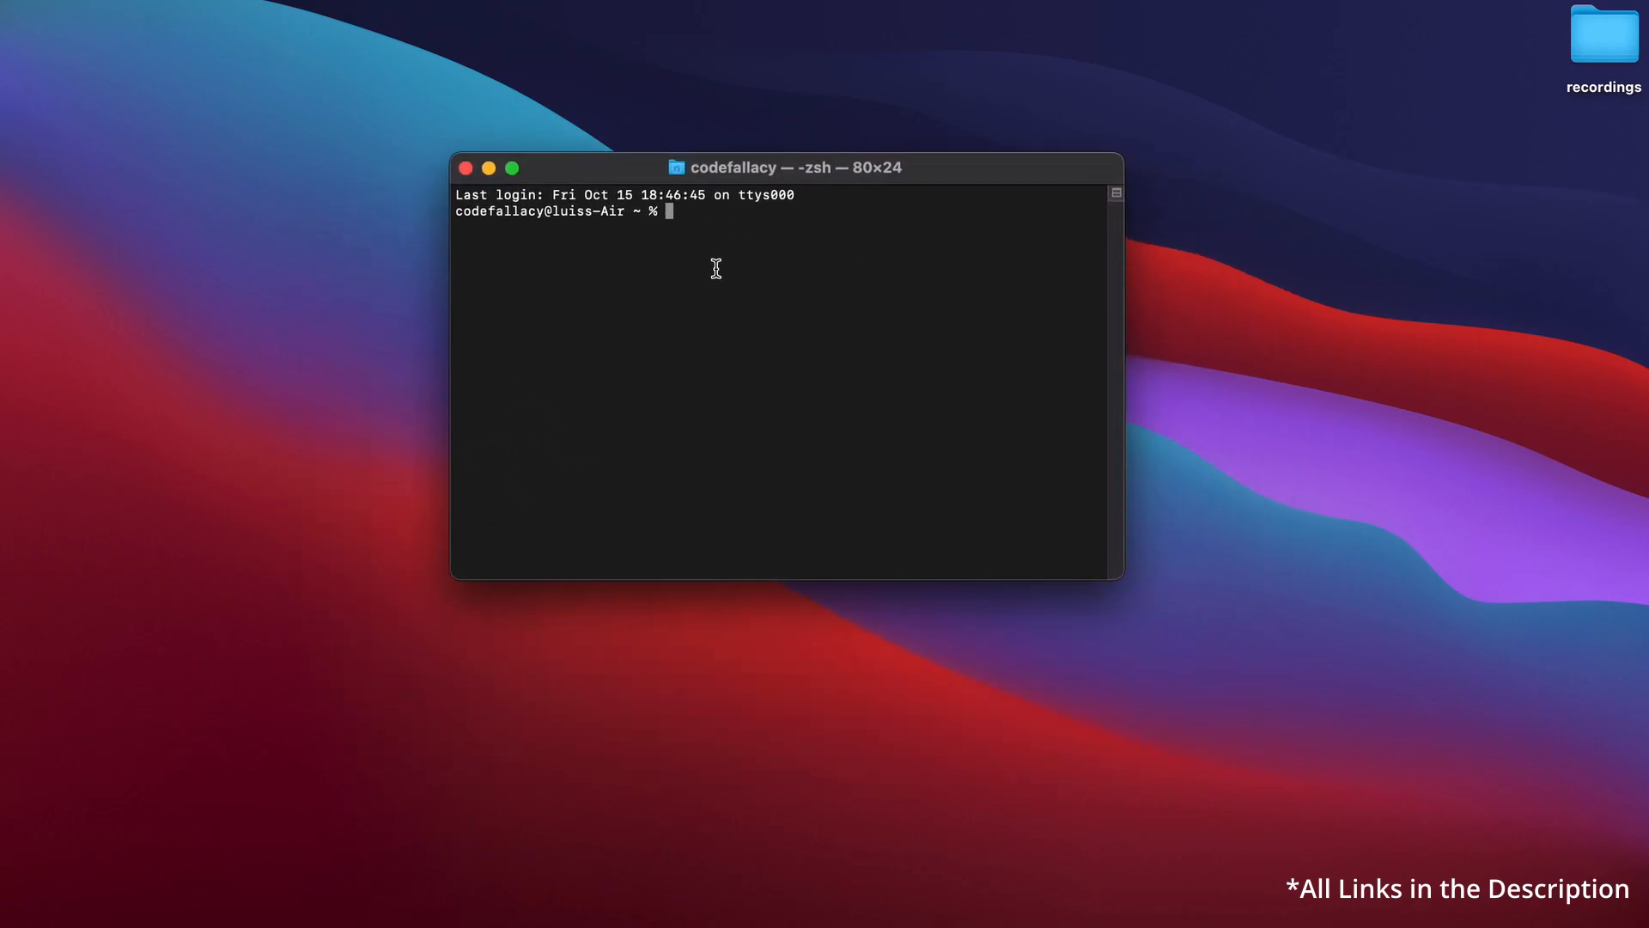
drag(1119, 576, 1284, 726)
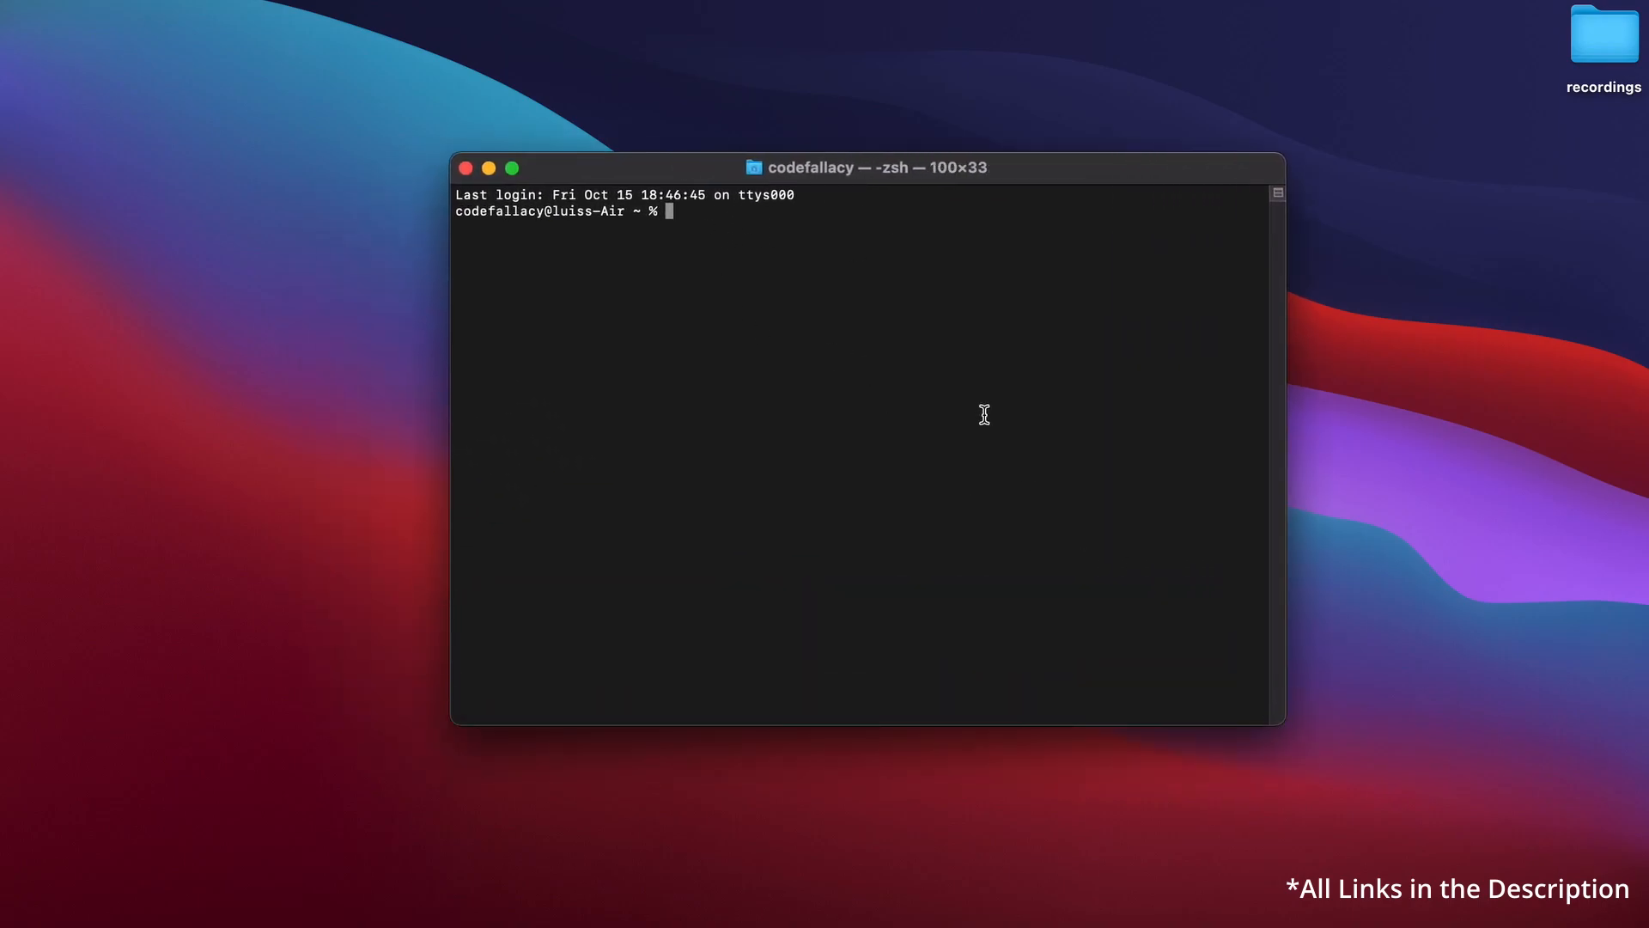
drag(865, 167, 596, 127)
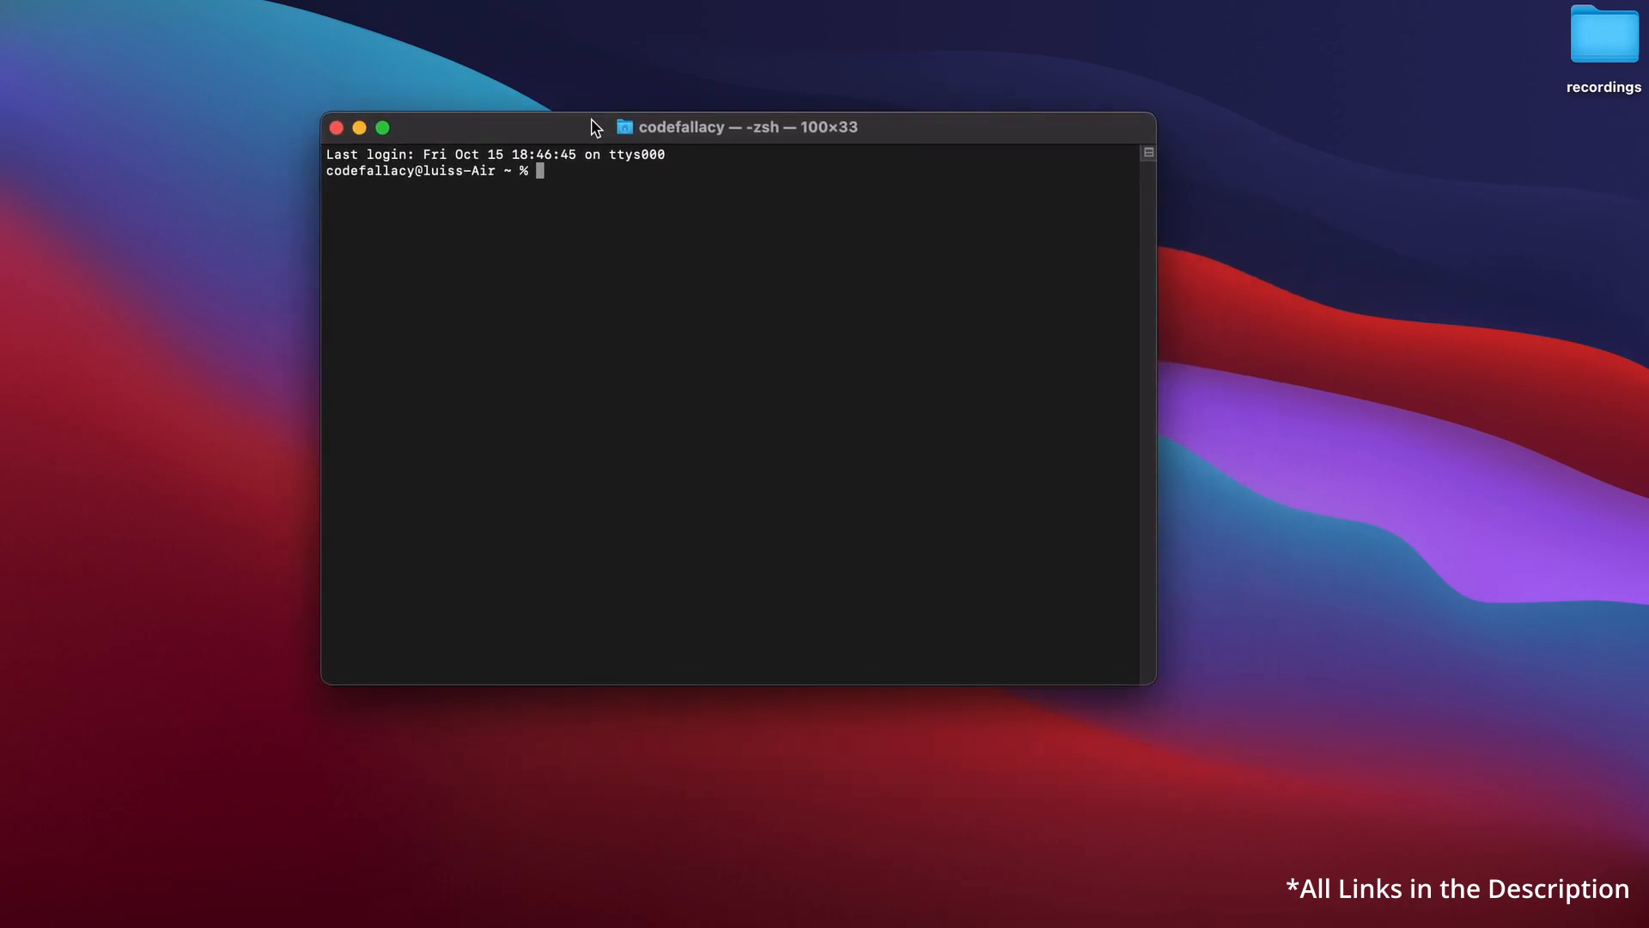
mouse_move(627, 275)
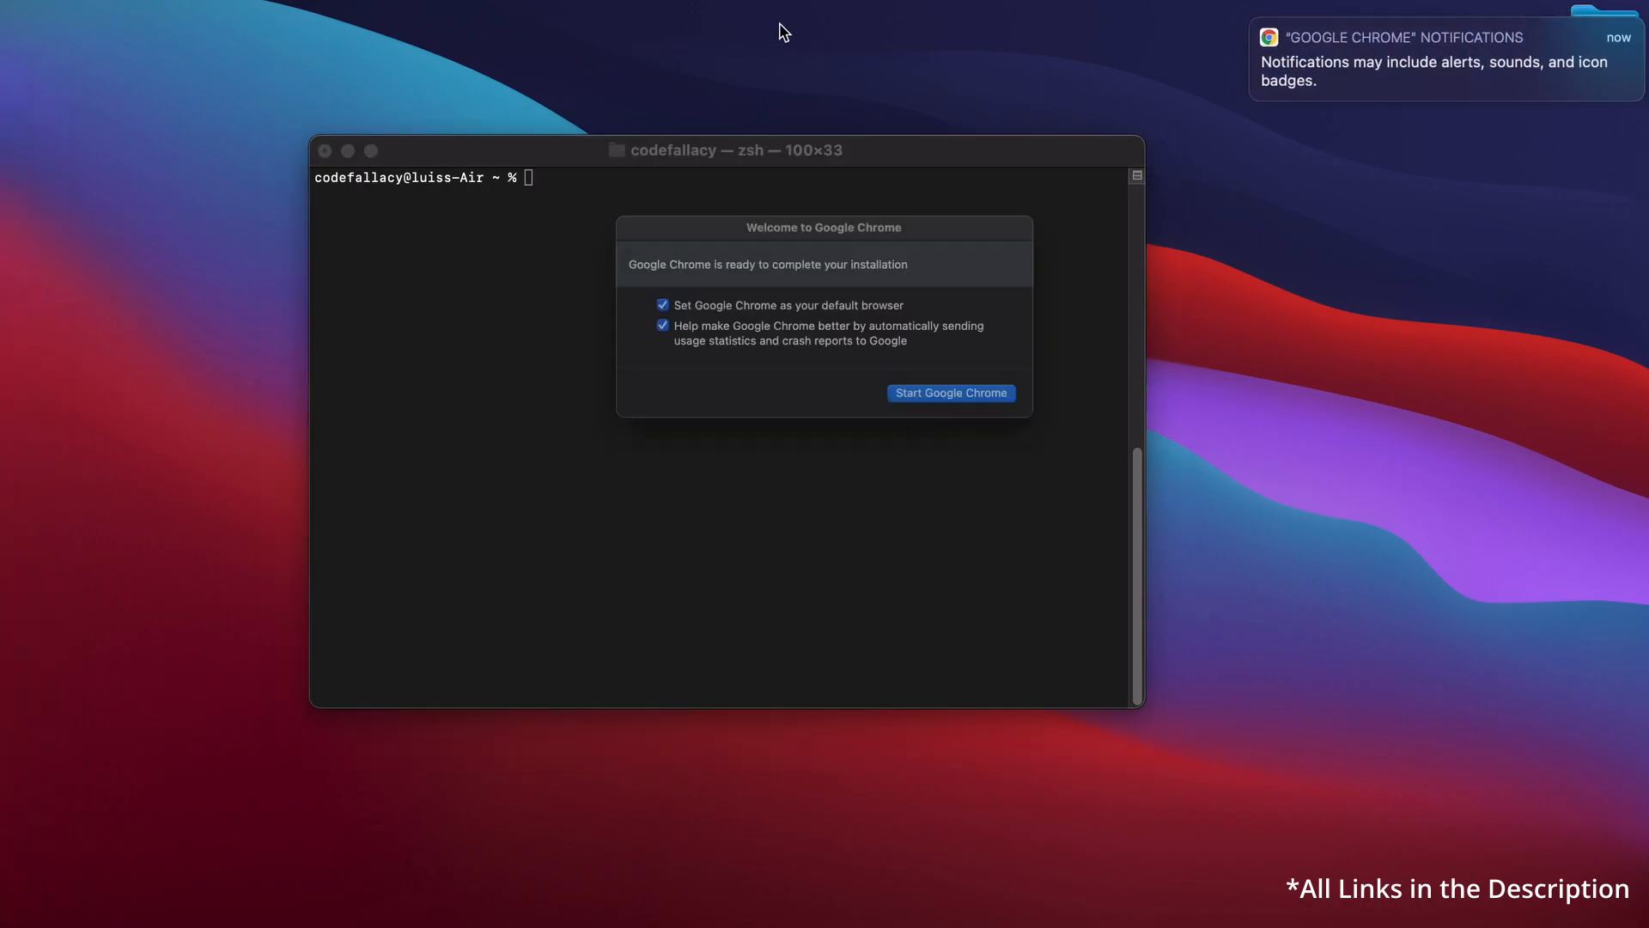
Finish Chrome's first-run setup and search Google for 'nvm'.
click(947, 393)
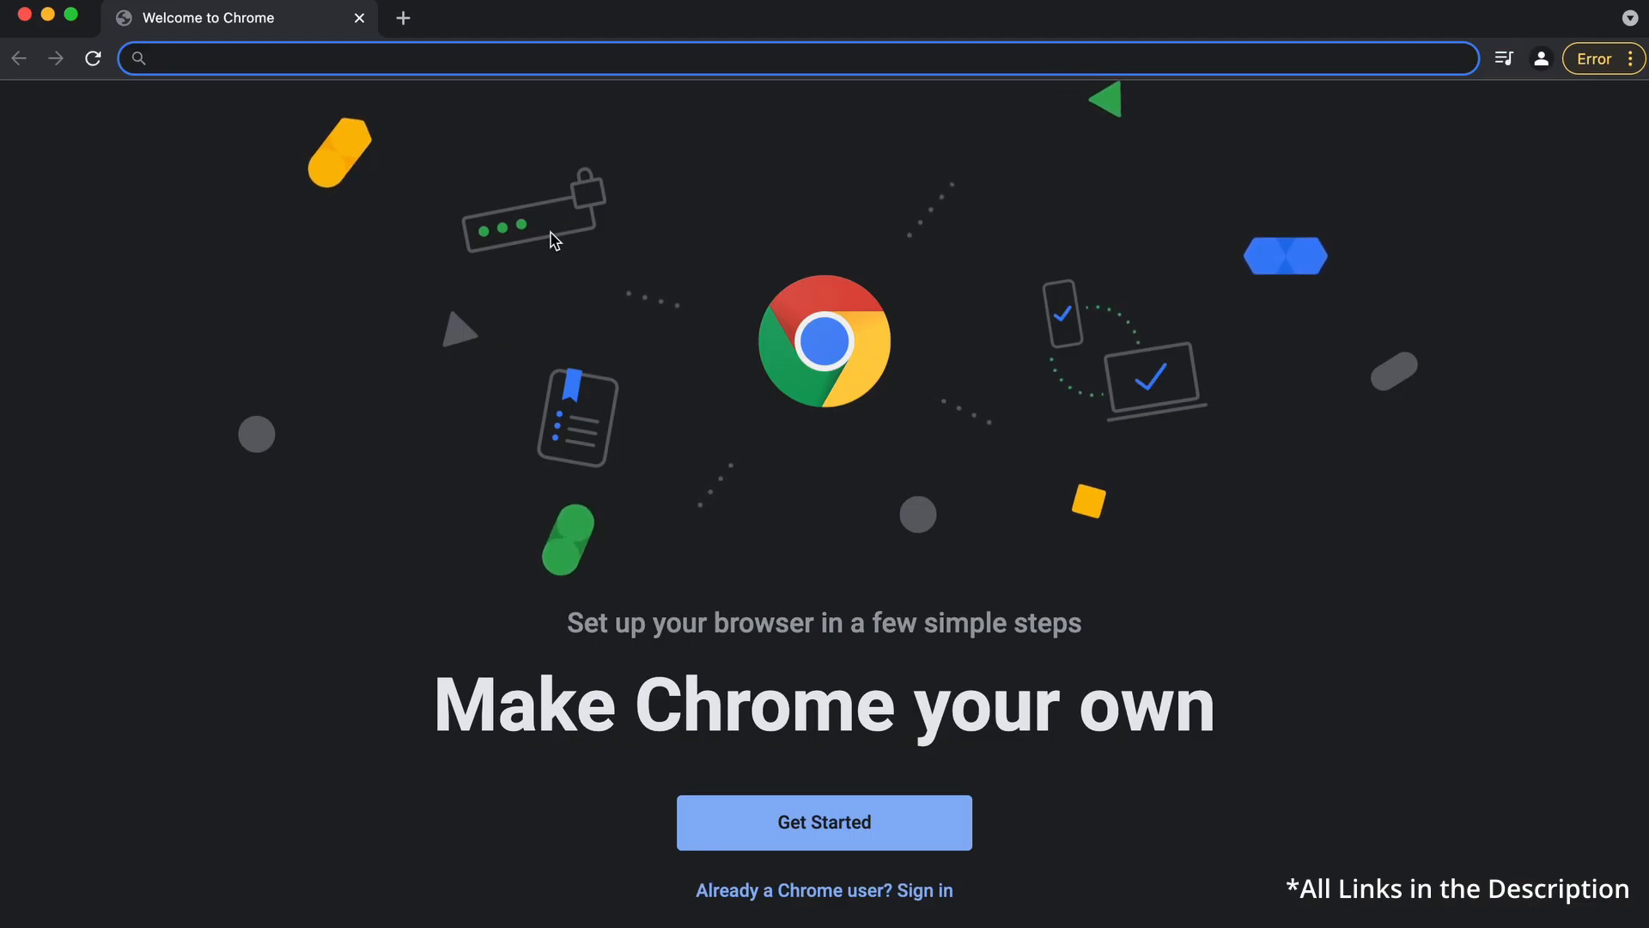
text(nv)
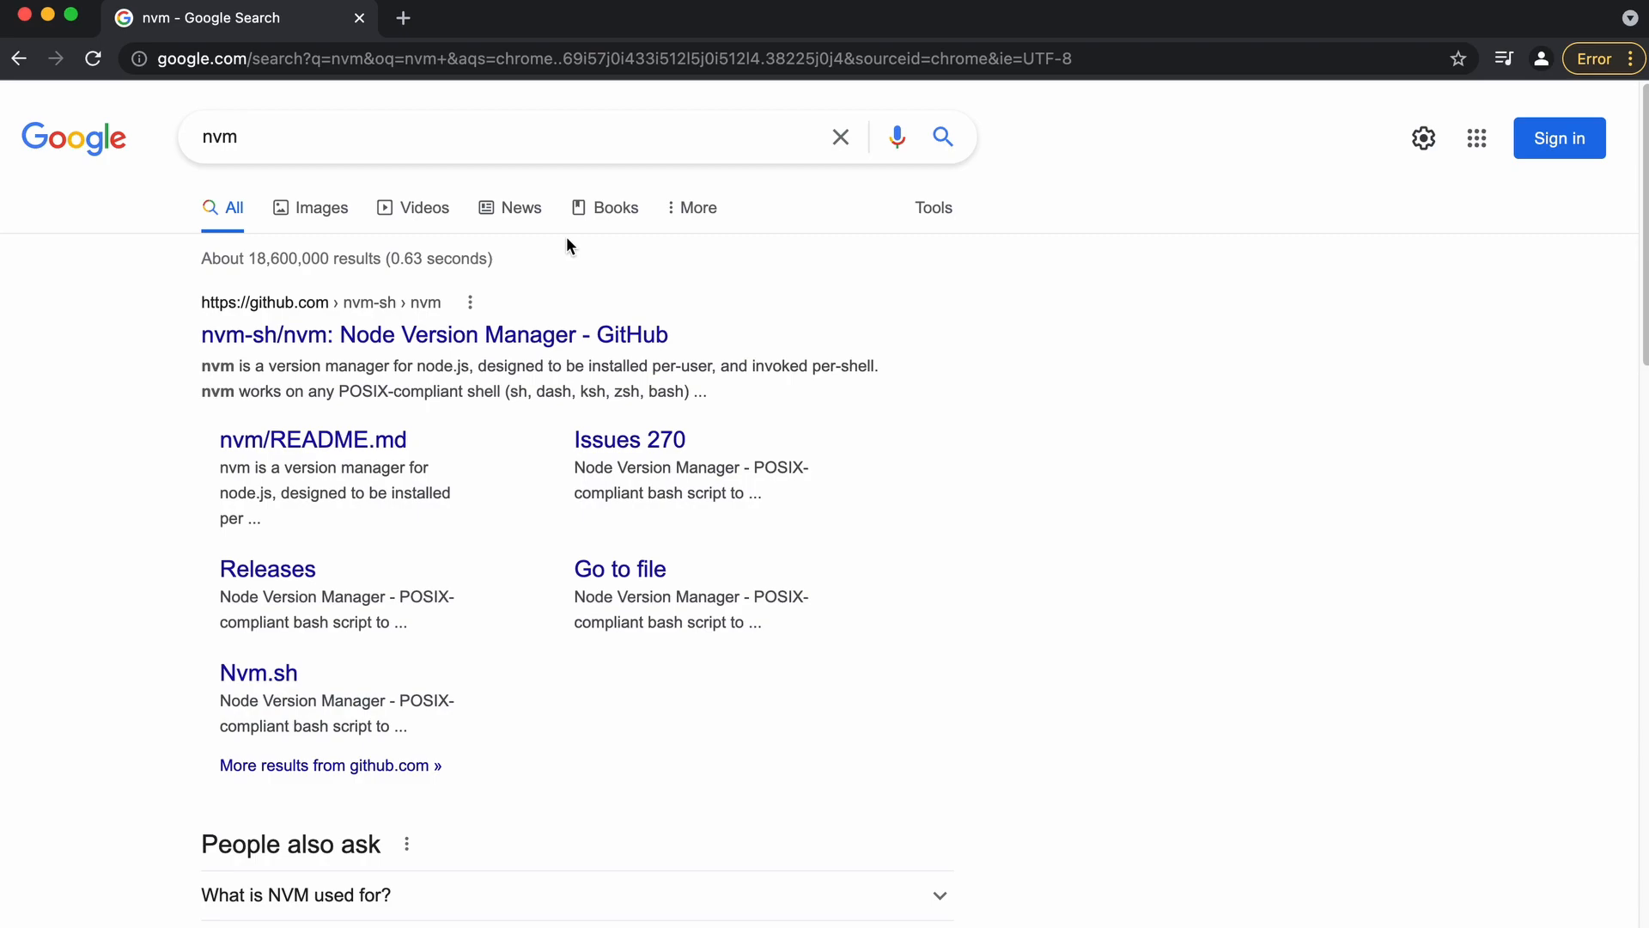
mouse_move(505, 323)
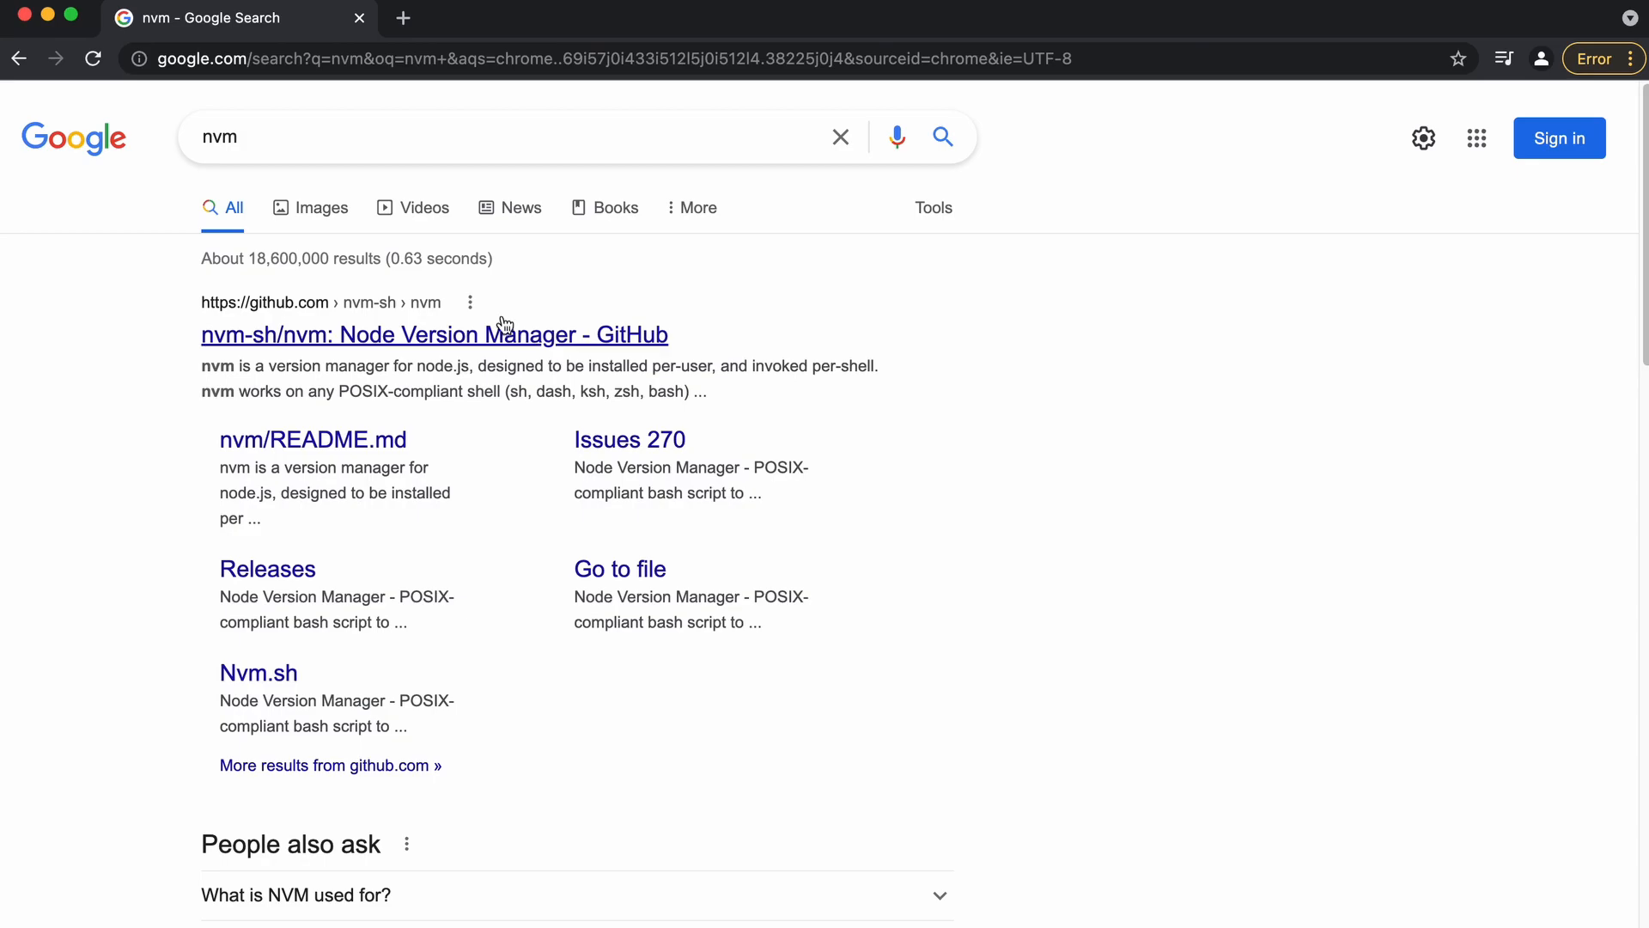
Open the nvm-sh/nvm GitHub repository and jump to its Install & Update Script section.
click(433, 334)
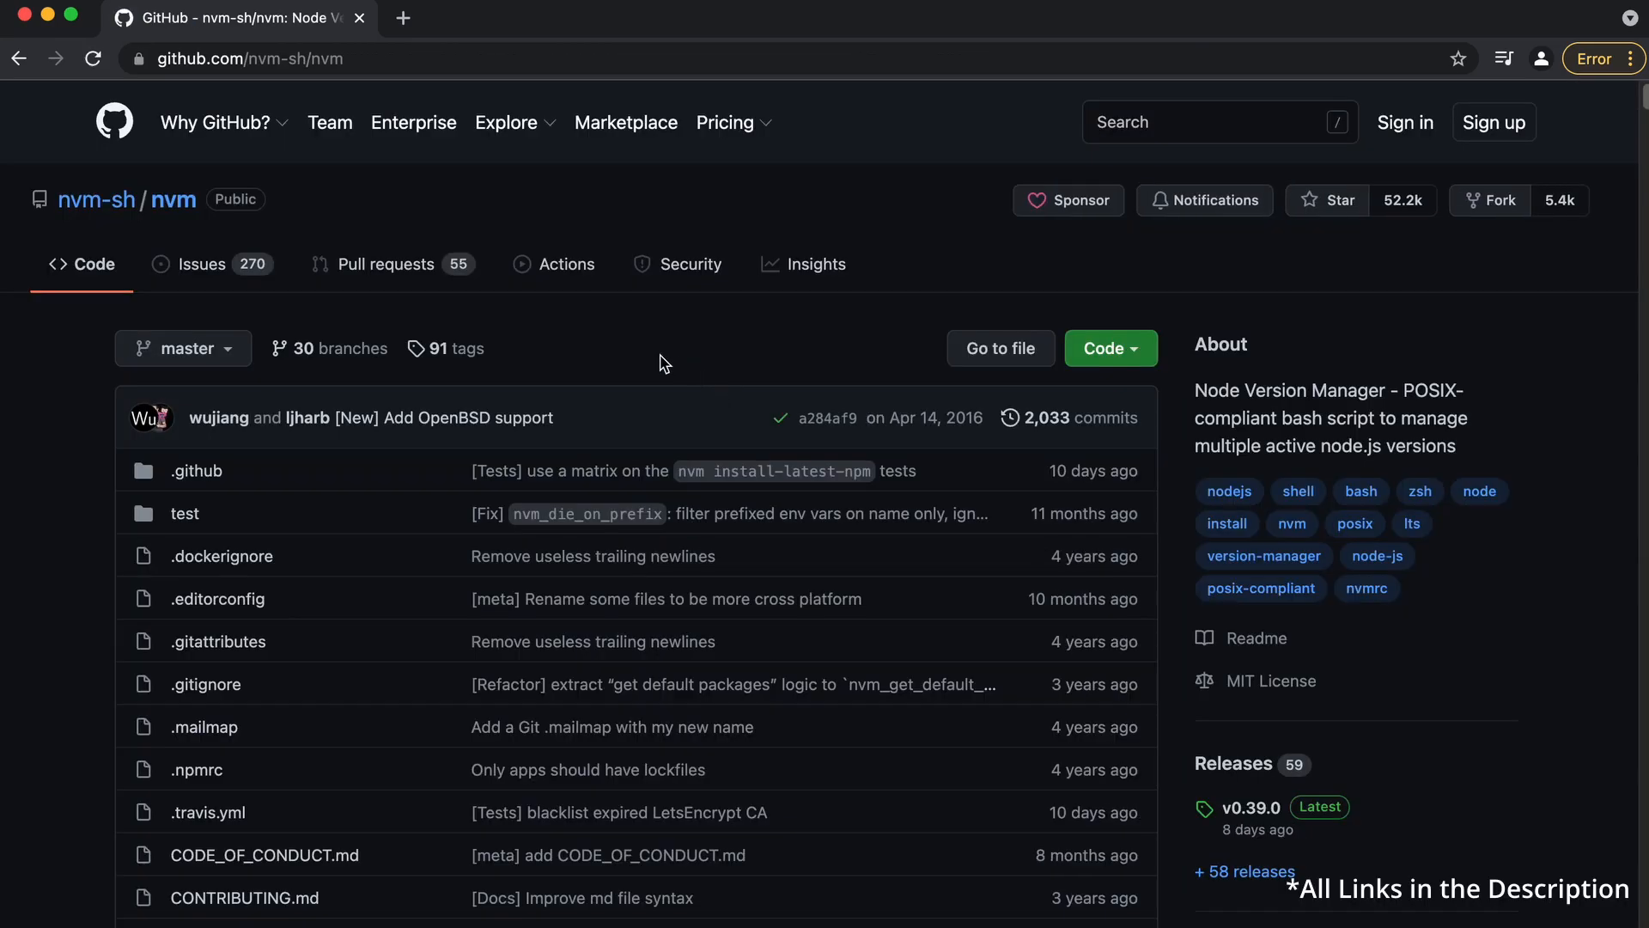
mouse_move(179, 263)
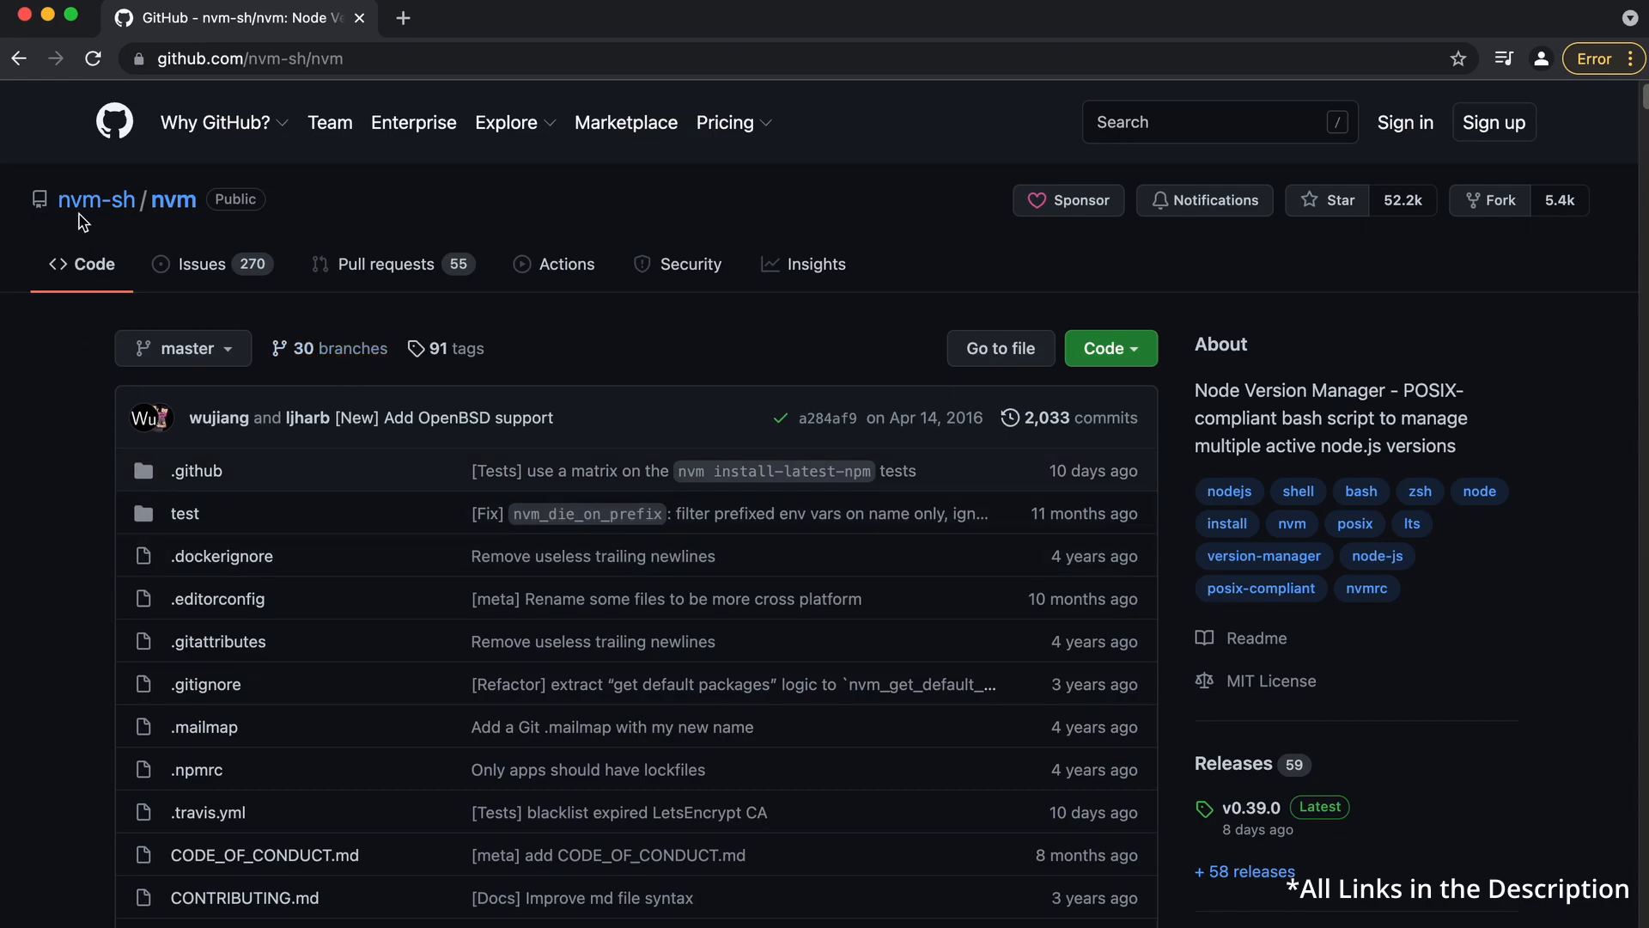
mouse_move(1639, 174)
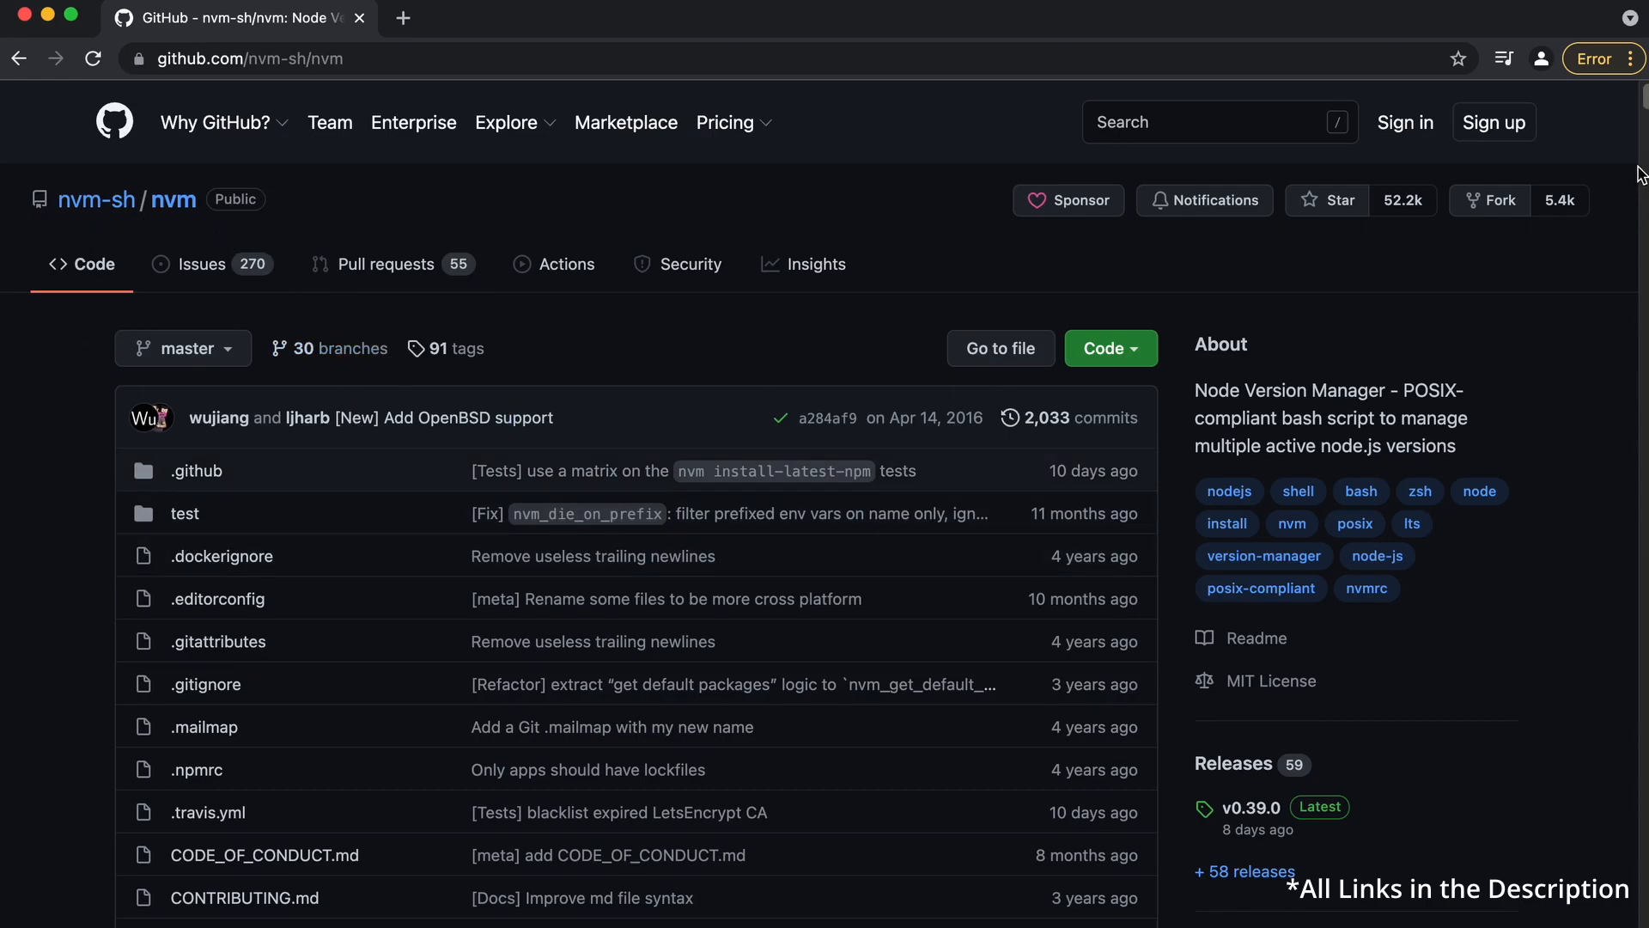
scroll(down, 3)
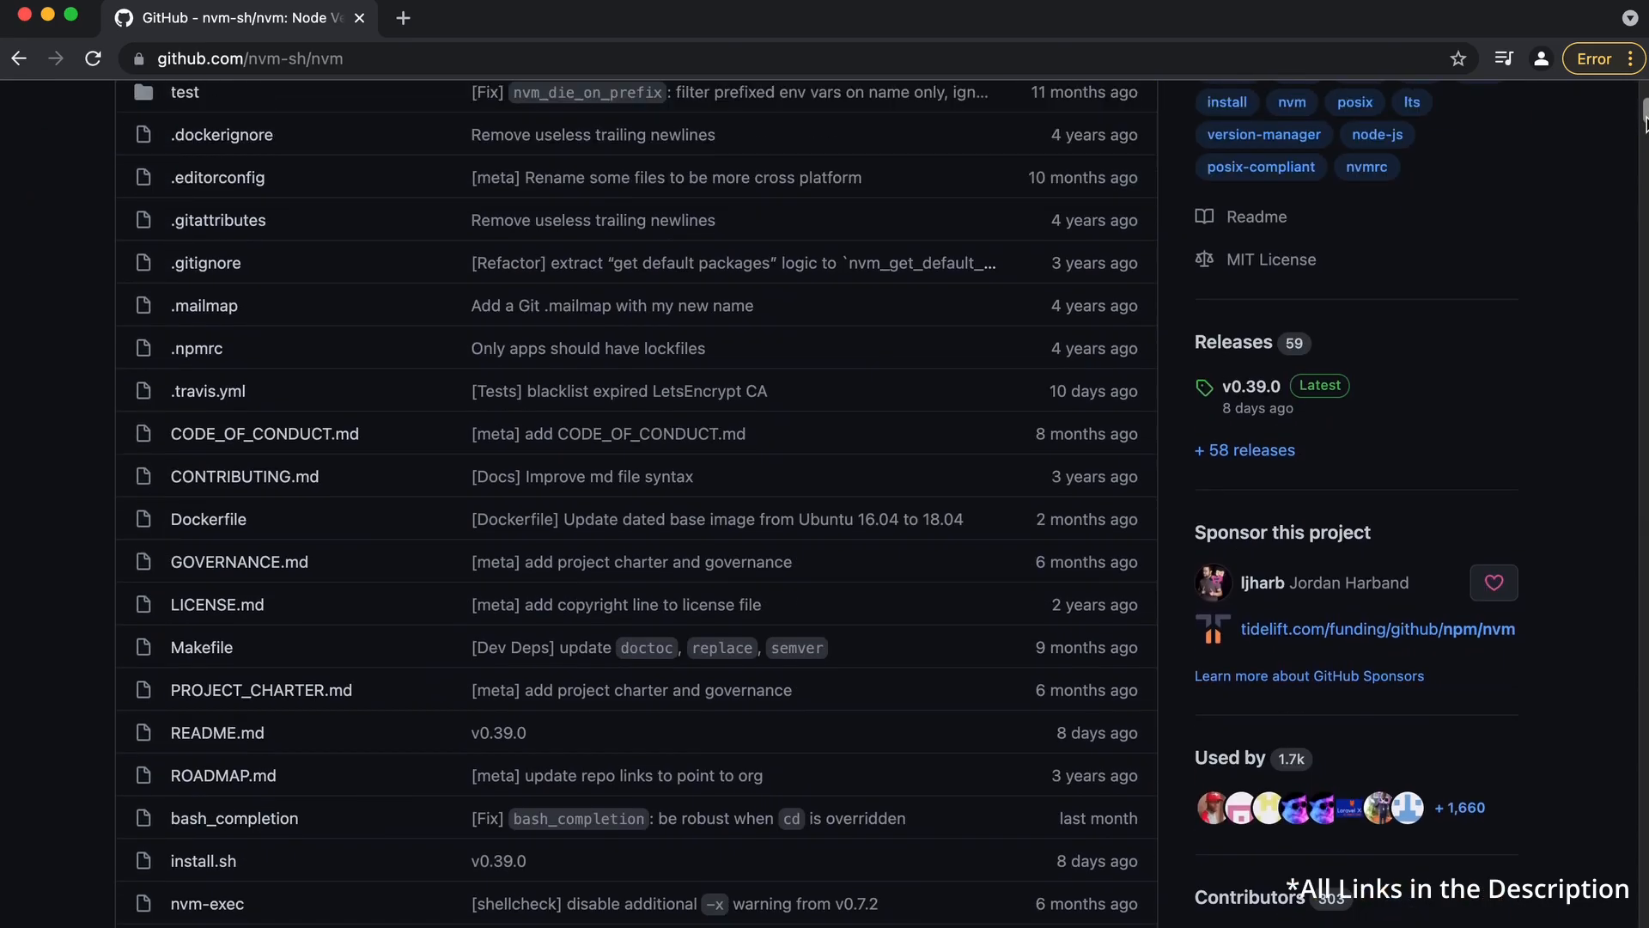
scroll(down, 3)
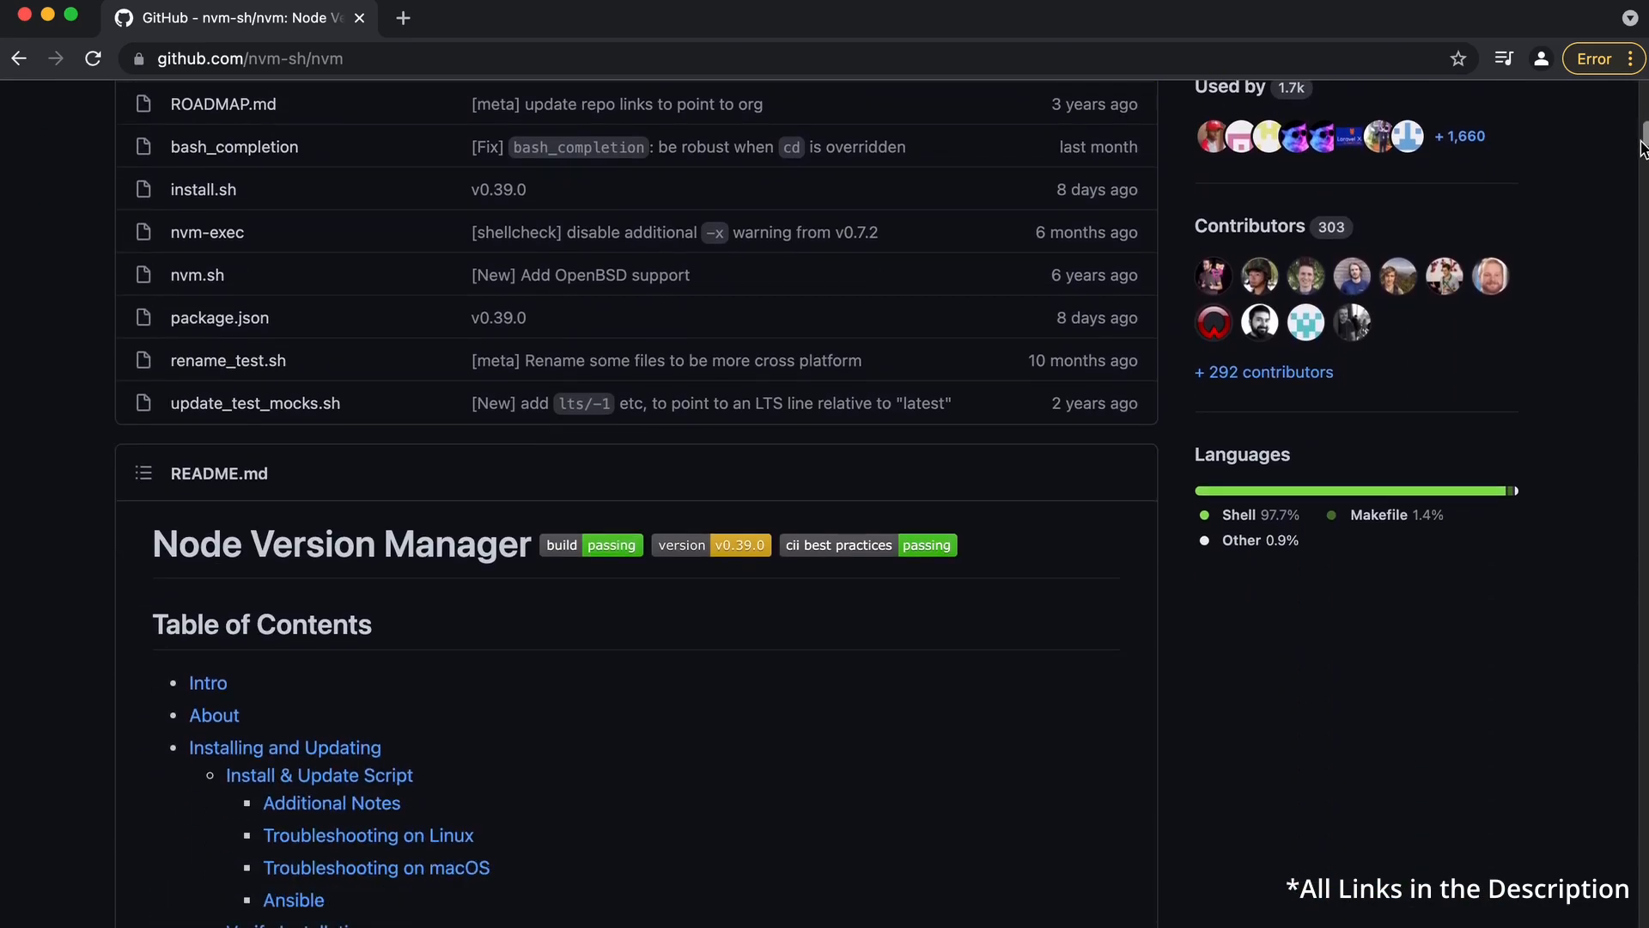
scroll(down, 3)
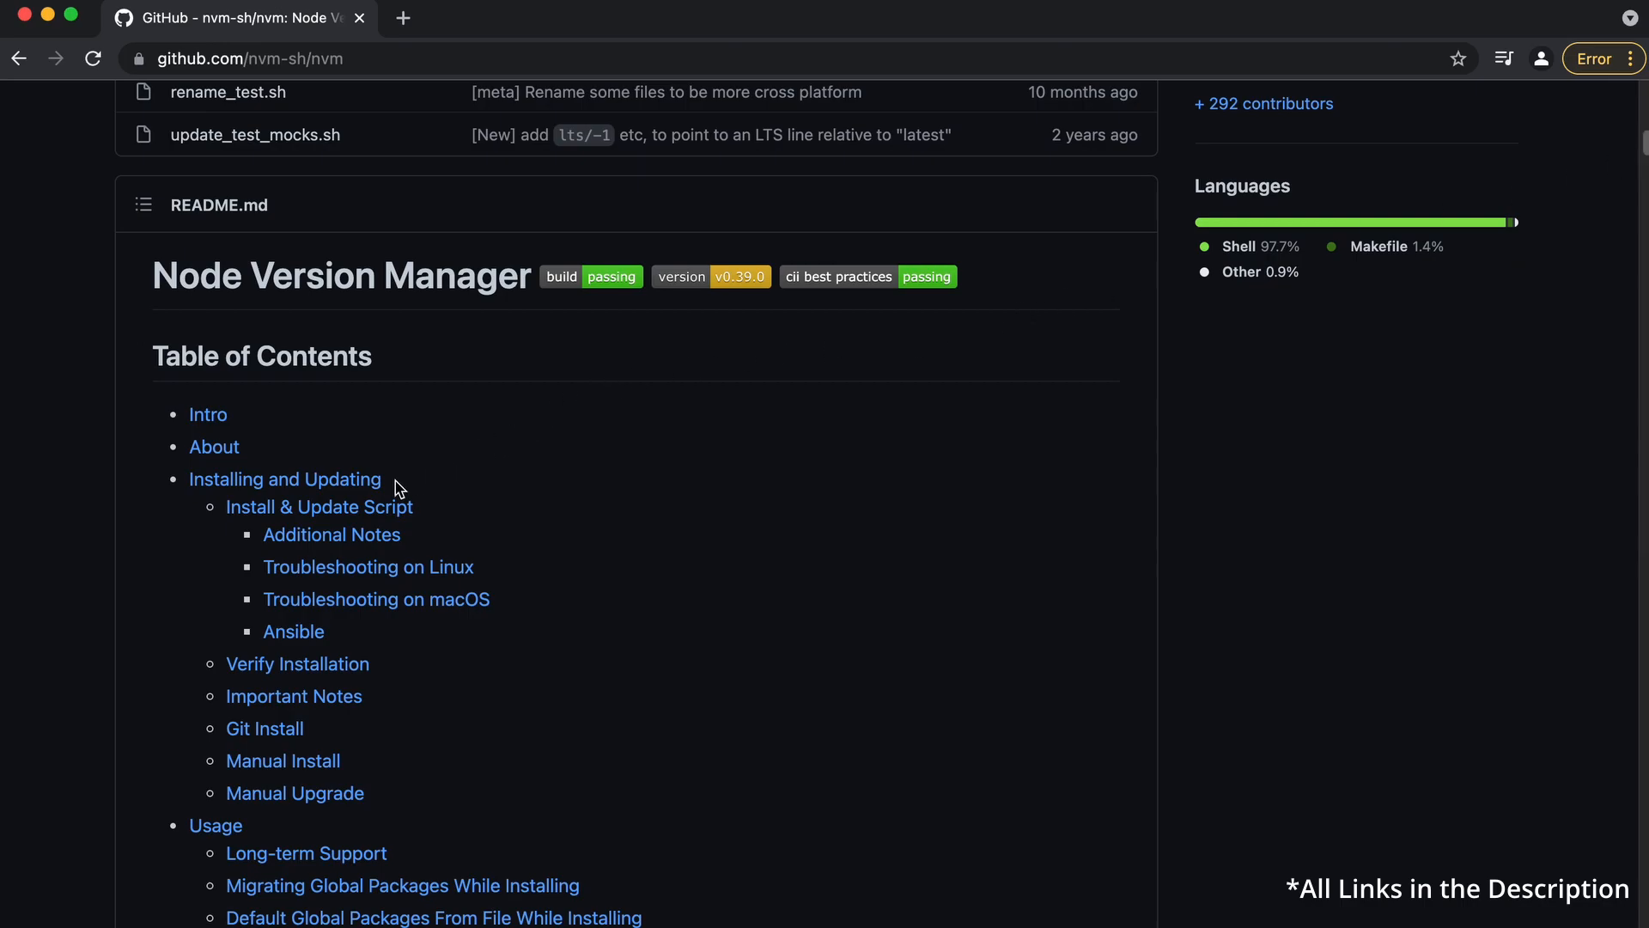
click(318, 507)
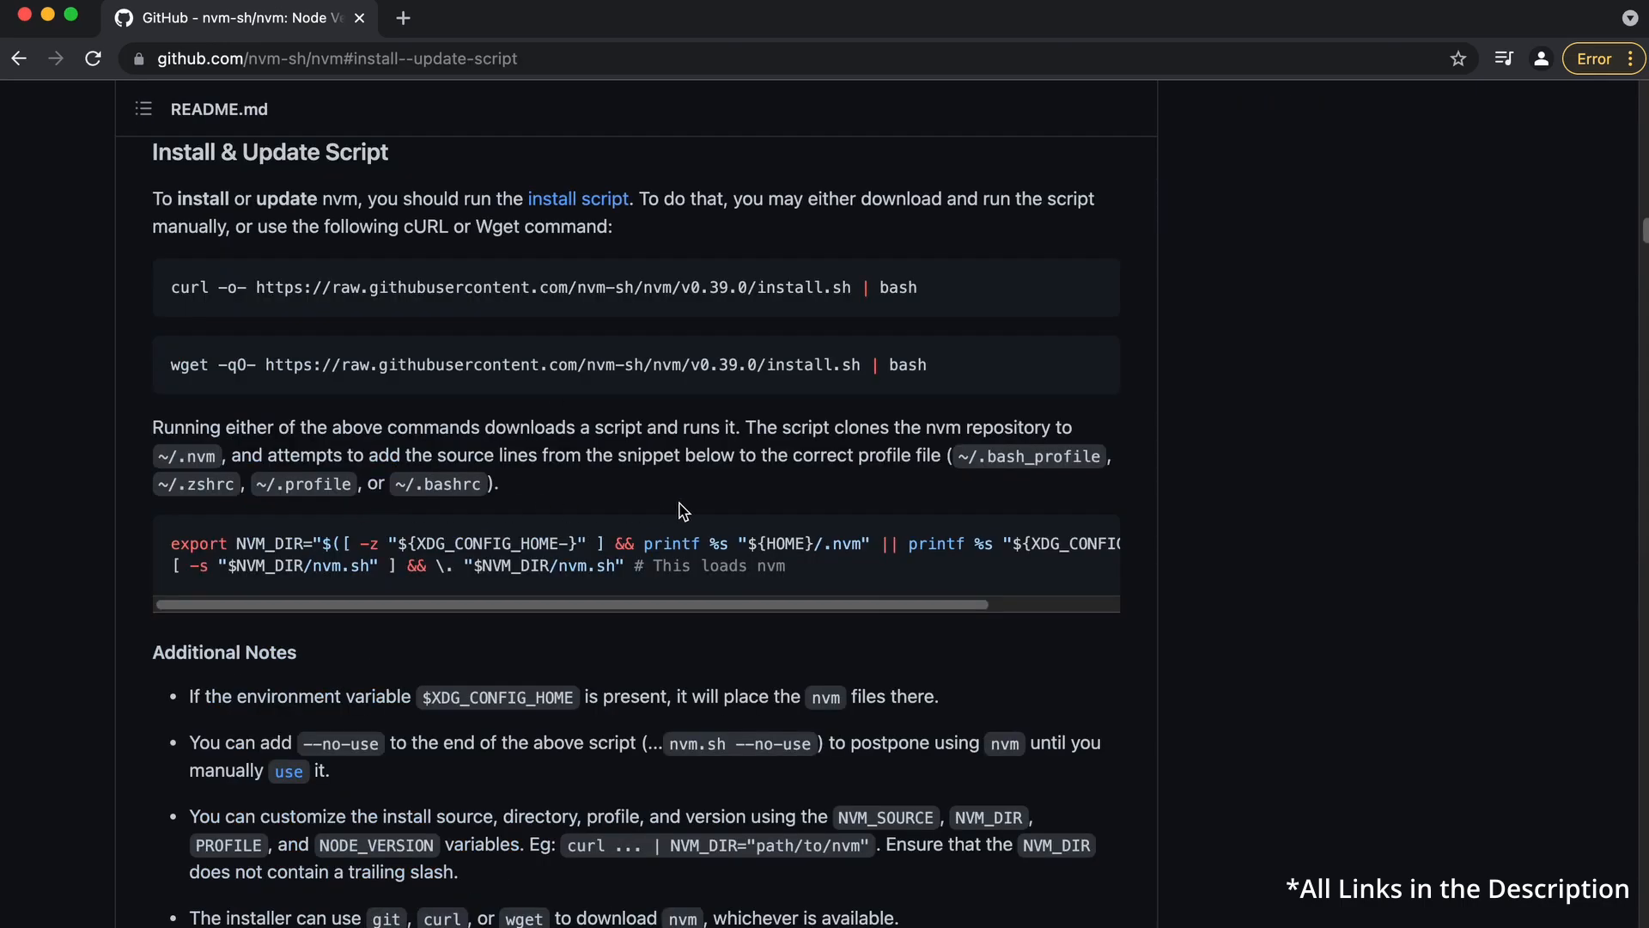
mouse_move(309, 373)
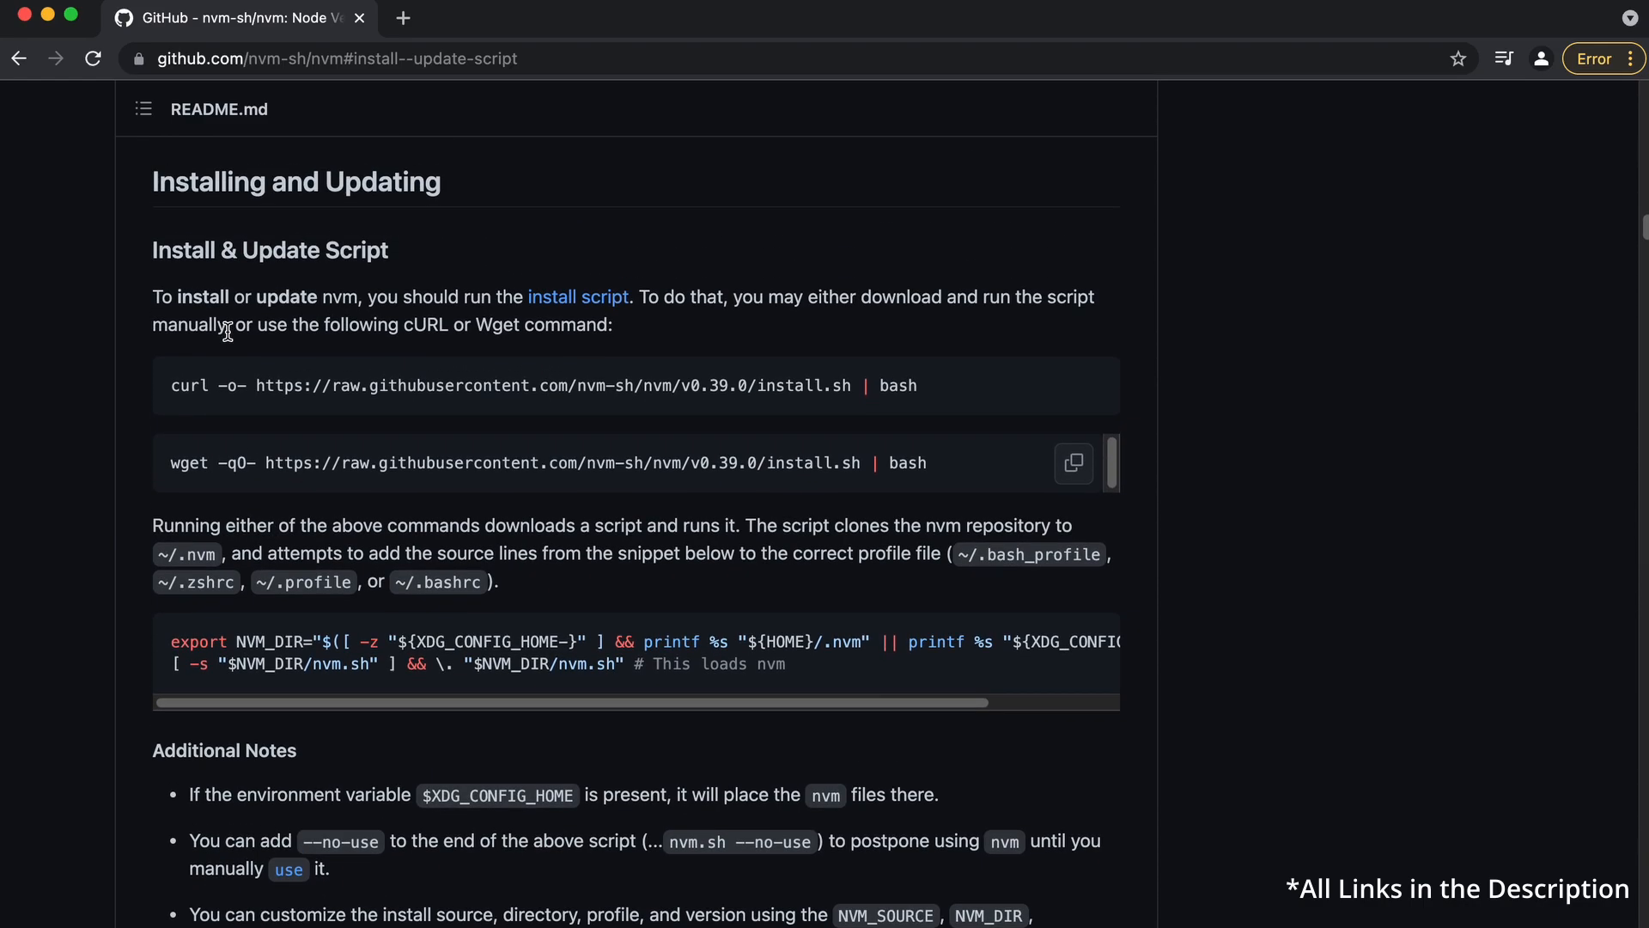
mouse_move(242, 375)
text(scre)
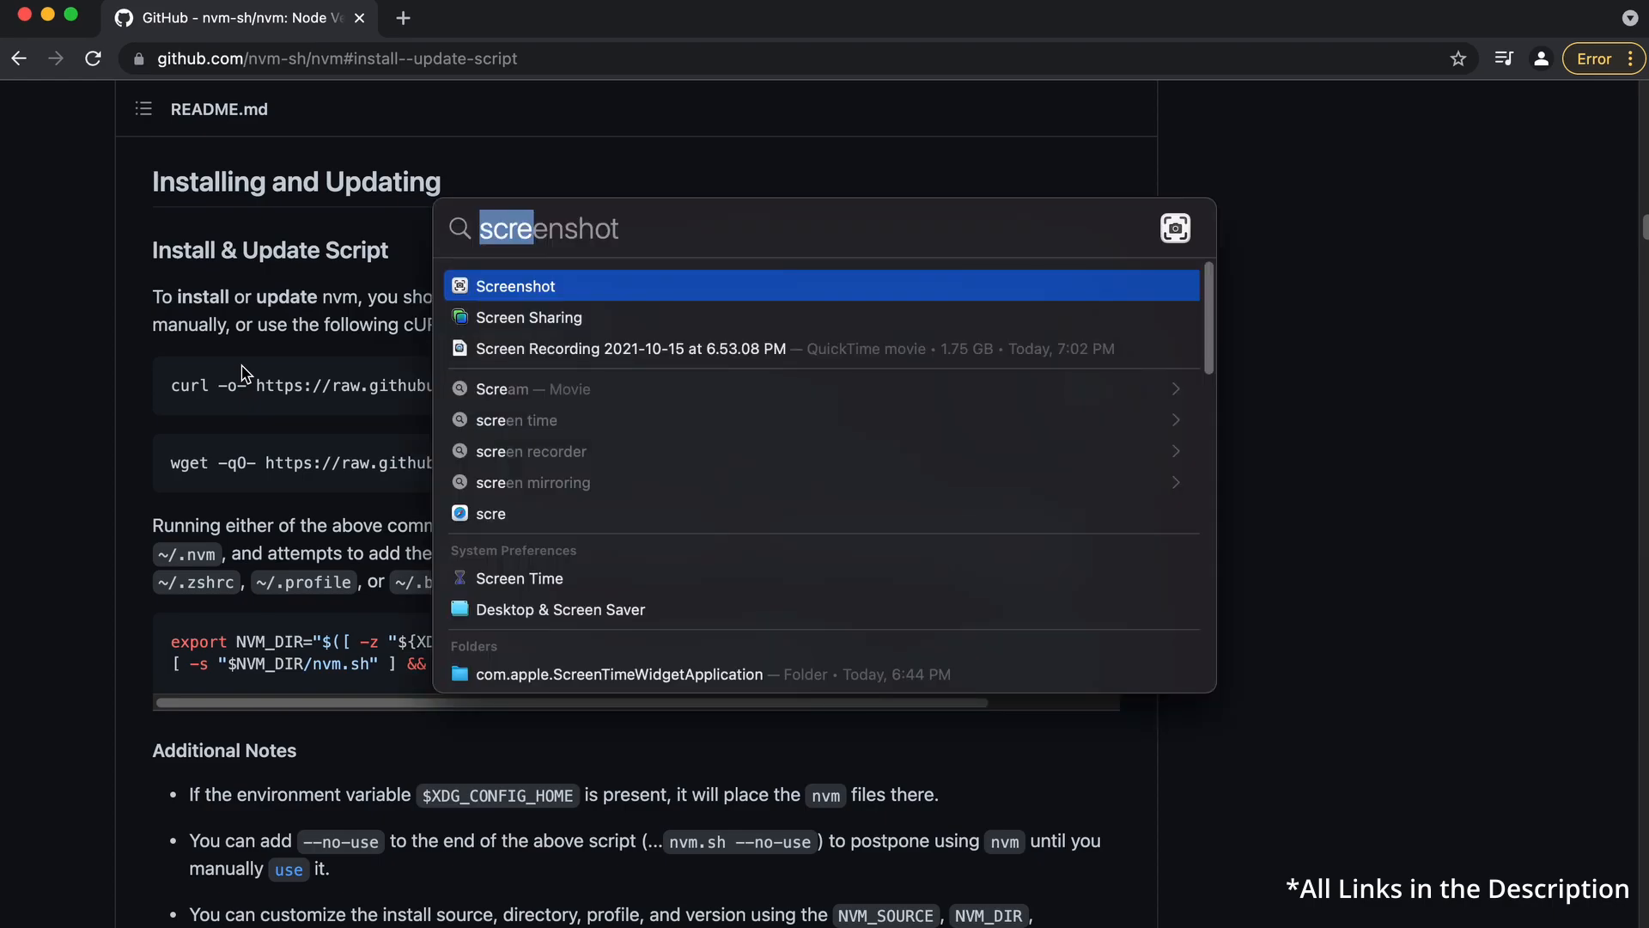
Copy the curl install command from the README.
text(mouse)
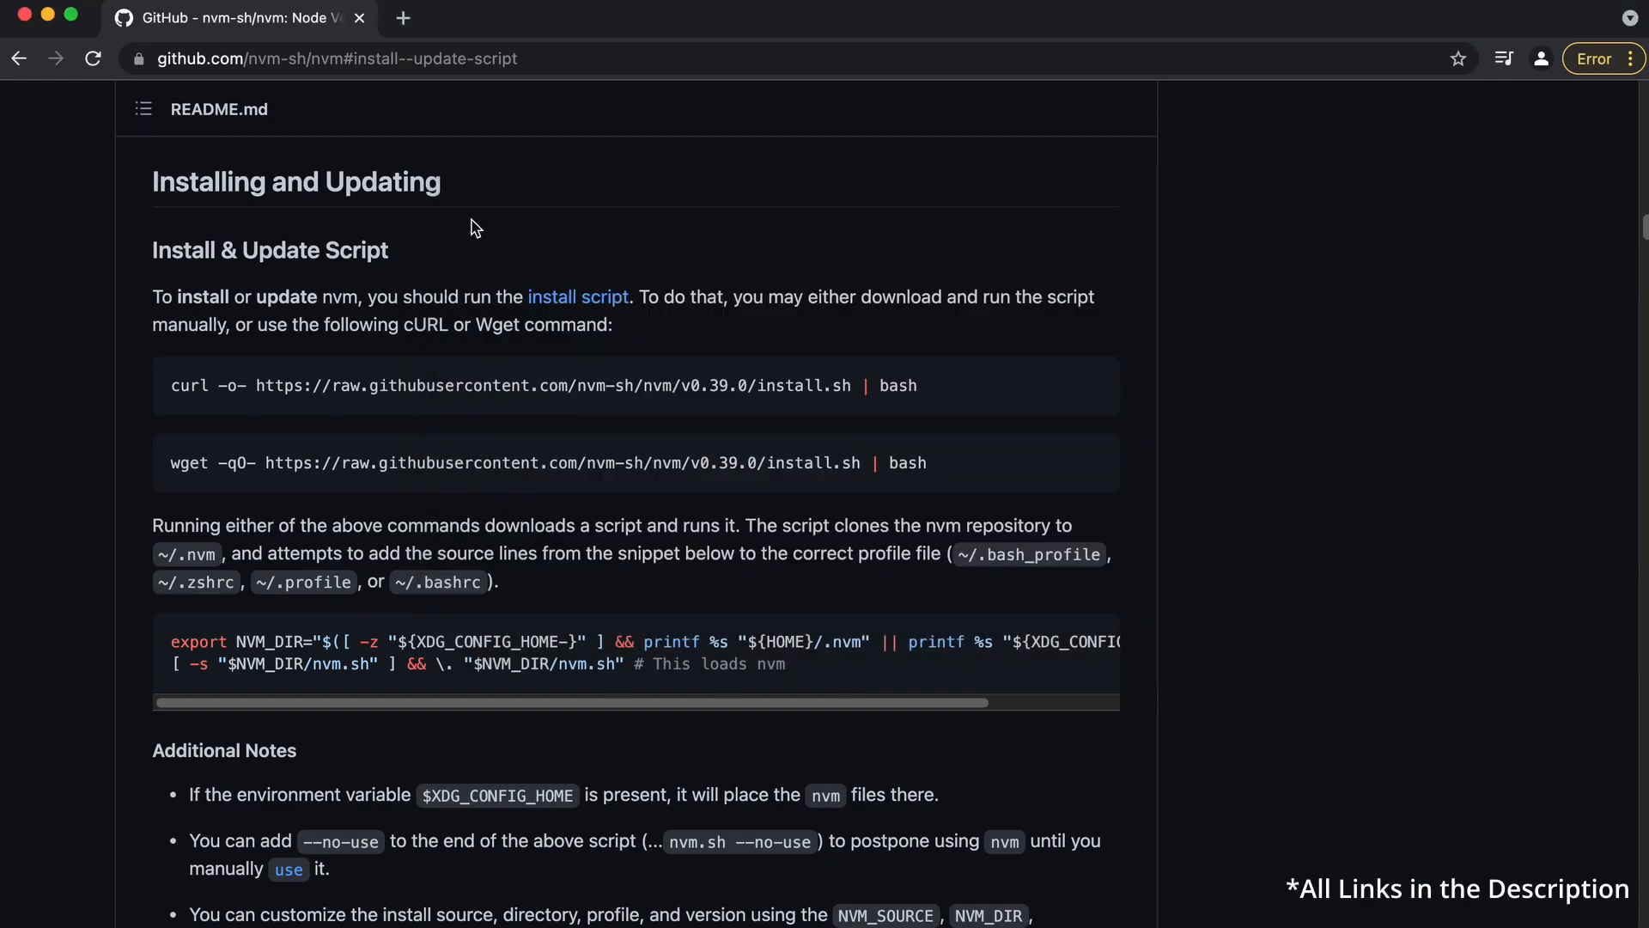
scroll(down, 3)
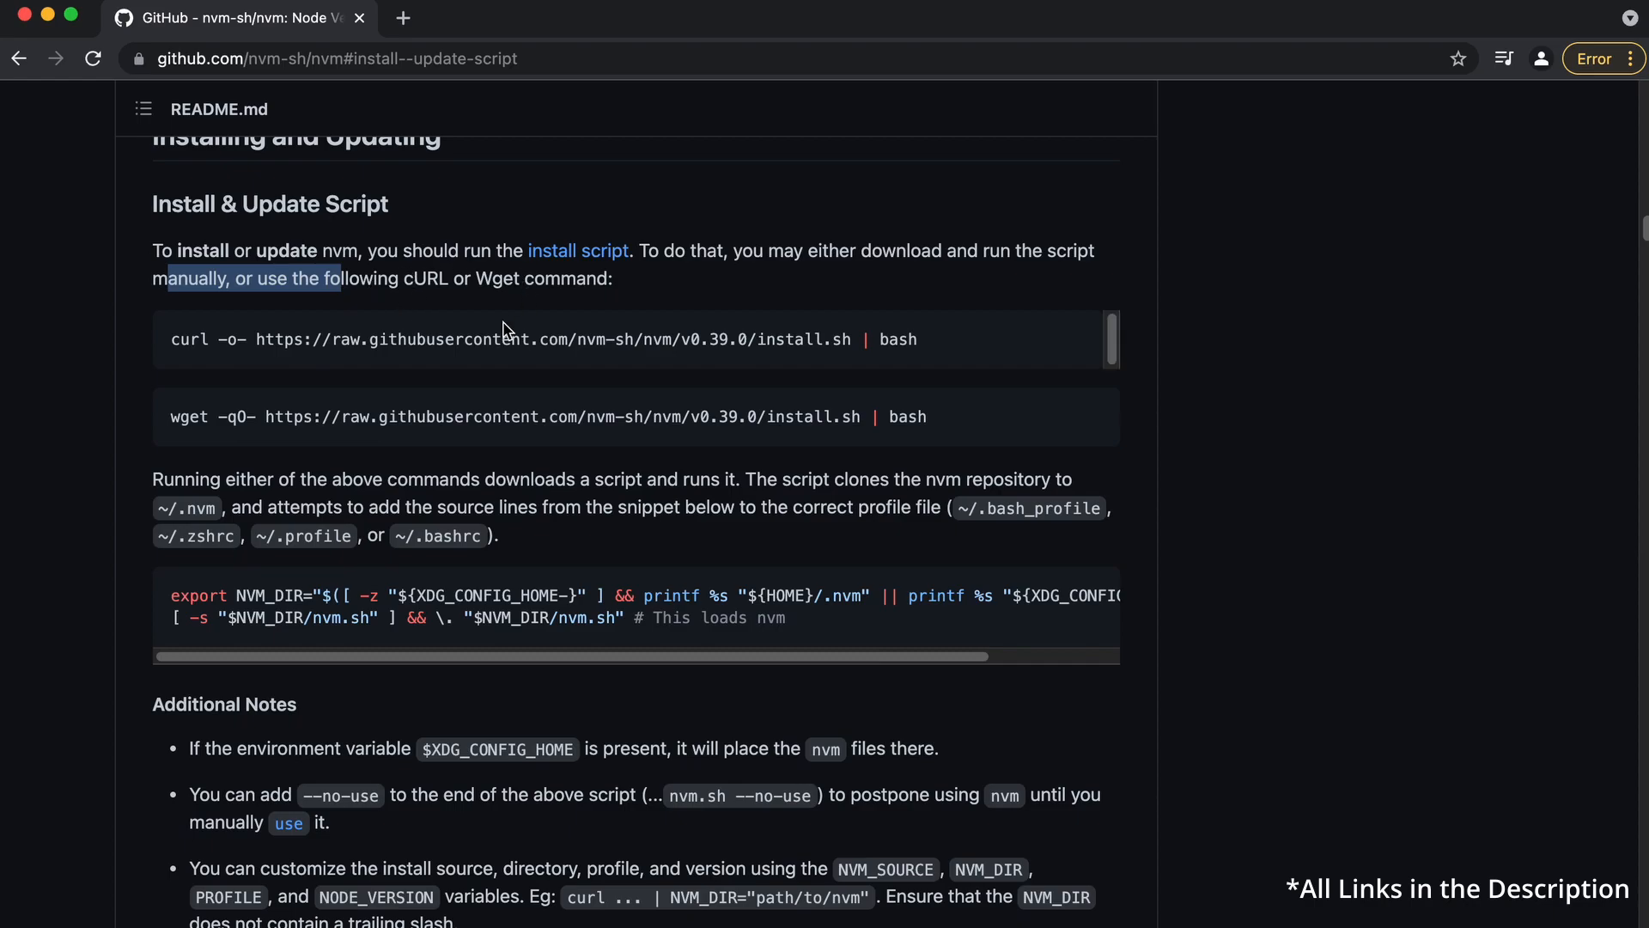
mouse_move(961, 350)
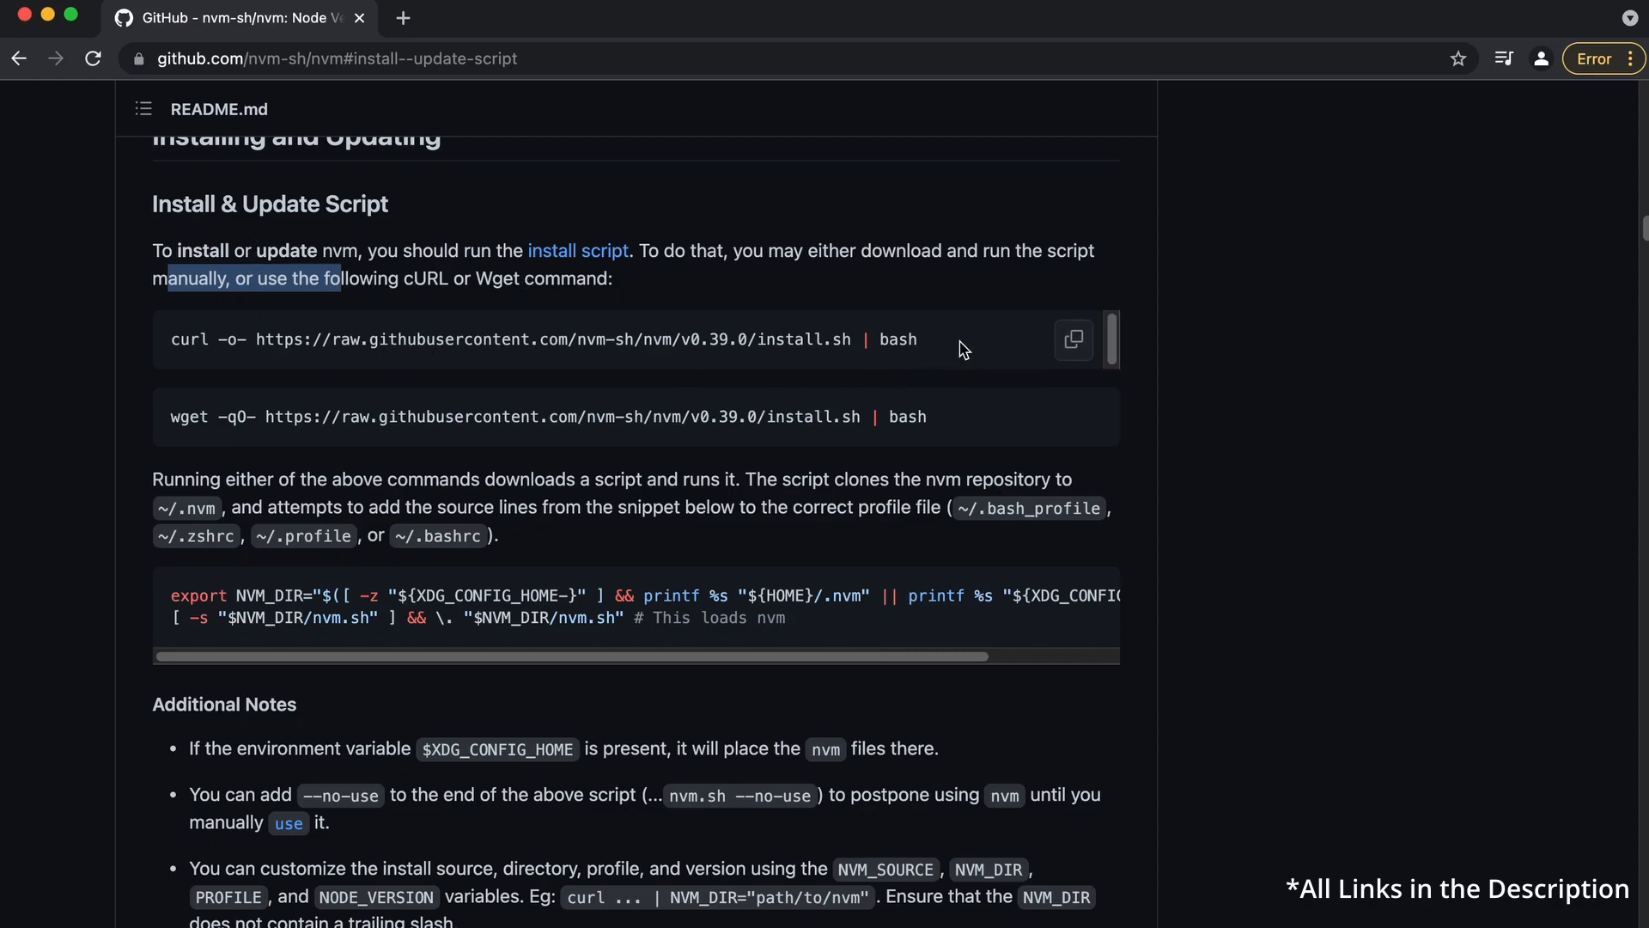
click(857, 342)
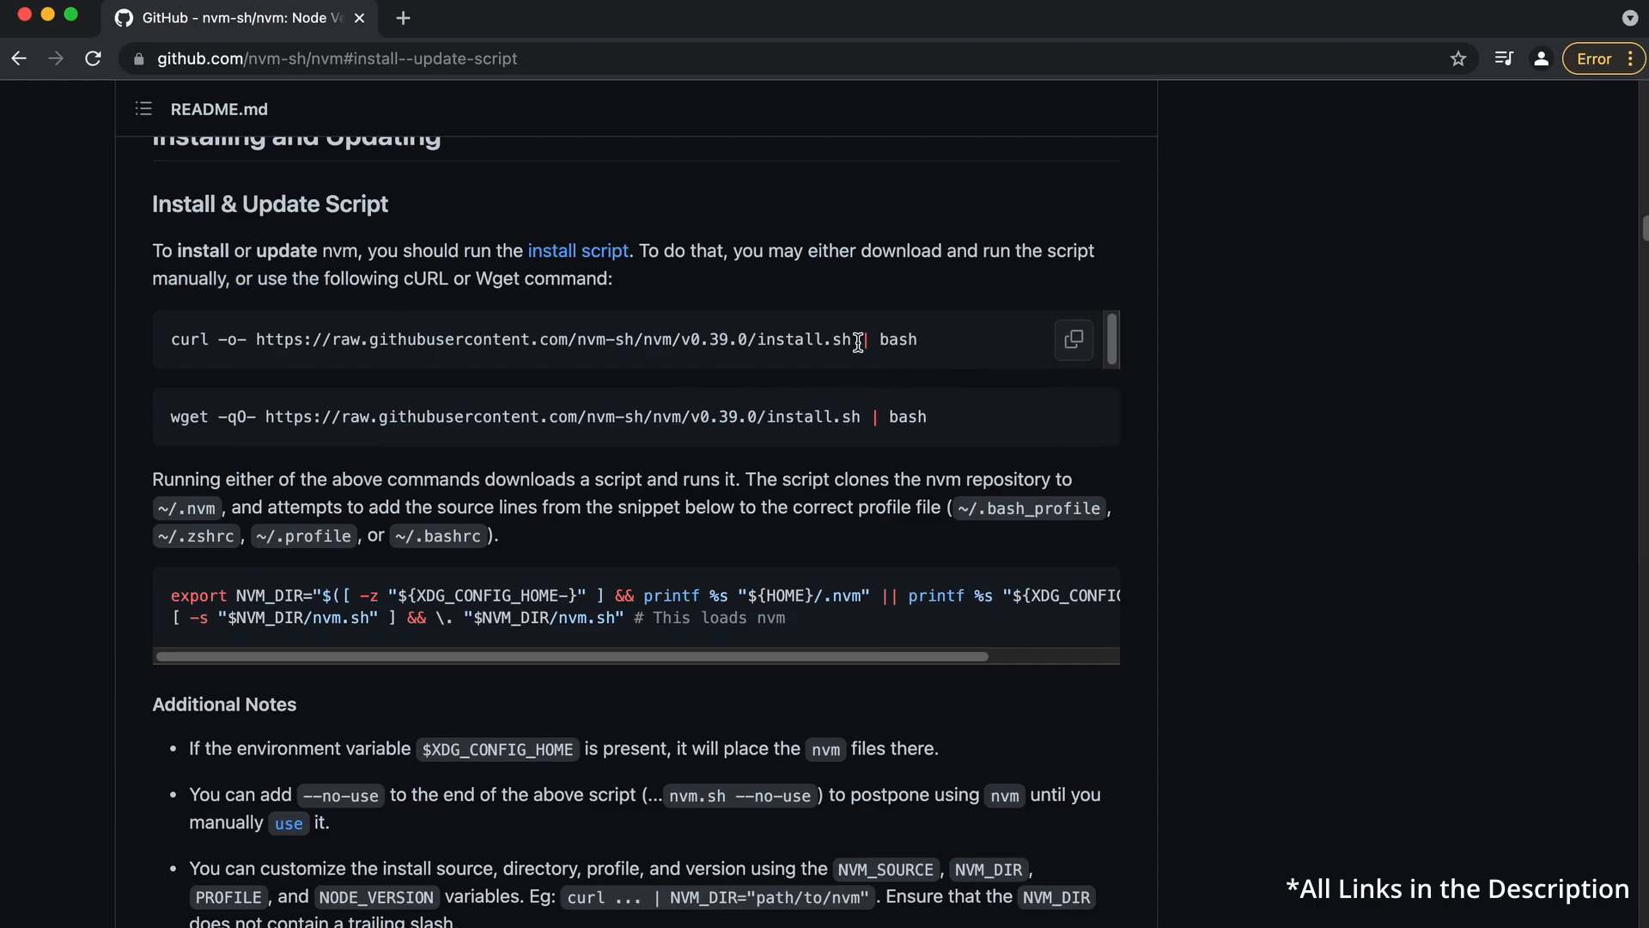
Paste the copied curl install command into Terminal and run the nvm installer.
right_click(857, 338)
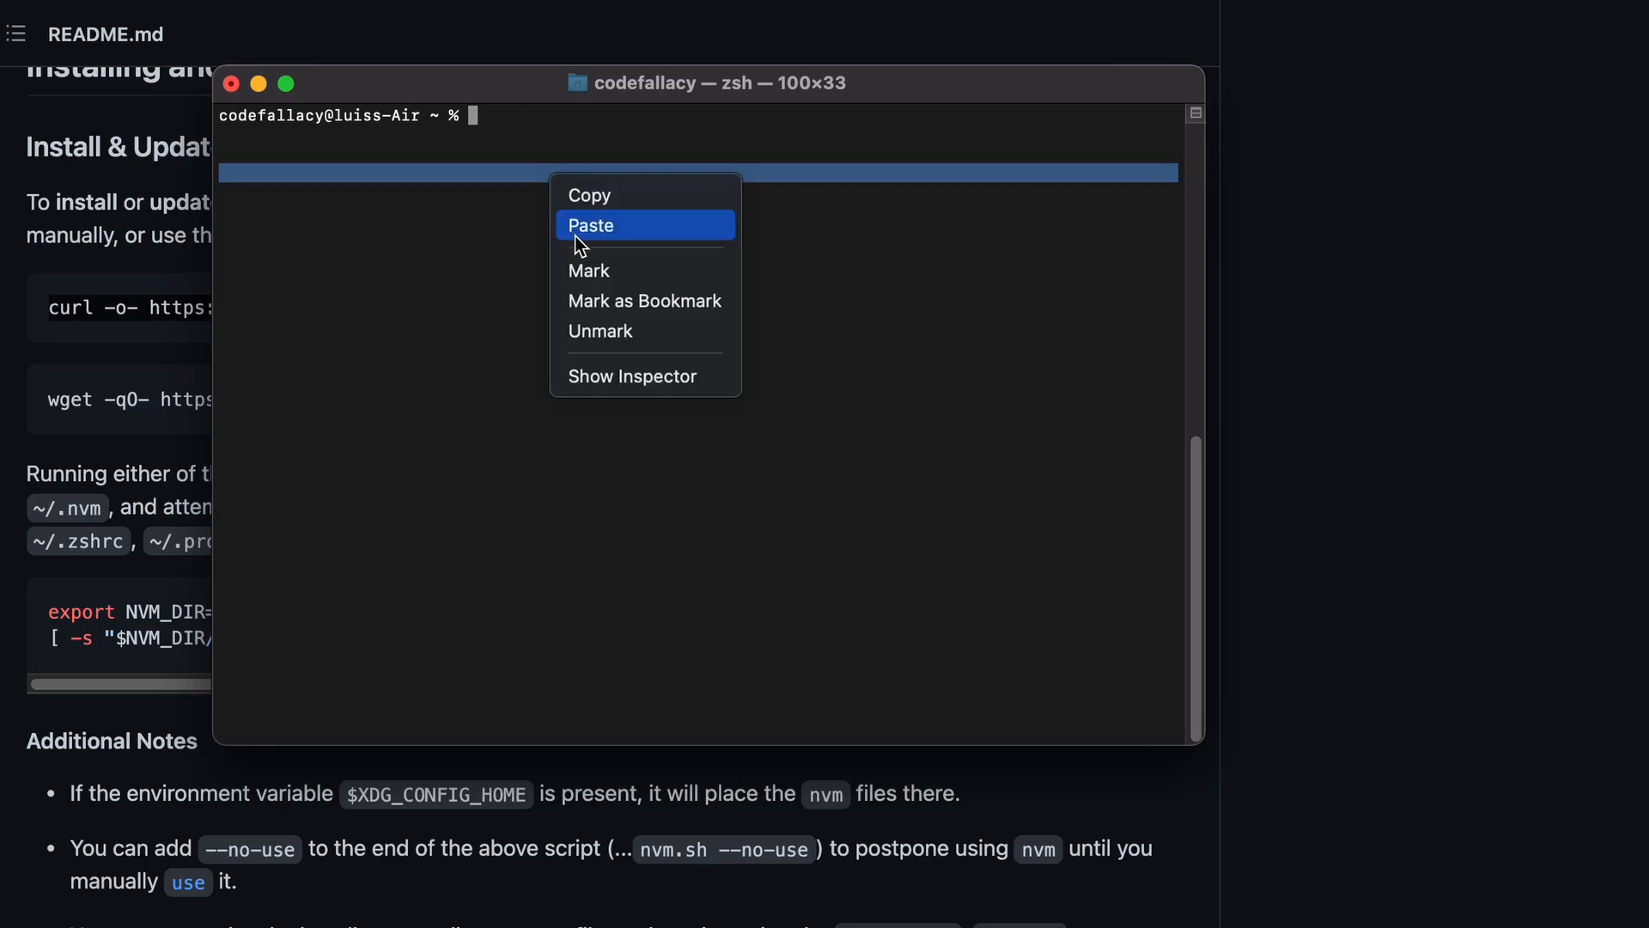
click(591, 225)
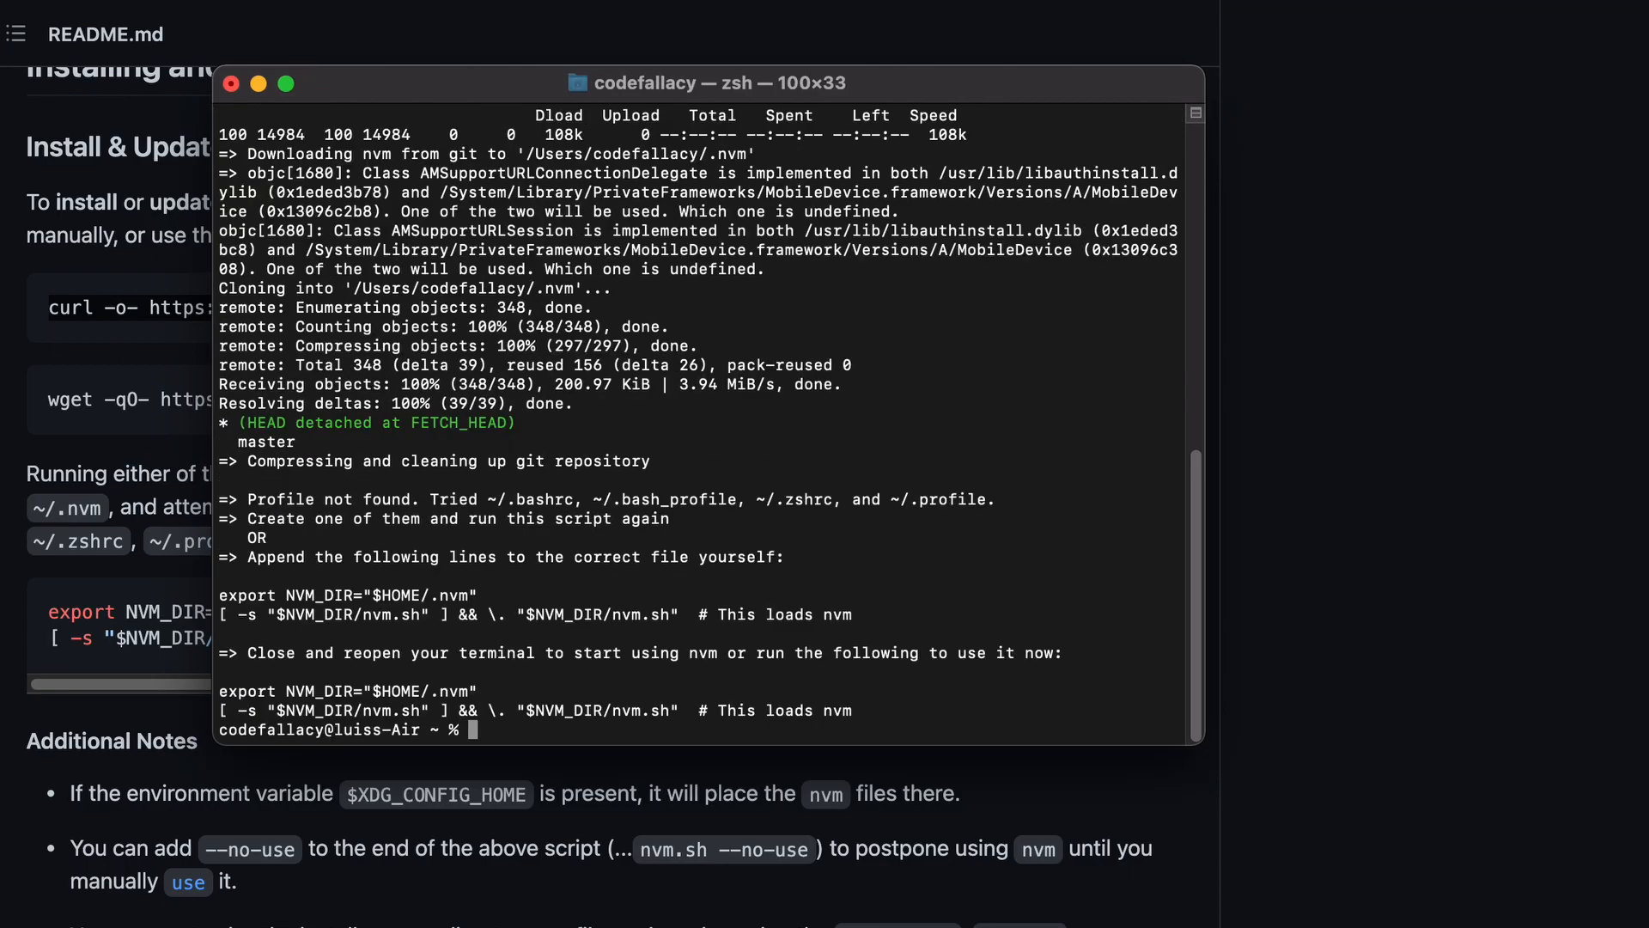
mouse_move(591, 90)
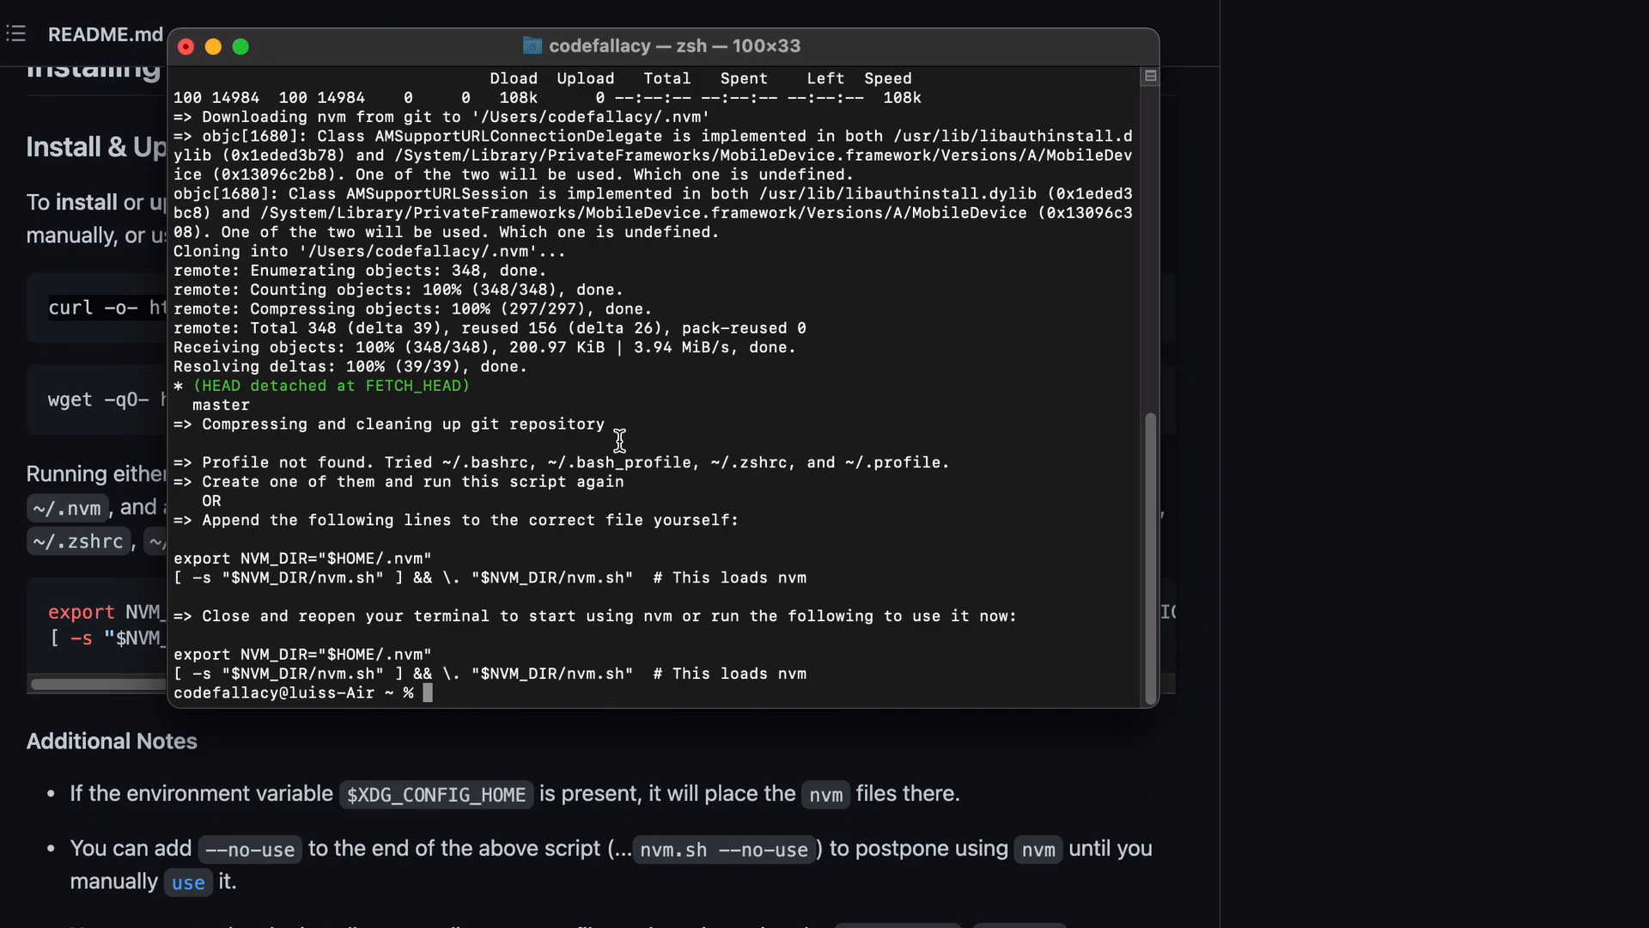
Try nvm (command not found), then list hidden home files with ls -a.
text(nvm)
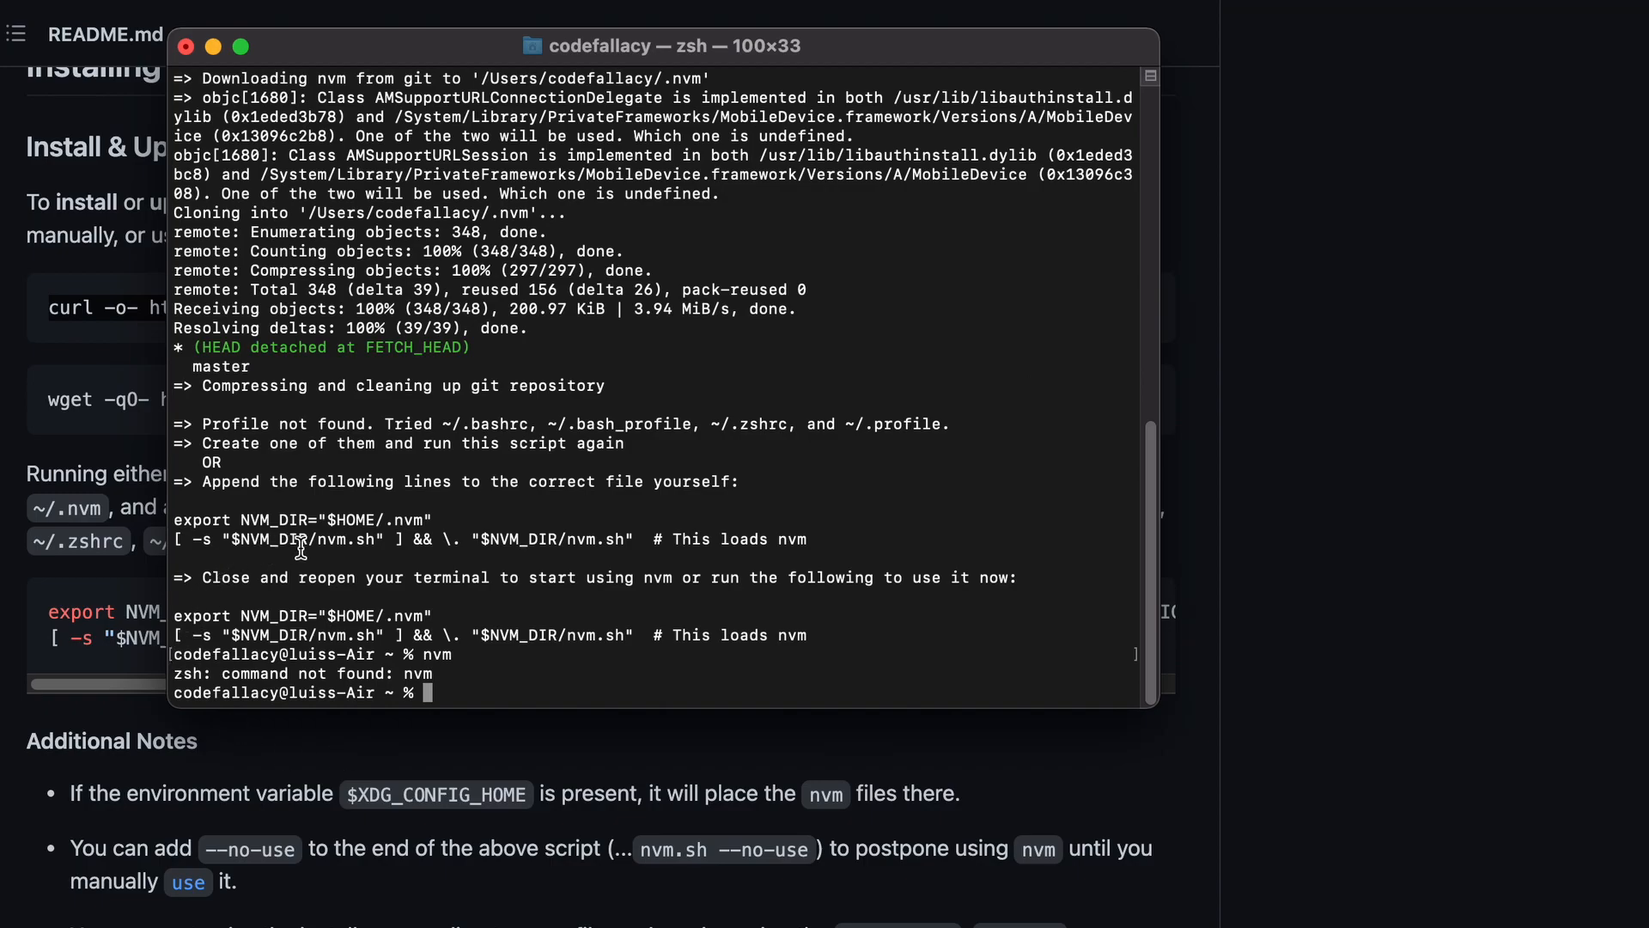
drag(189, 519, 374, 539)
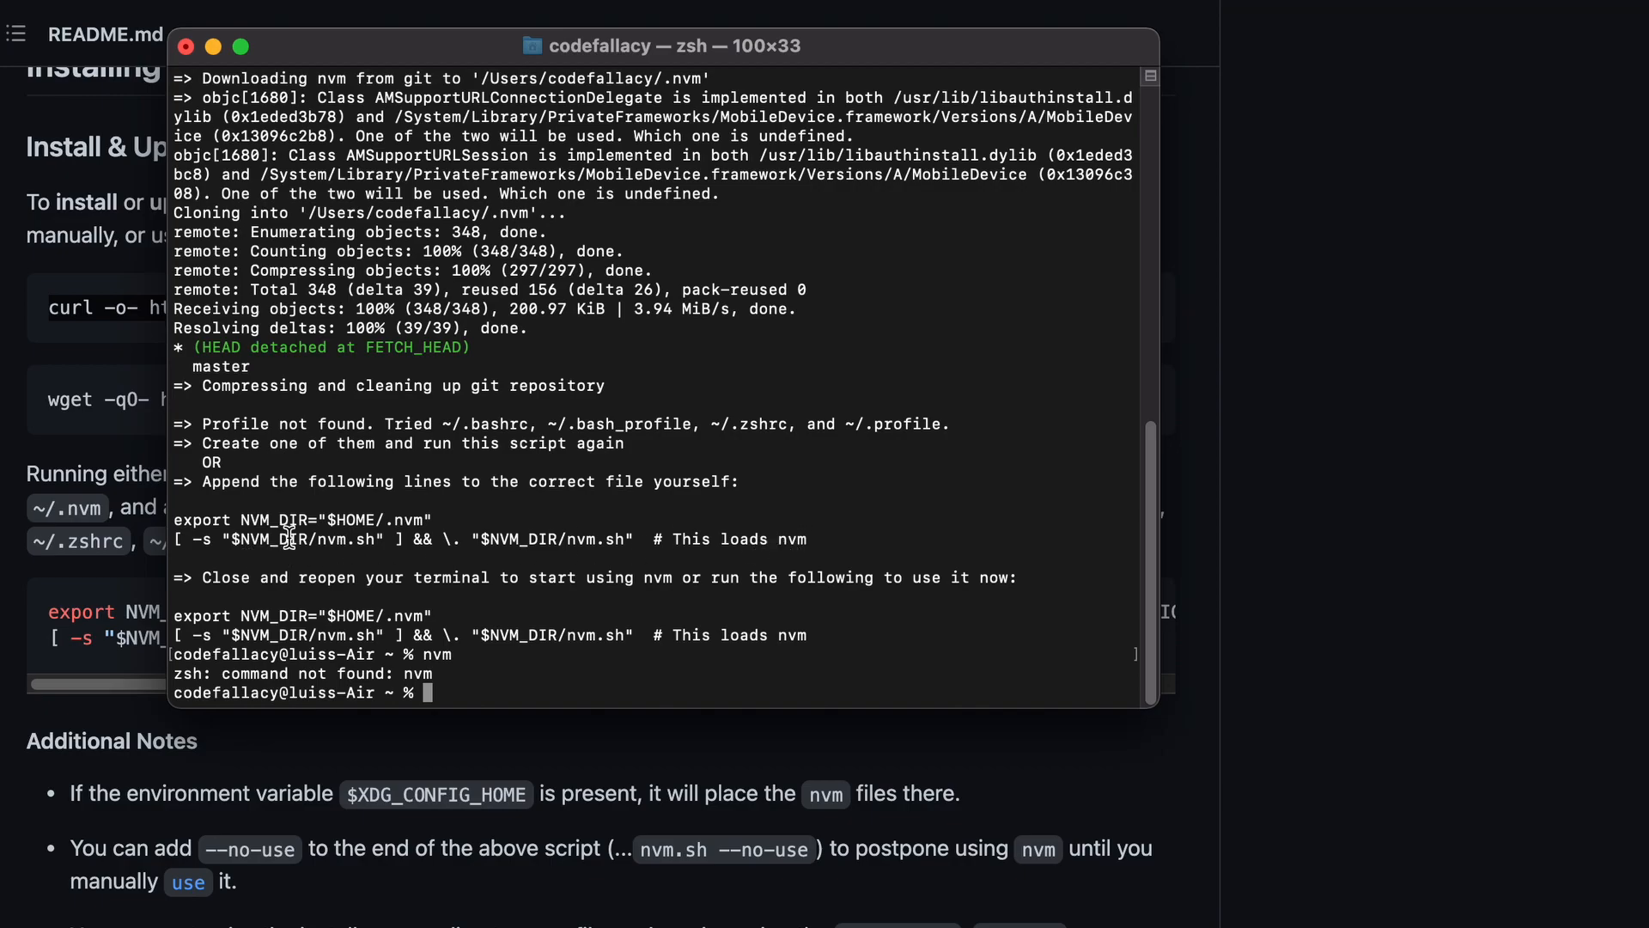
mouse_move(806, 541)
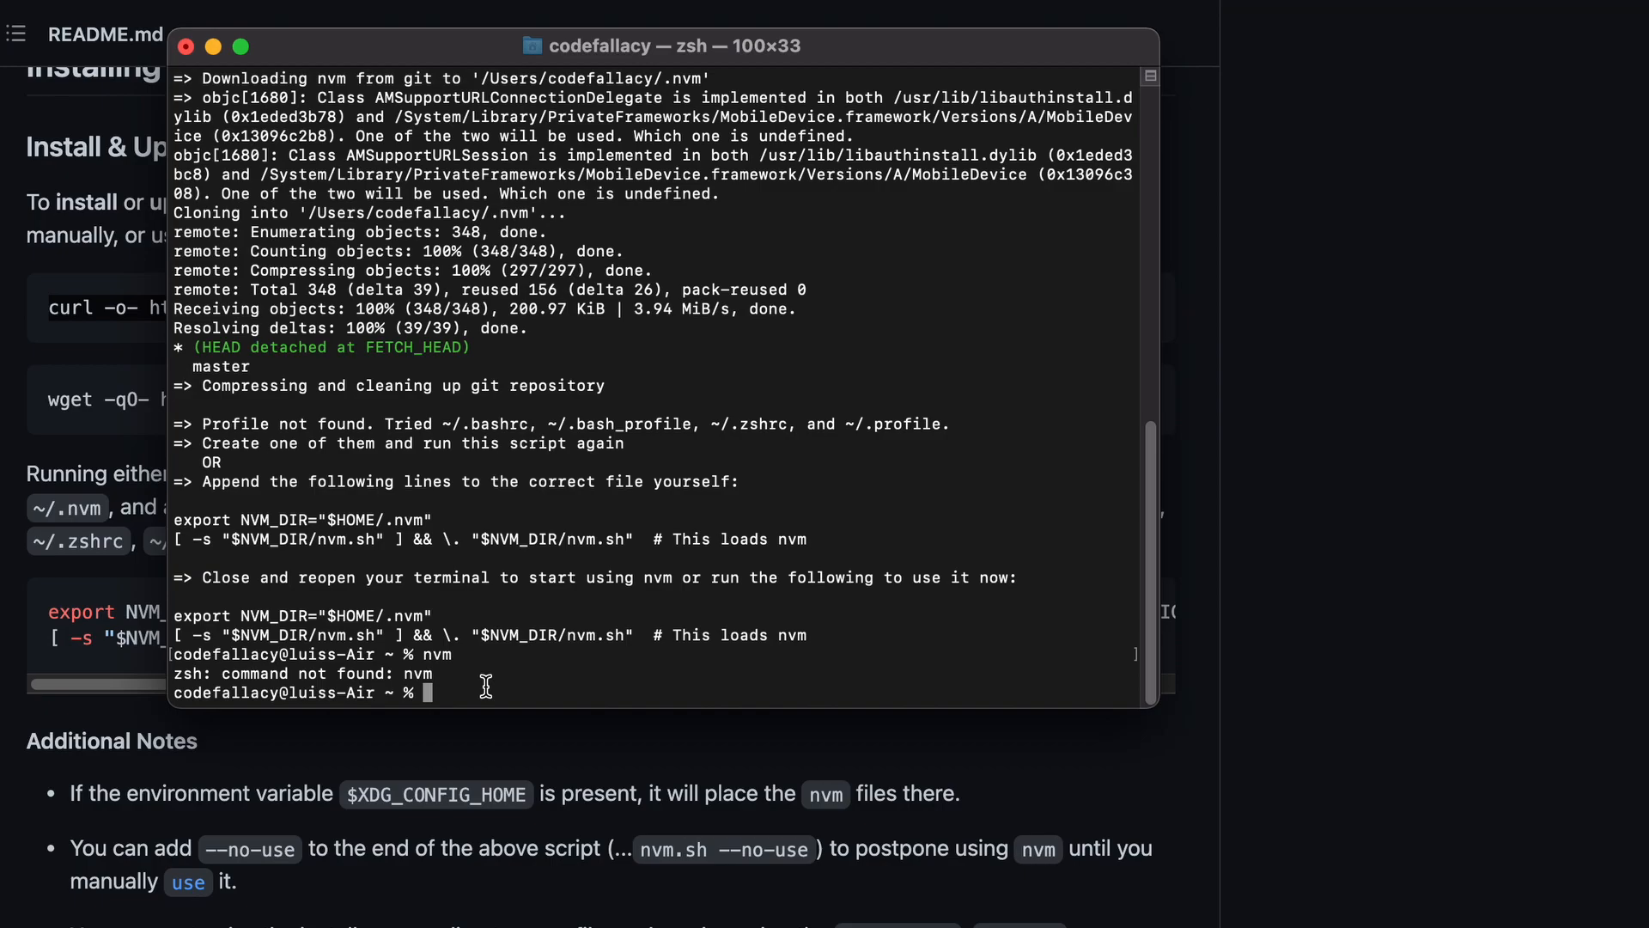
text(ls -a)
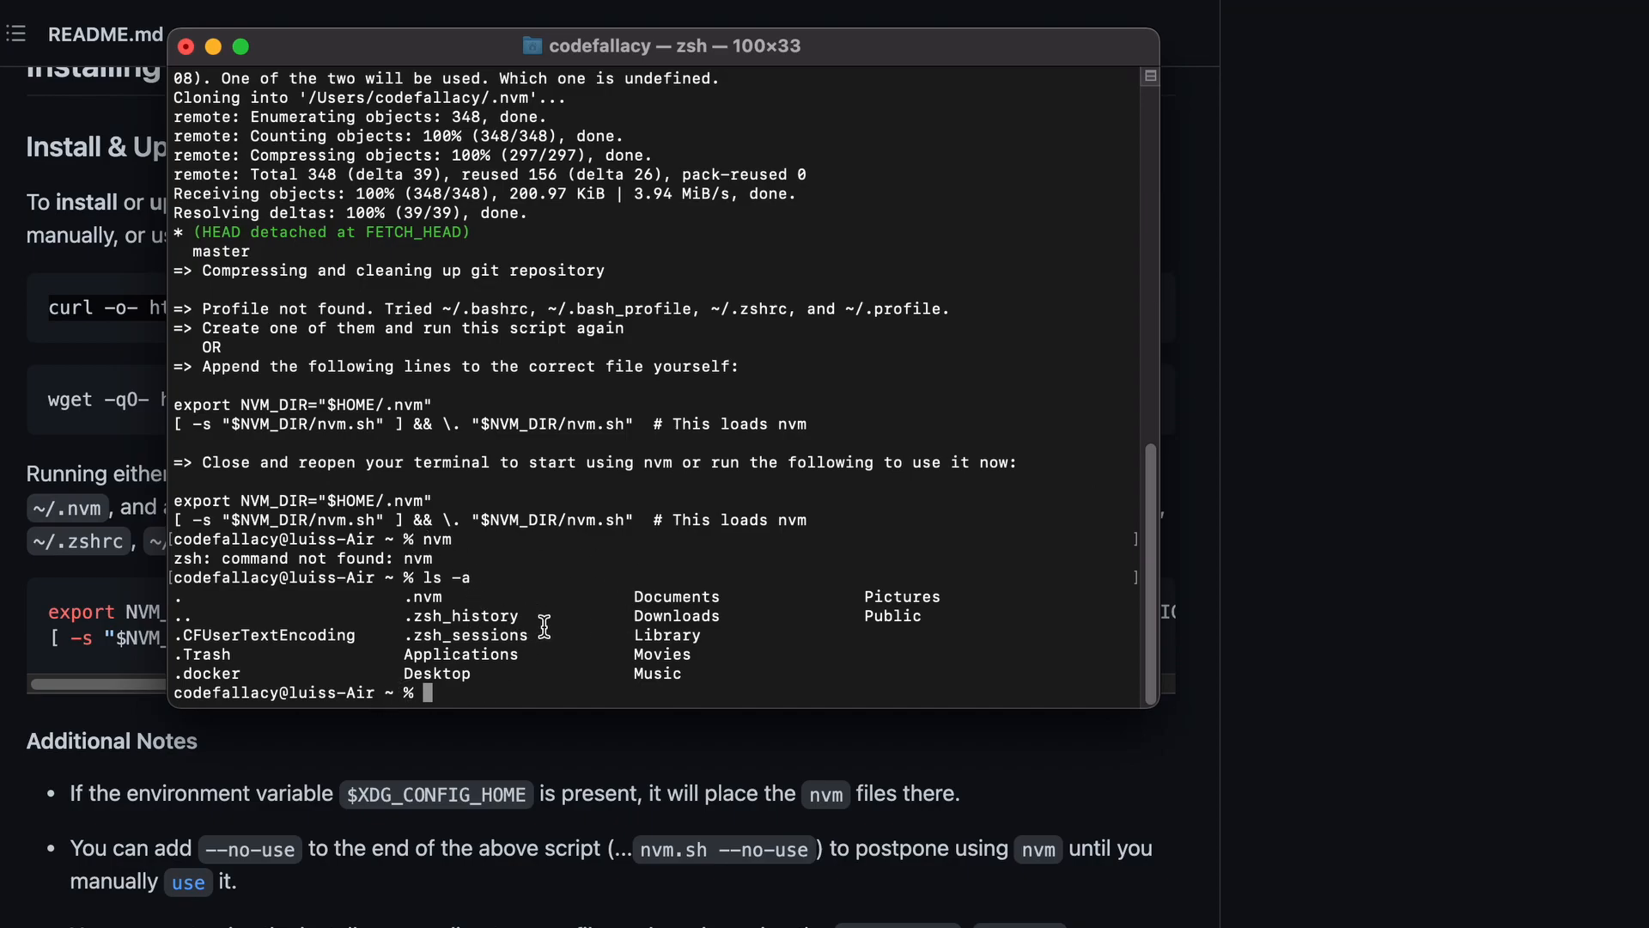
mouse_move(421, 624)
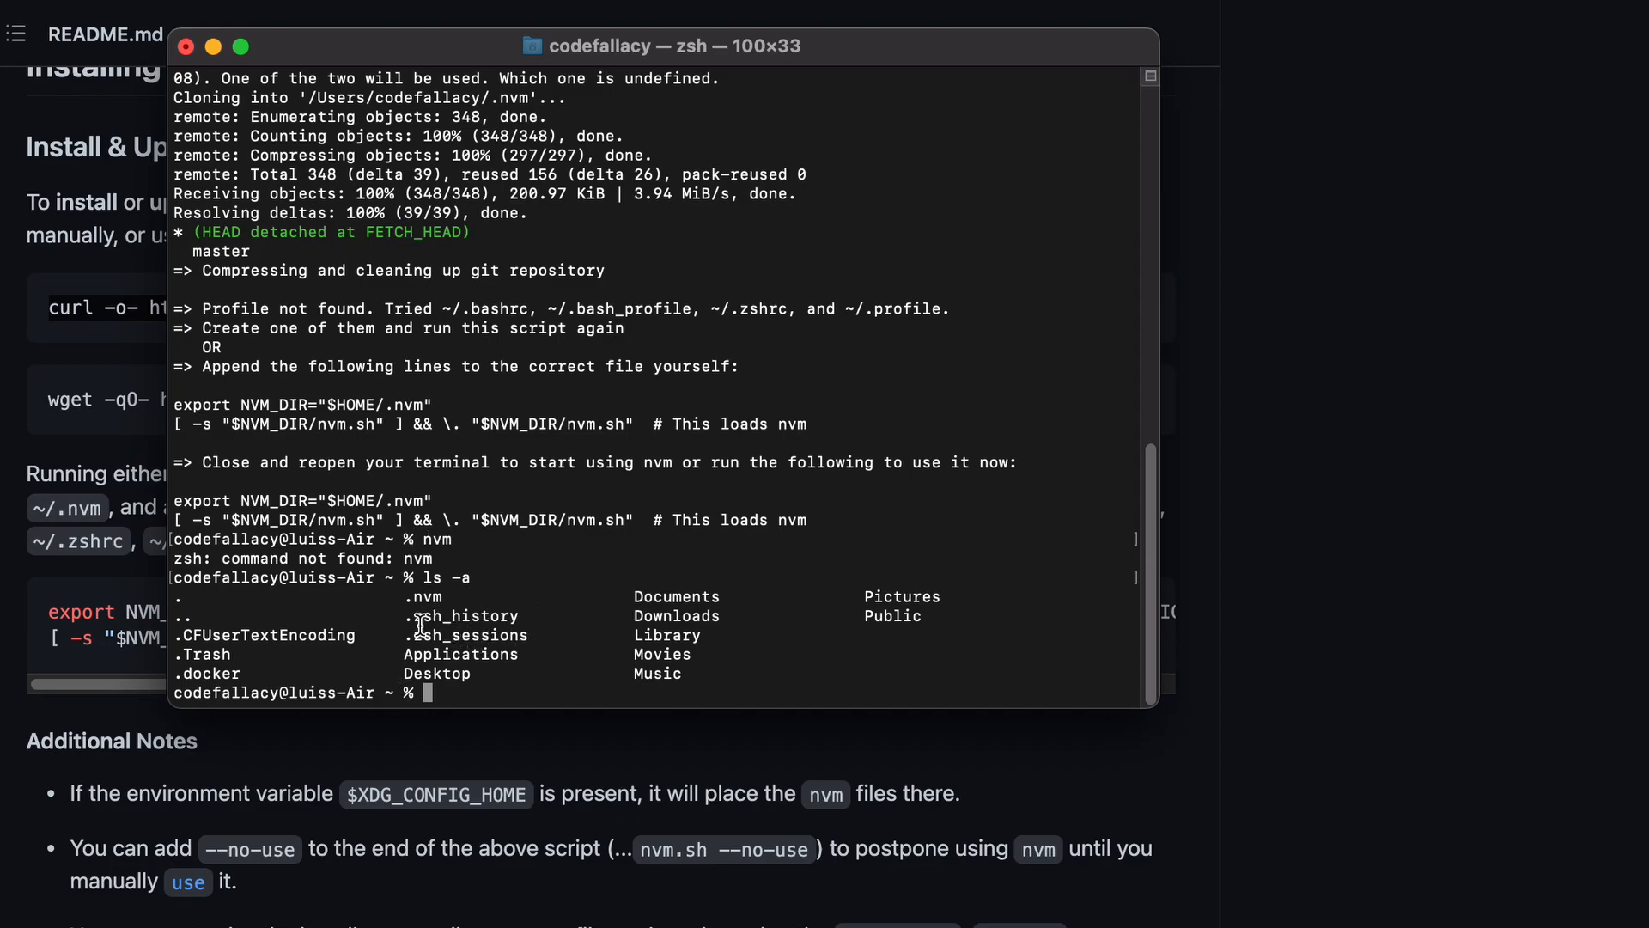
double_click(460, 616)
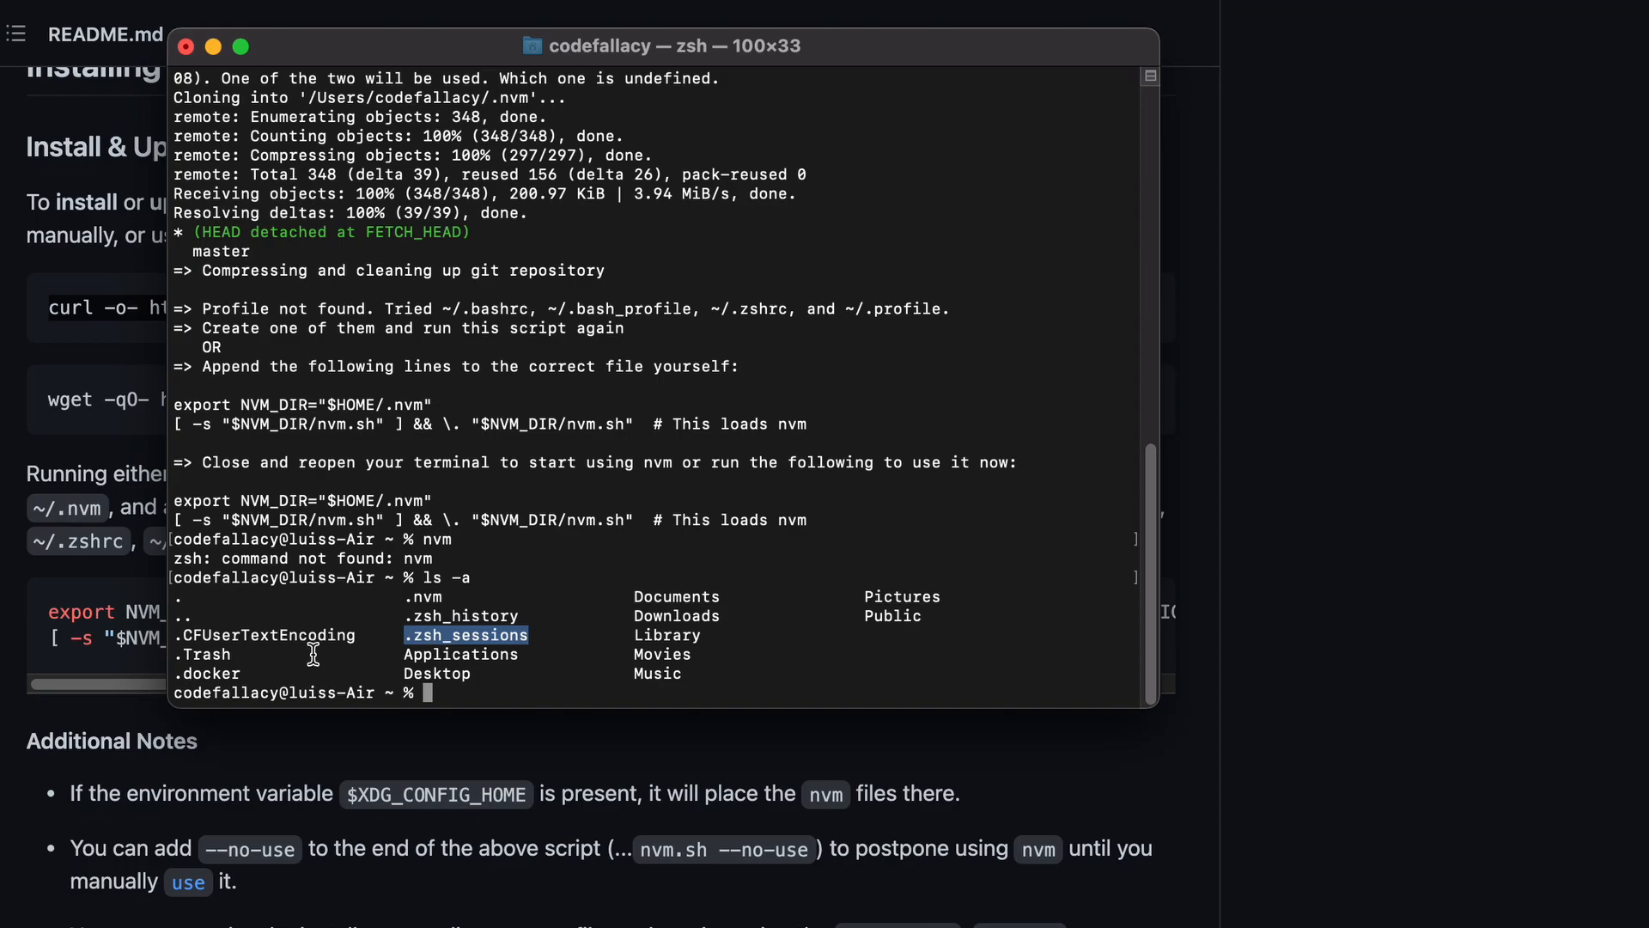
mouse_move(345, 650)
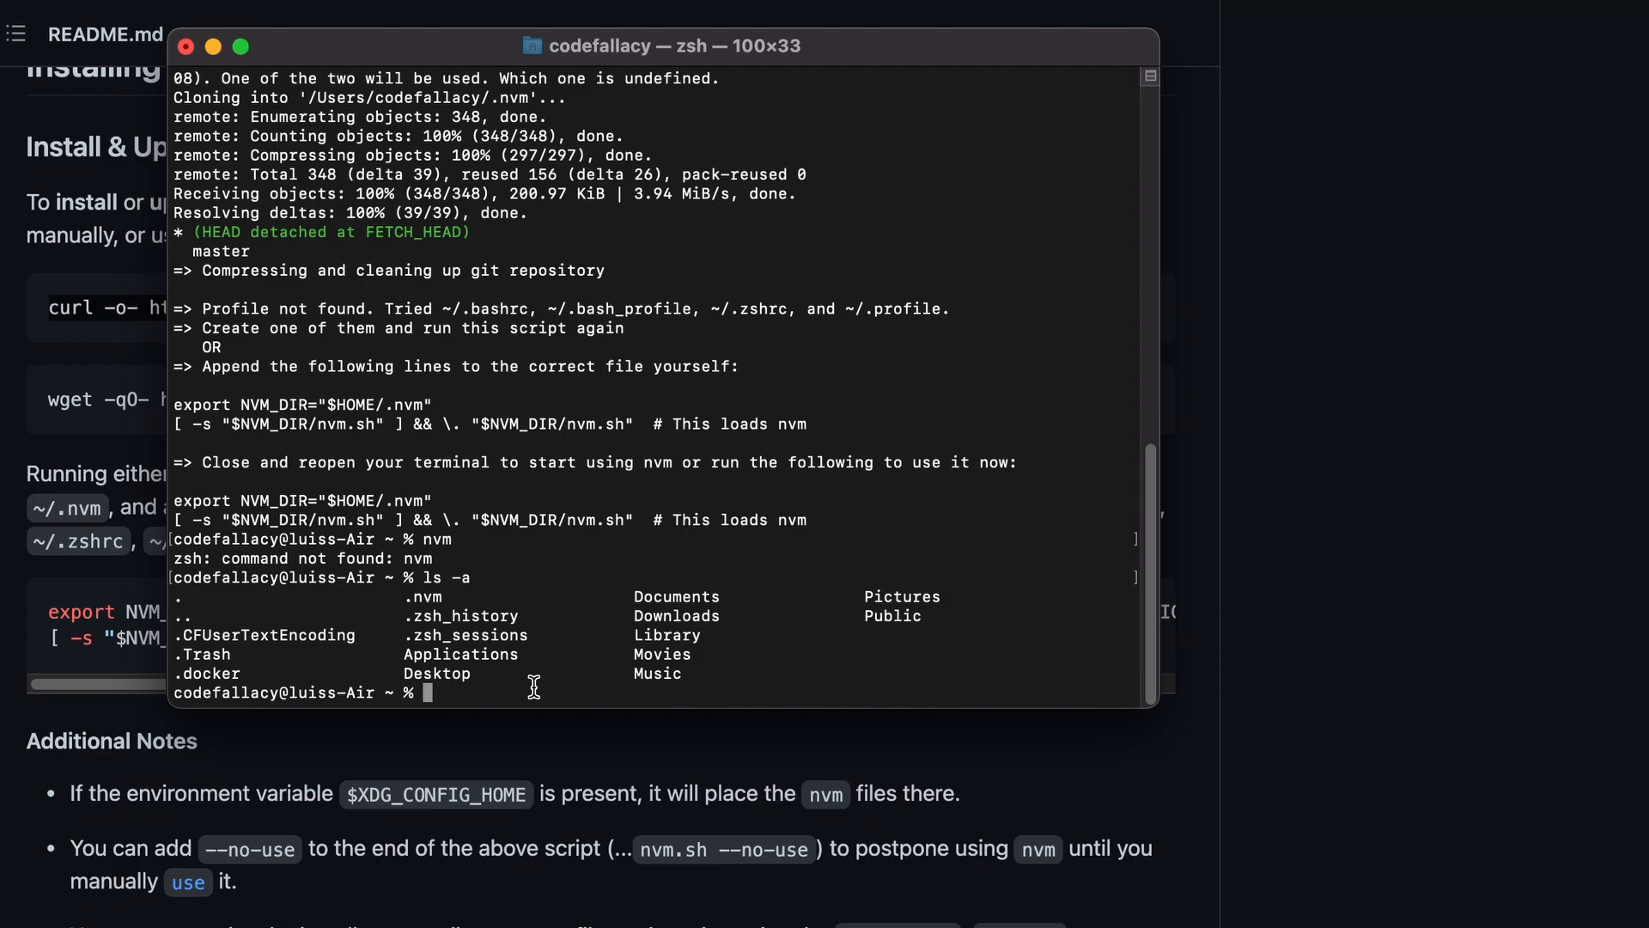
Create an empty .zshrc with touch, verify it with ls -a, and re-enter the installer.
text(touch)
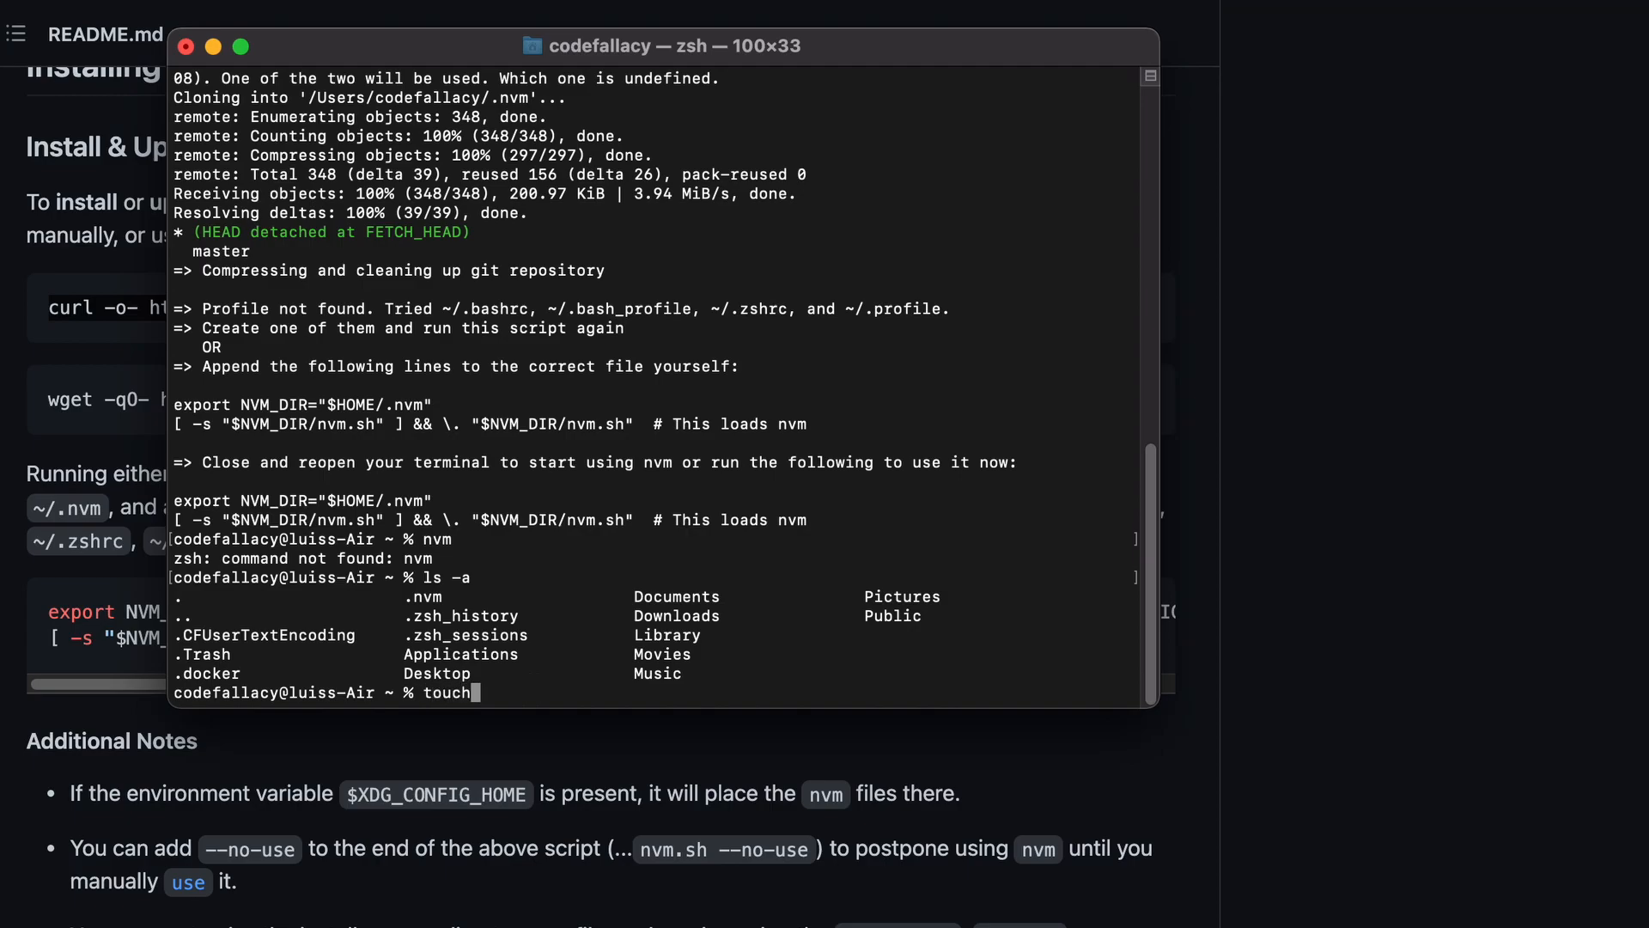
text(.zshrc)
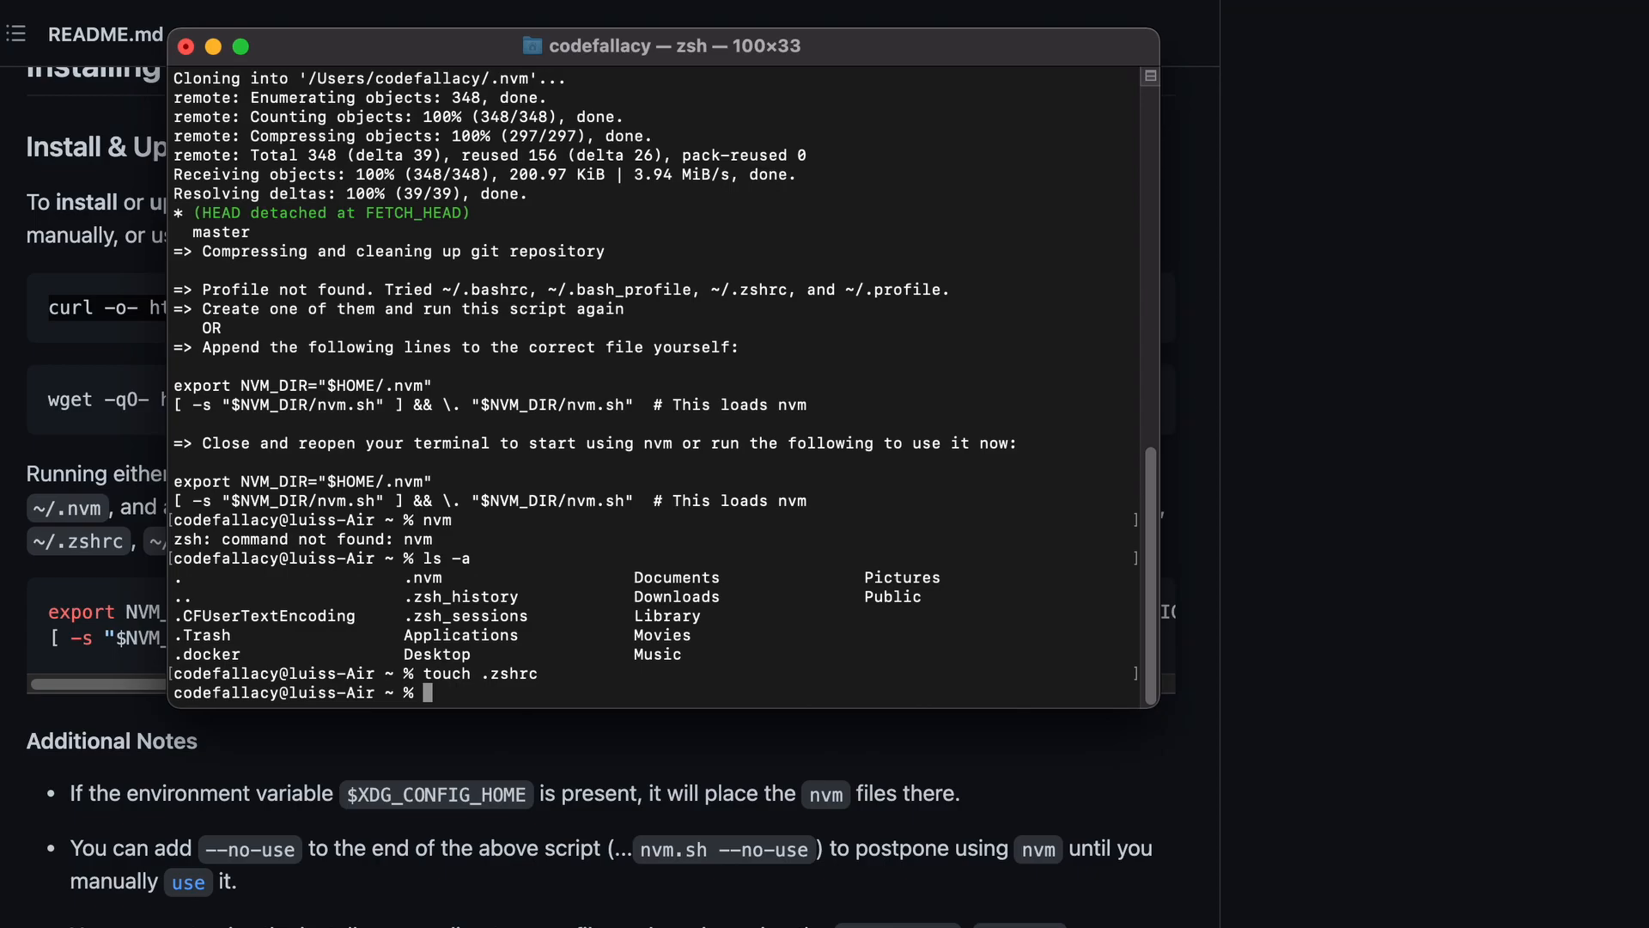
text(ls)
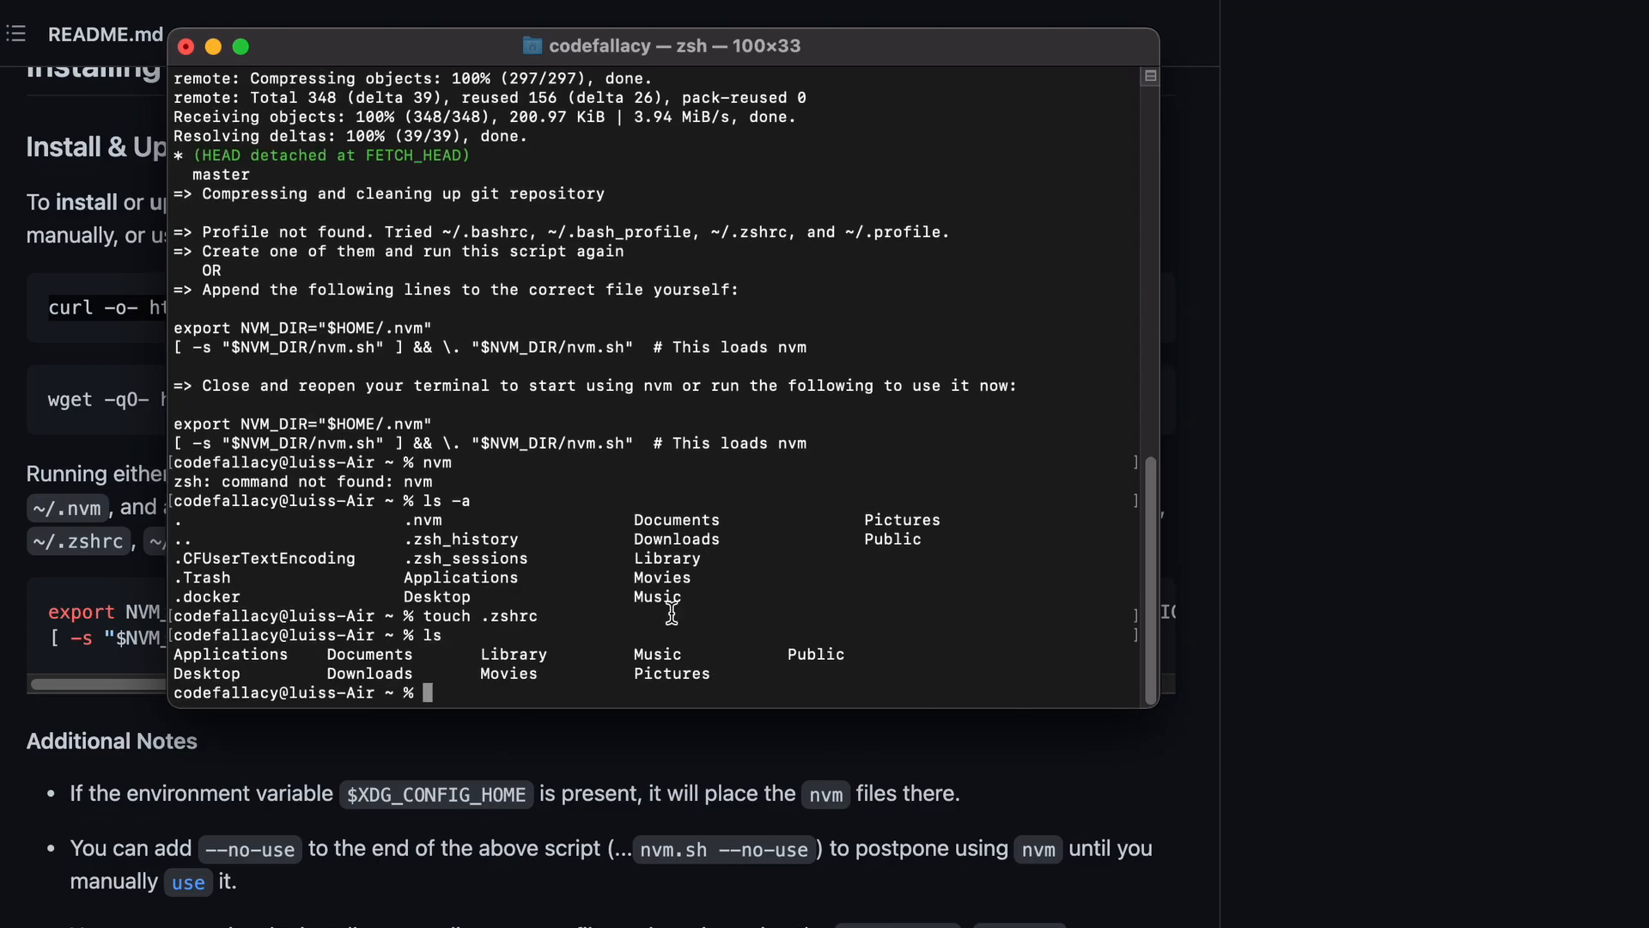
text(ls -a)
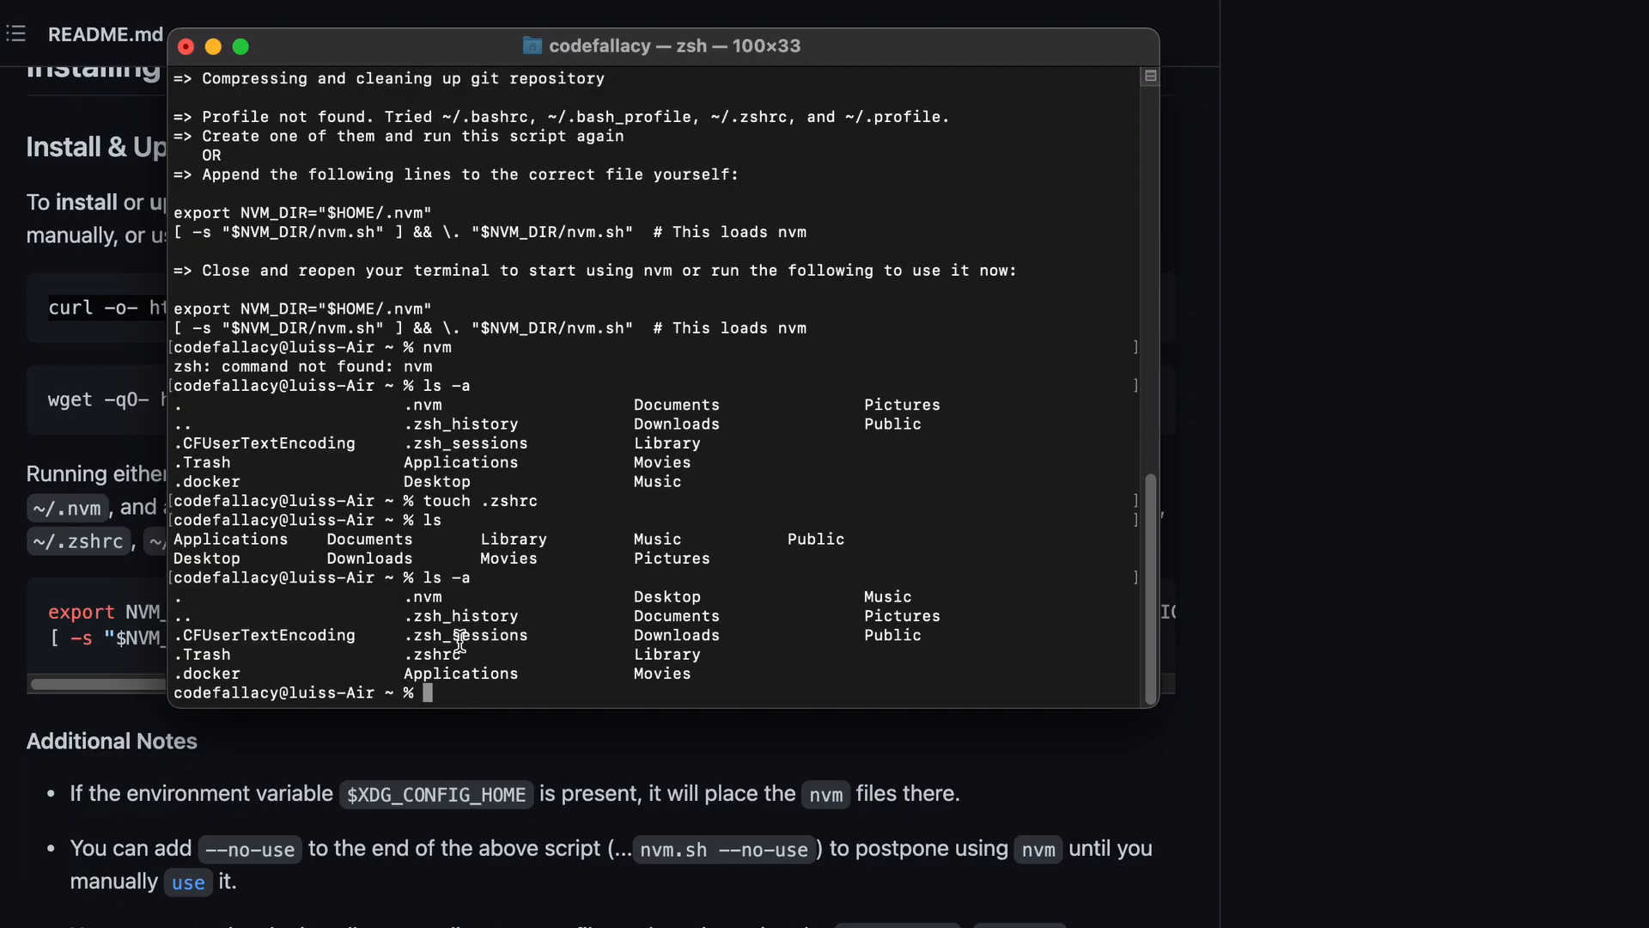
double_click(430, 653)
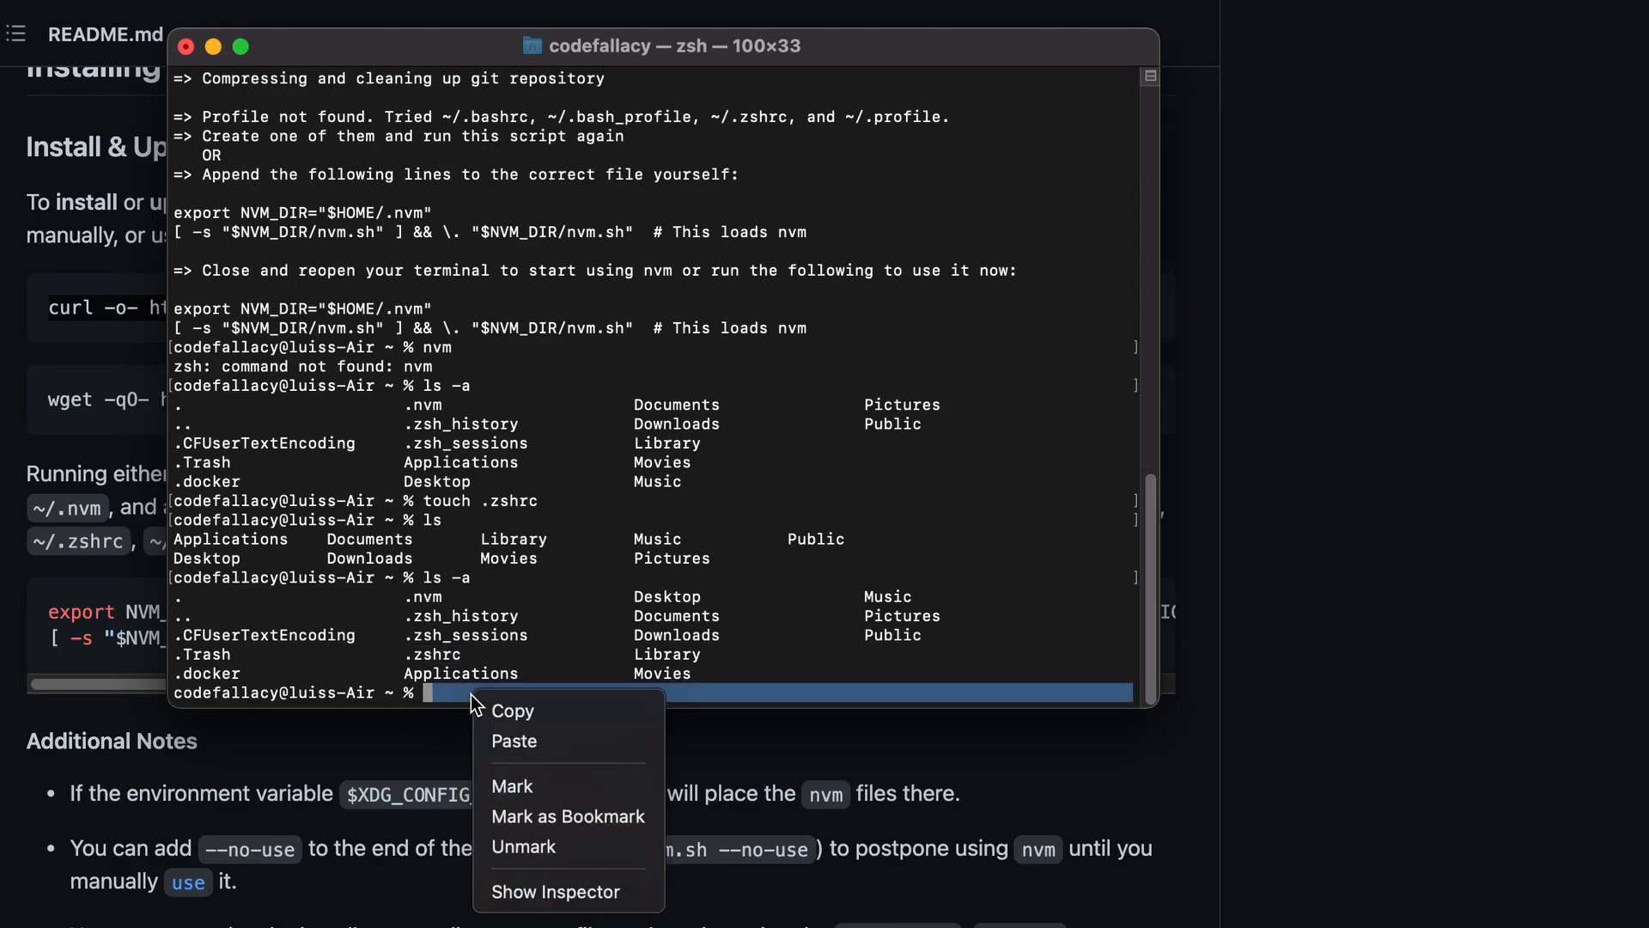
click(442, 692)
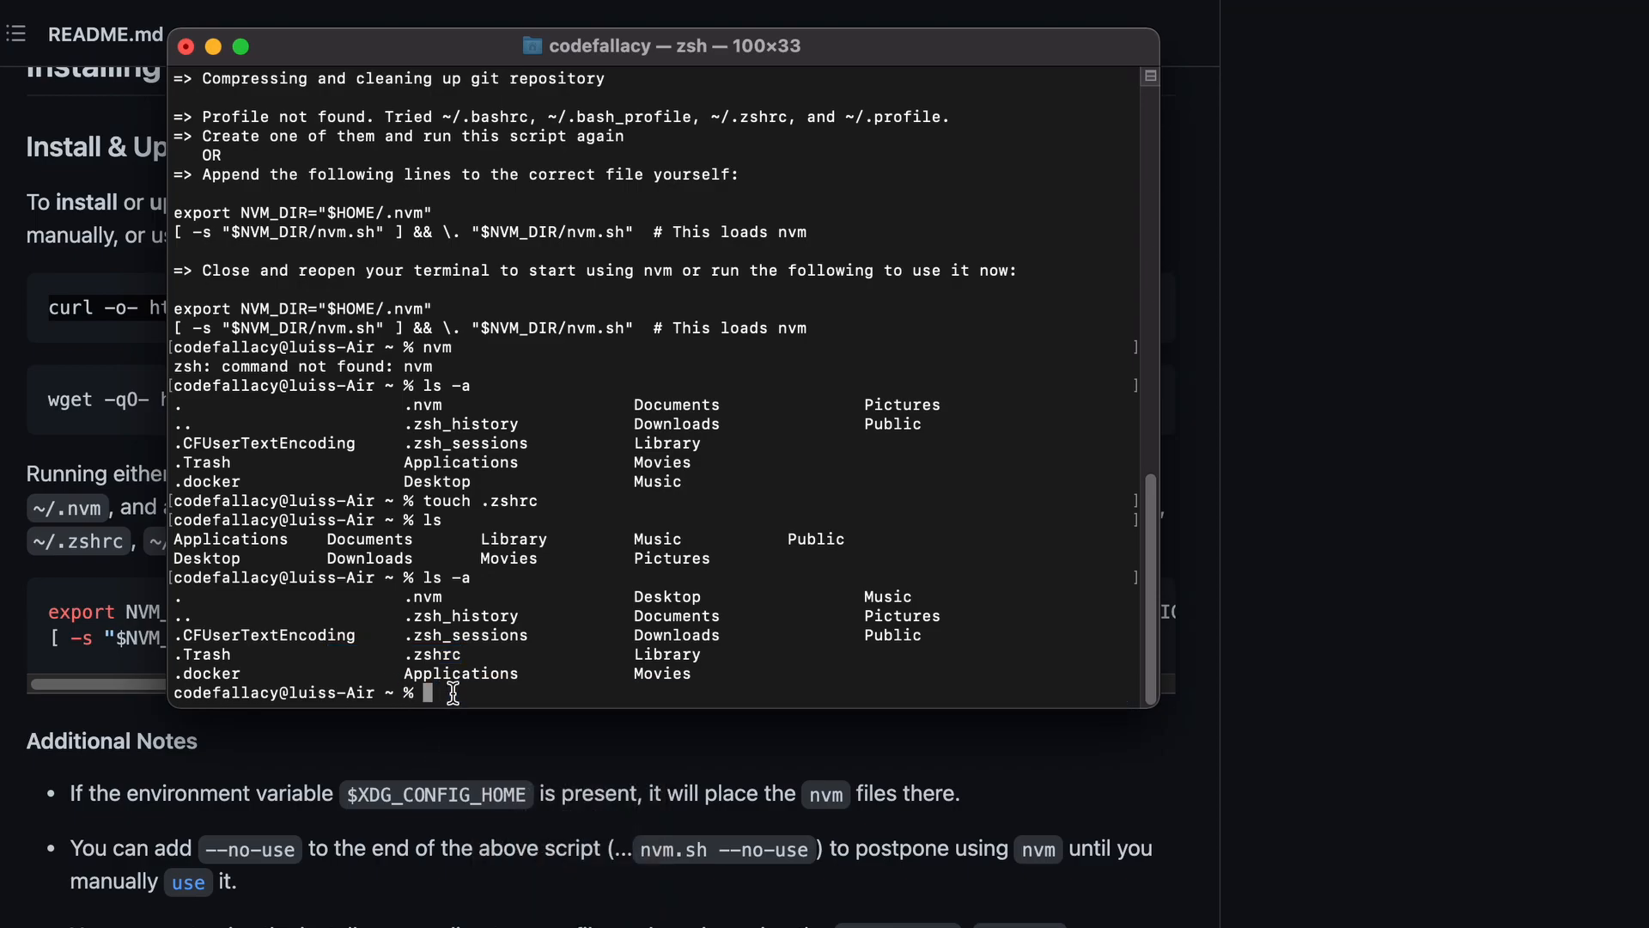
text(touch .zshrc)
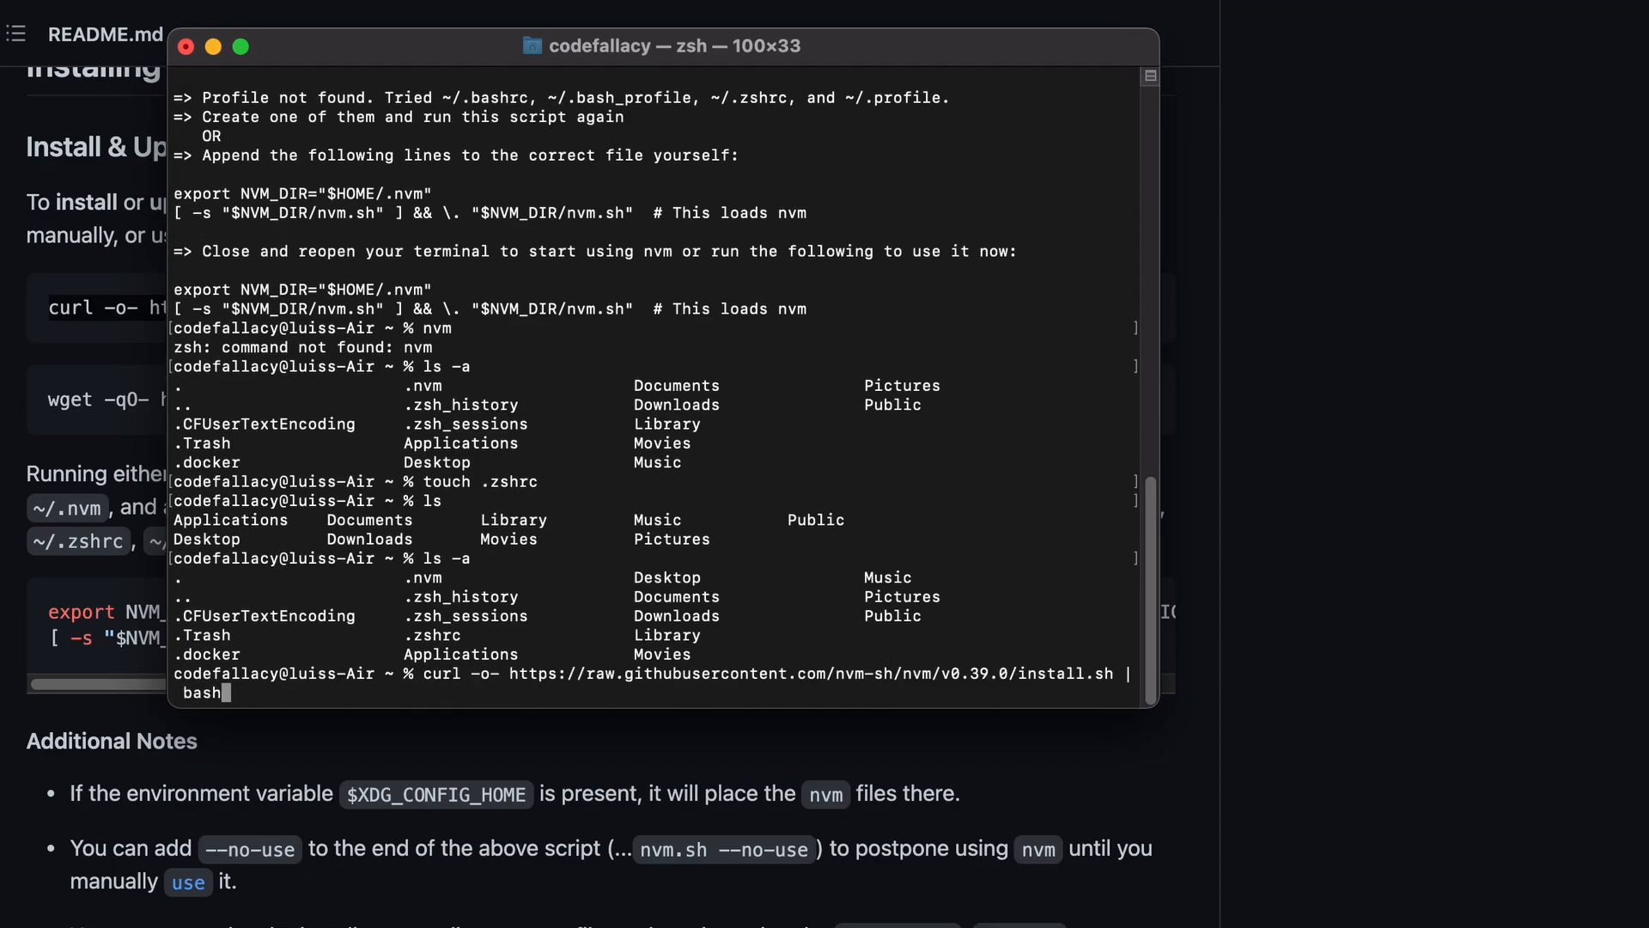
Rerun the curl installer to append nvm lines, then source .zshrc.
key(enter)
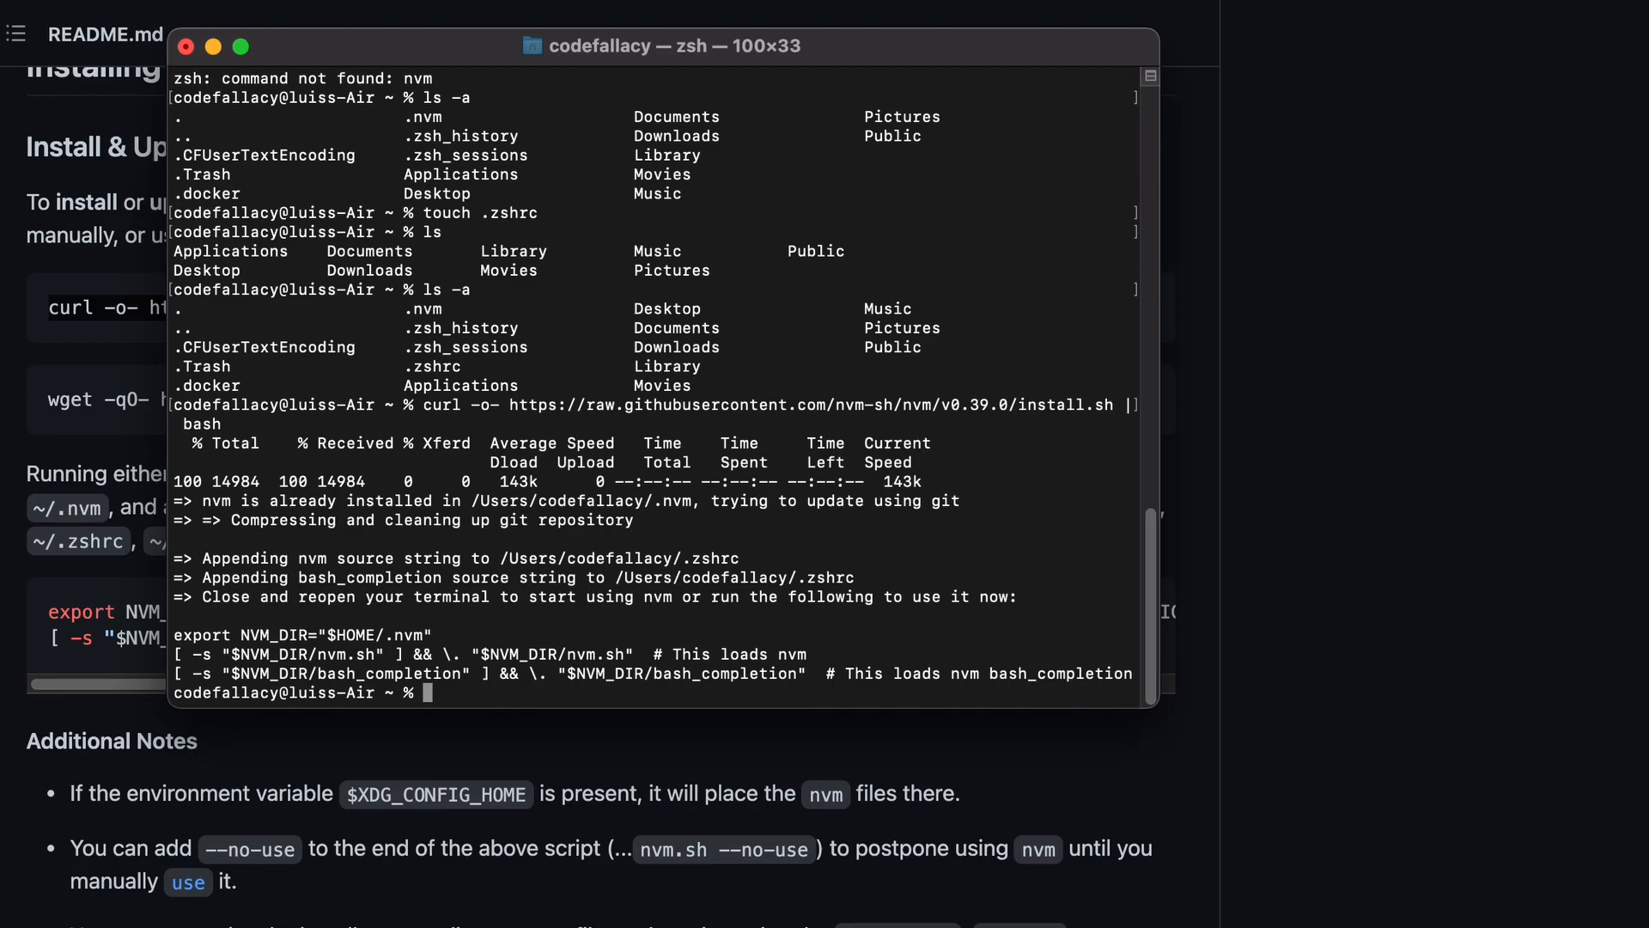
text(source .)
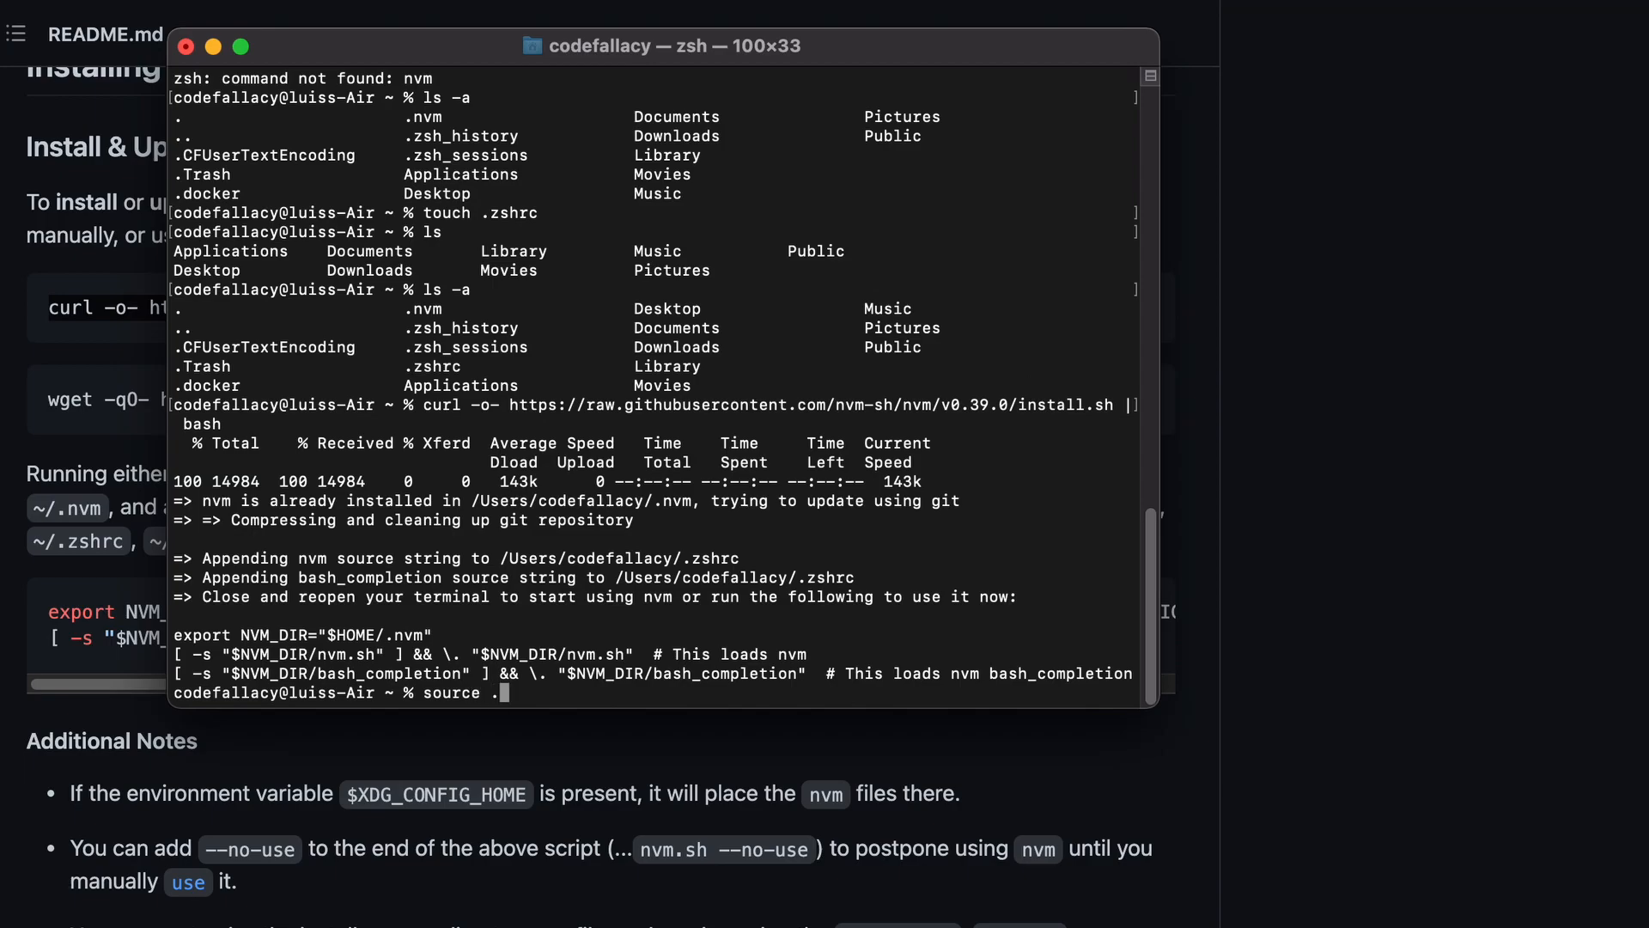
text(zs)
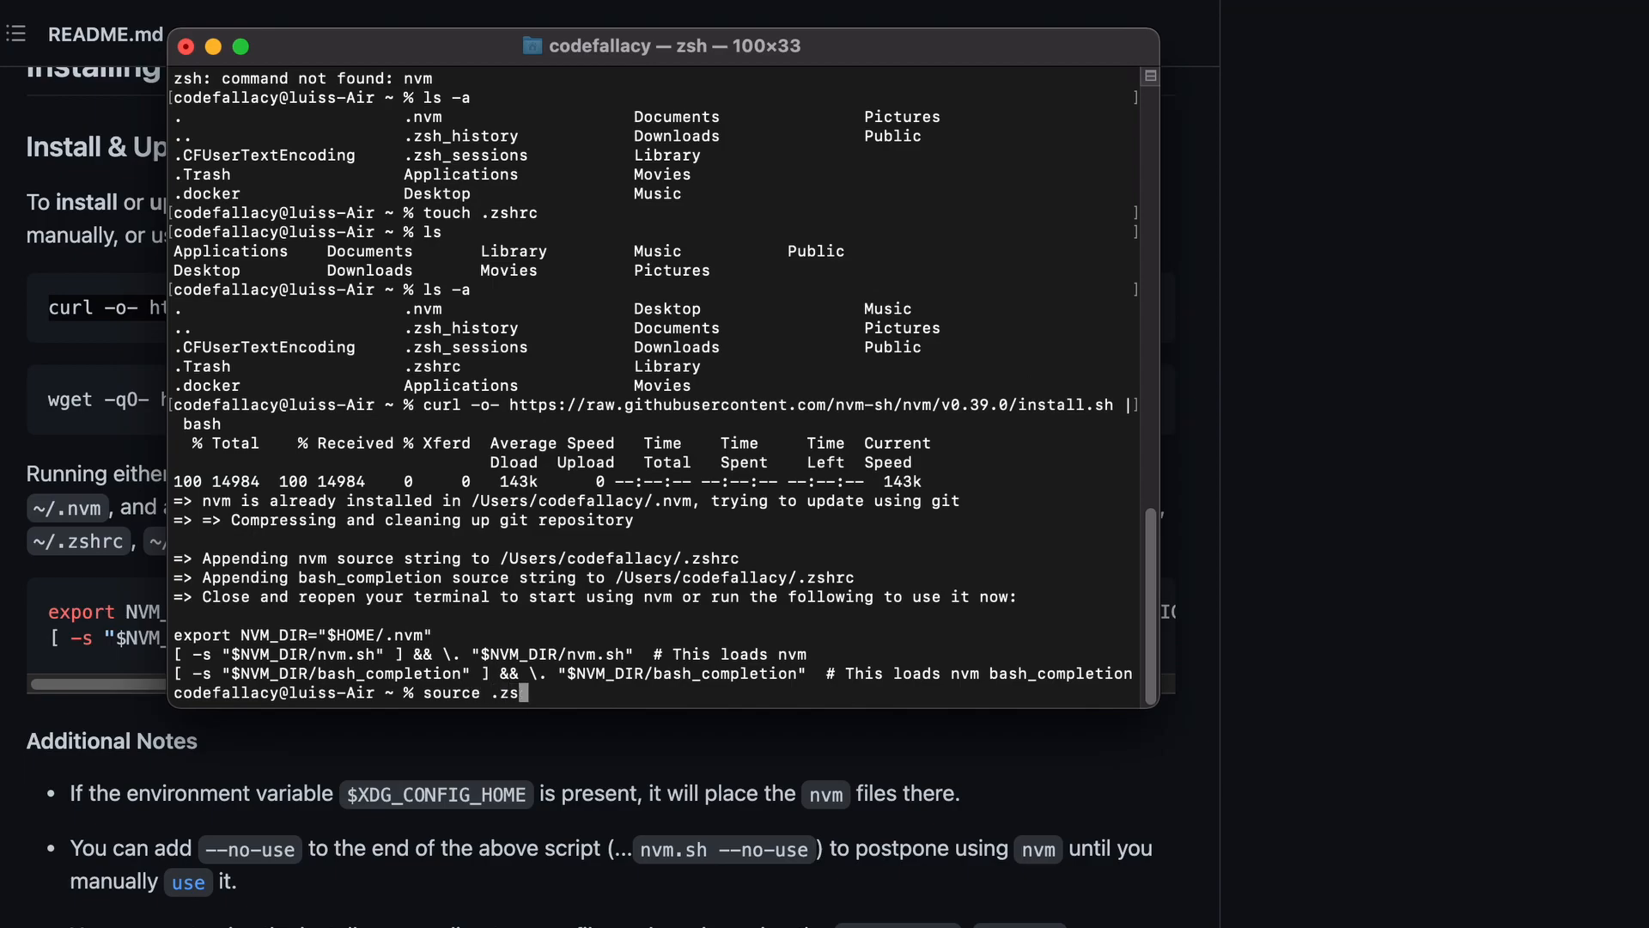
text(hrc)
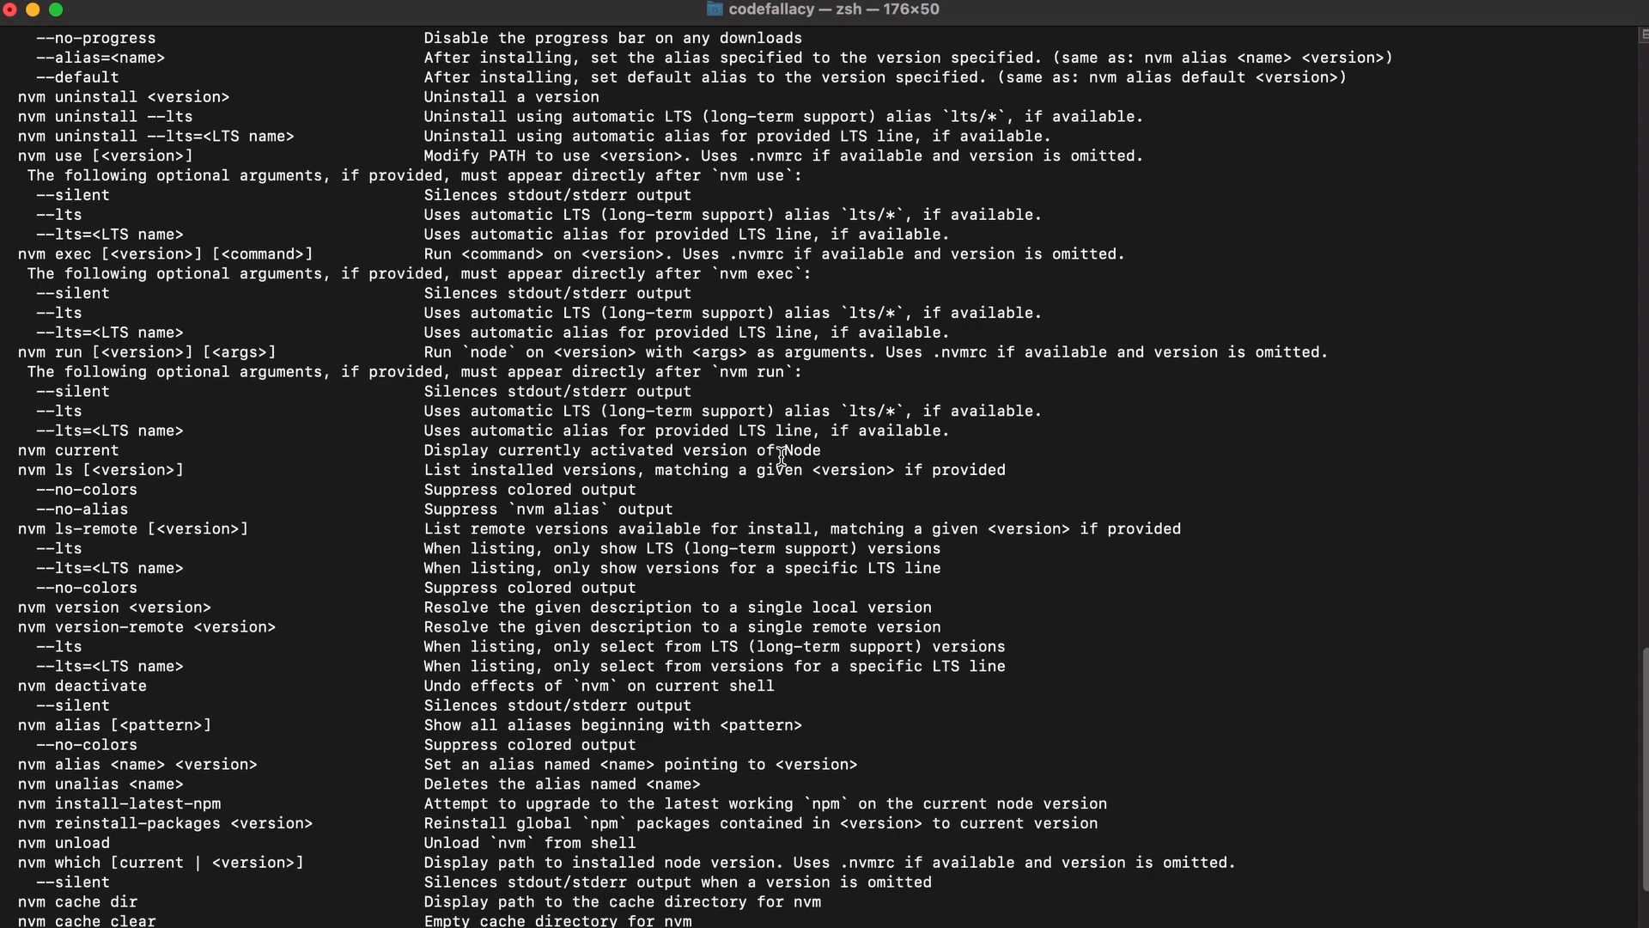
Scroll through nvm v0.39.0's printed usage help down to its examples.
scroll(down, 3)
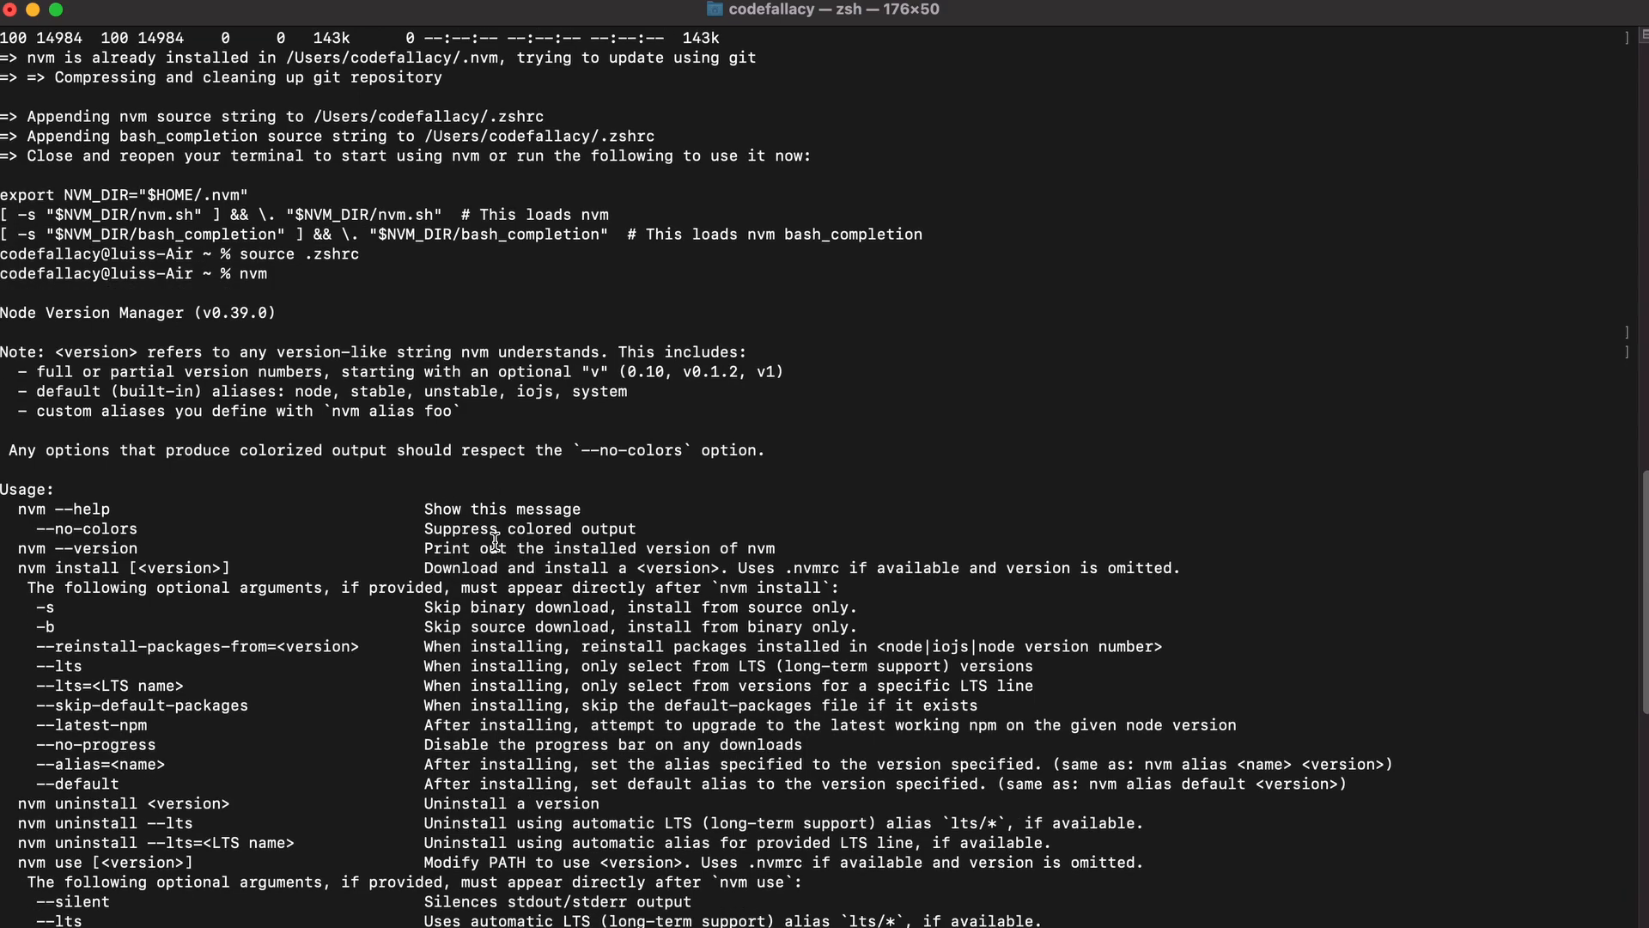
scroll(down, 3)
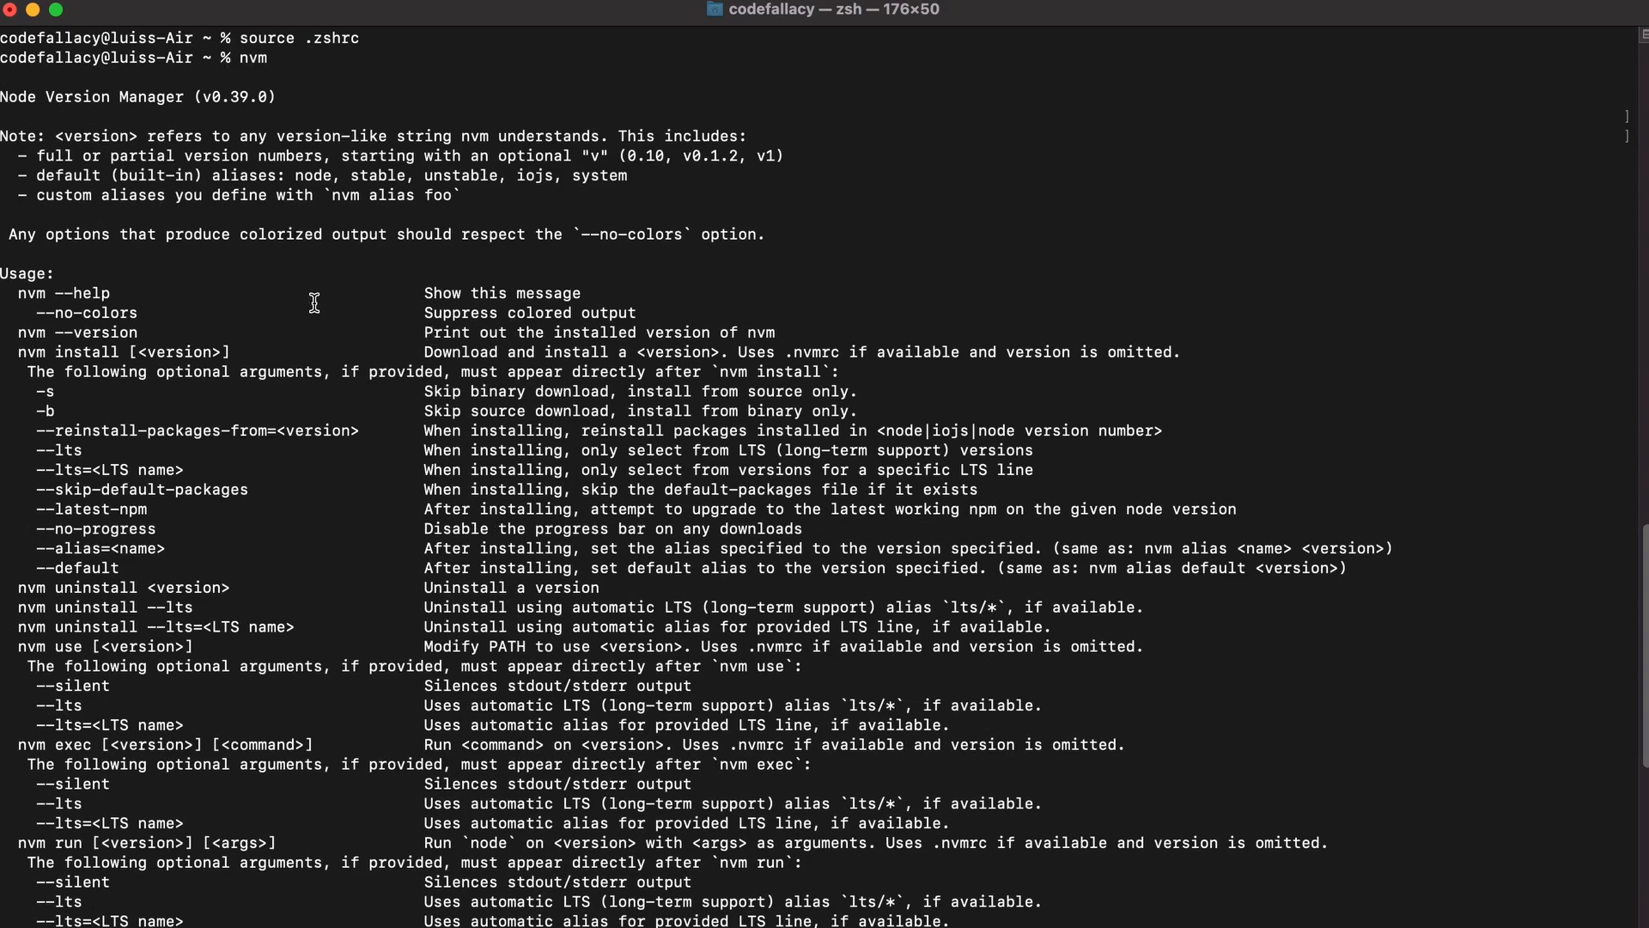
mouse_move(392, 352)
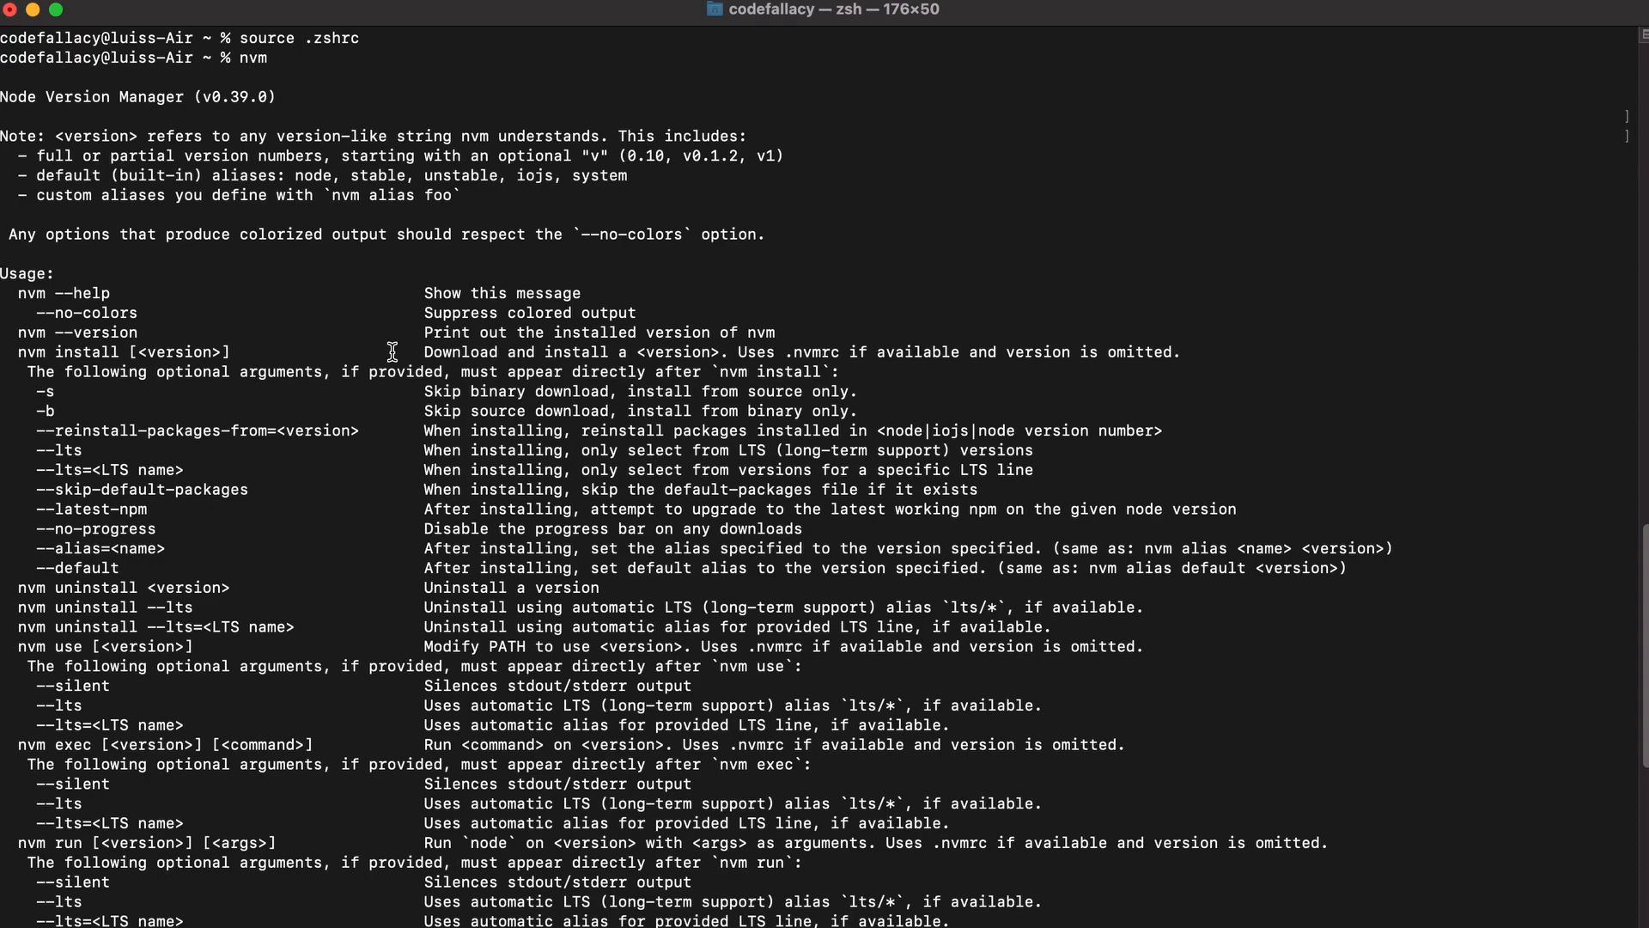
mouse_move(426, 256)
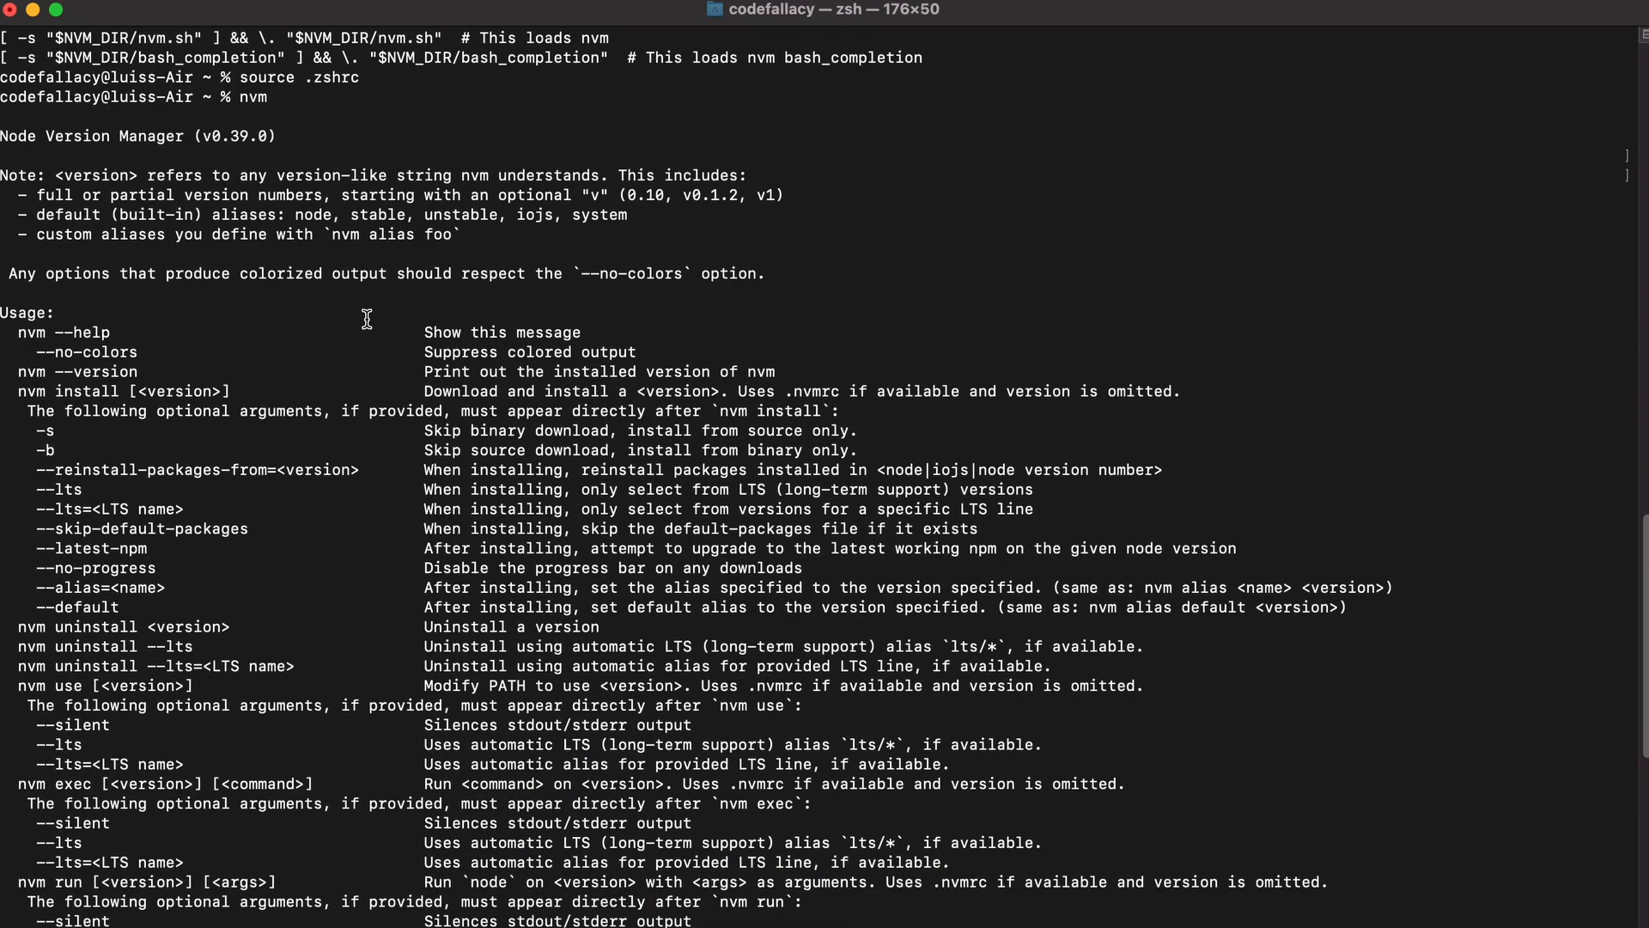
scroll(down, 3)
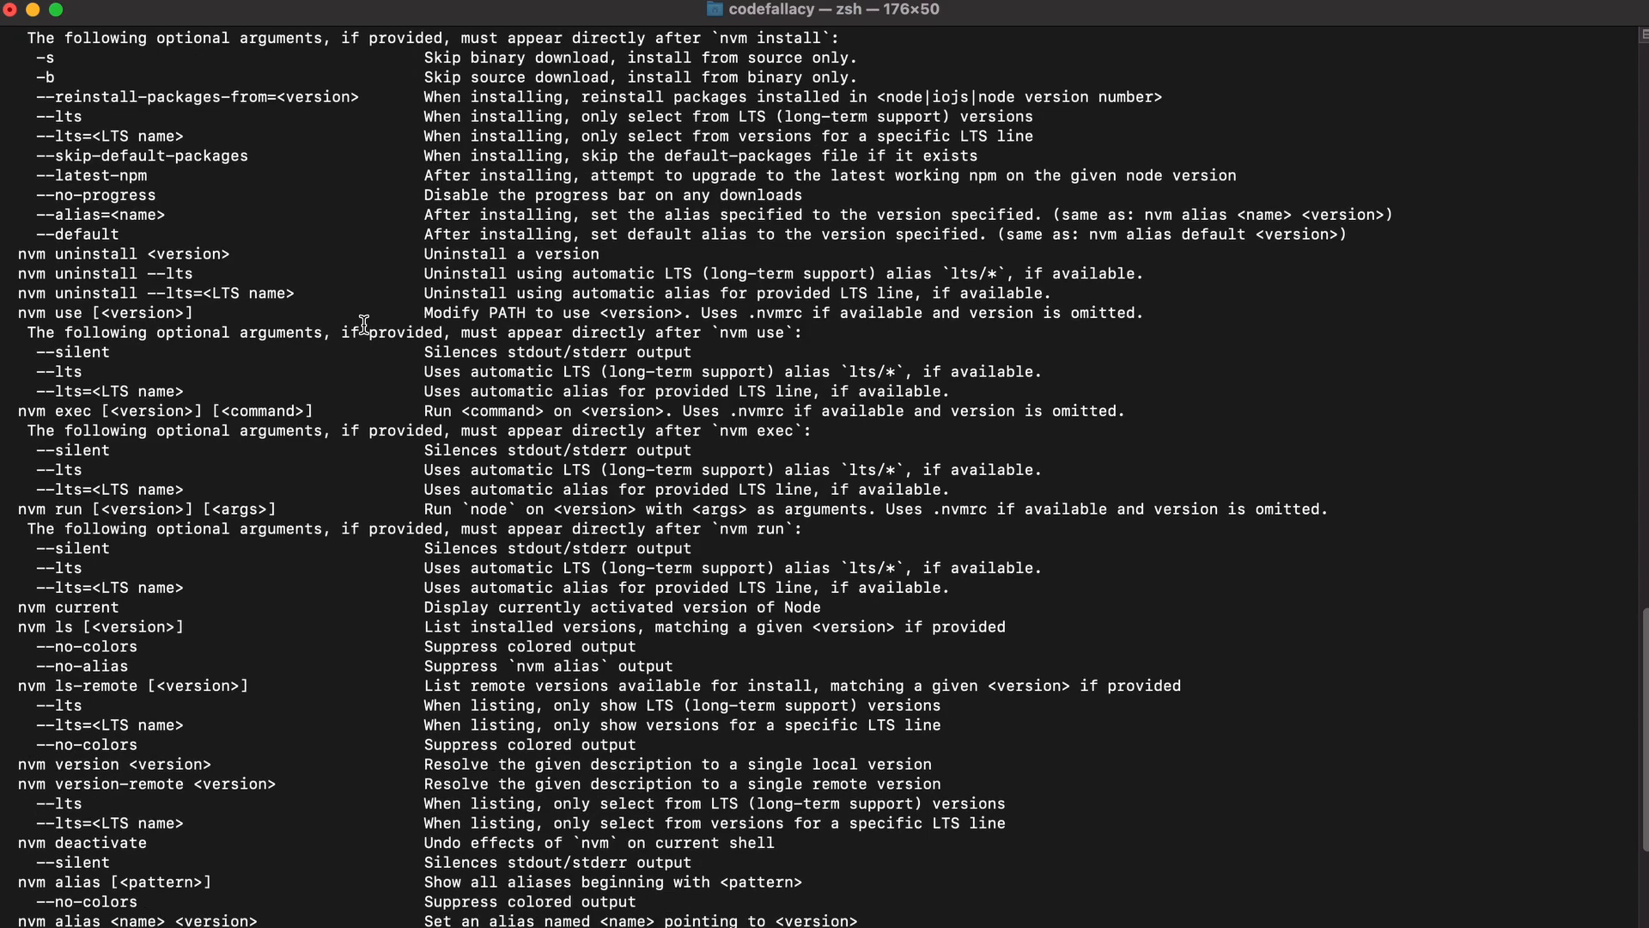
scroll(down, 3)
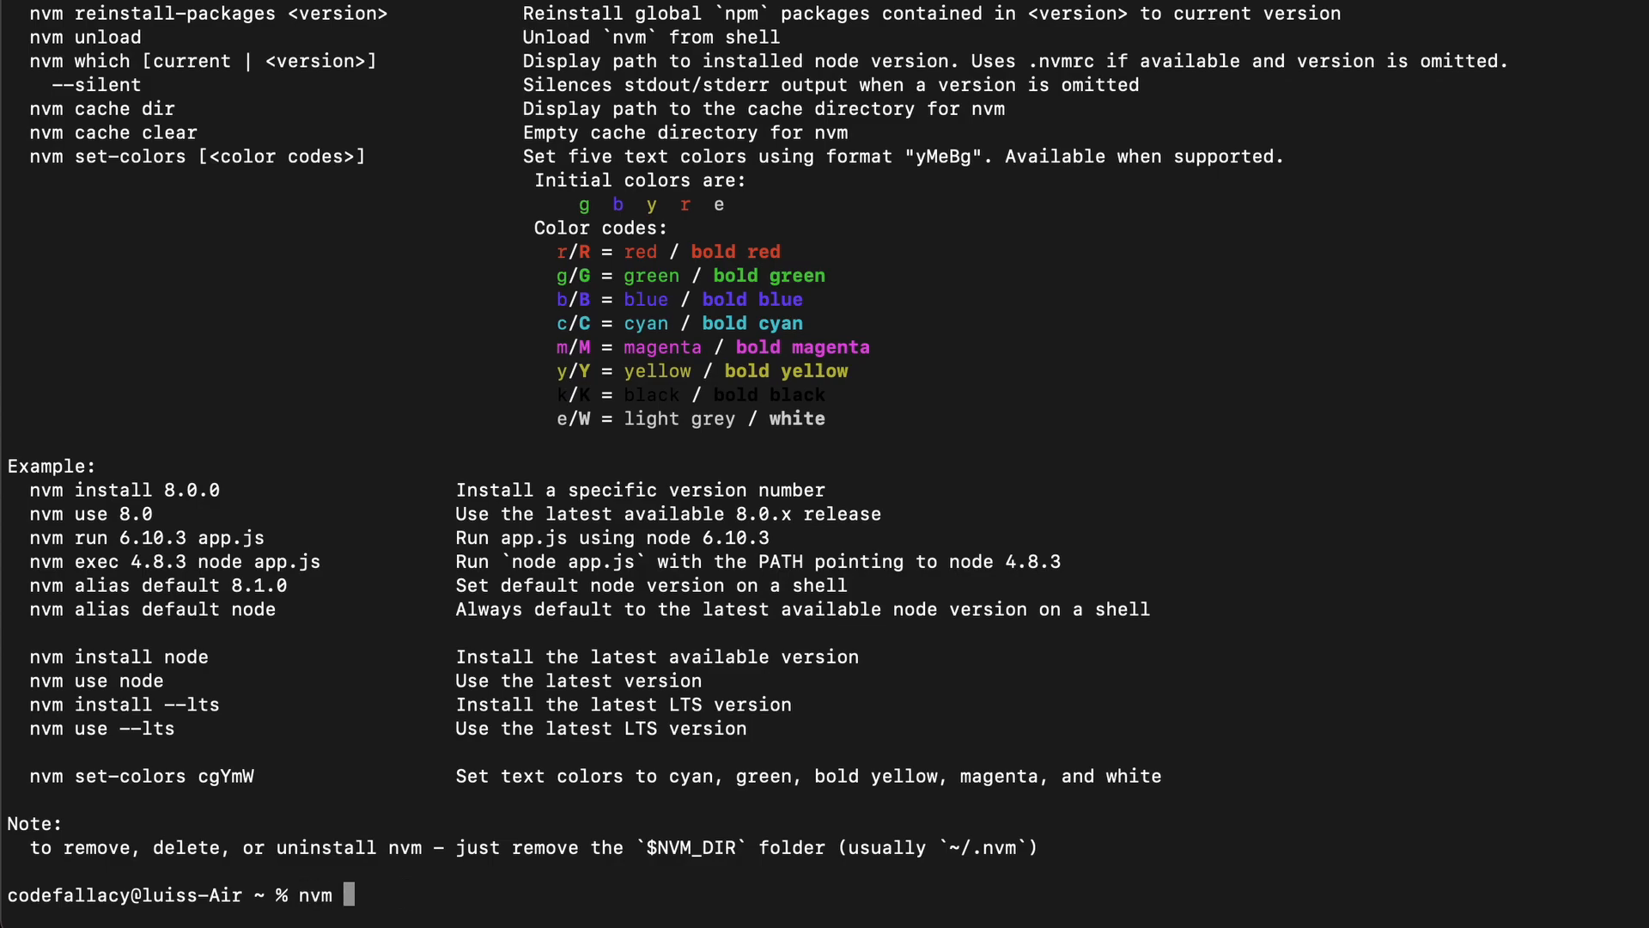
Run nvm install node for Node v16.11.1 with npm 8.0.0, then nvm use node.
text(install node)
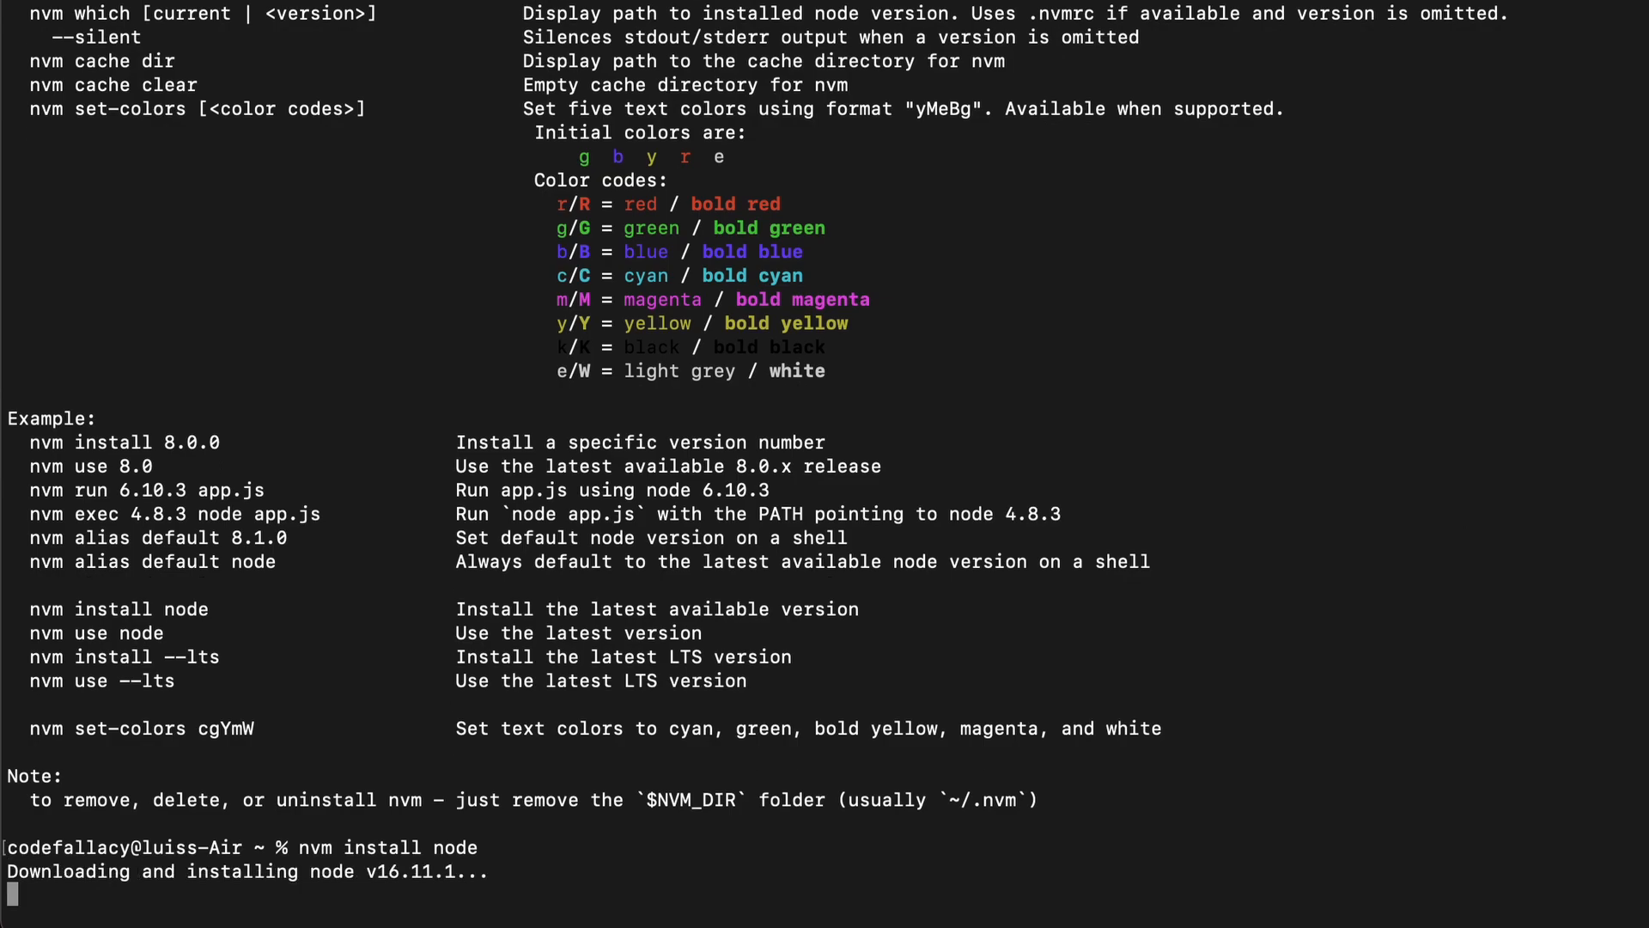
scroll(down, 3)
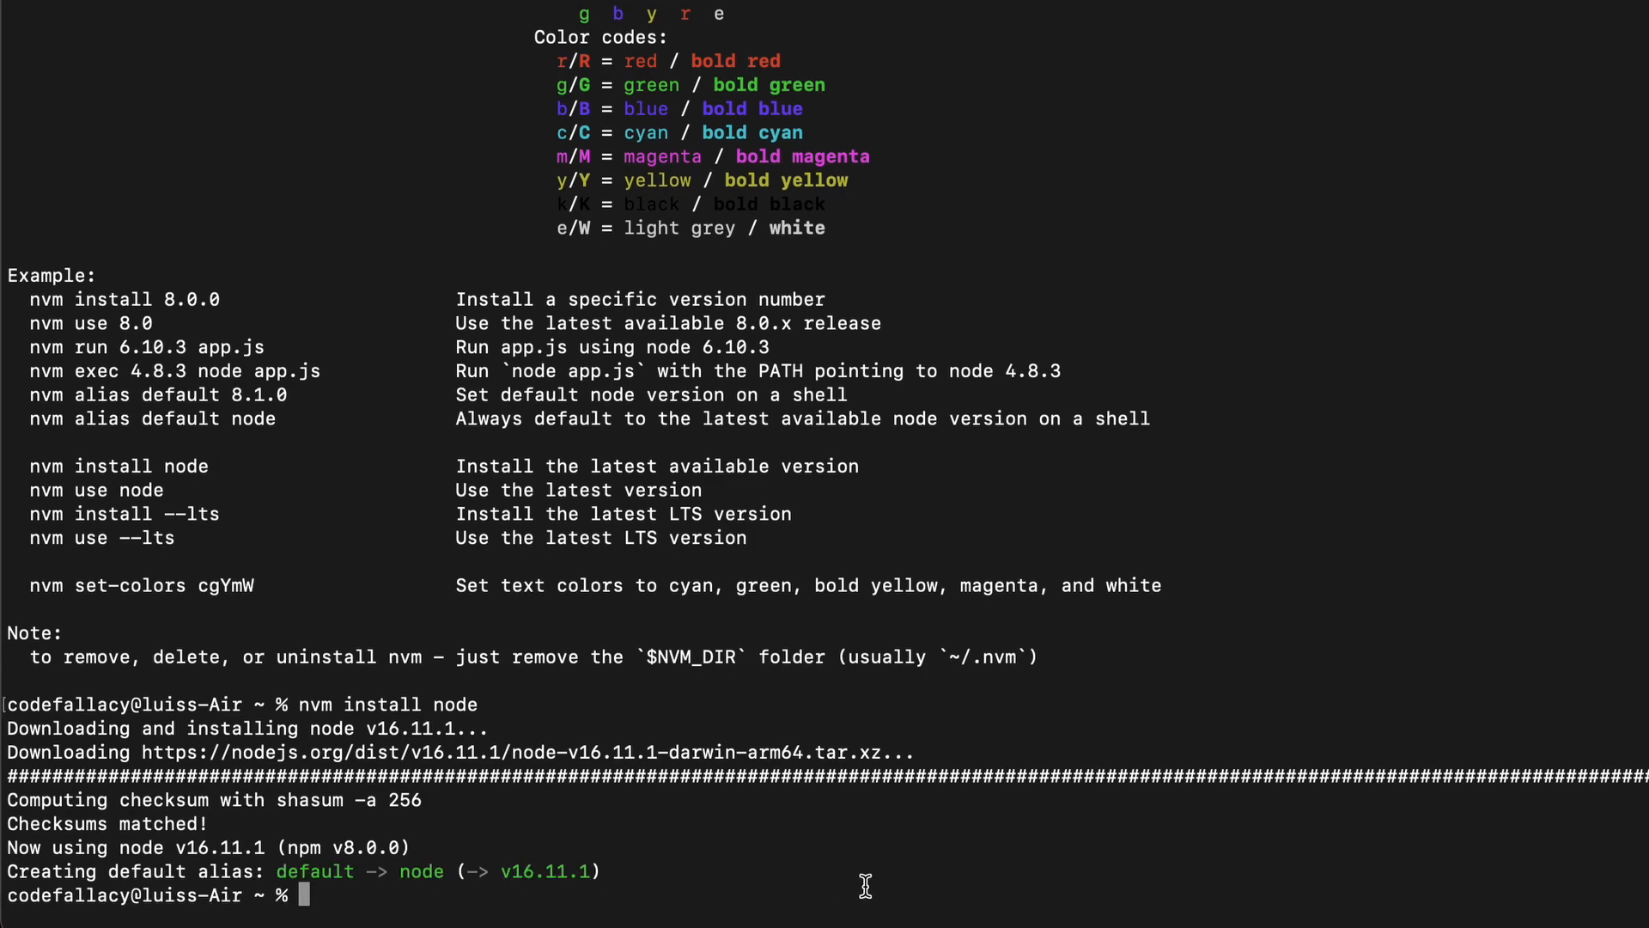
mouse_move(603, 900)
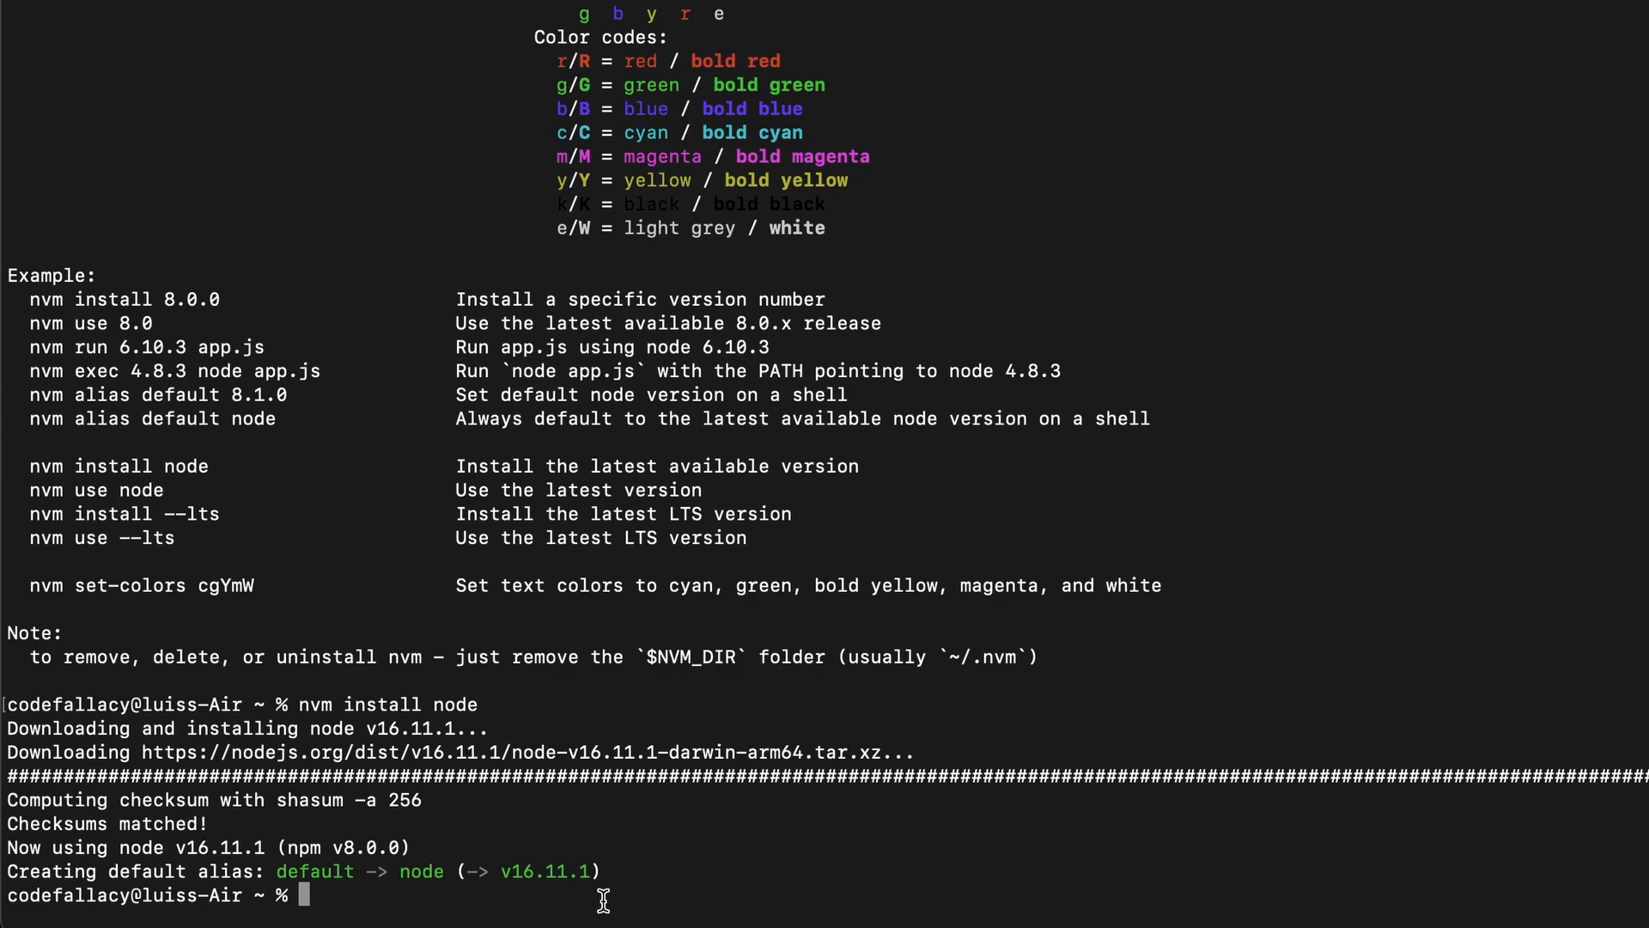
text(nvm use node)
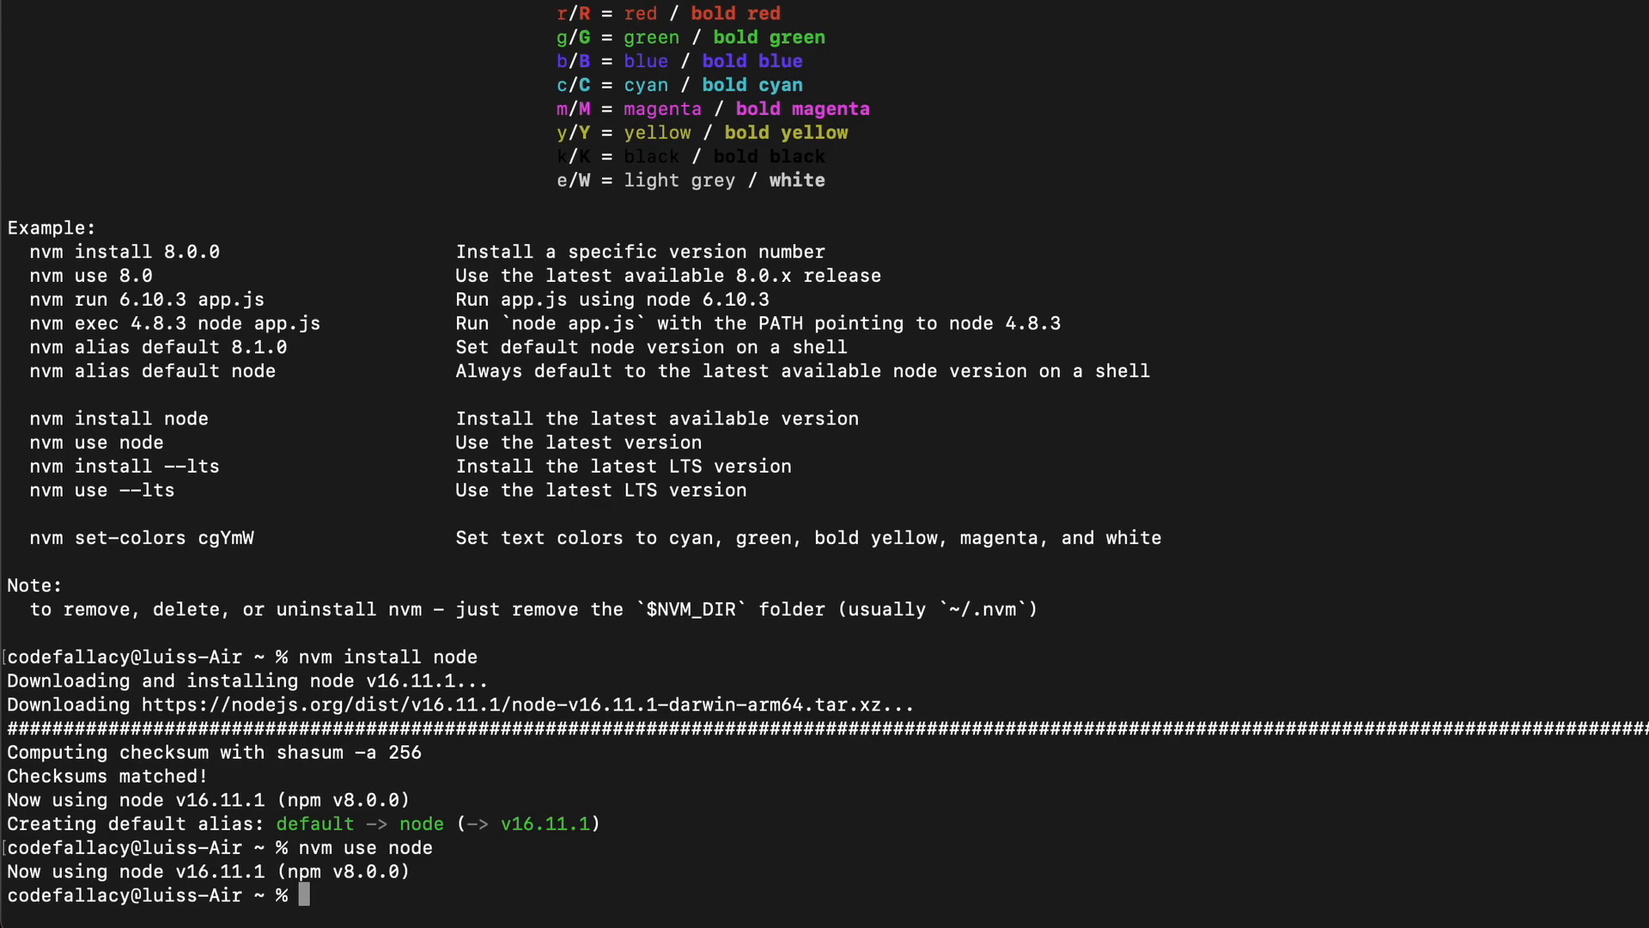
mouse_move(514, 903)
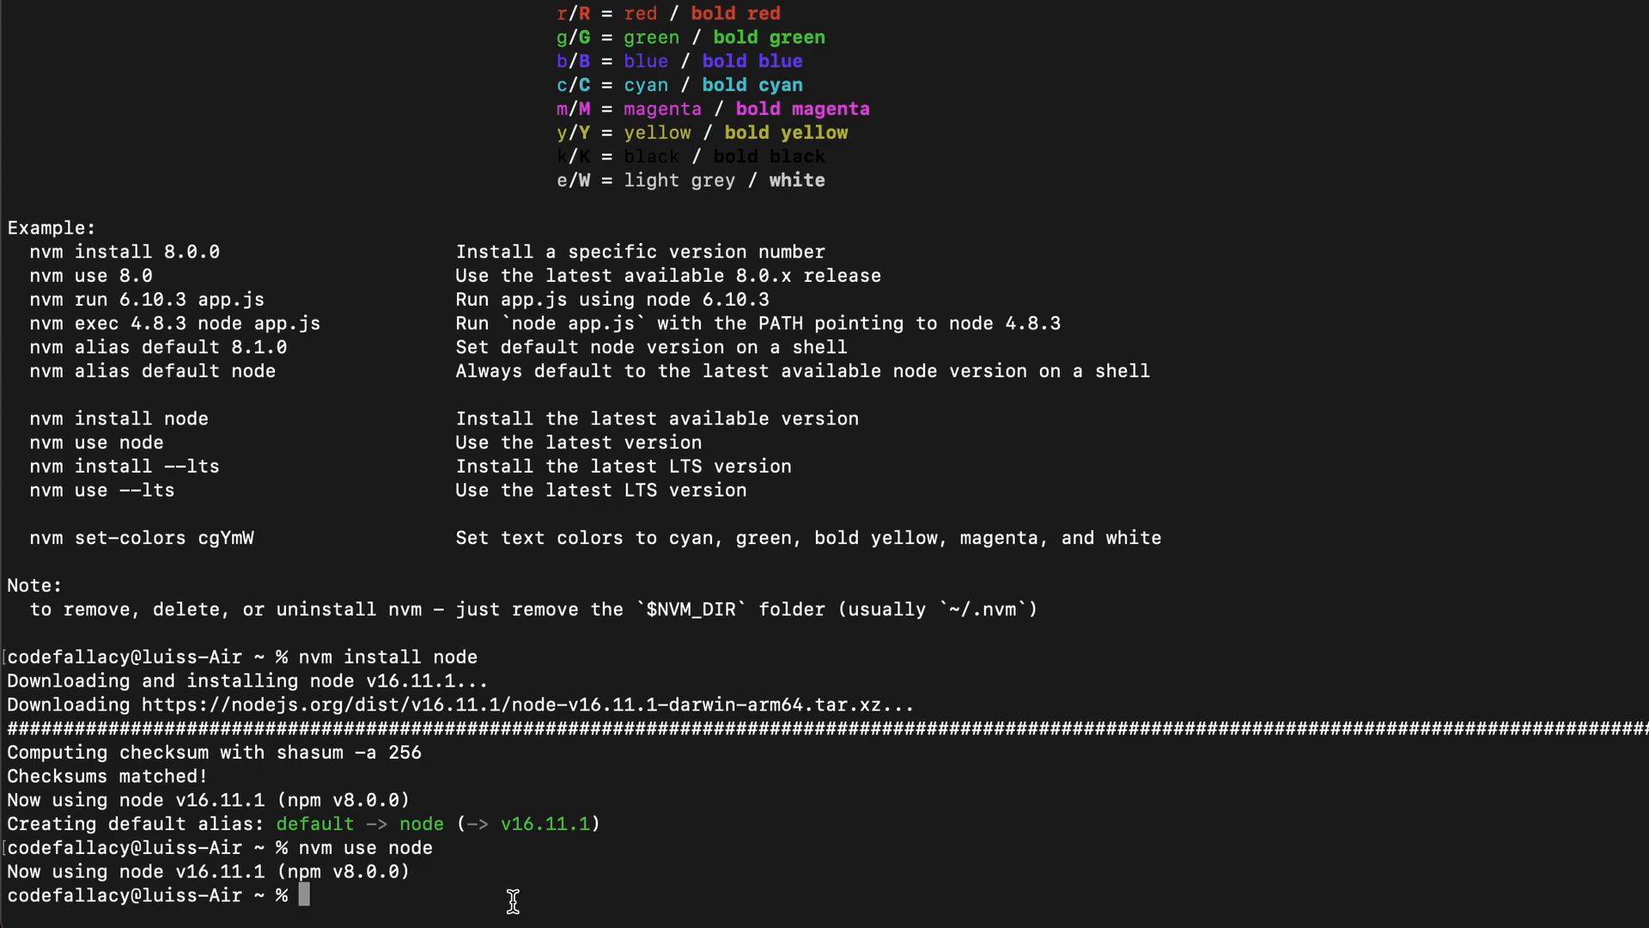
Check node --version (v16.11.1) and npm --version (8.0.0).
text(node)
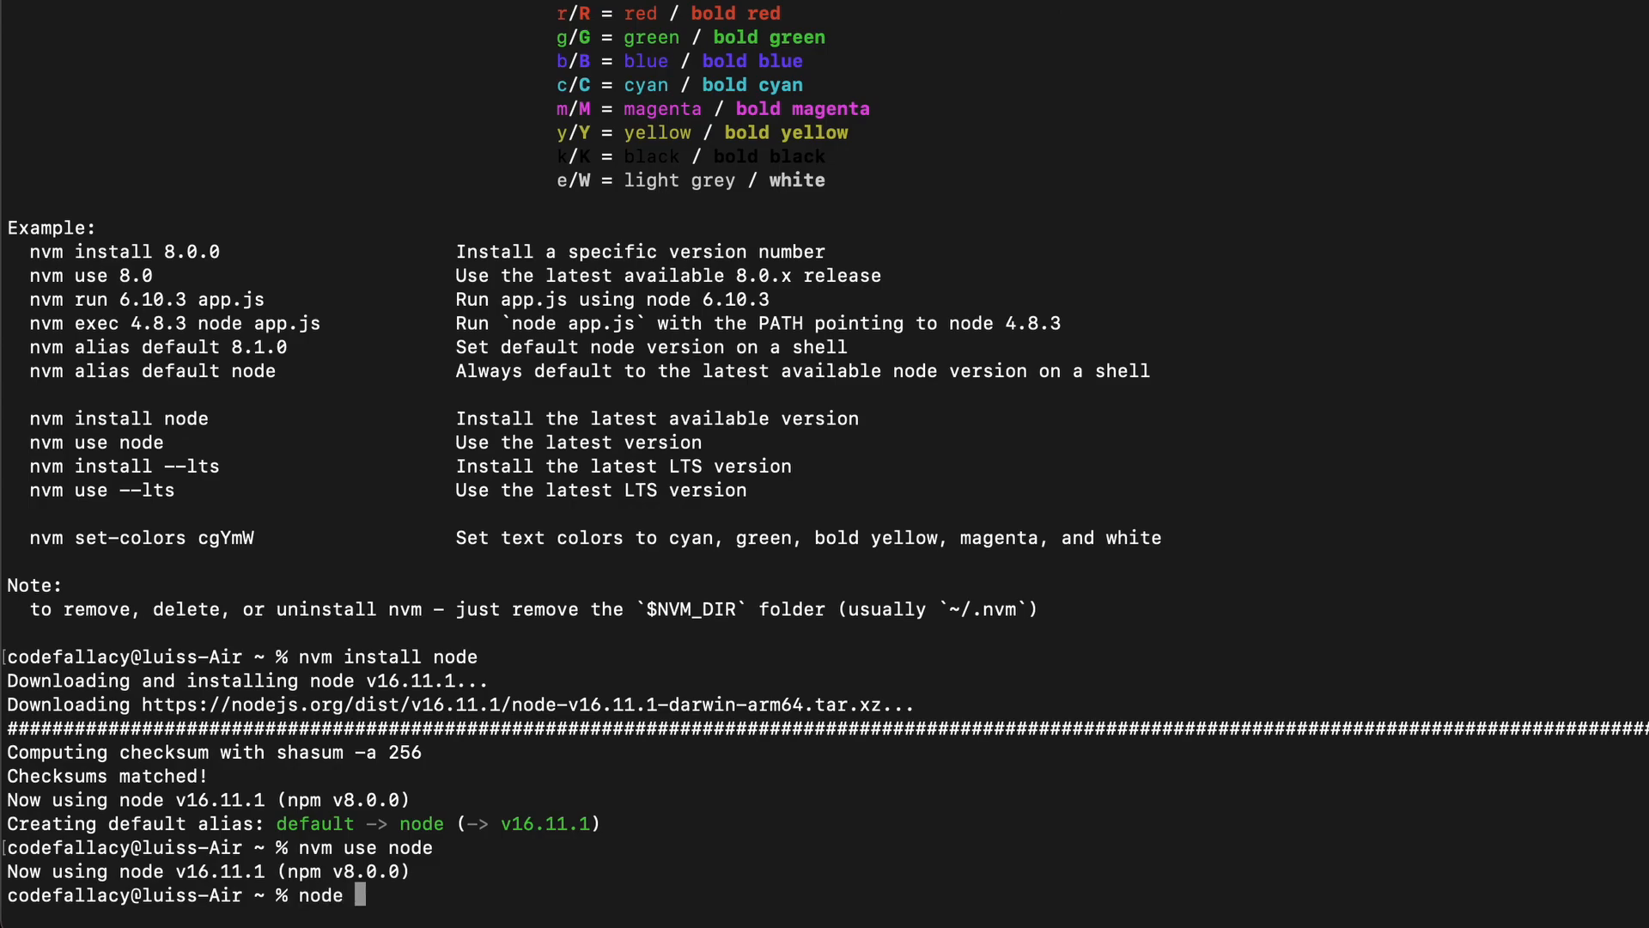
text(--version)
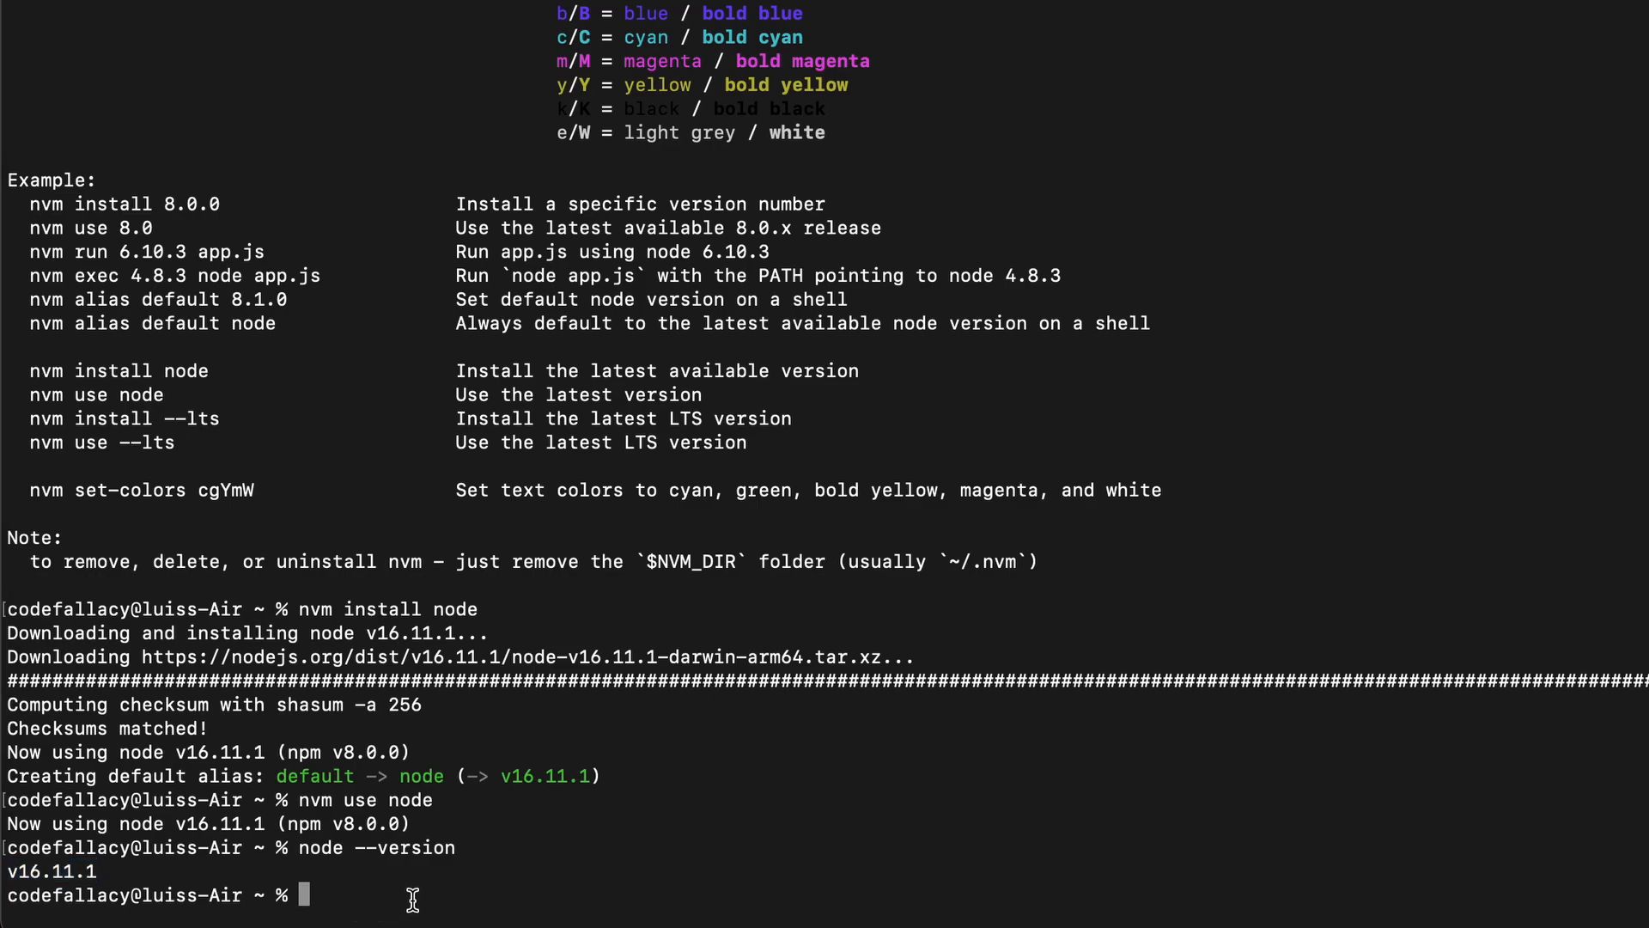
text(npm)
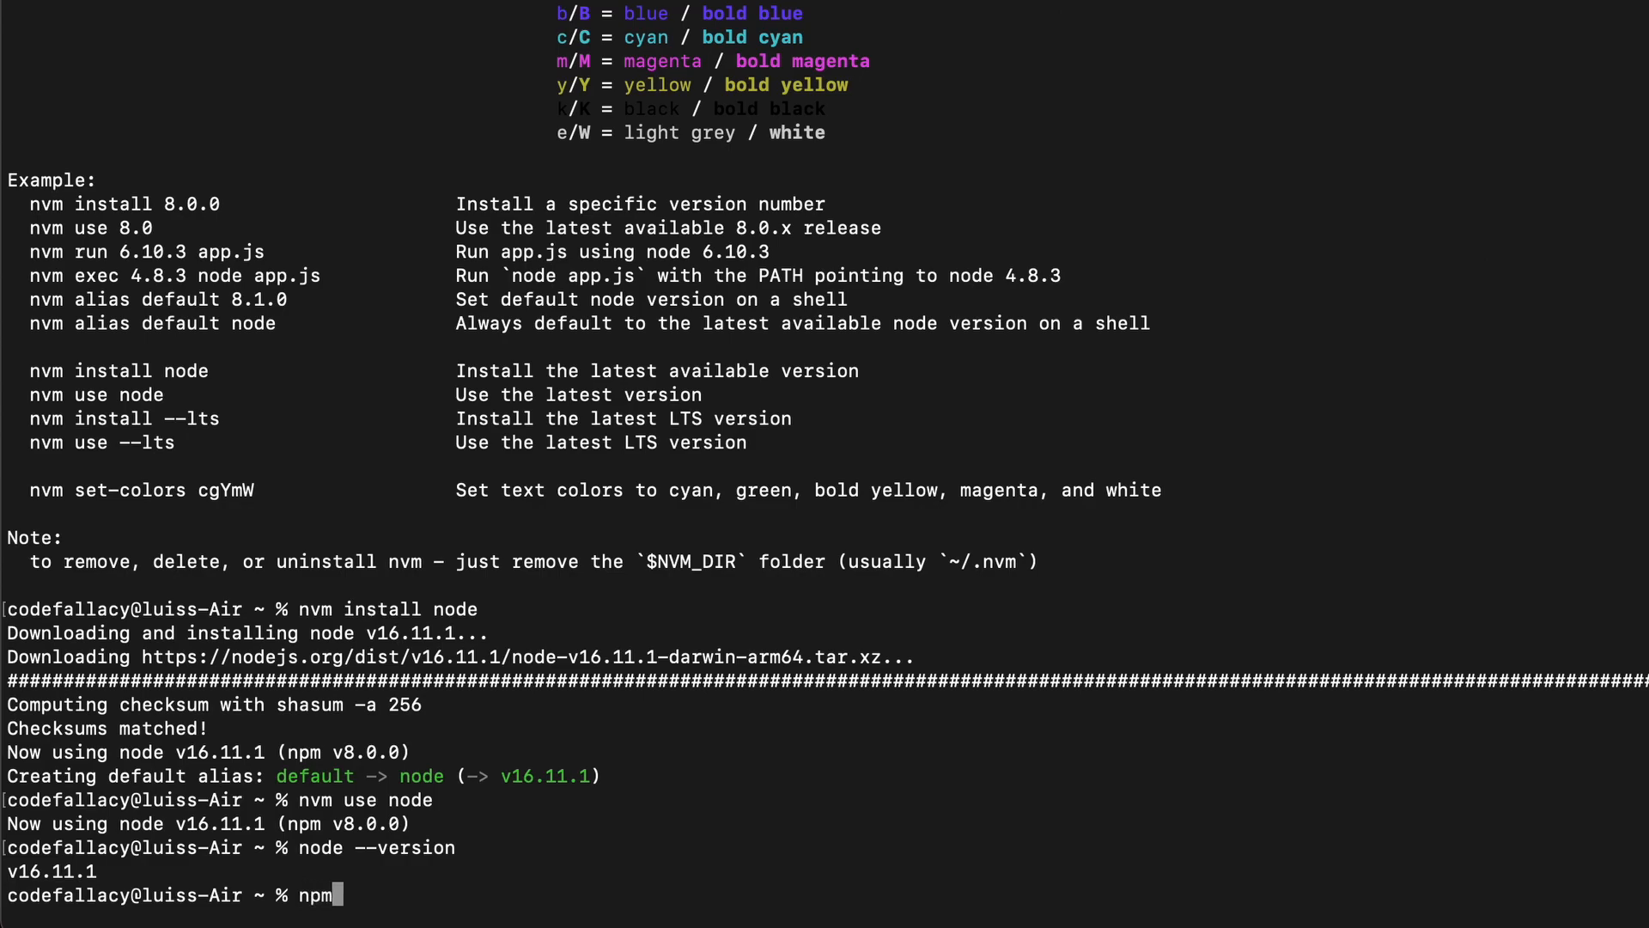
text(--version)
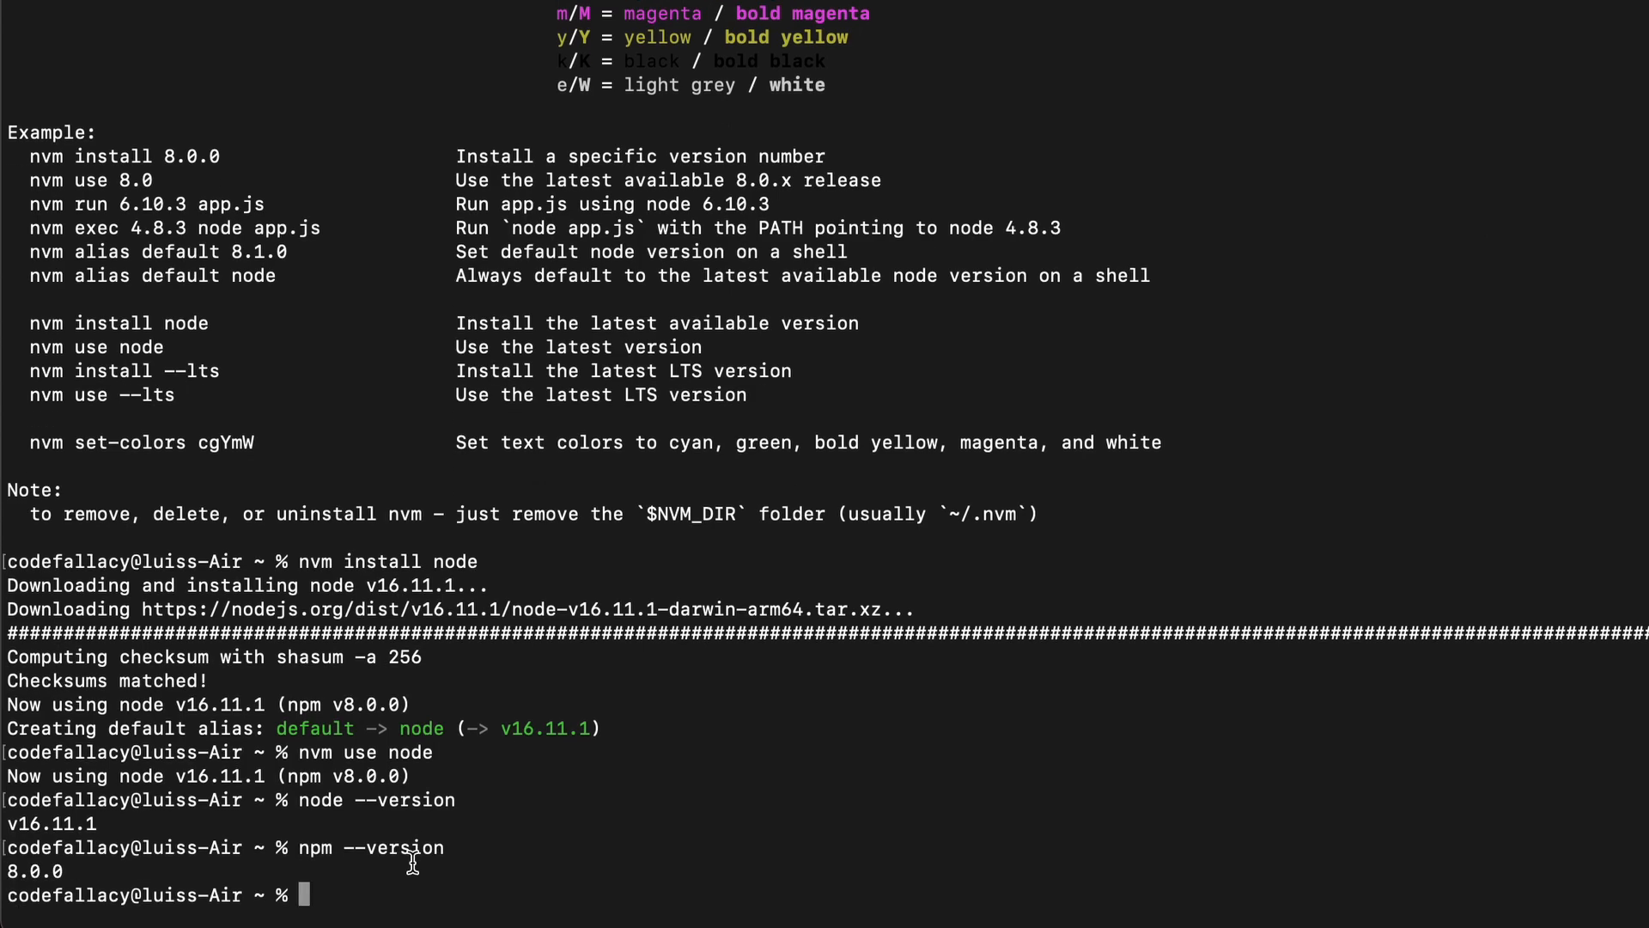
double_click(35, 870)
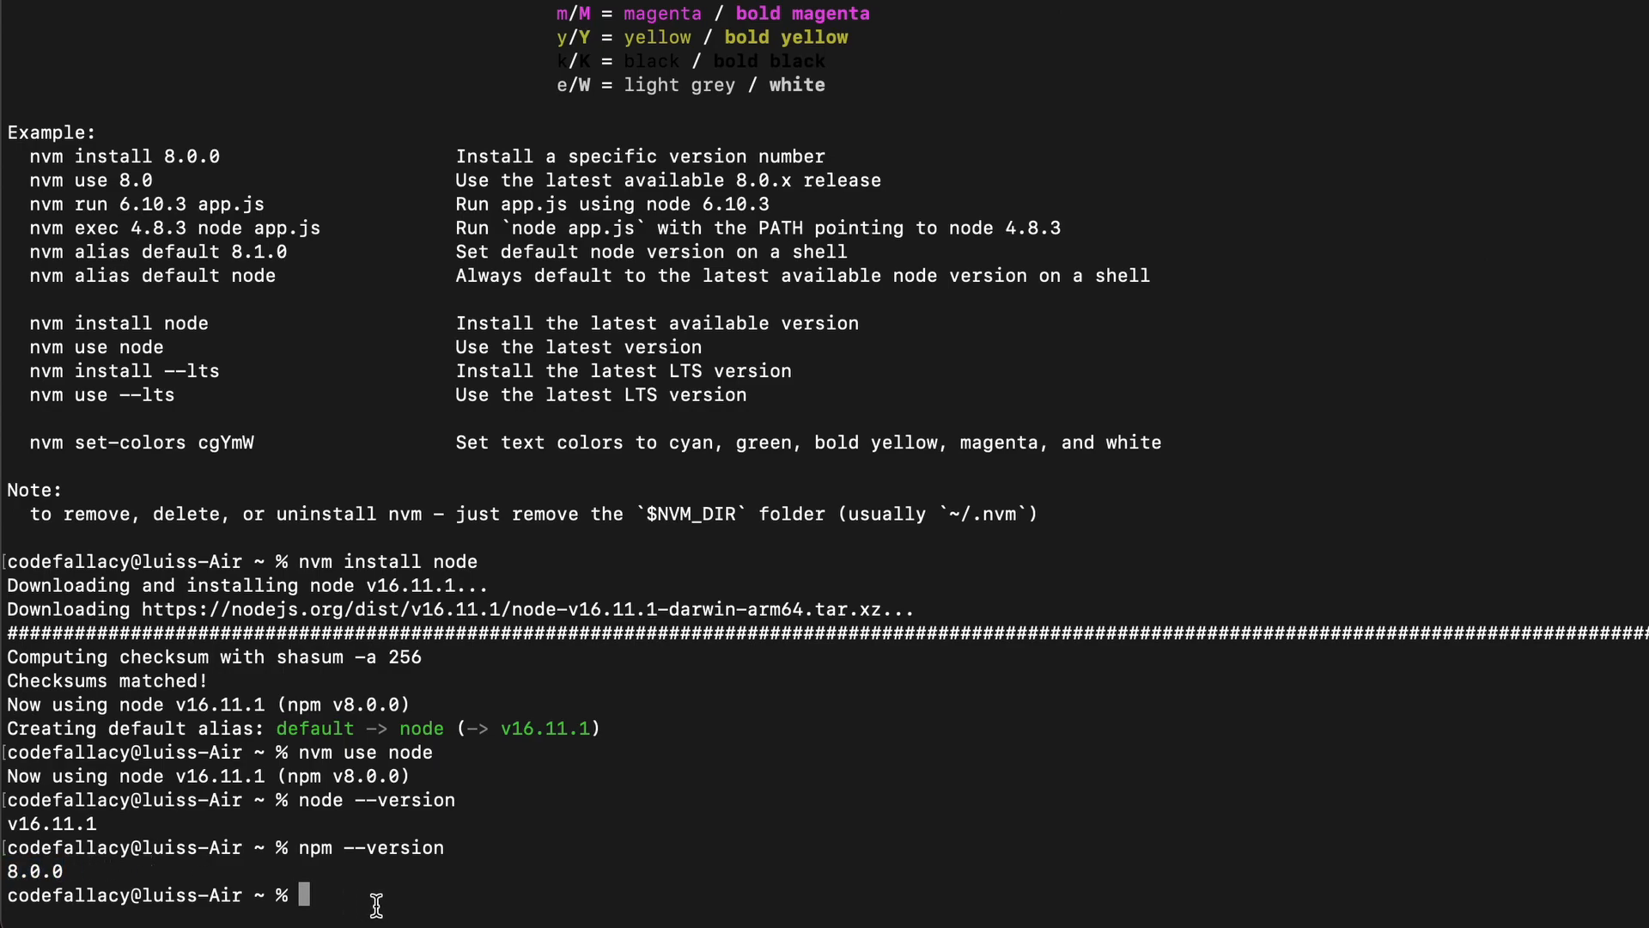
mouse_move(603, 811)
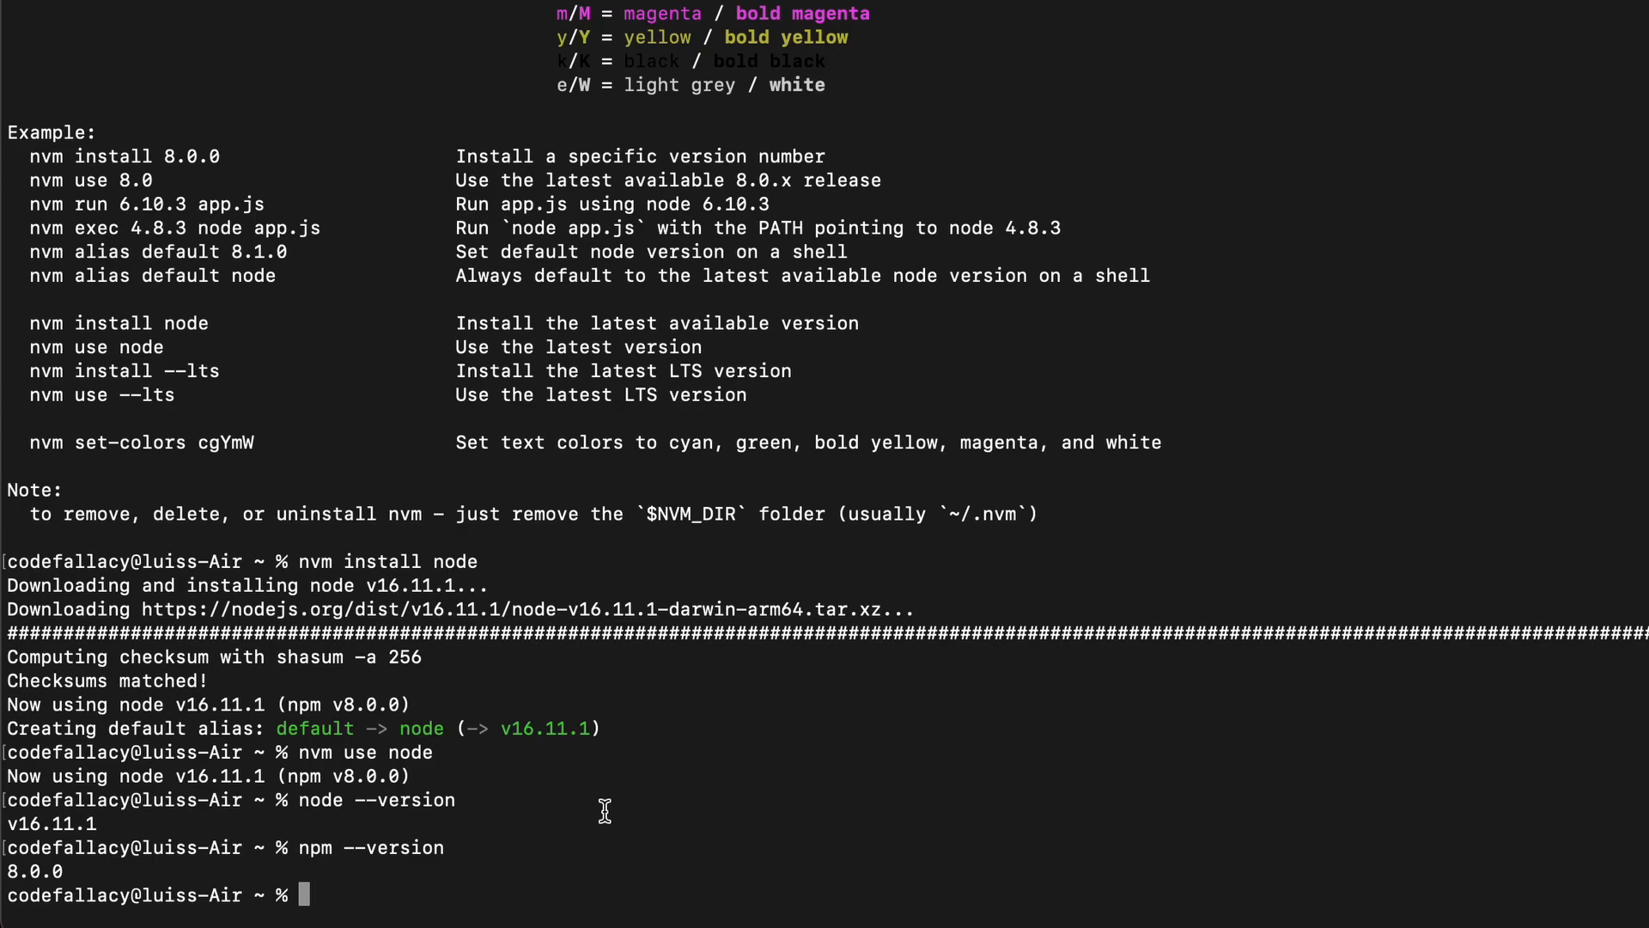
List the home folder with ls -a, then enter .nvm and list its contents.
text(l)
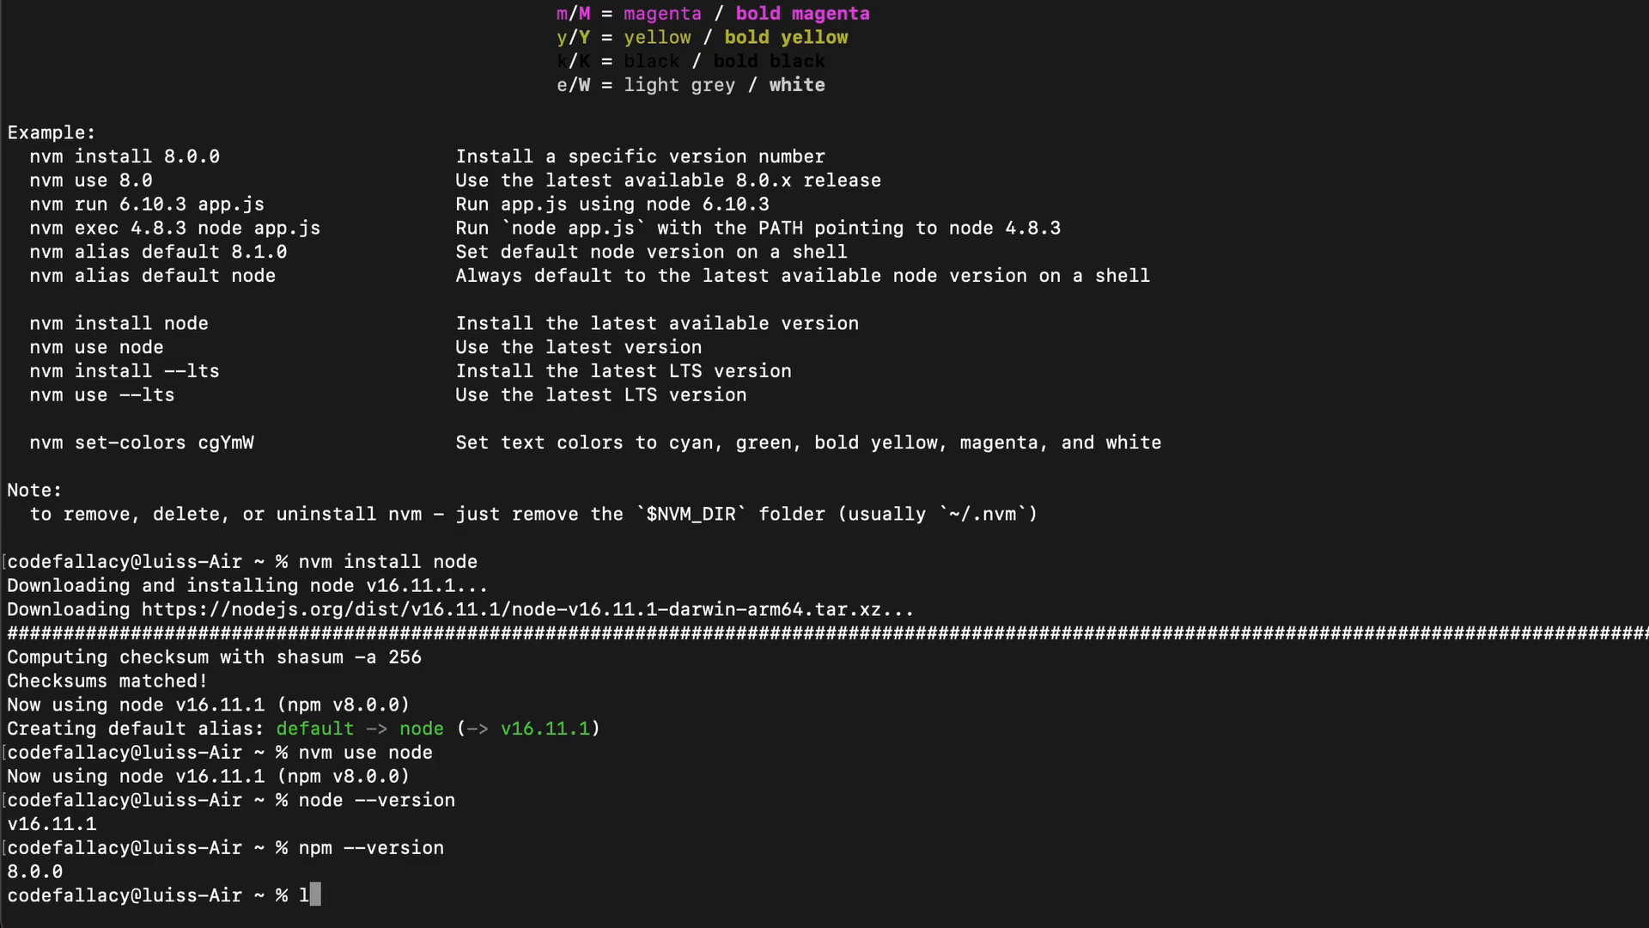
text(s -a)
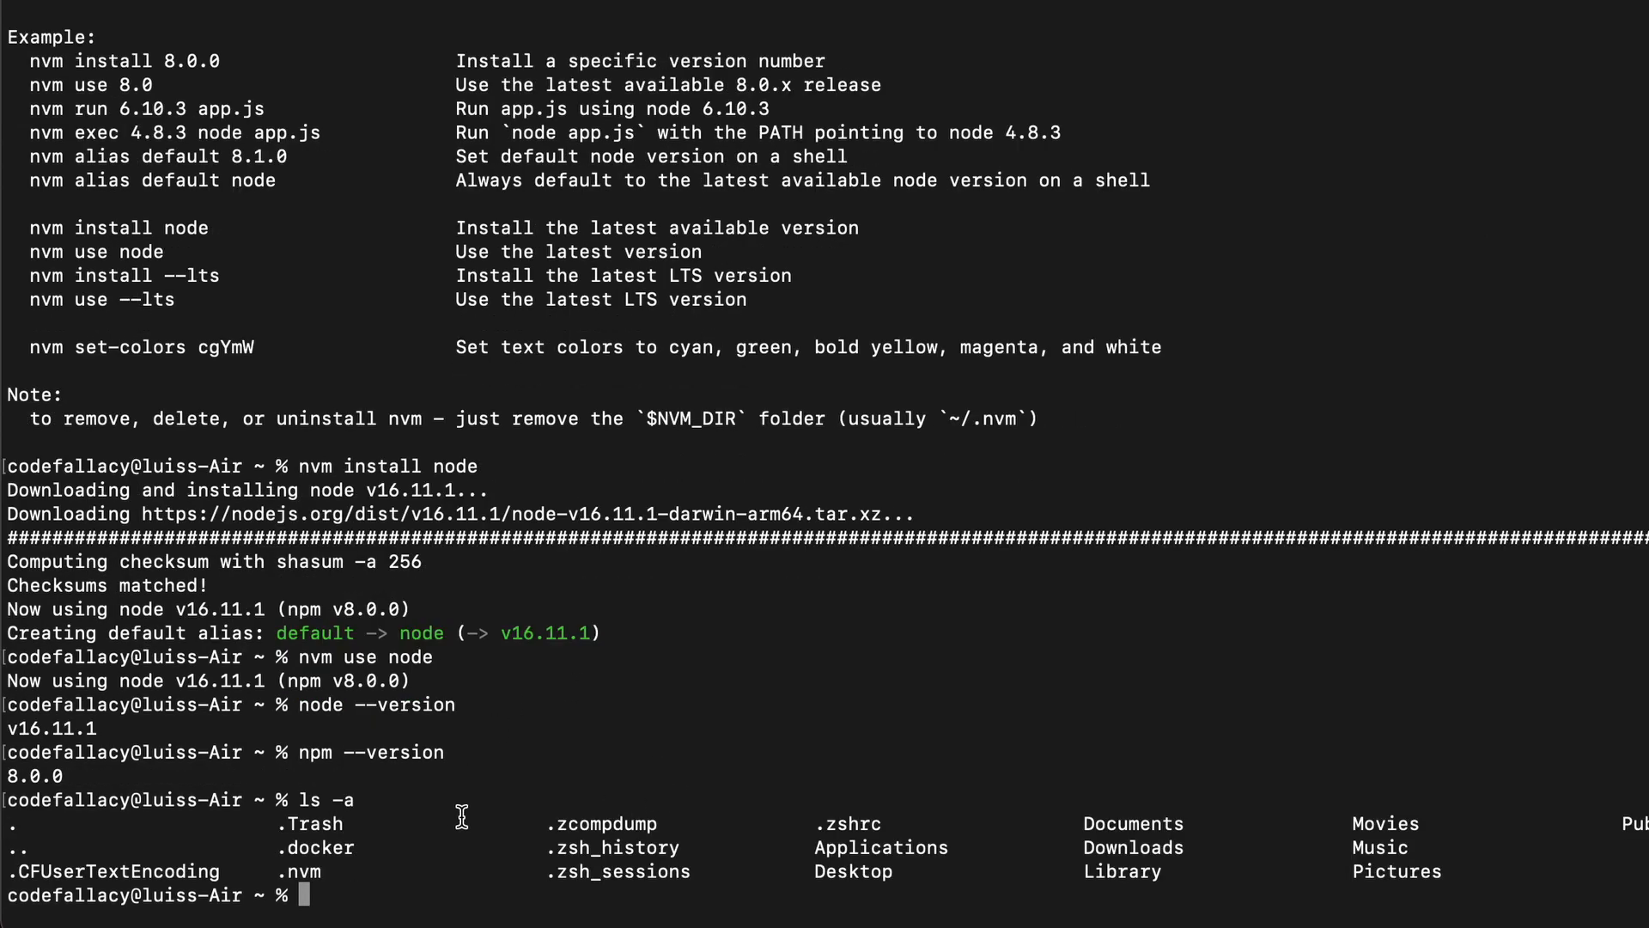
mouse_move(347, 910)
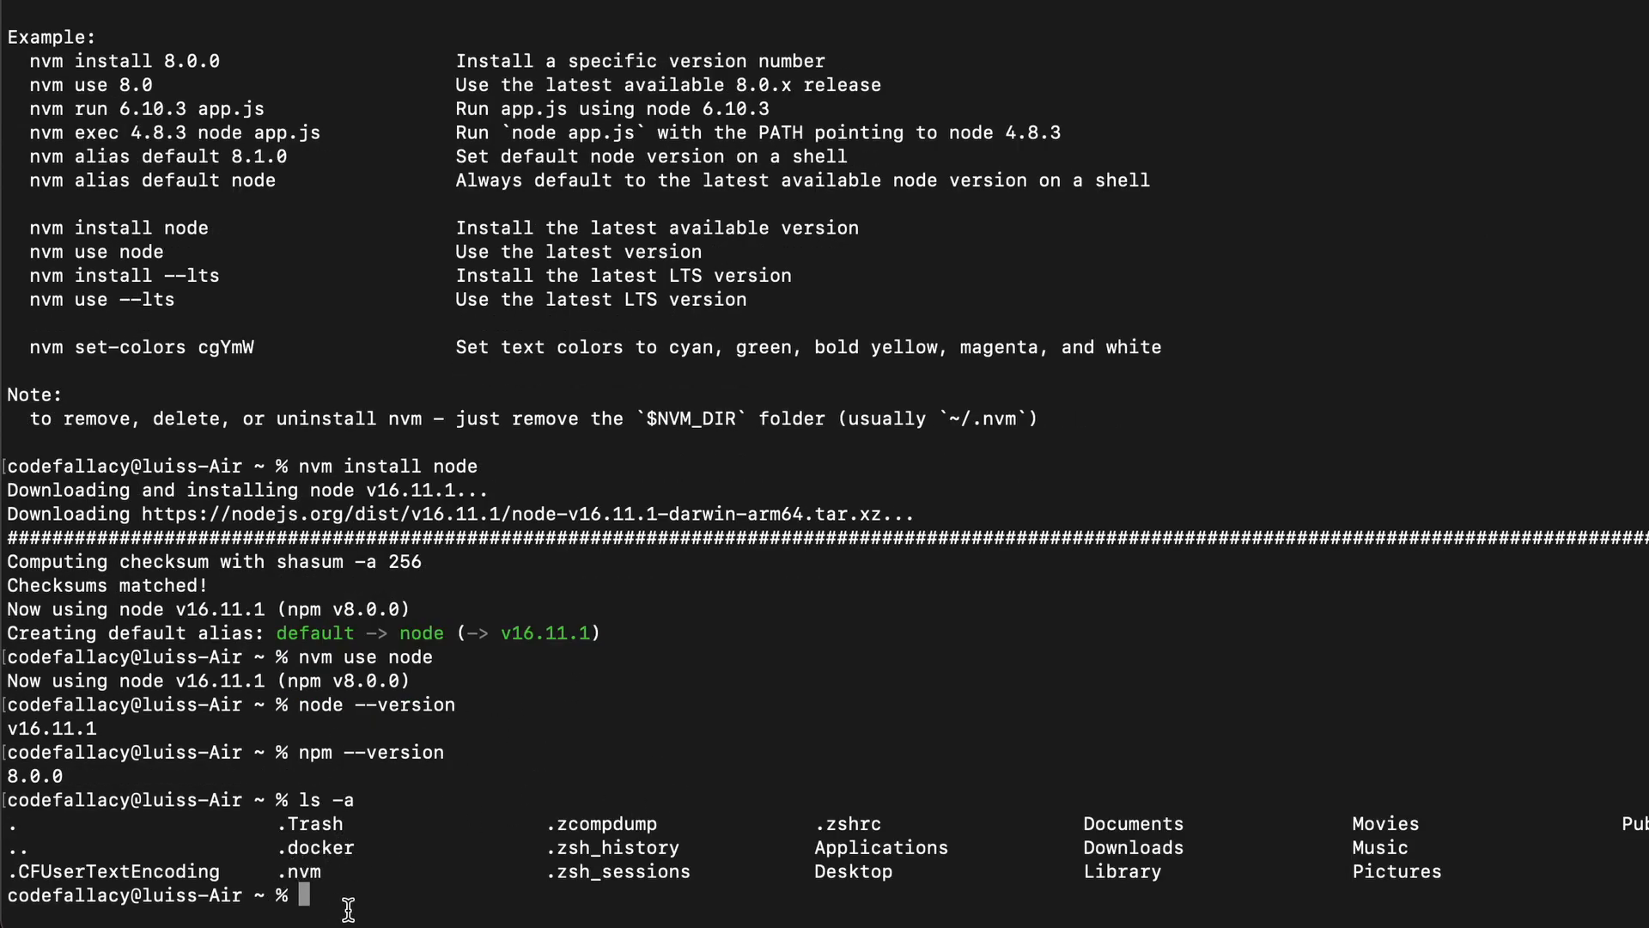
double_click(299, 871)
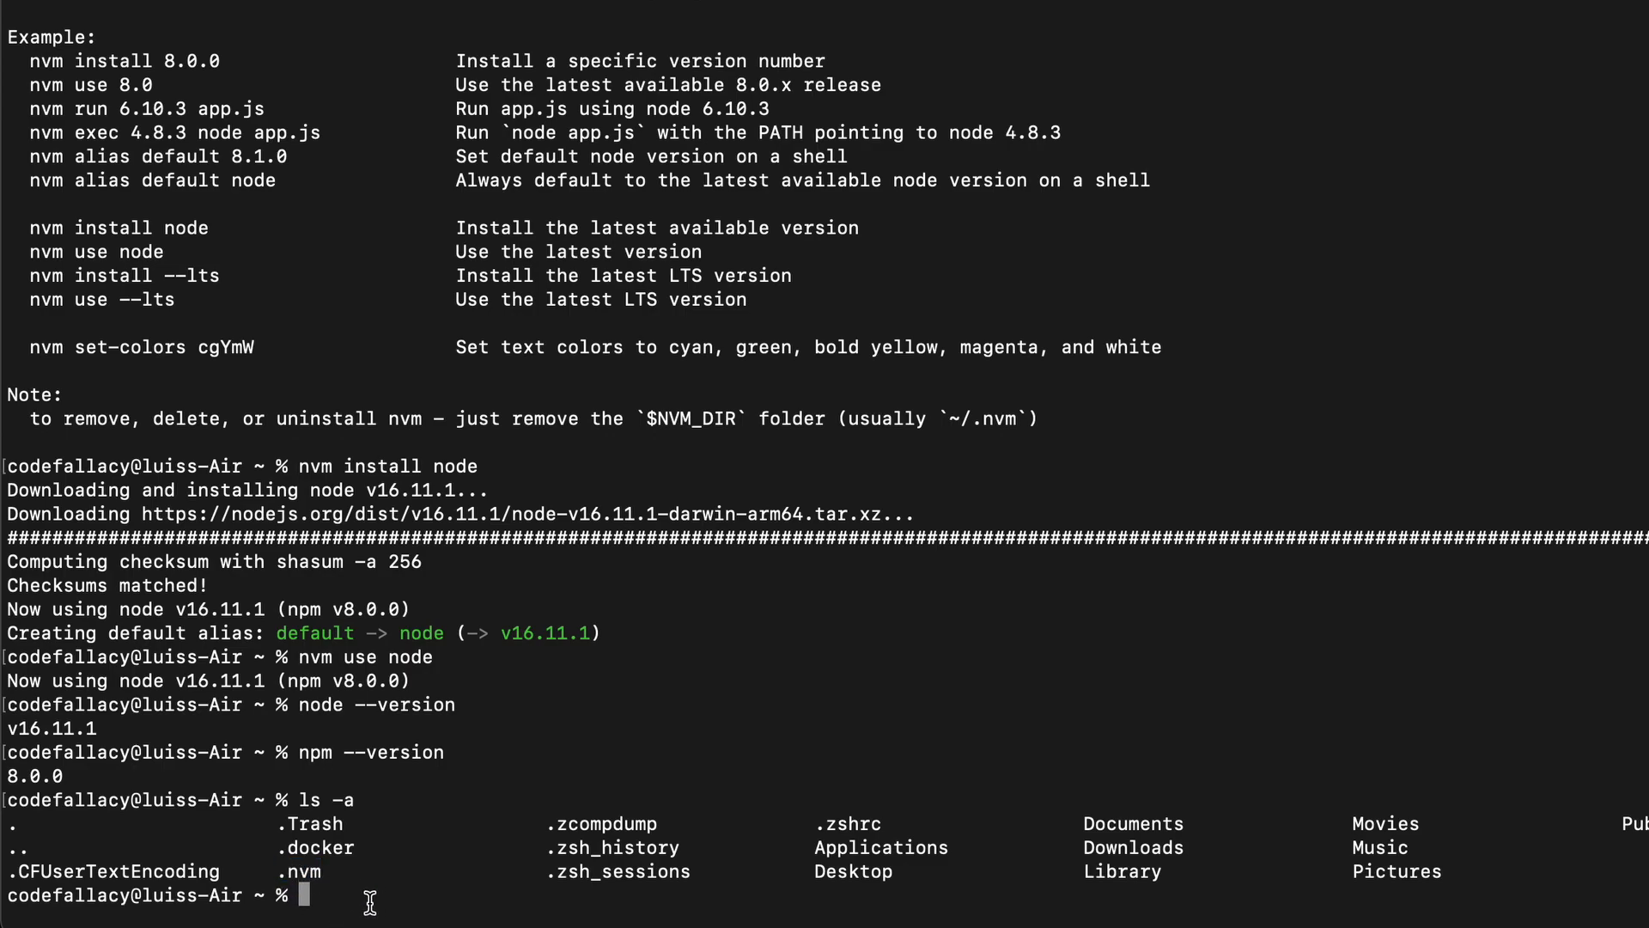
text(cd .nvm)
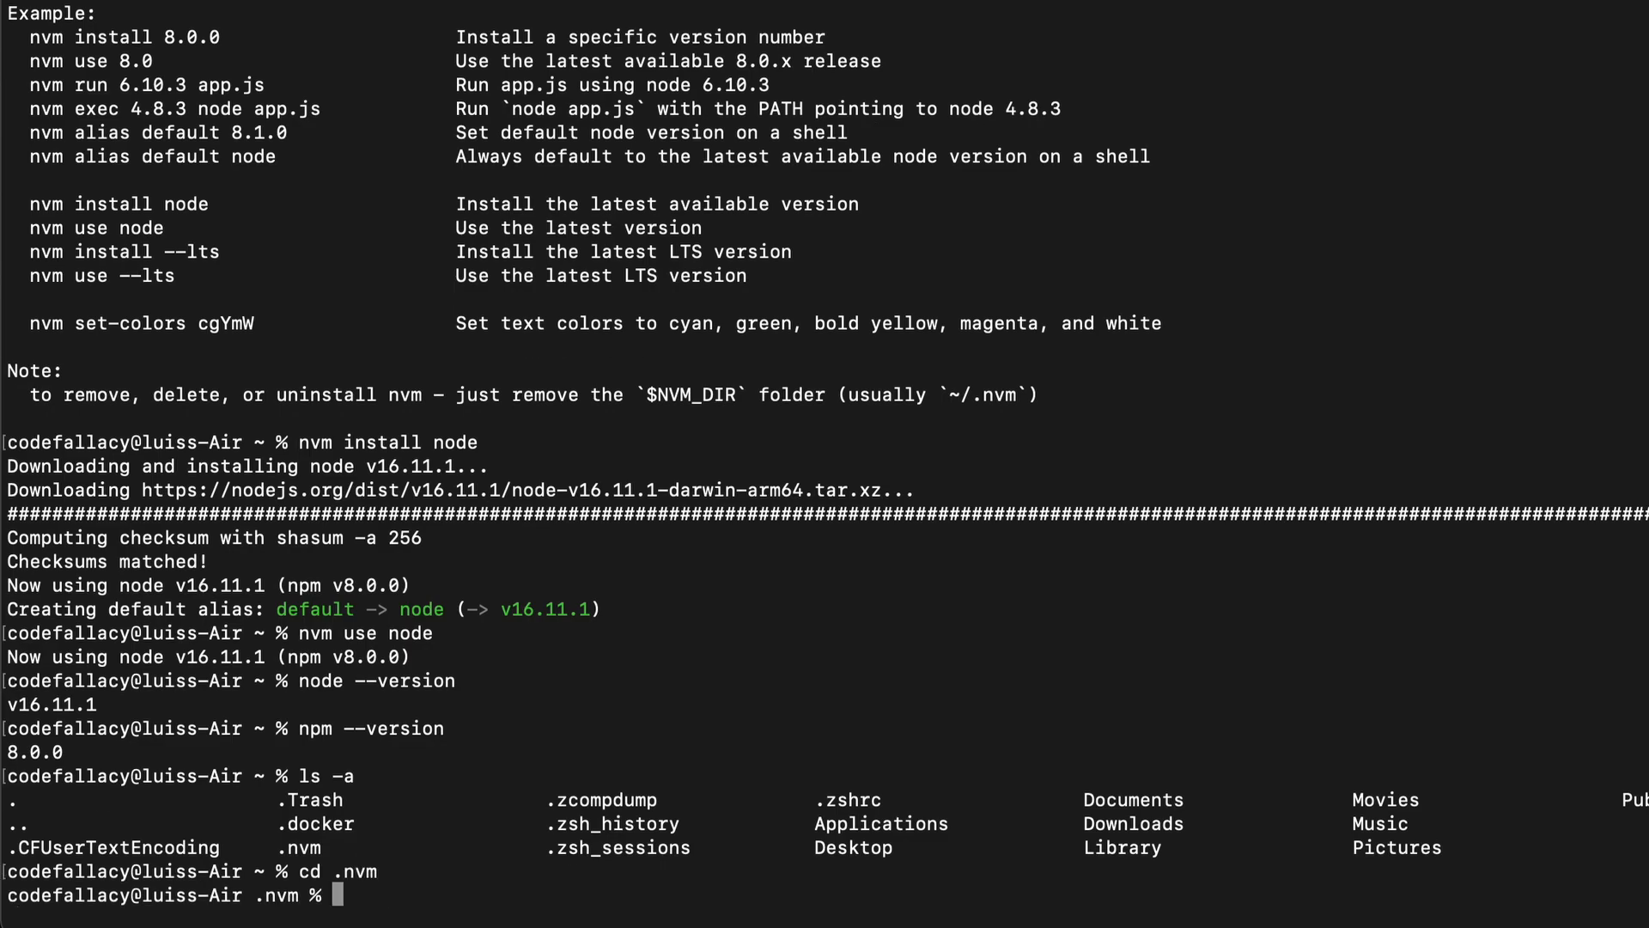
text(ls)
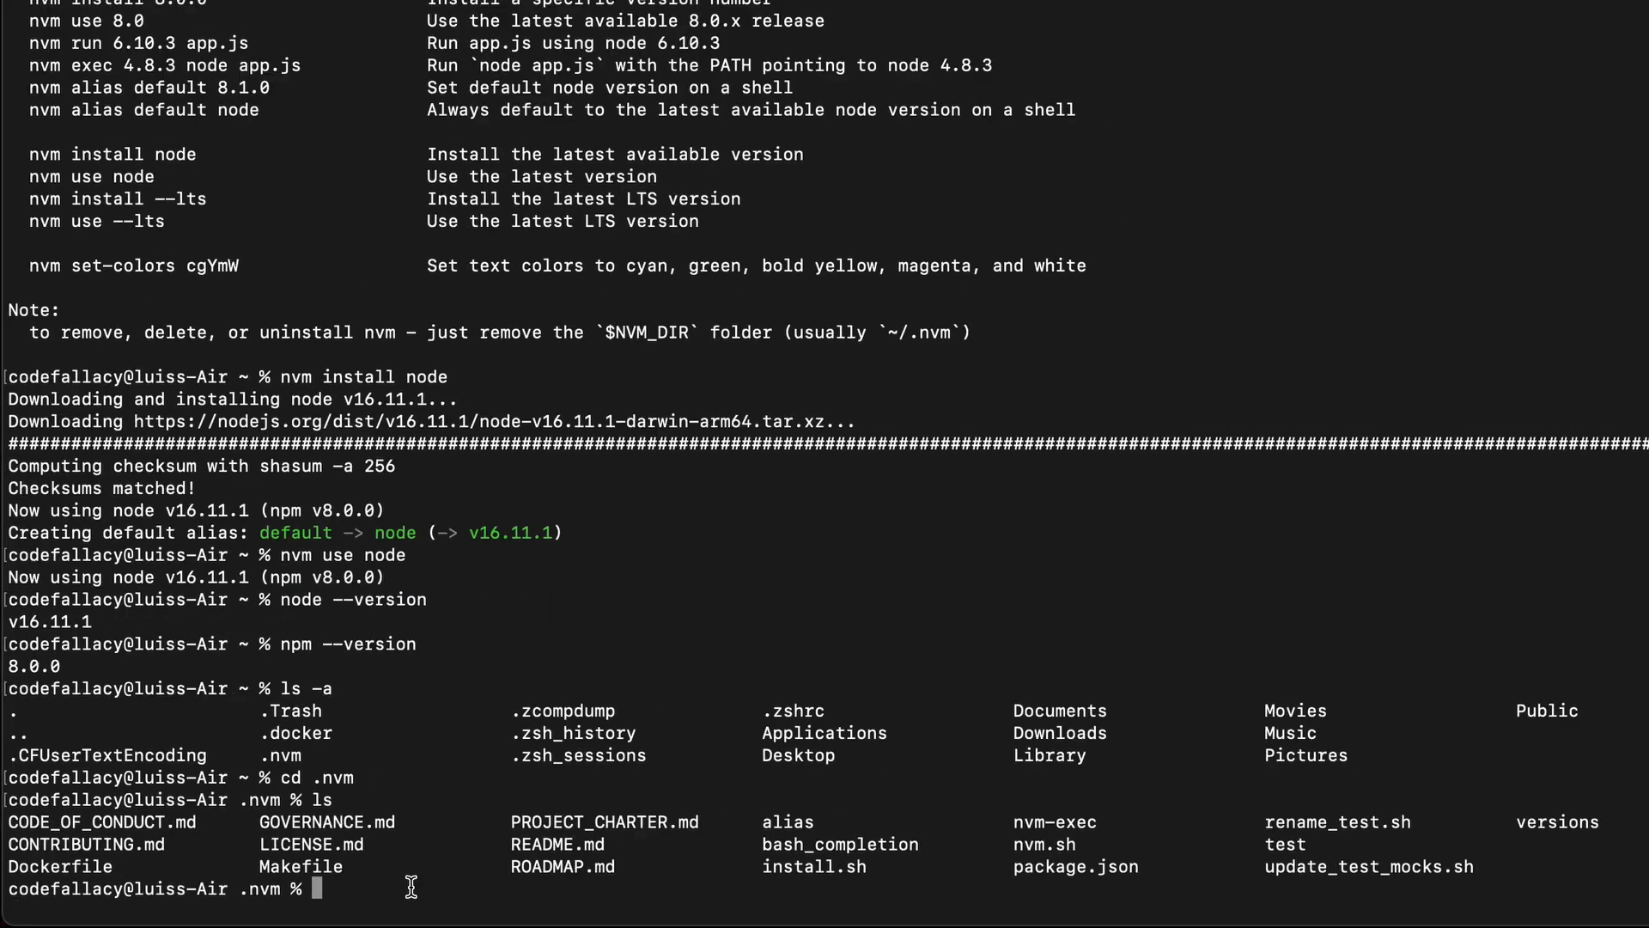
mouse_move(1268, 871)
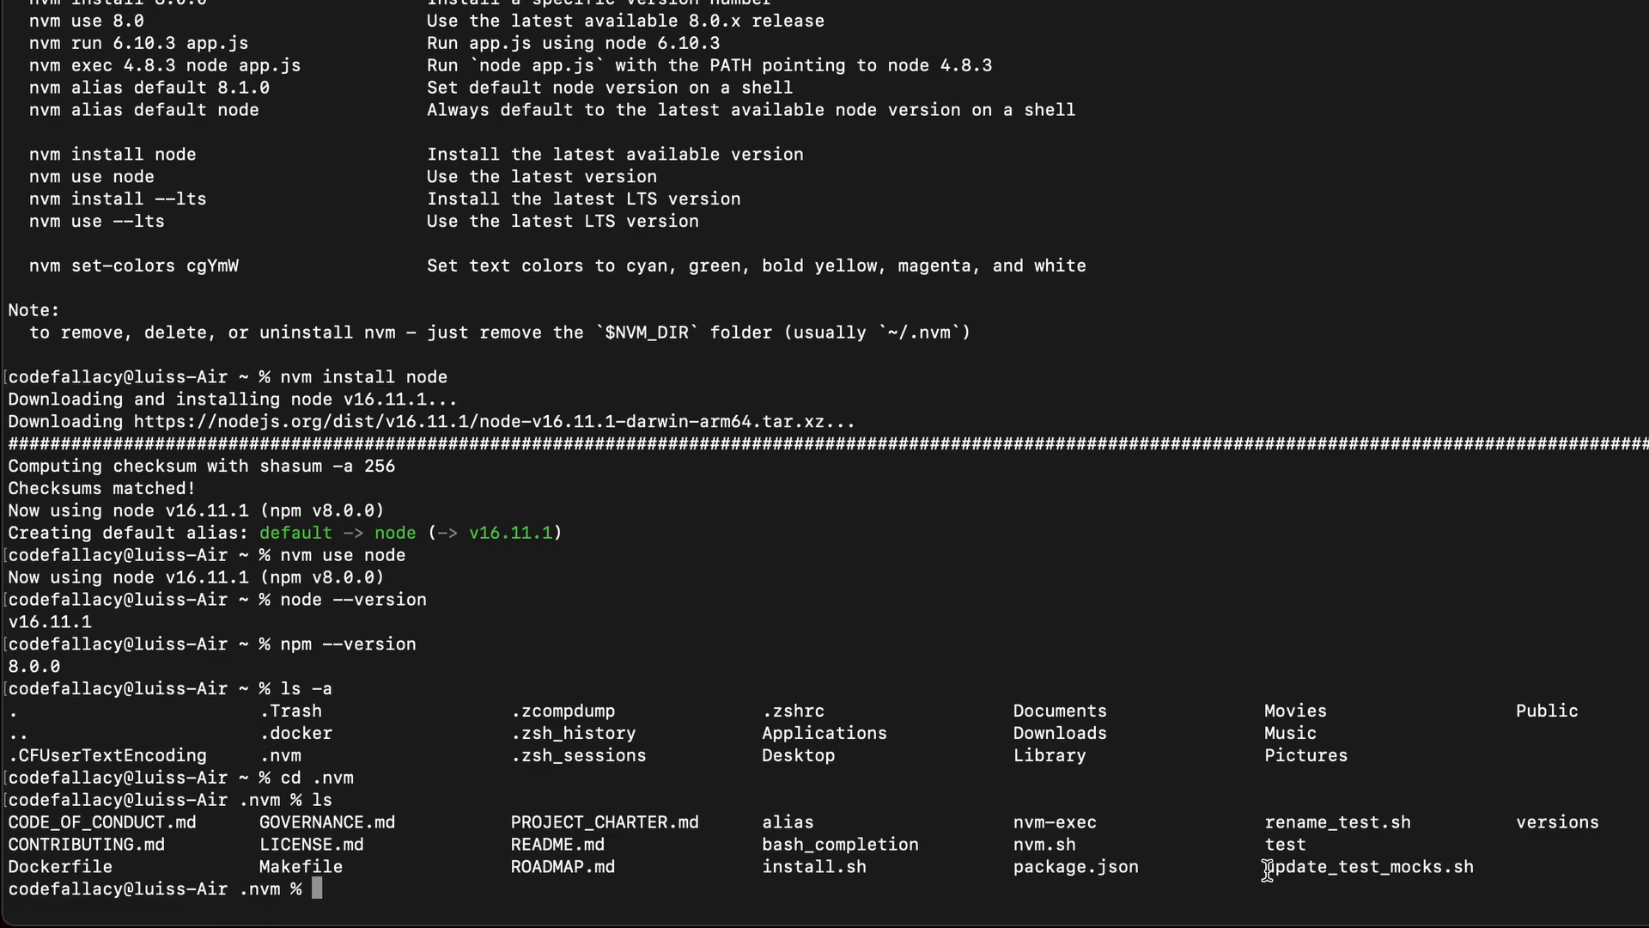
Enter versions/node and list it, showing only the v16.11.1 install.
double_click(1558, 823)
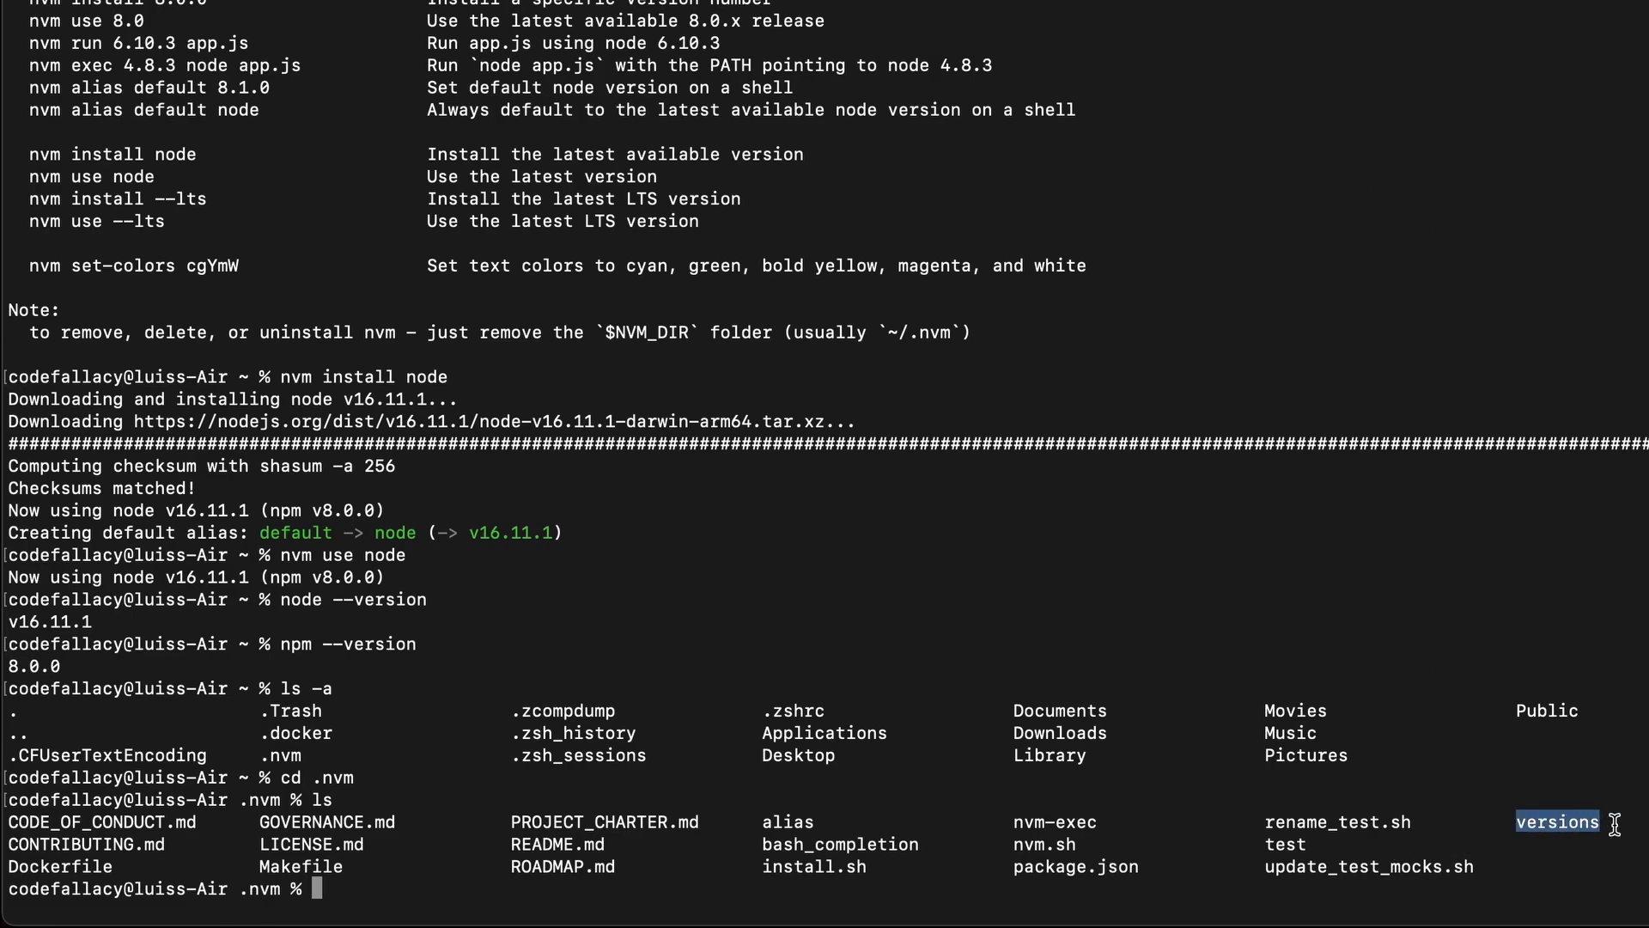
text(cd)
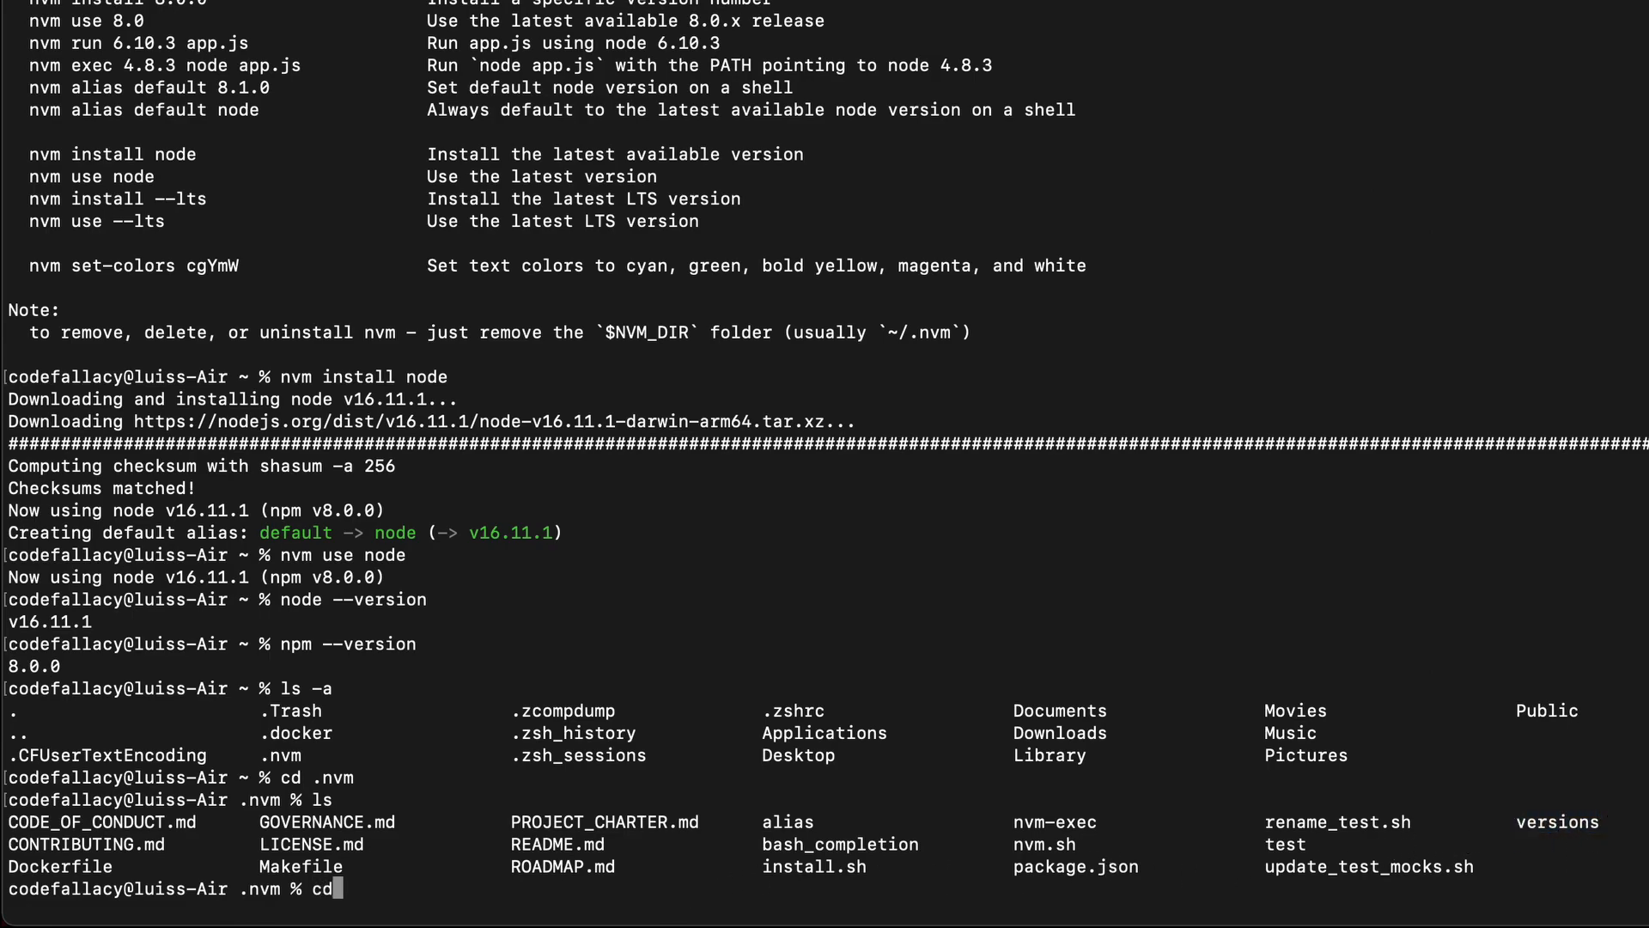
text(versions/)
text(ls)
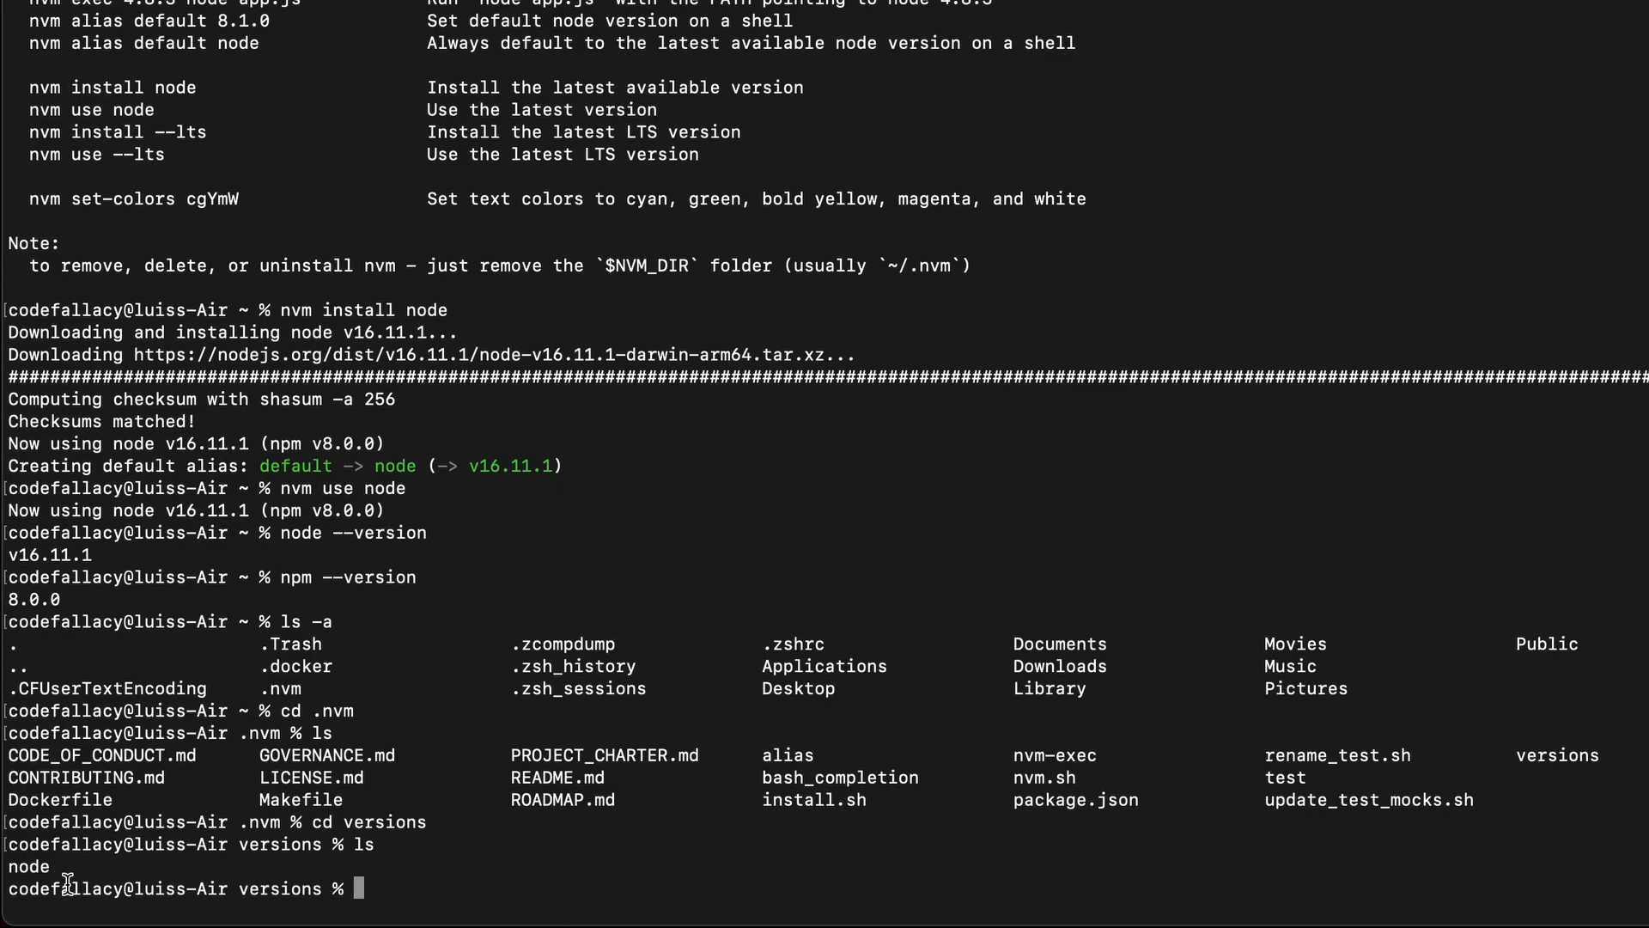
double_click(27, 866)
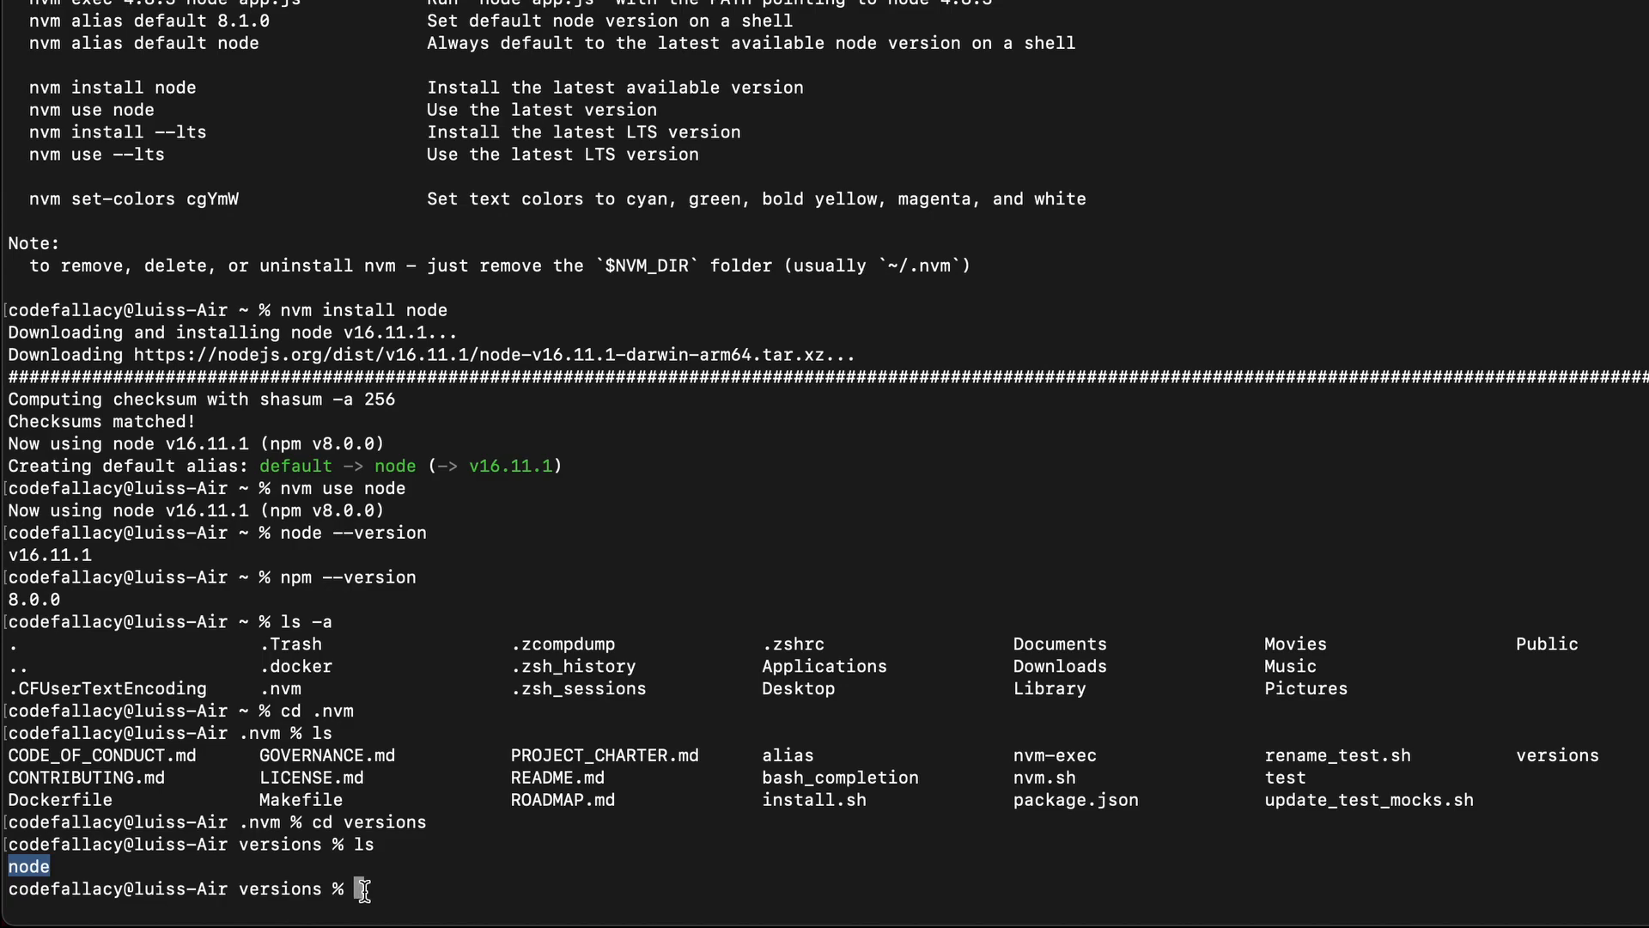
text(cd)
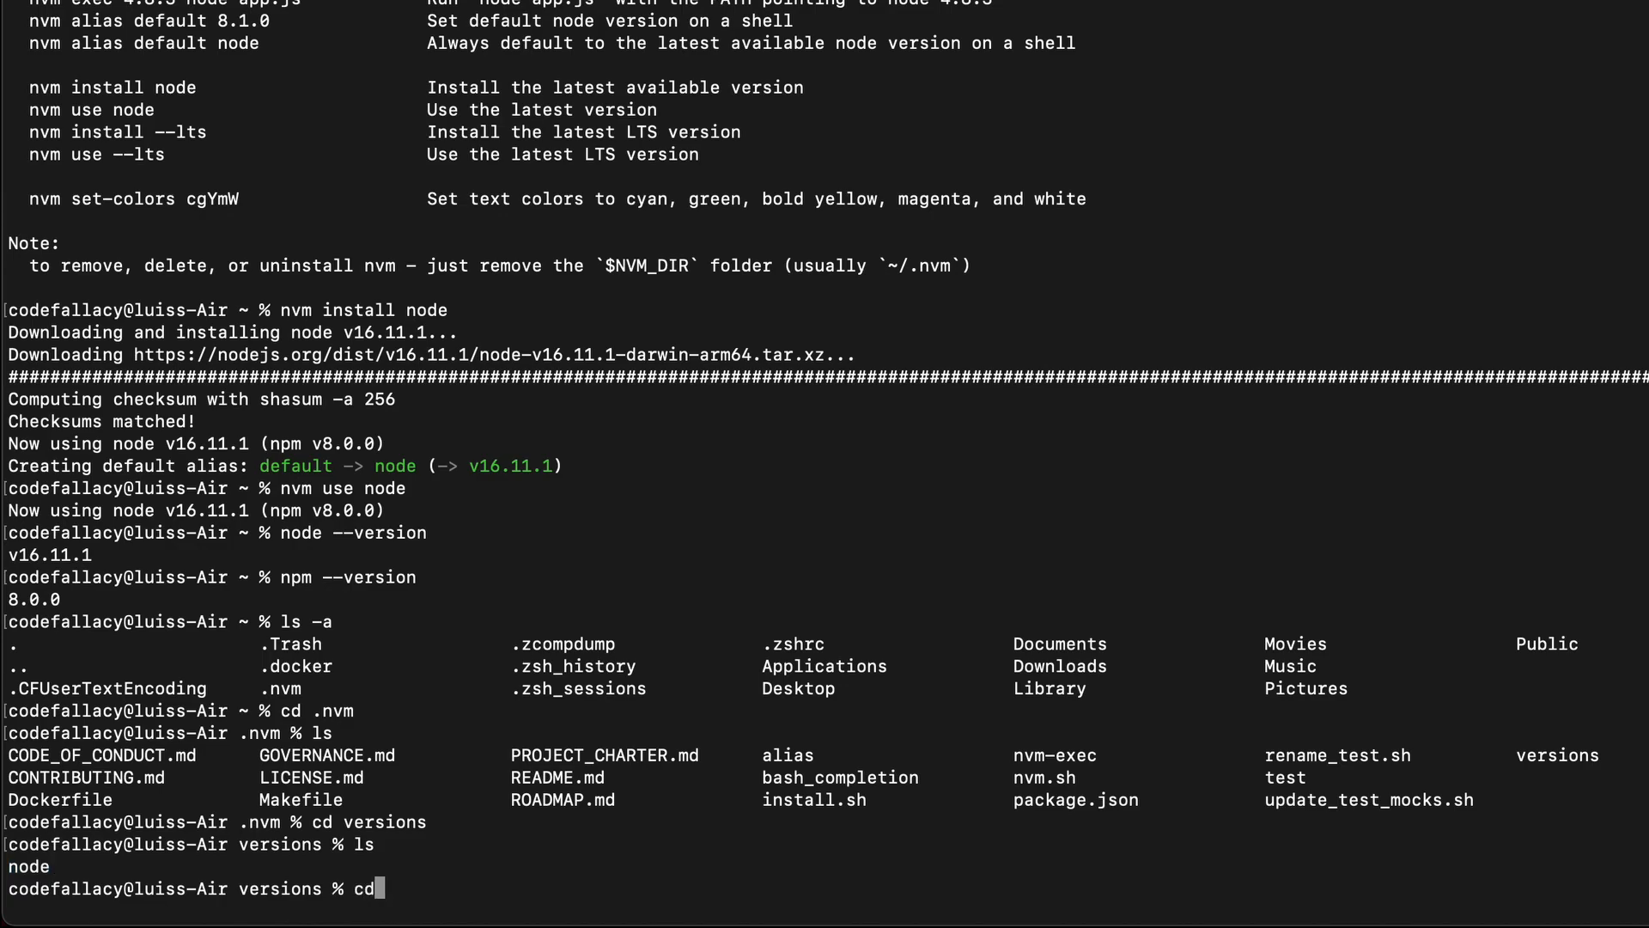
text(node)
text(ls)
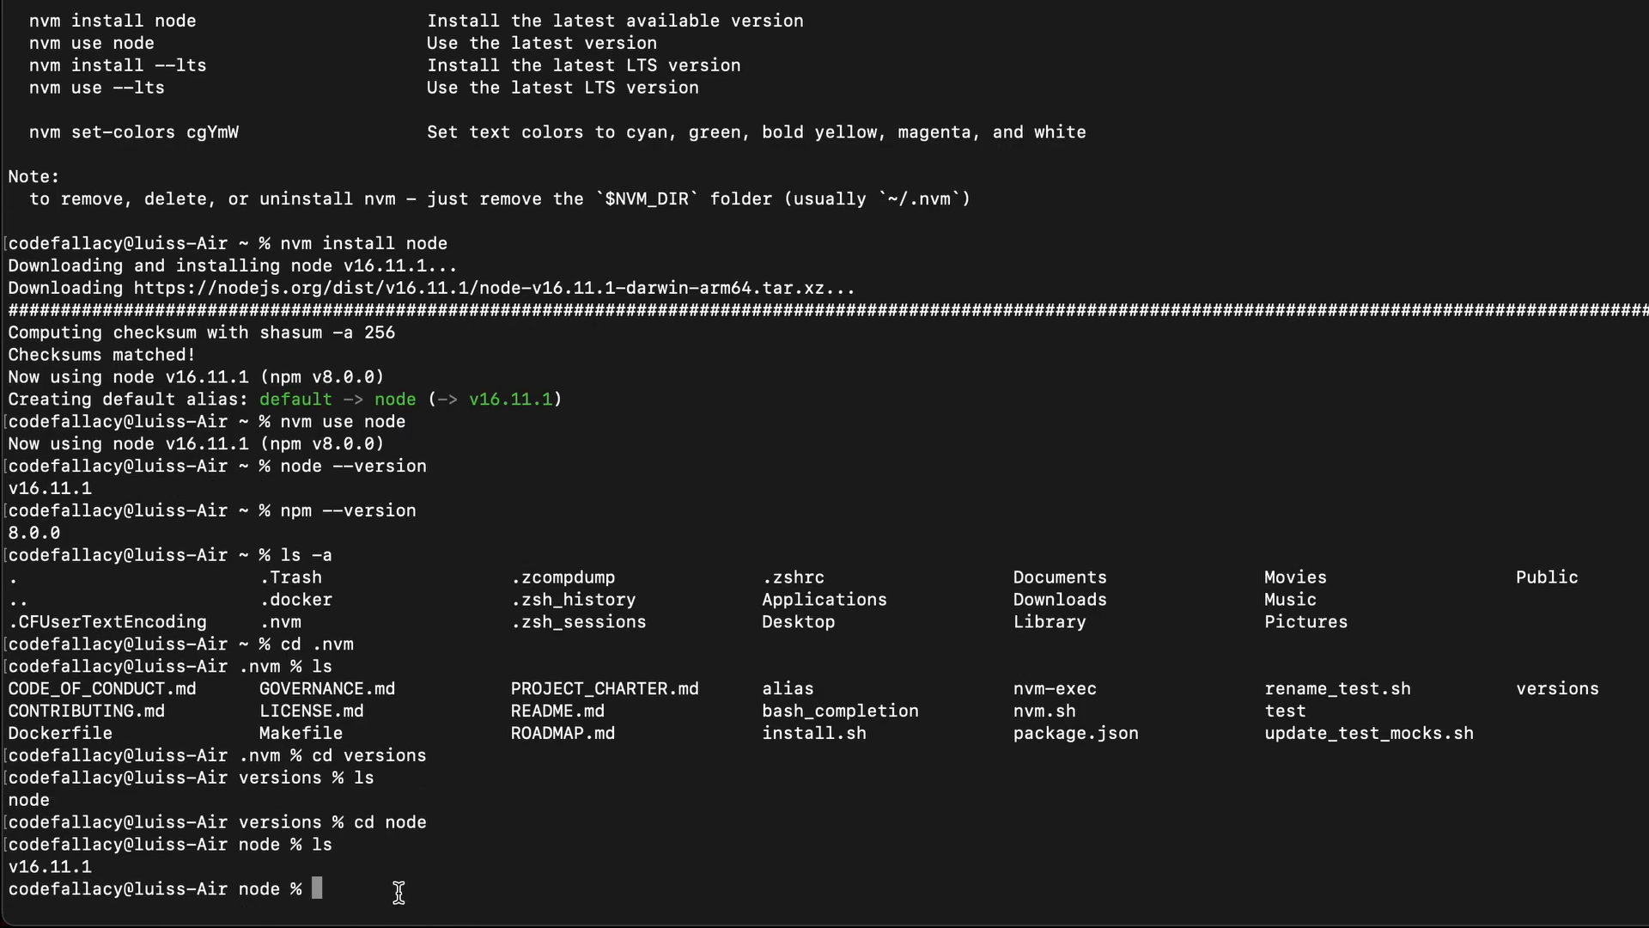
double_click(50, 867)
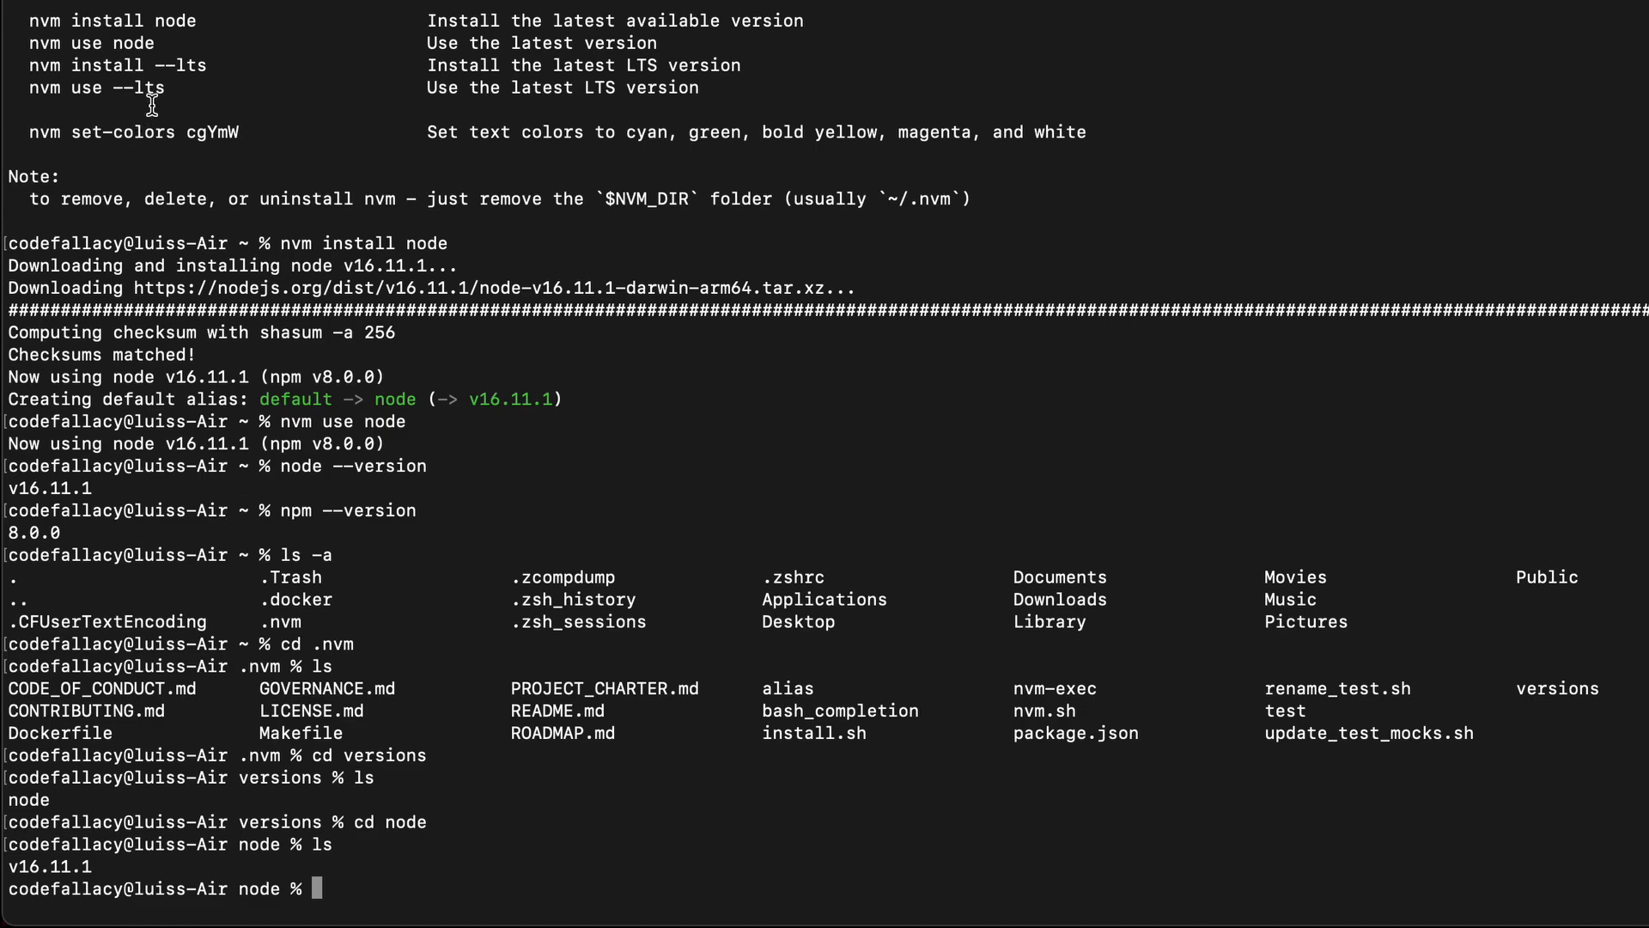
double_click(94, 88)
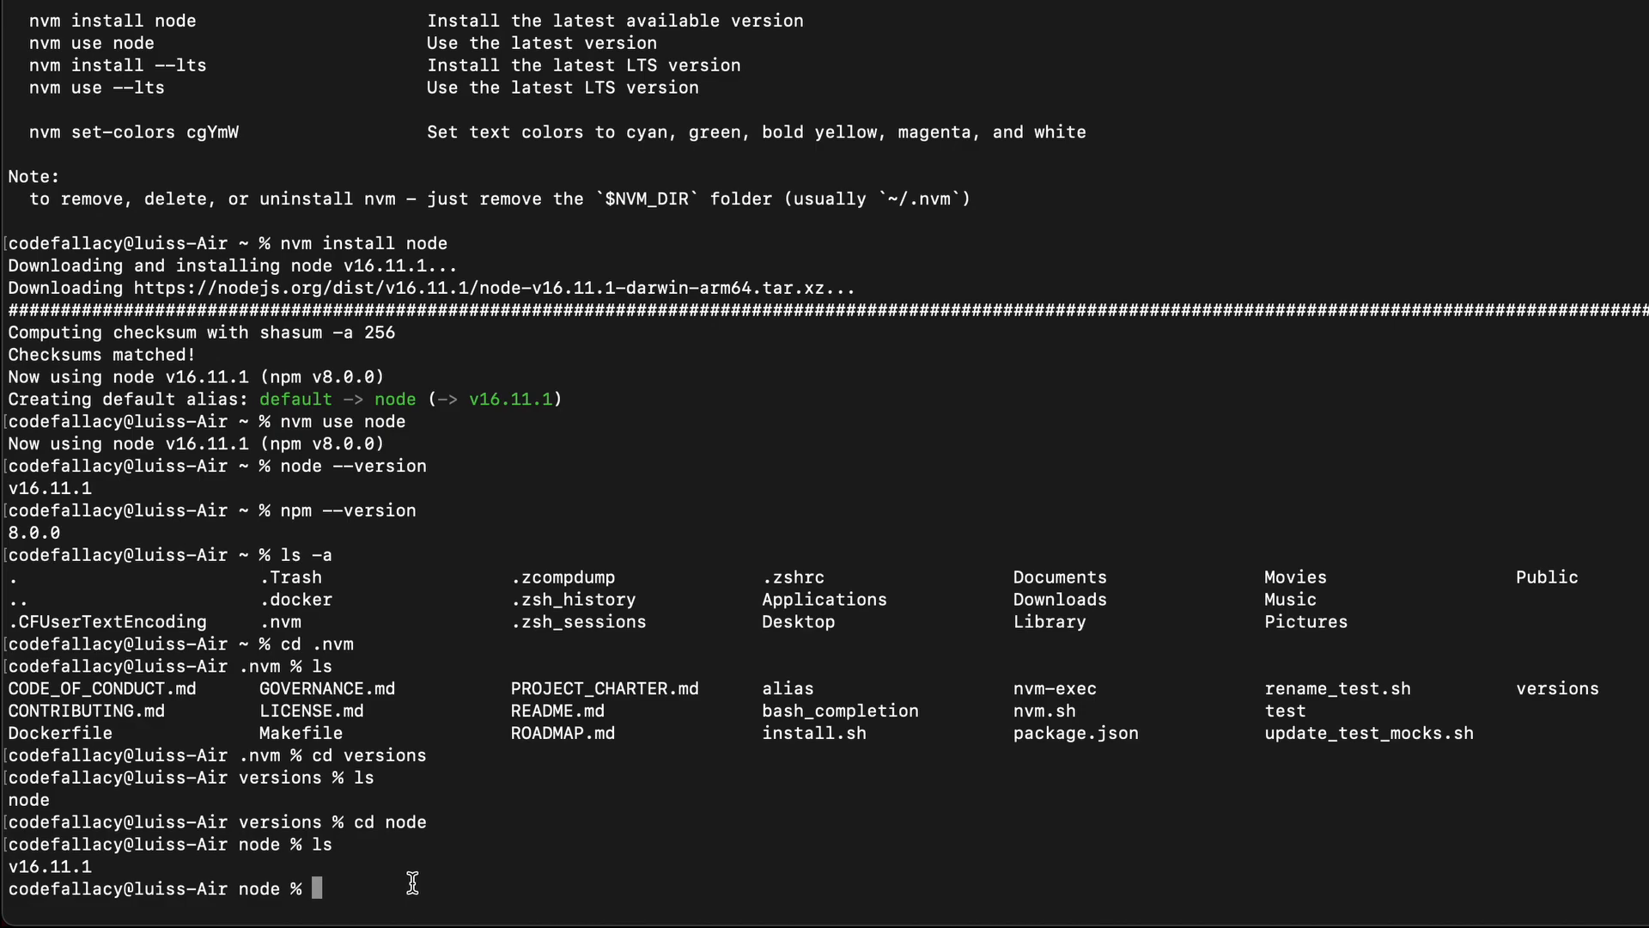
Run nvm install --lts and follow the Node v14.18.1 source build output.
text(nvm)
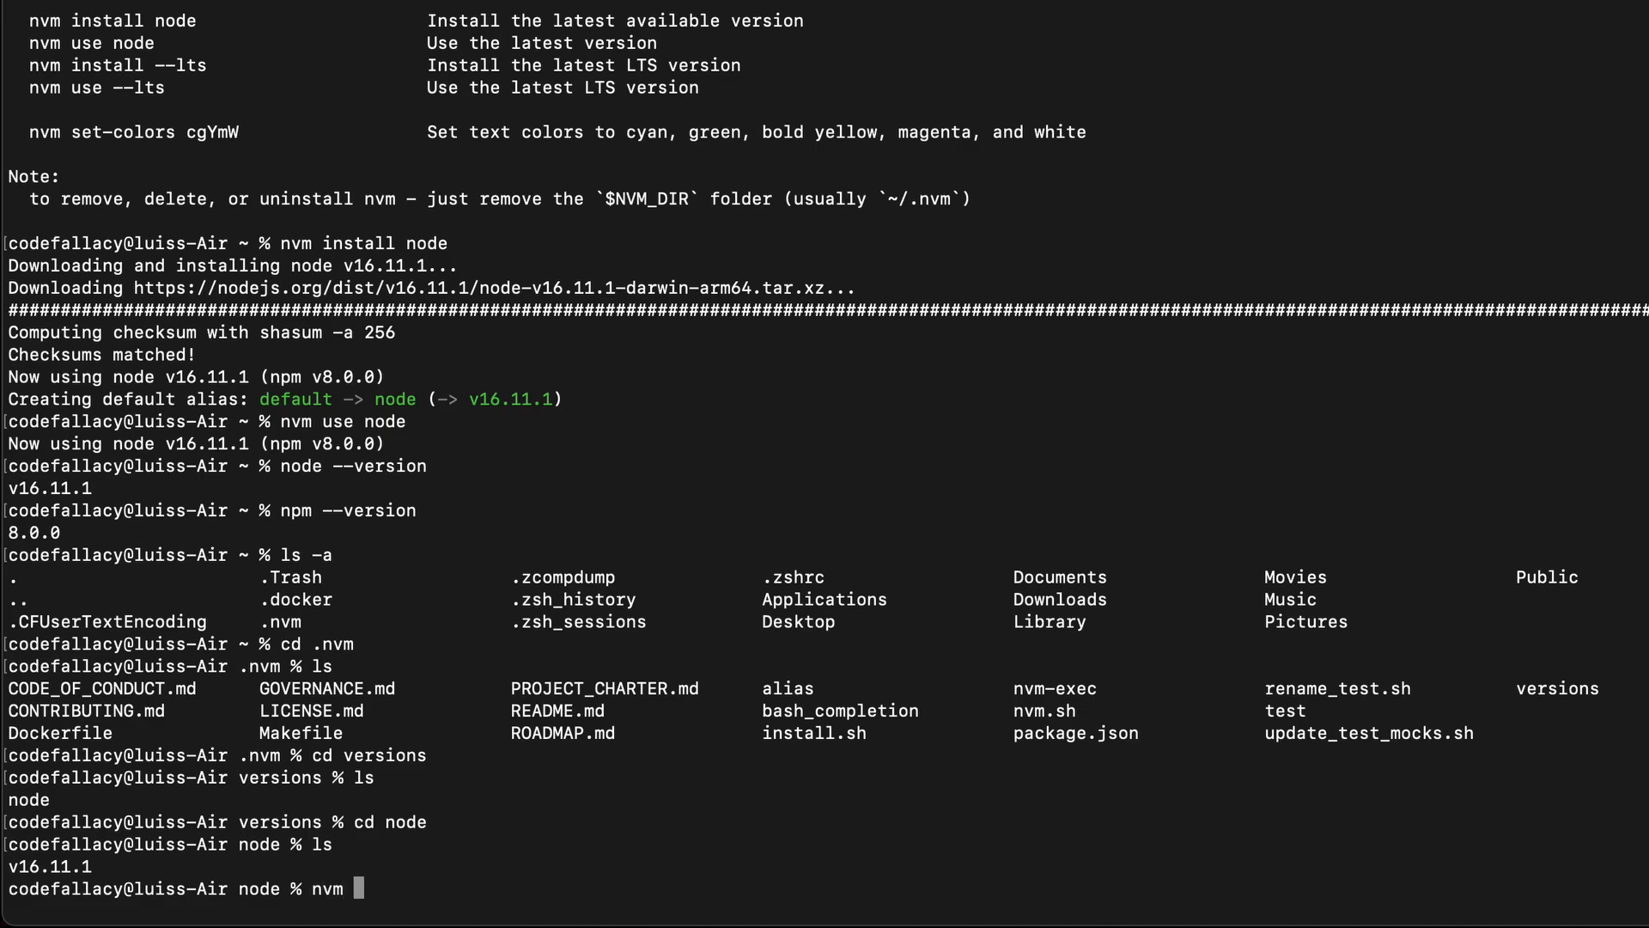
text(install --)
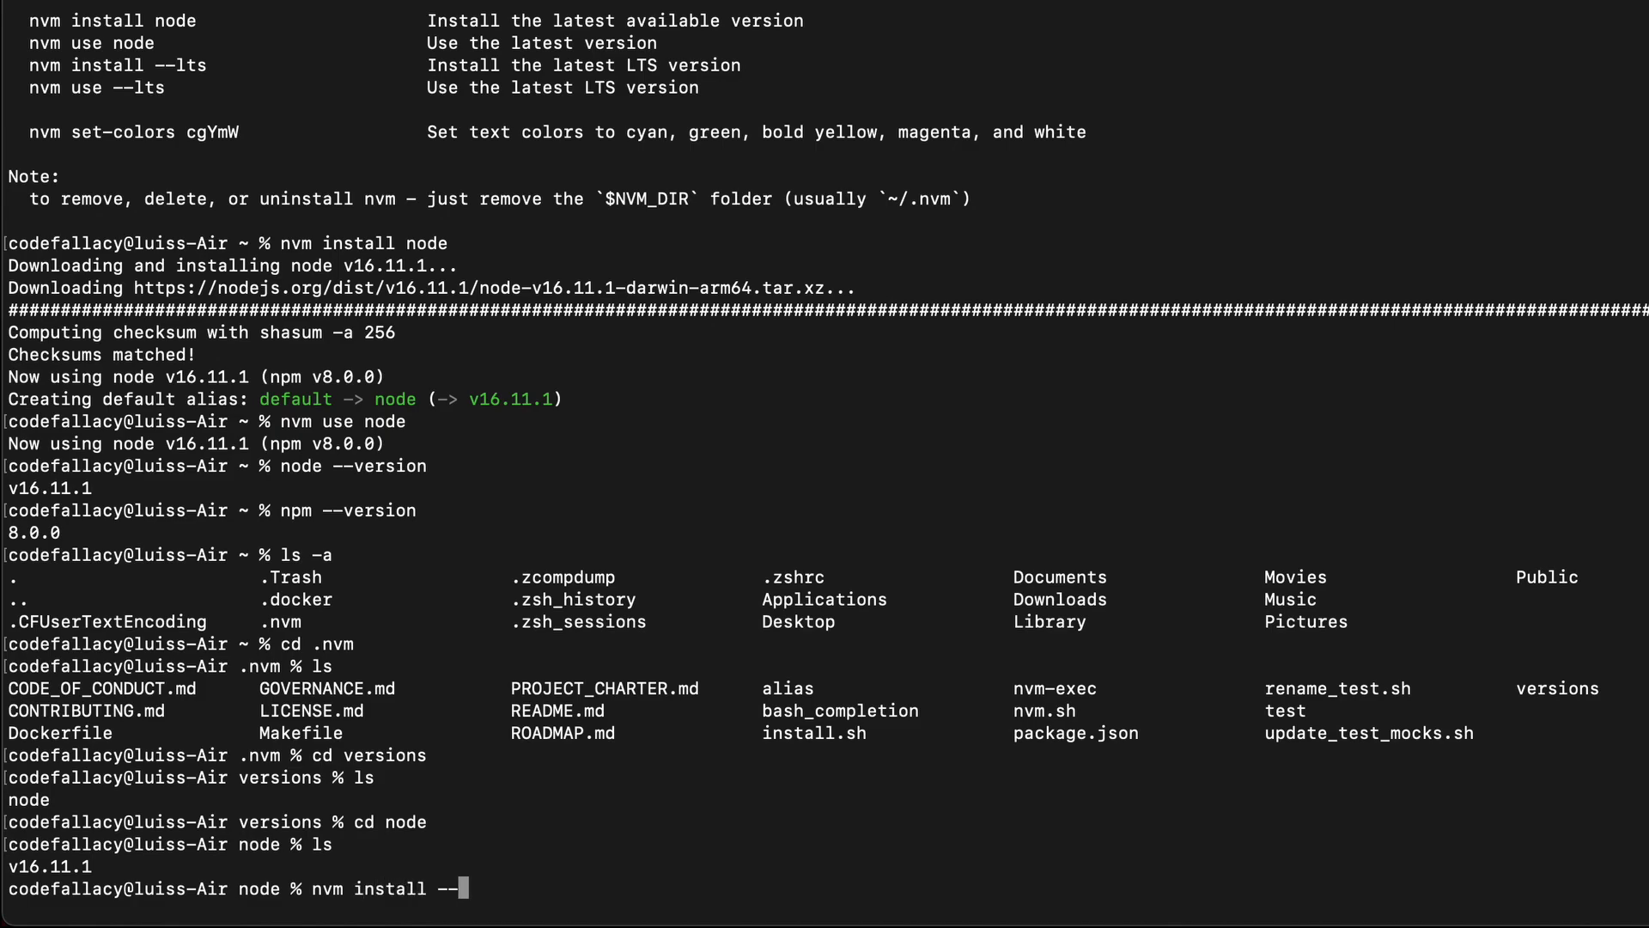
text(lts)
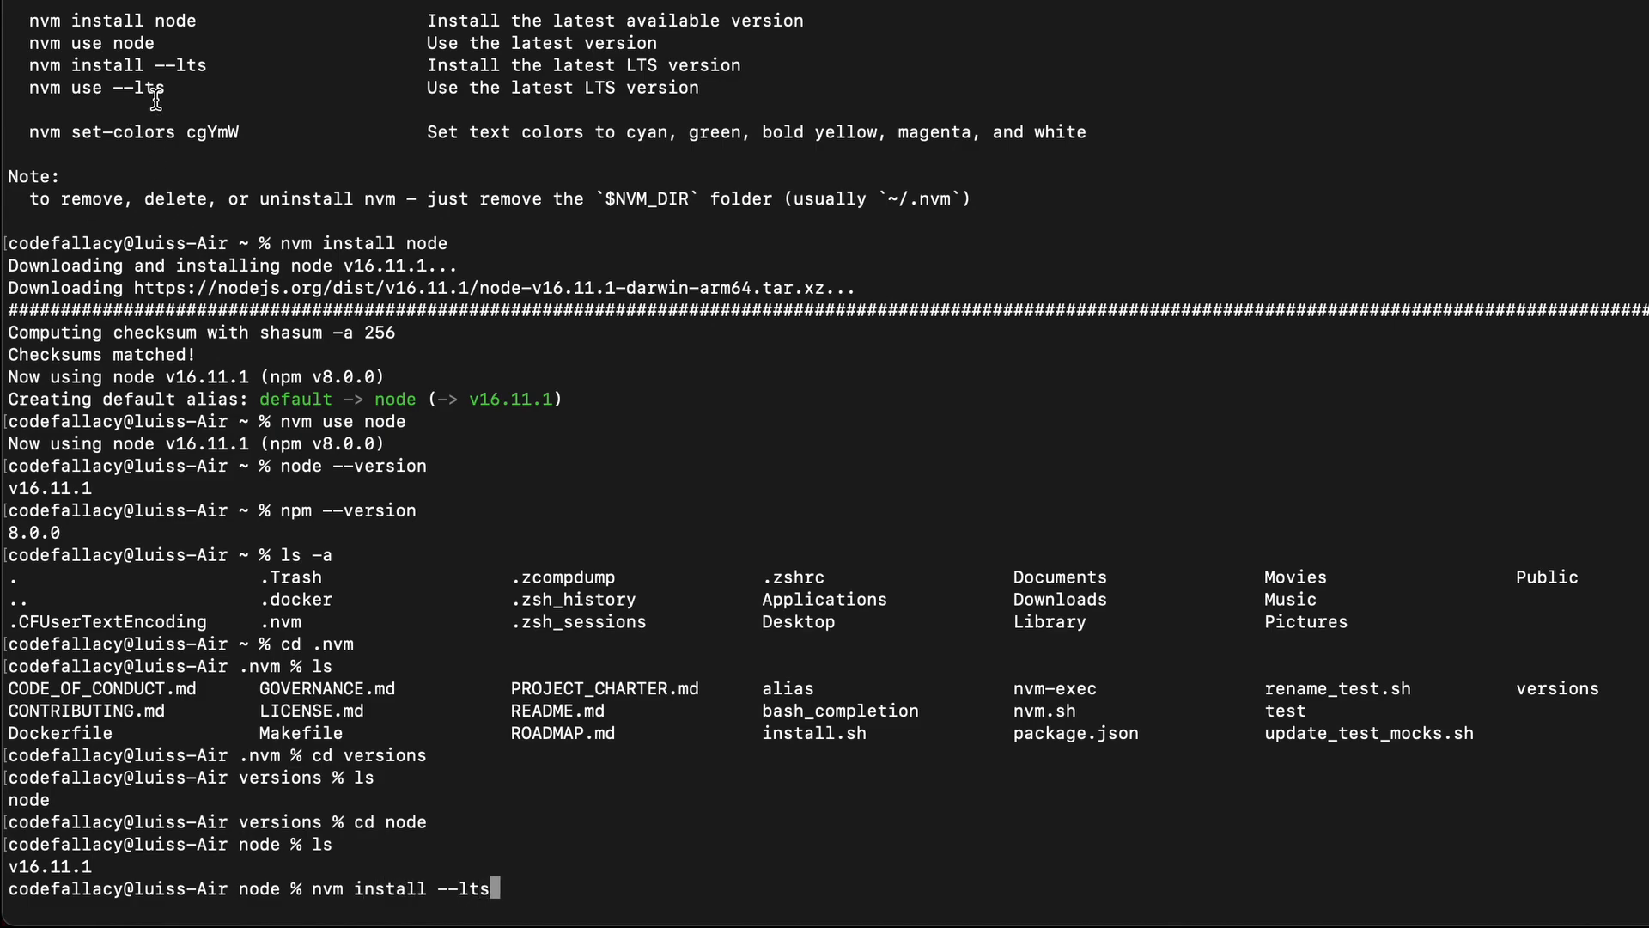
mouse_move(47, 71)
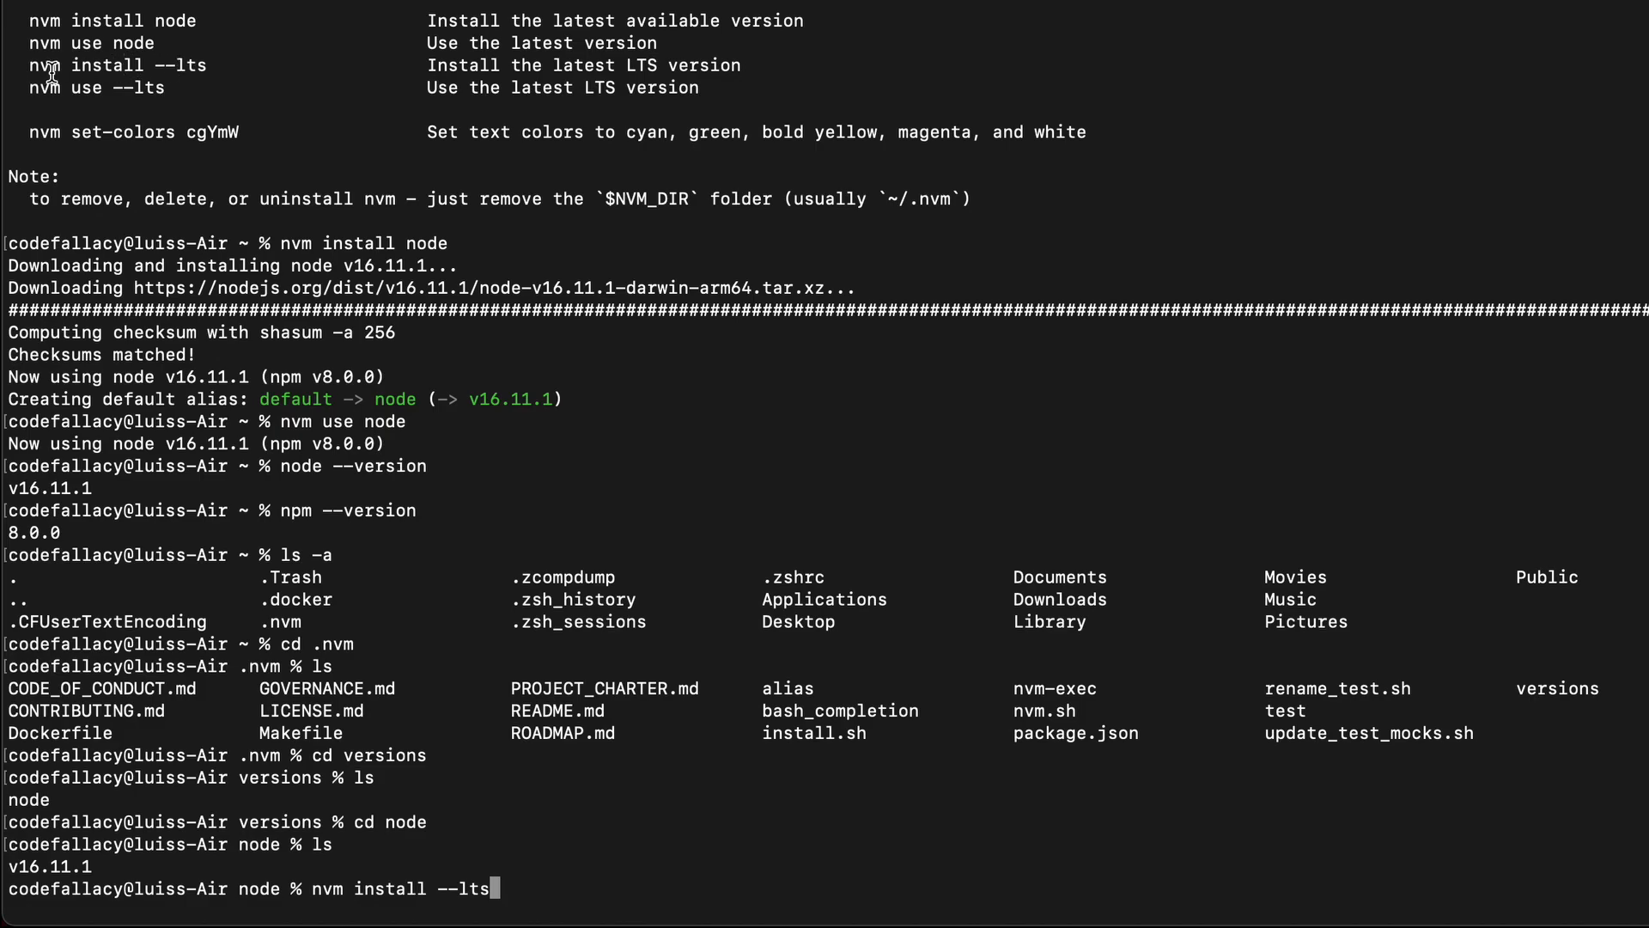
mouse_move(47, 72)
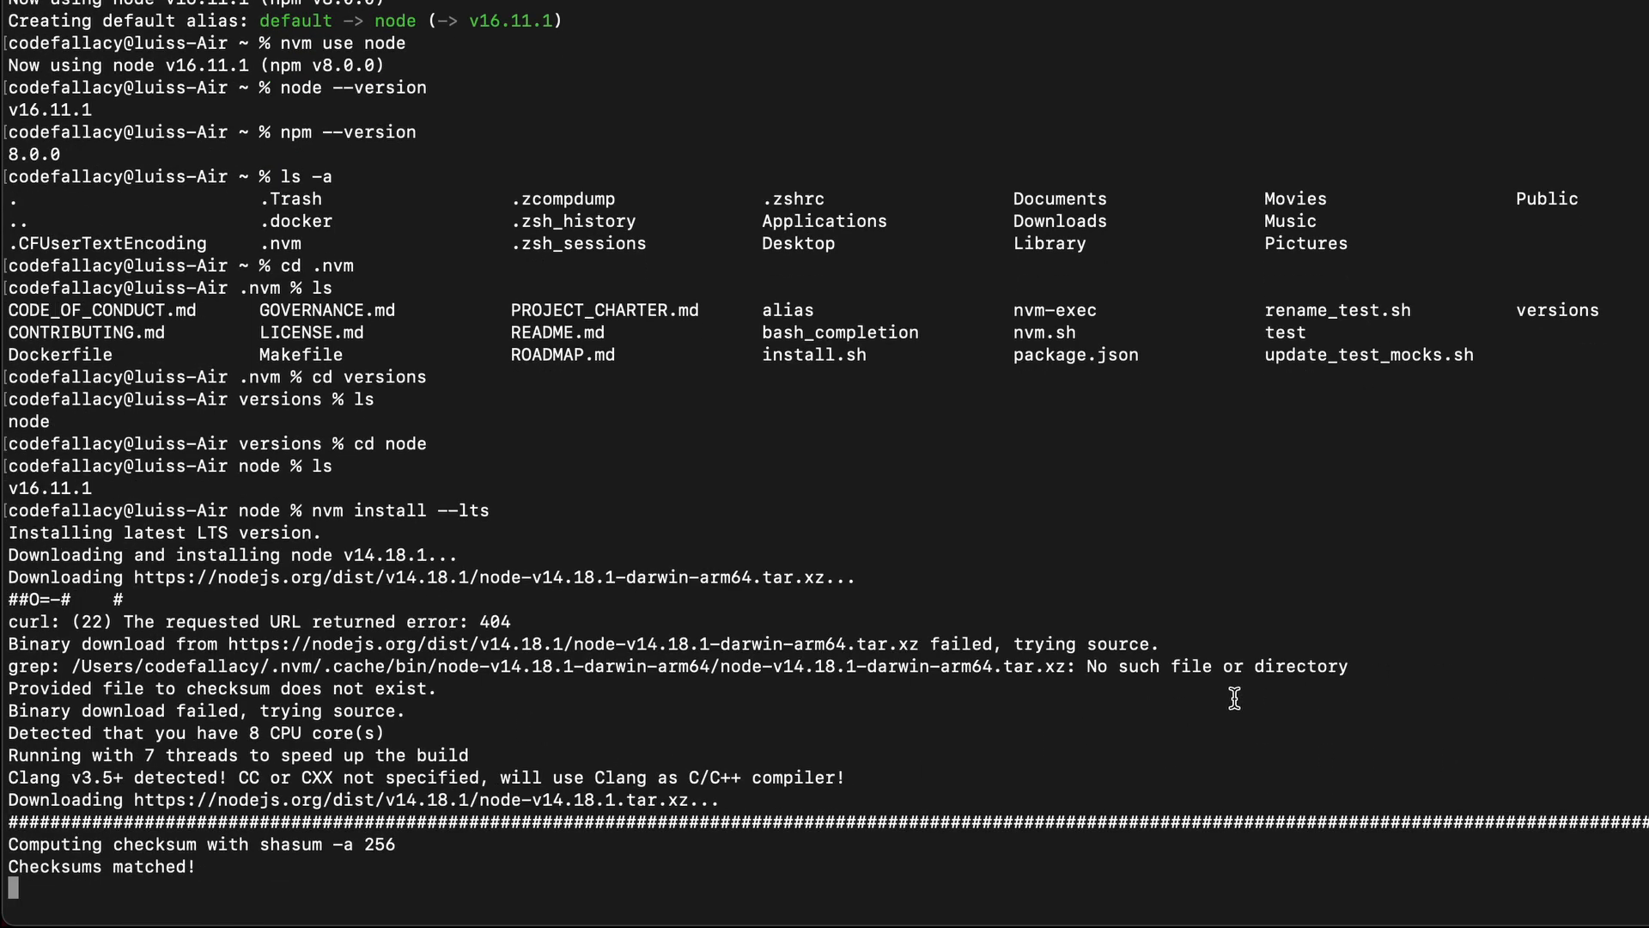
mouse_move(829, 655)
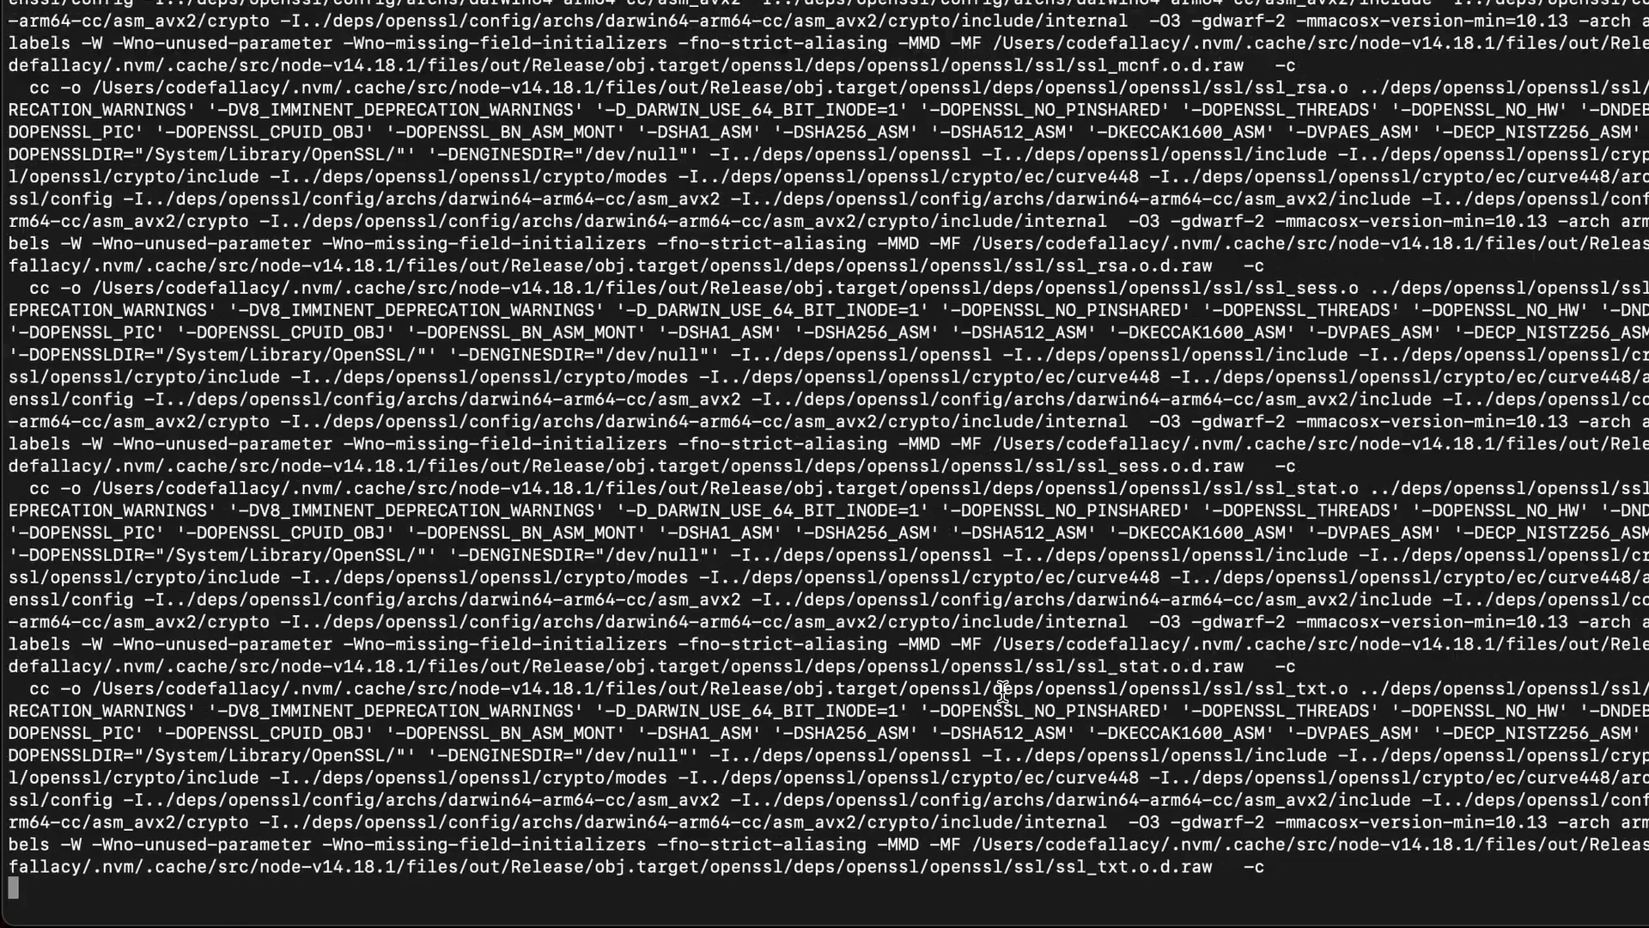
scroll(down, 3)
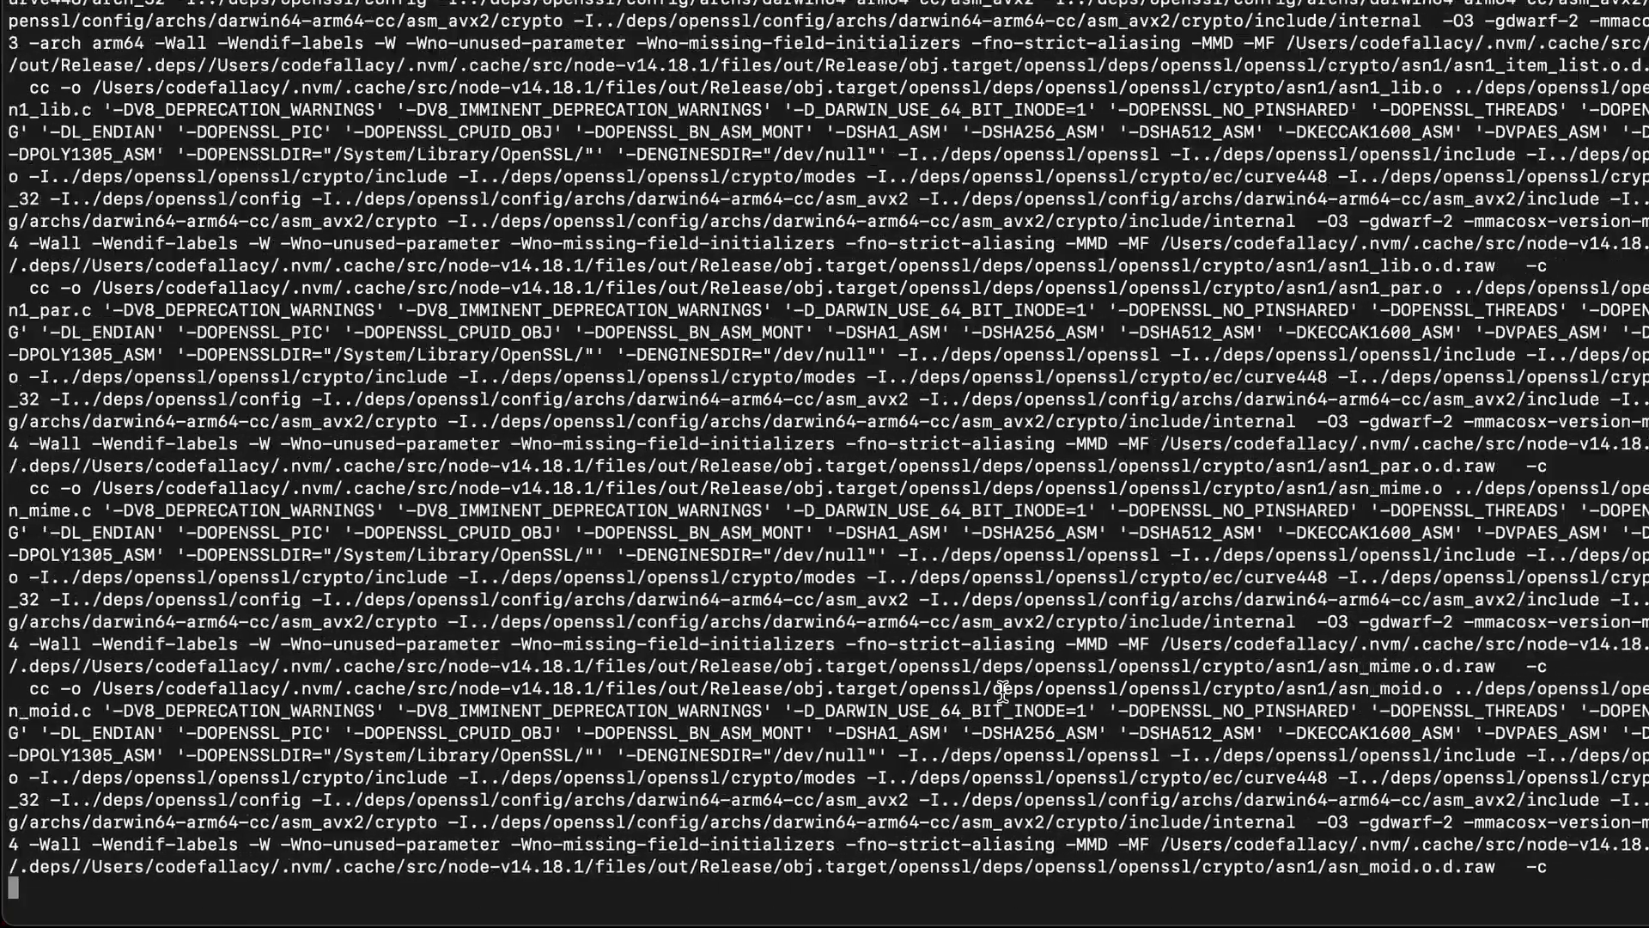
scroll(down, 3)
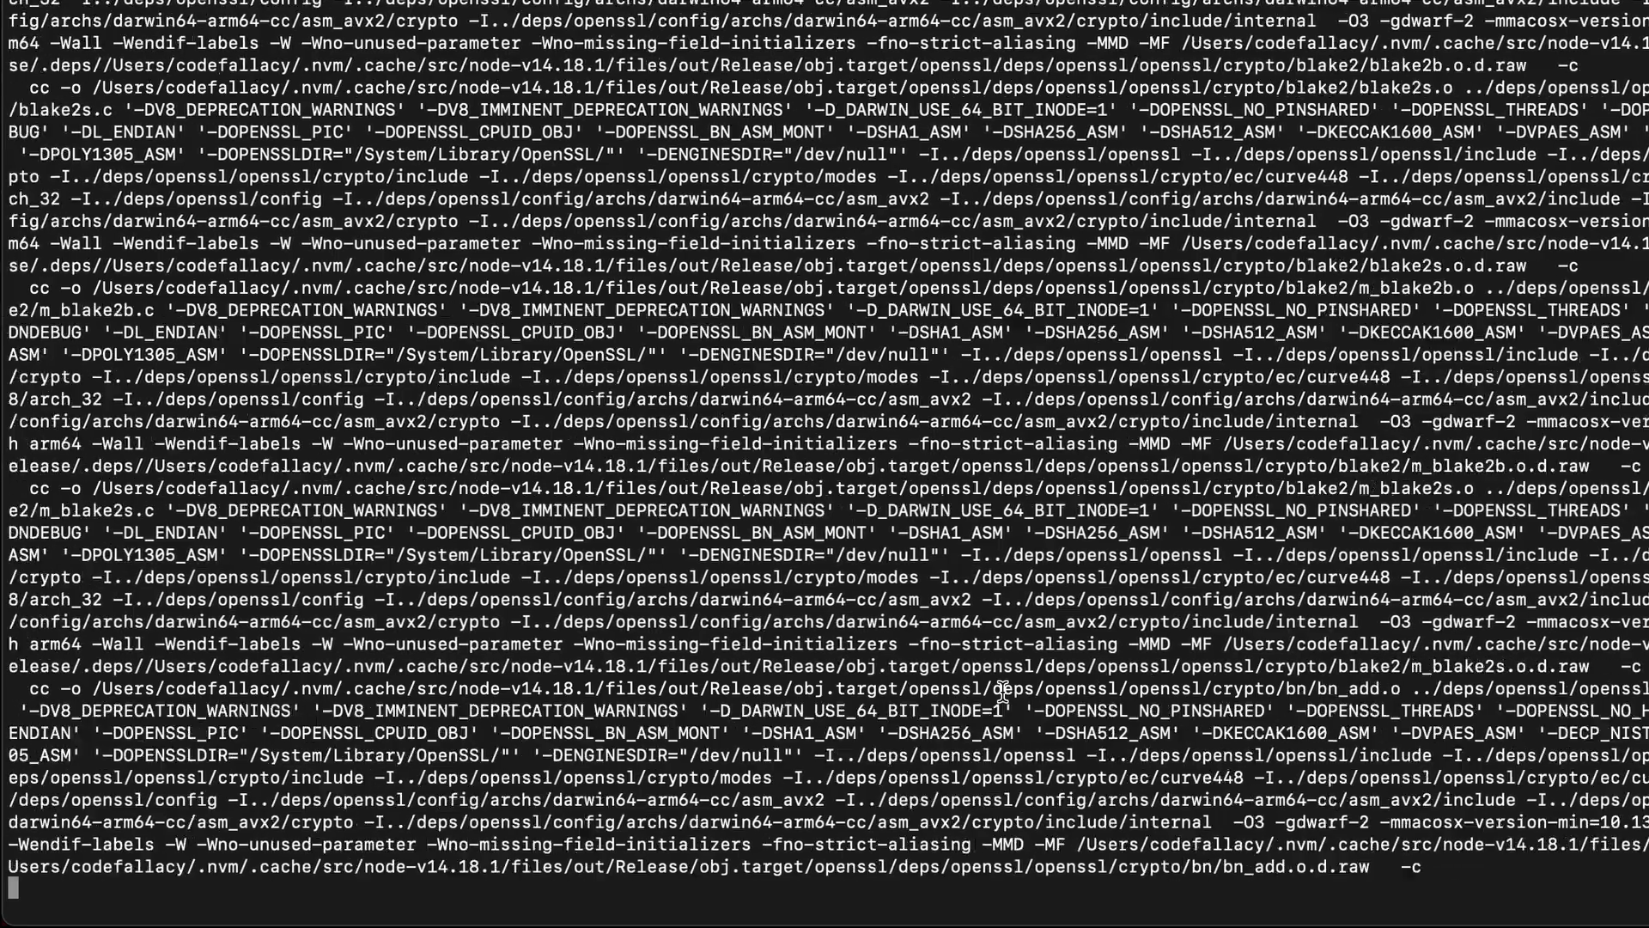
scroll(down, 3)
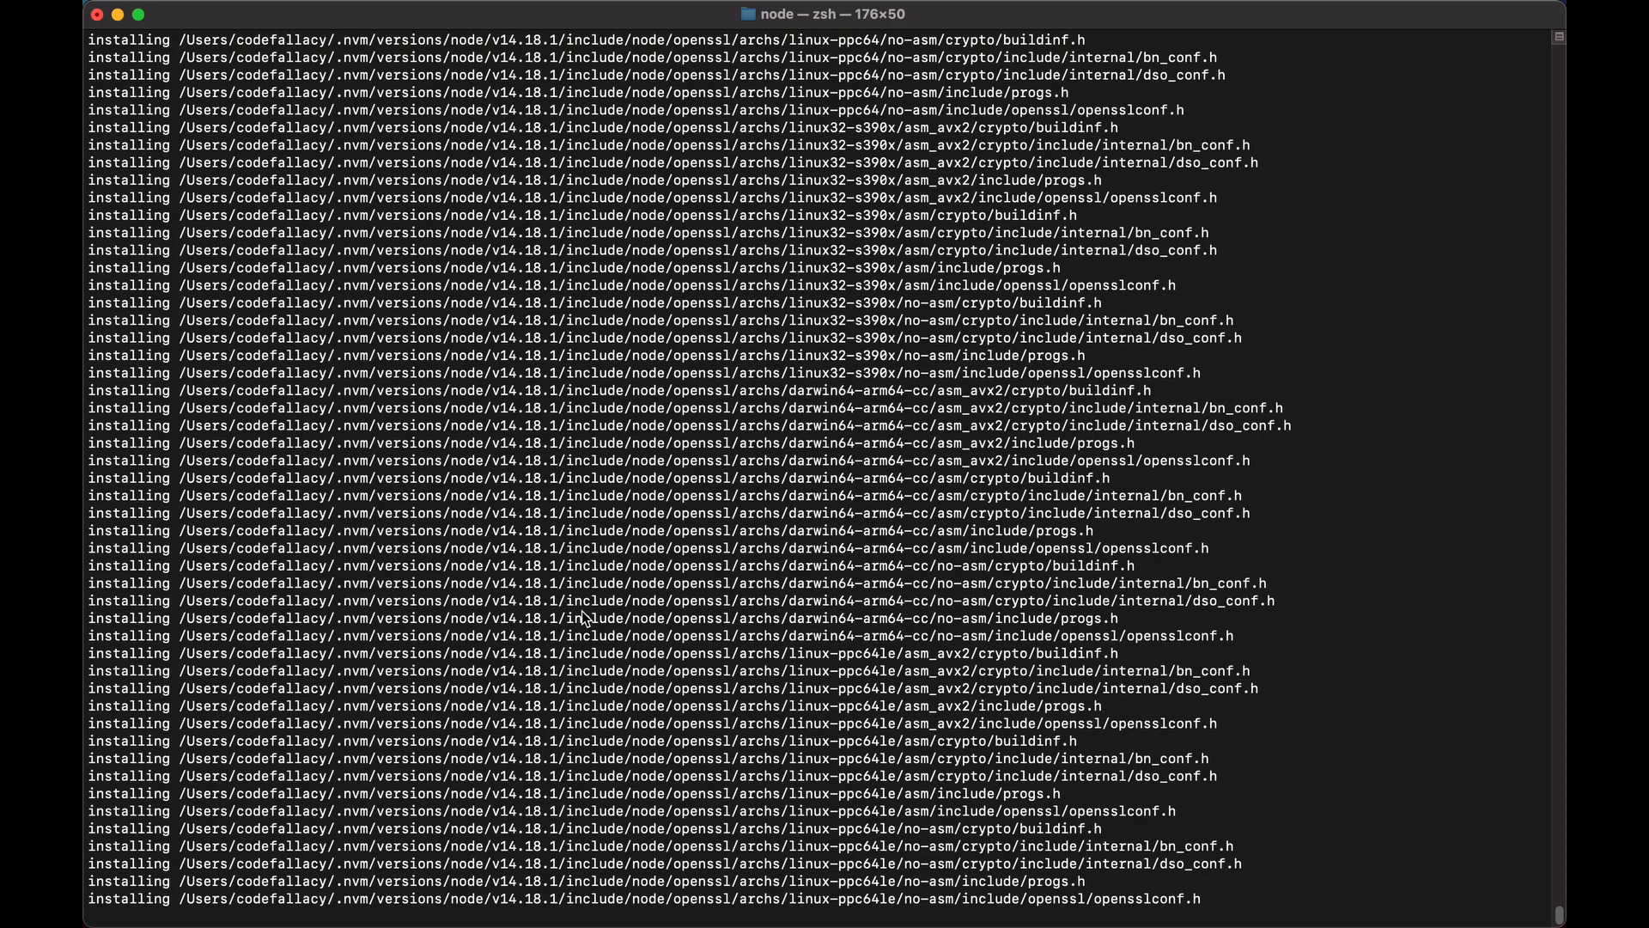
Wait for the install to report 'Now using node v14.18.1 (npm v6.14.15)'.
scroll(down, 3)
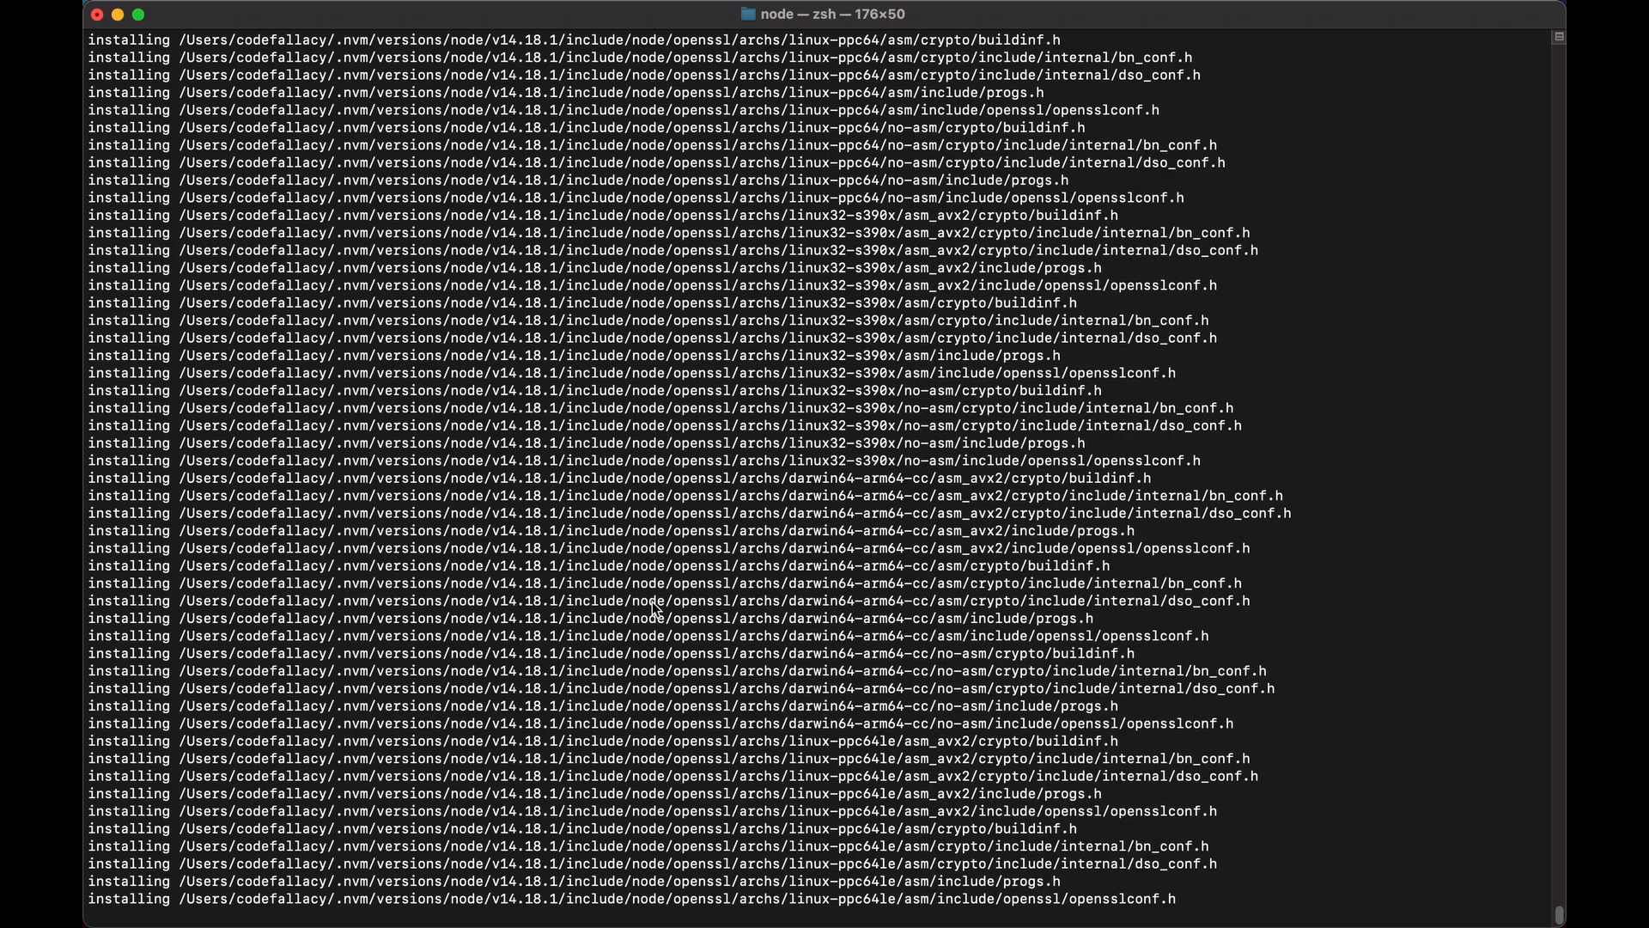
mouse_move(1486, 821)
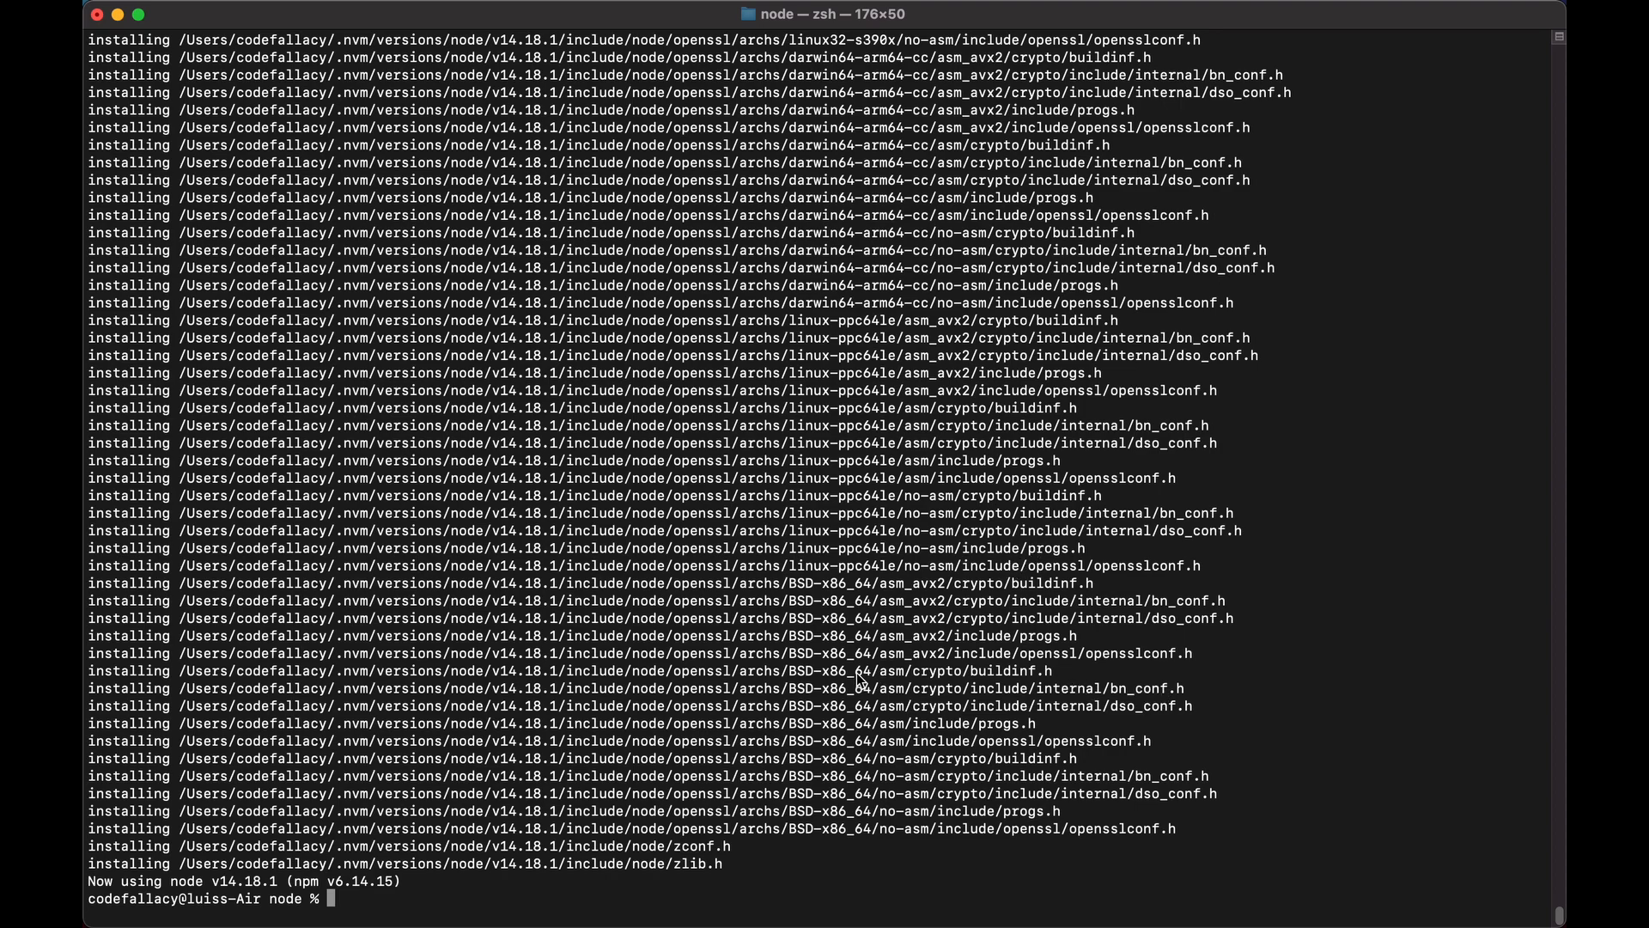
mouse_move(871, 135)
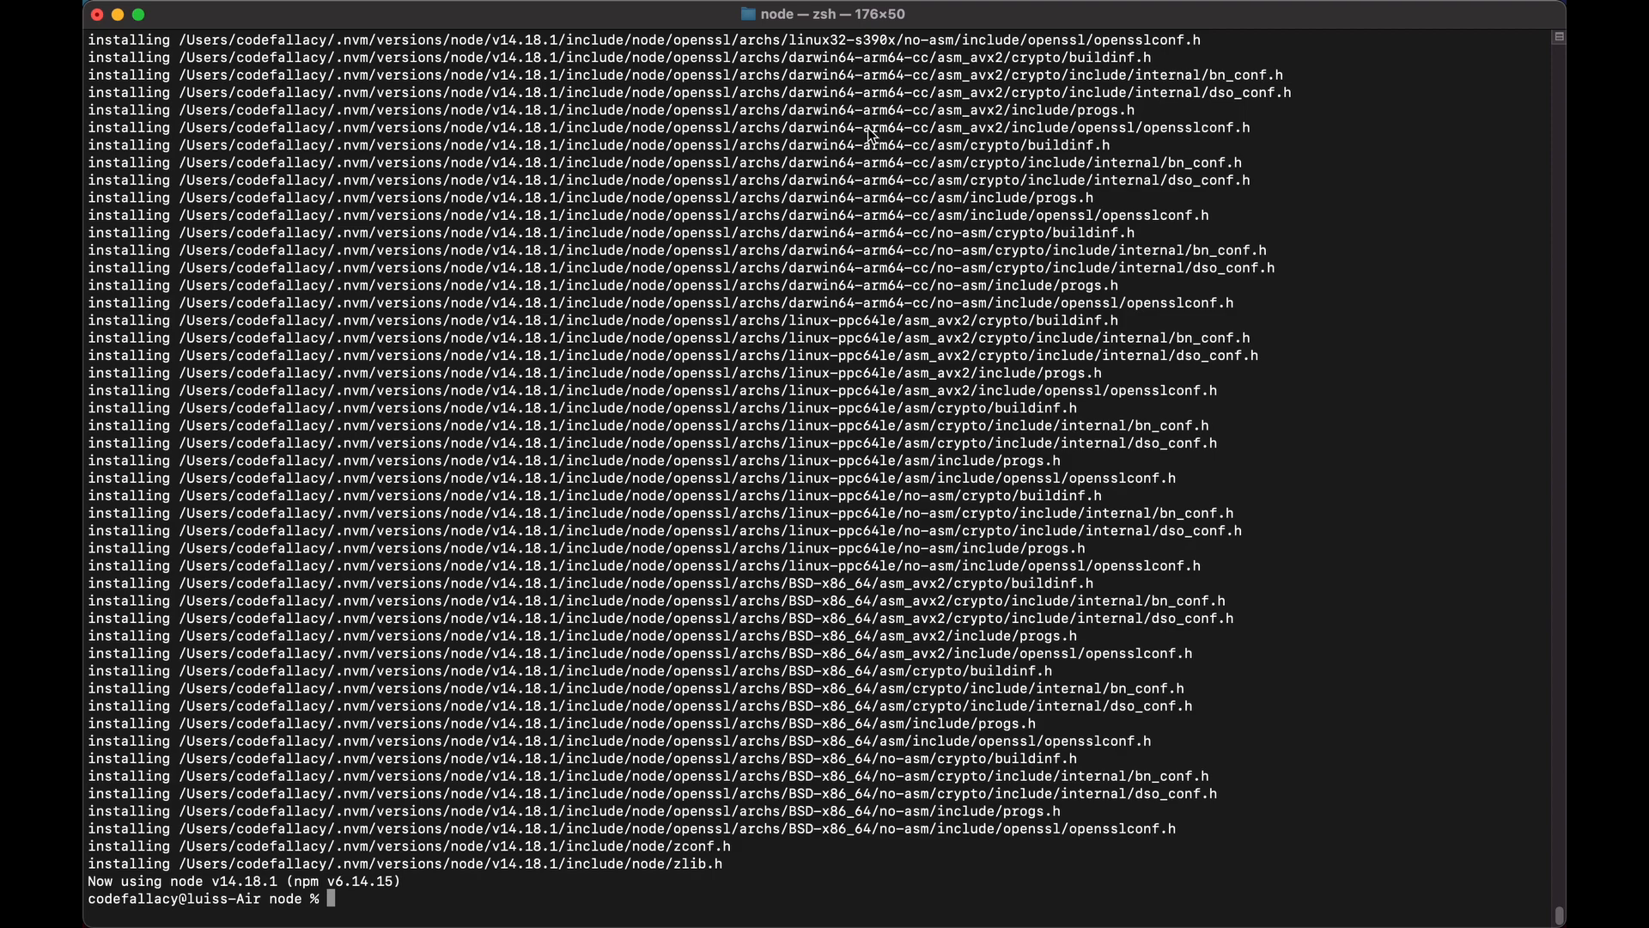
double_click(894, 128)
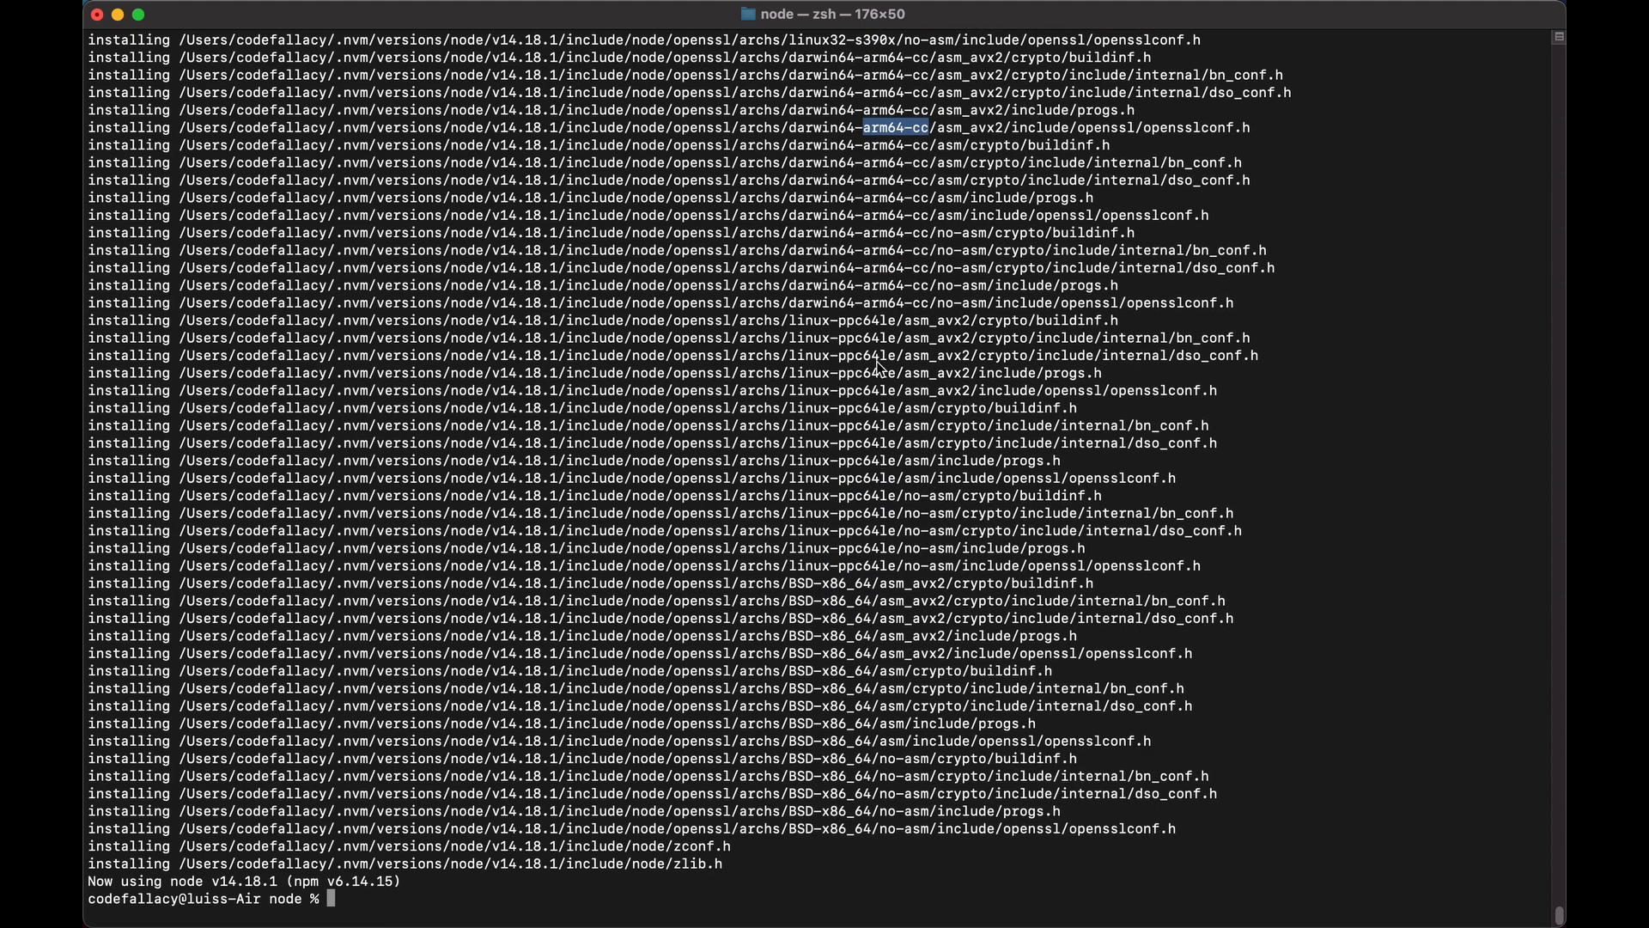
mouse_move(876, 421)
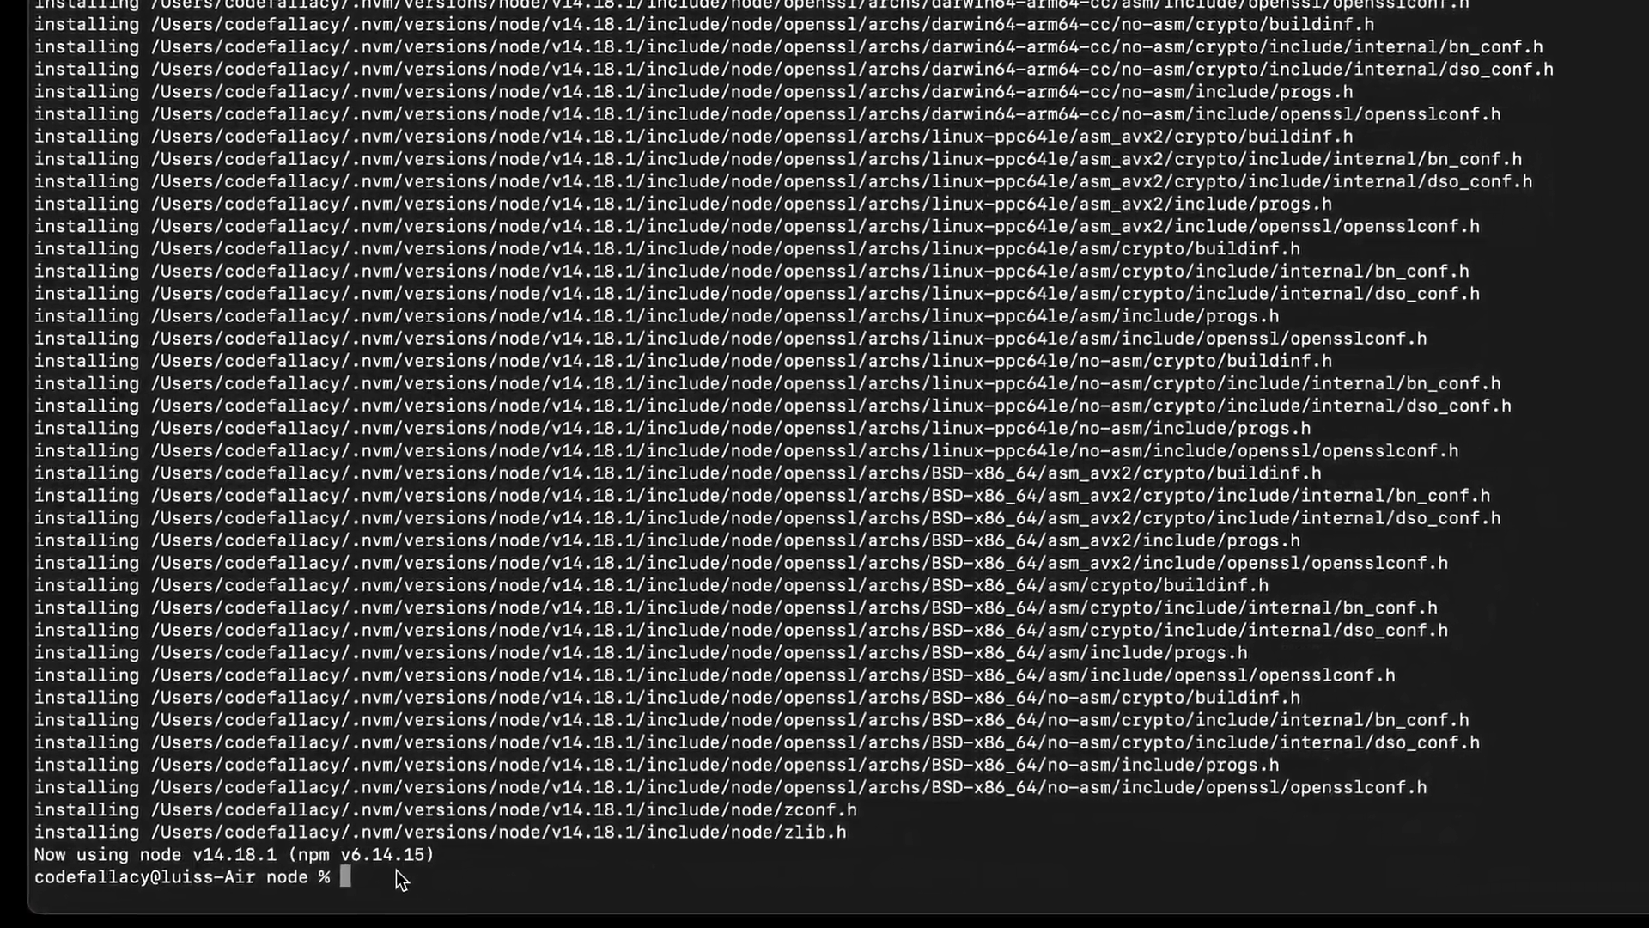
Switch to the LTS Node release with nvm use --lts.
text(nvm)
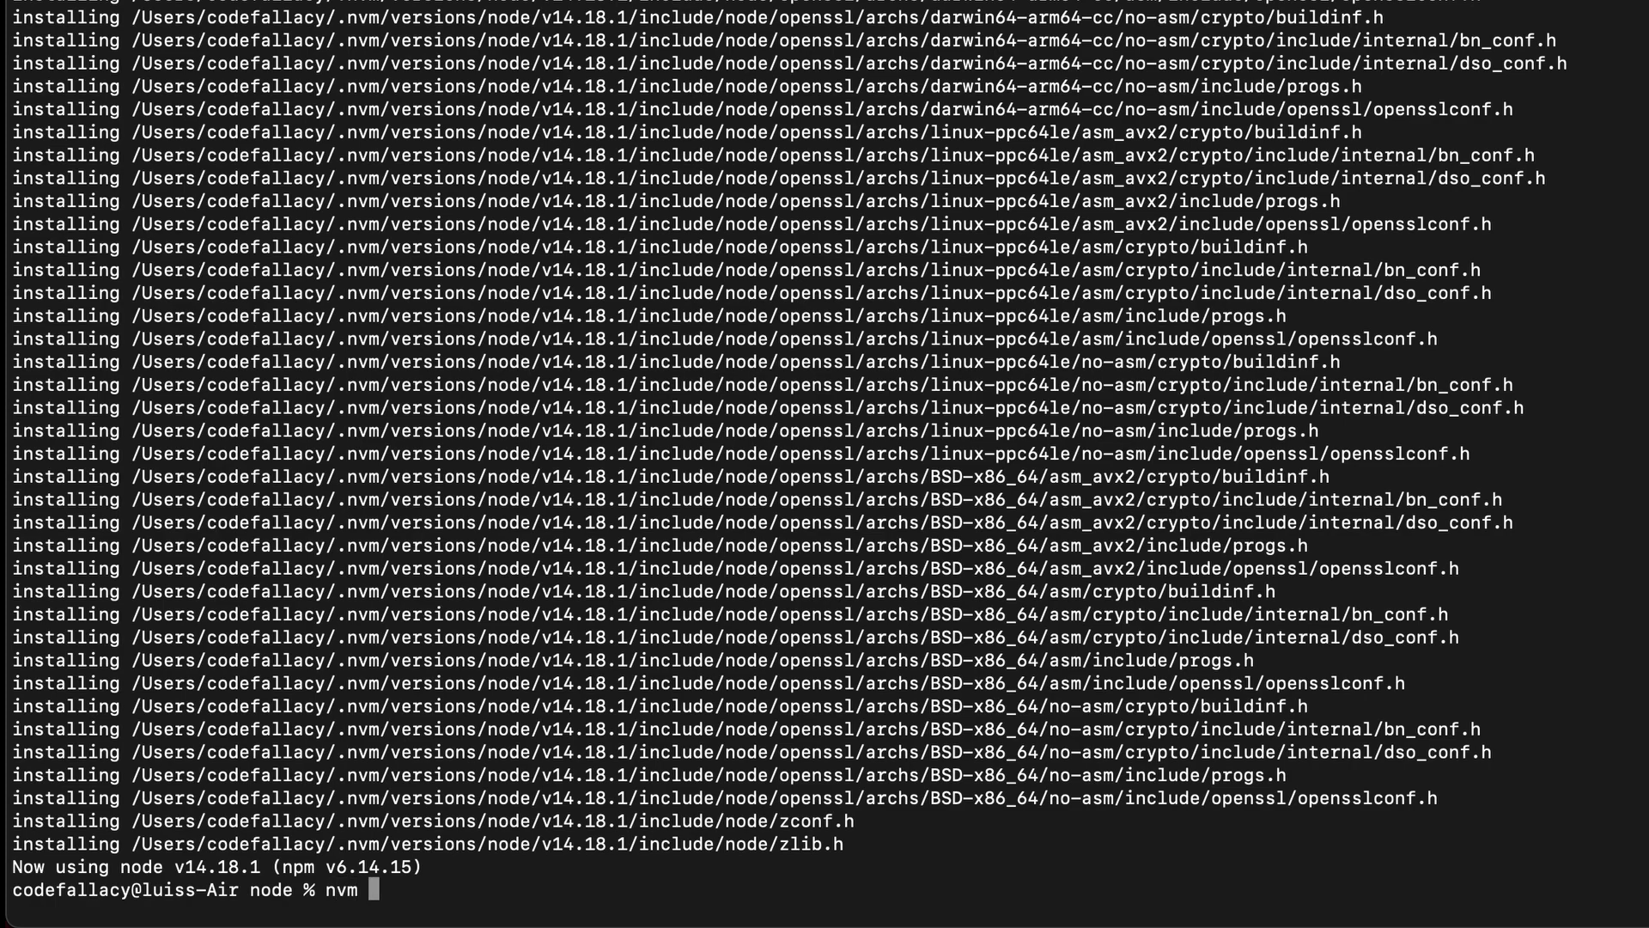
text(use)
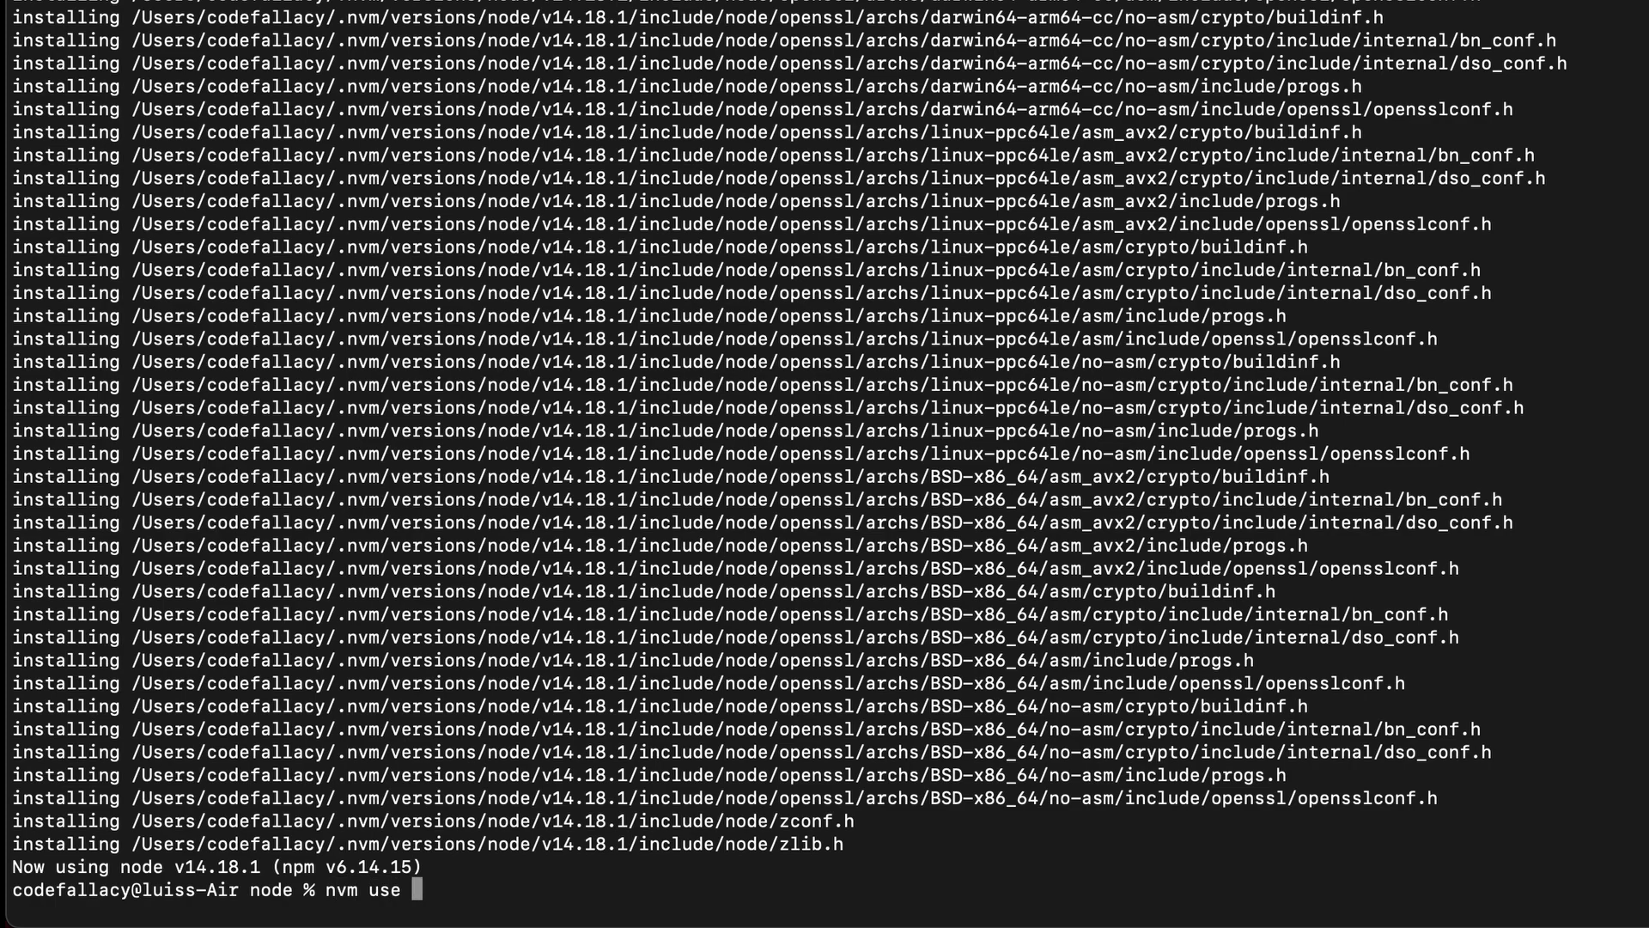
text(--lts)
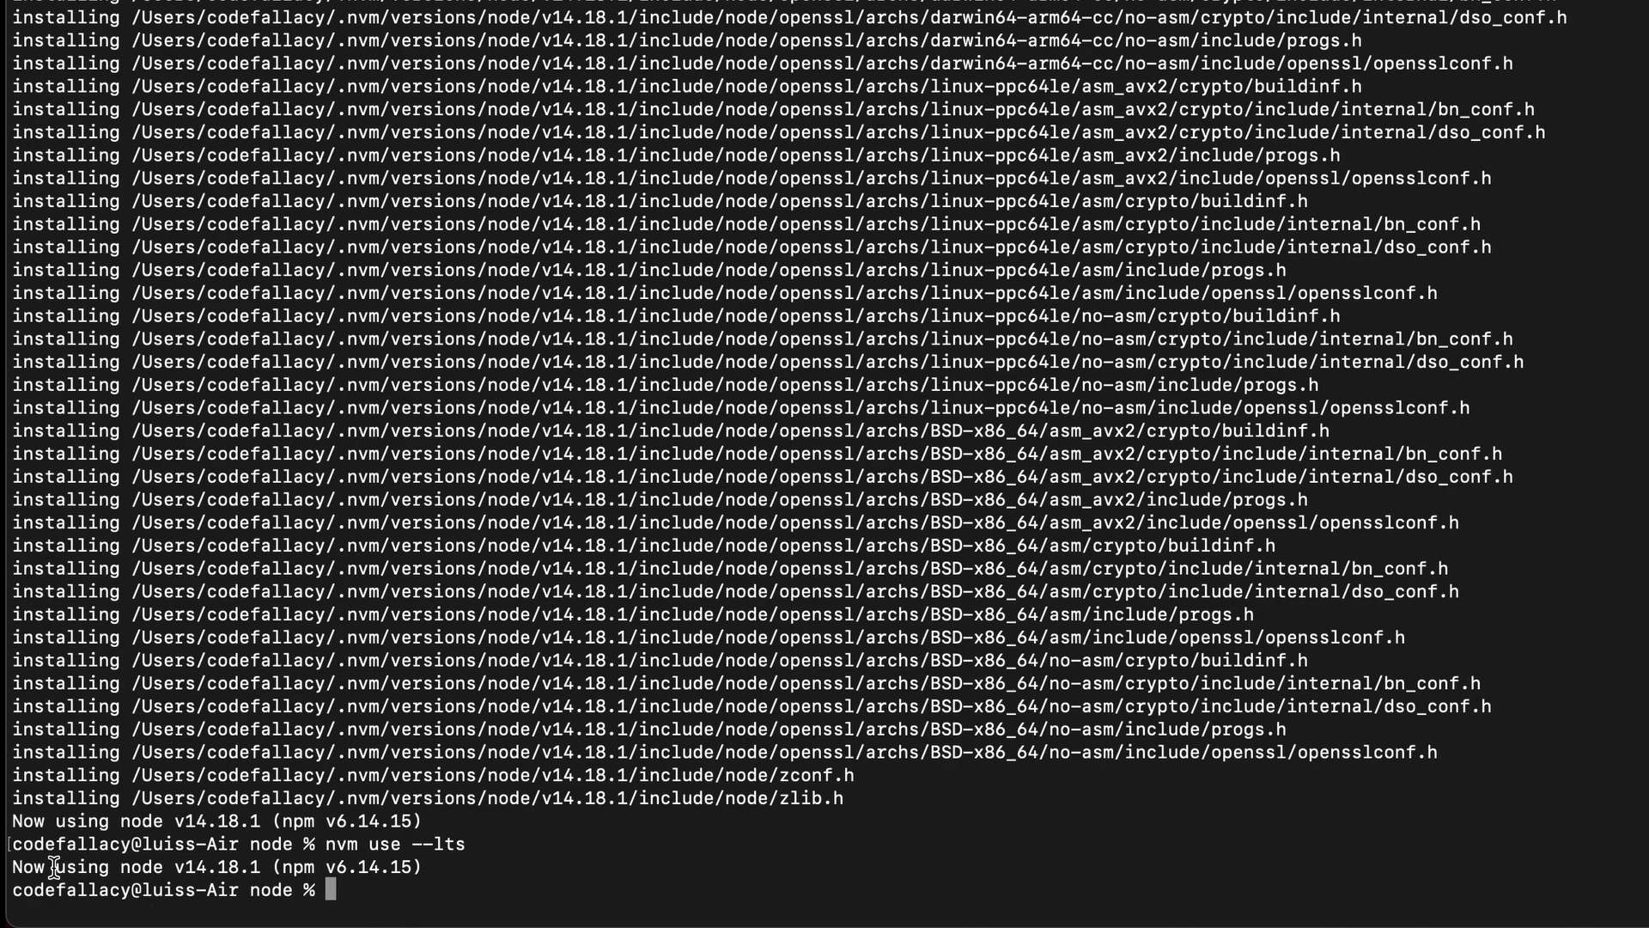
double_click(214, 867)
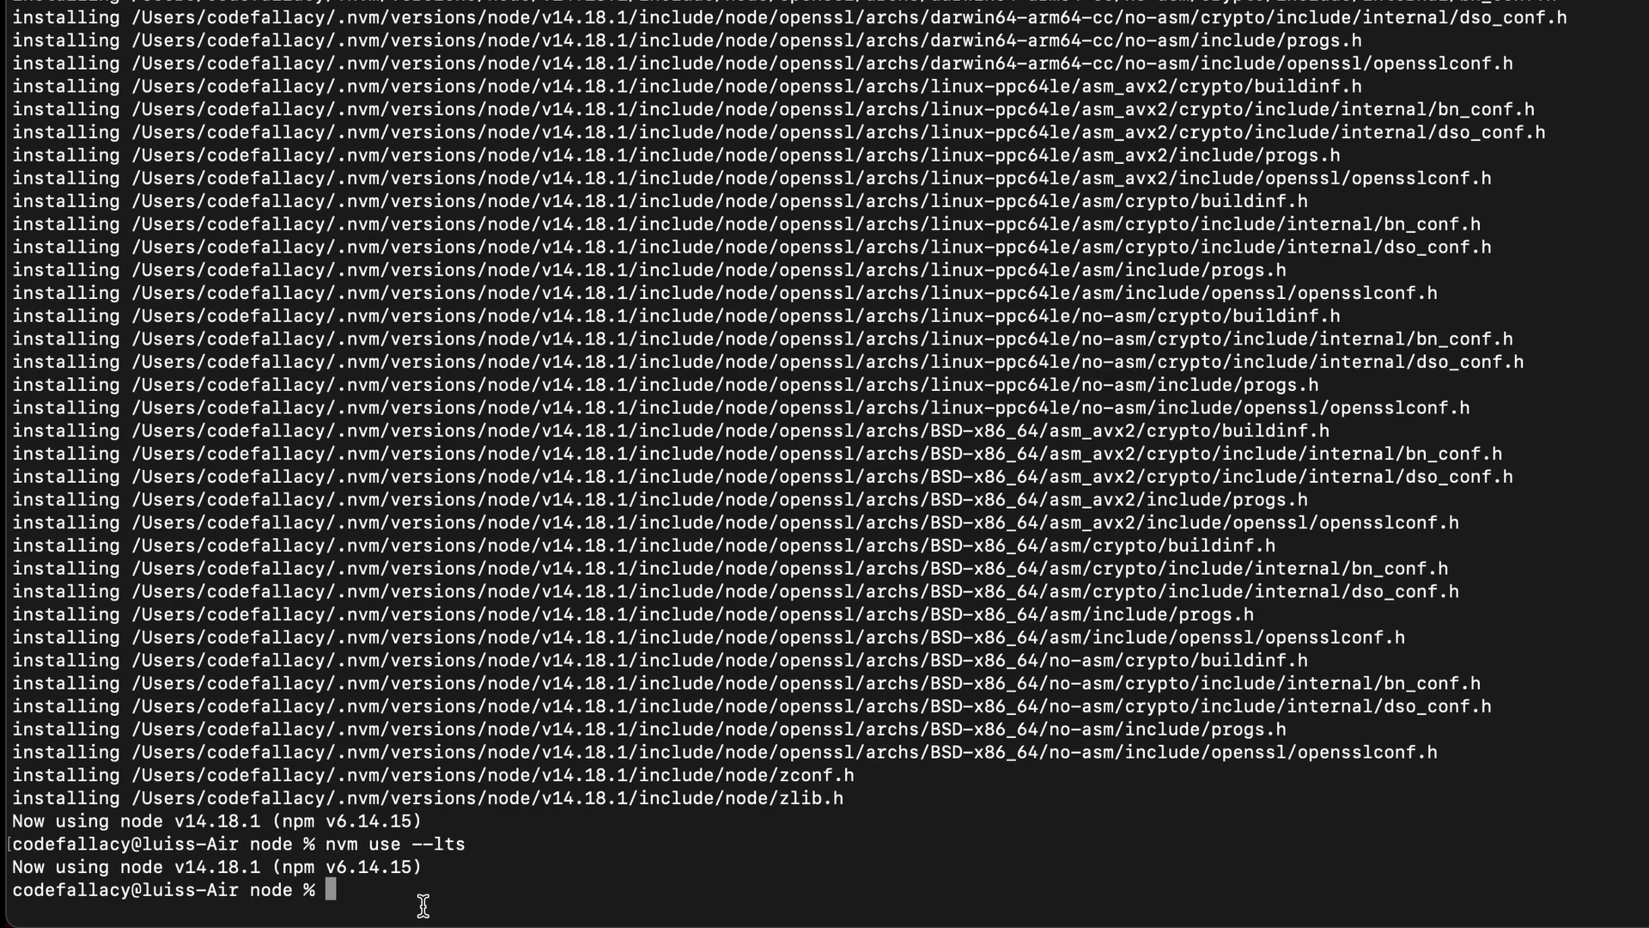
Check that node reports v14.18.1 and npm reports 6.14.15.
text(node)
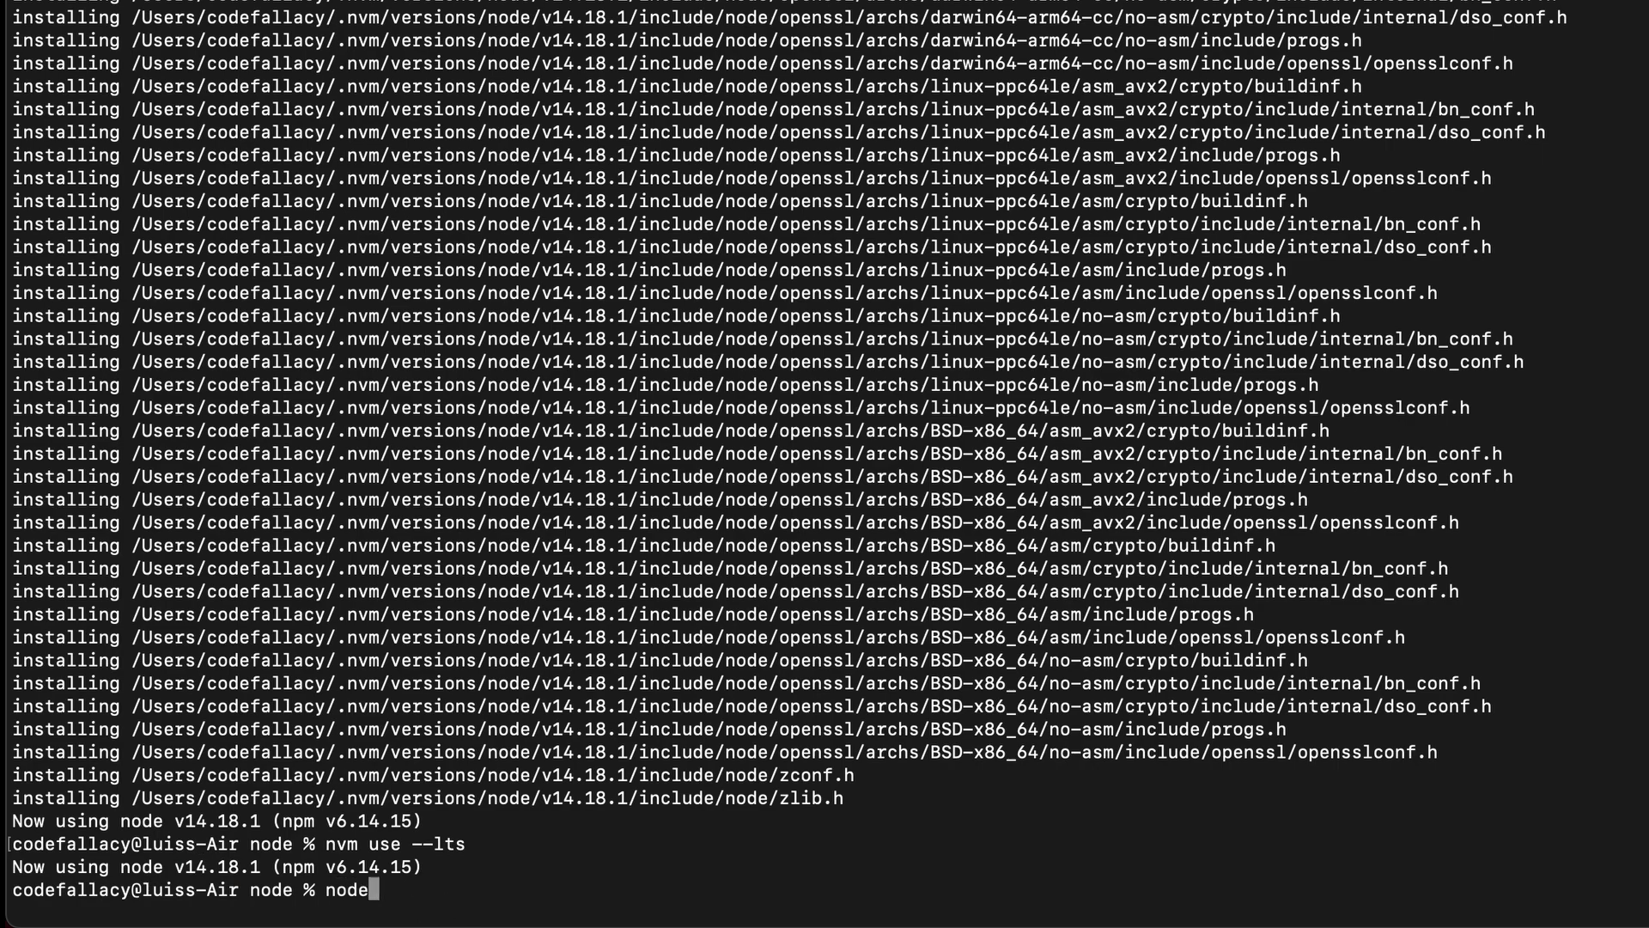
text(--version)
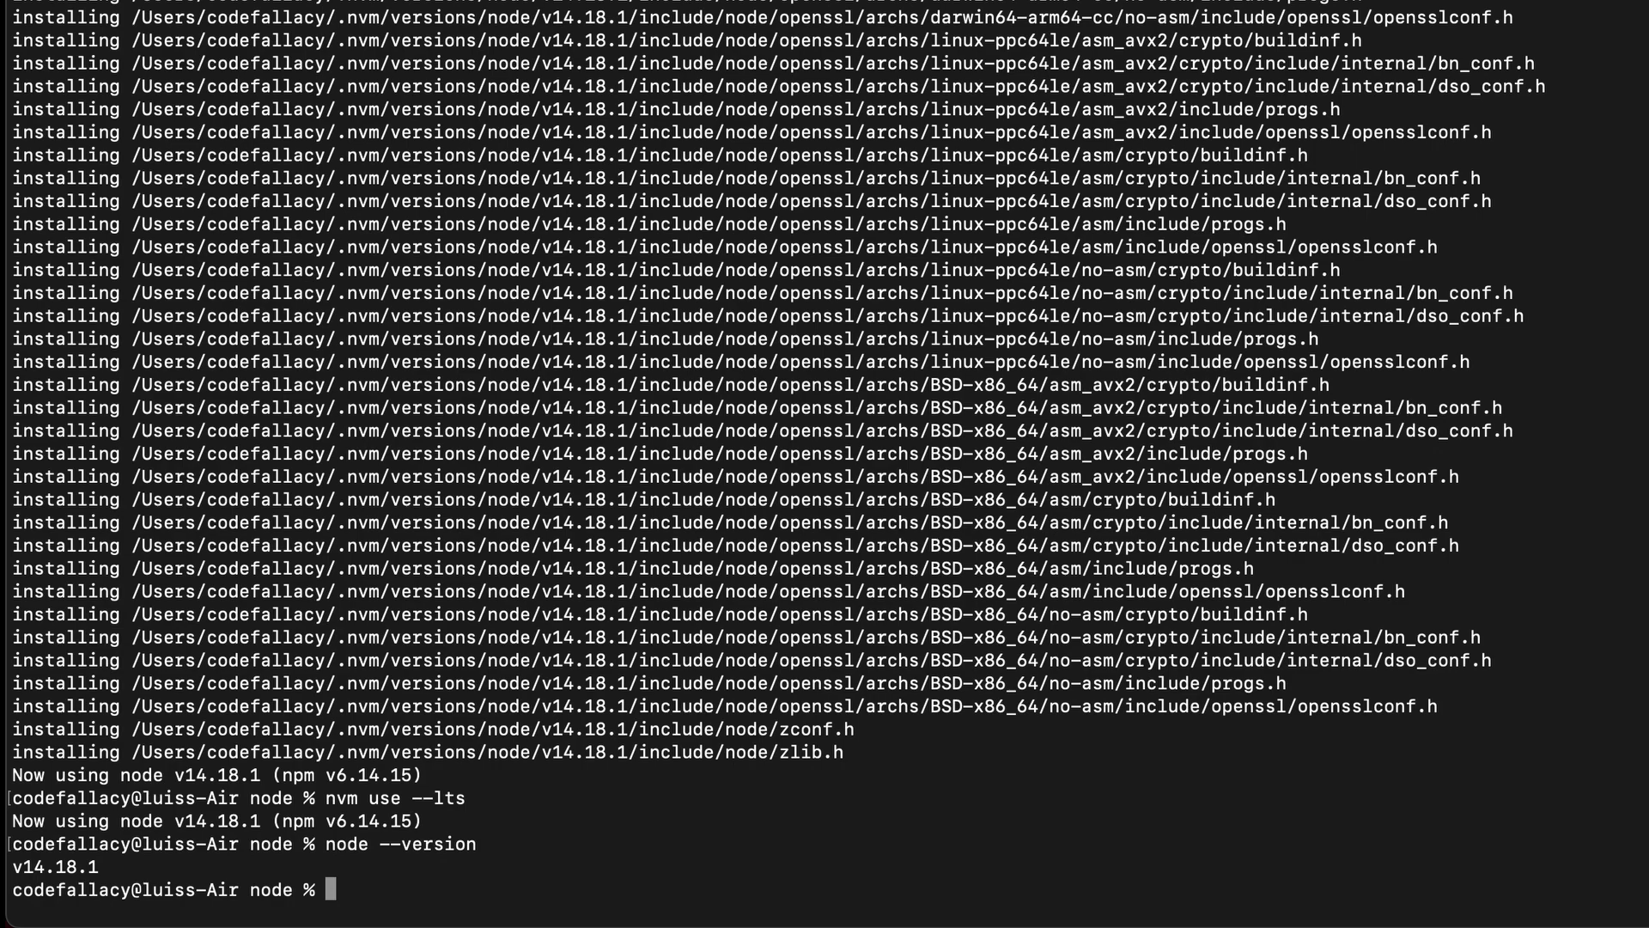
text(npm --version)
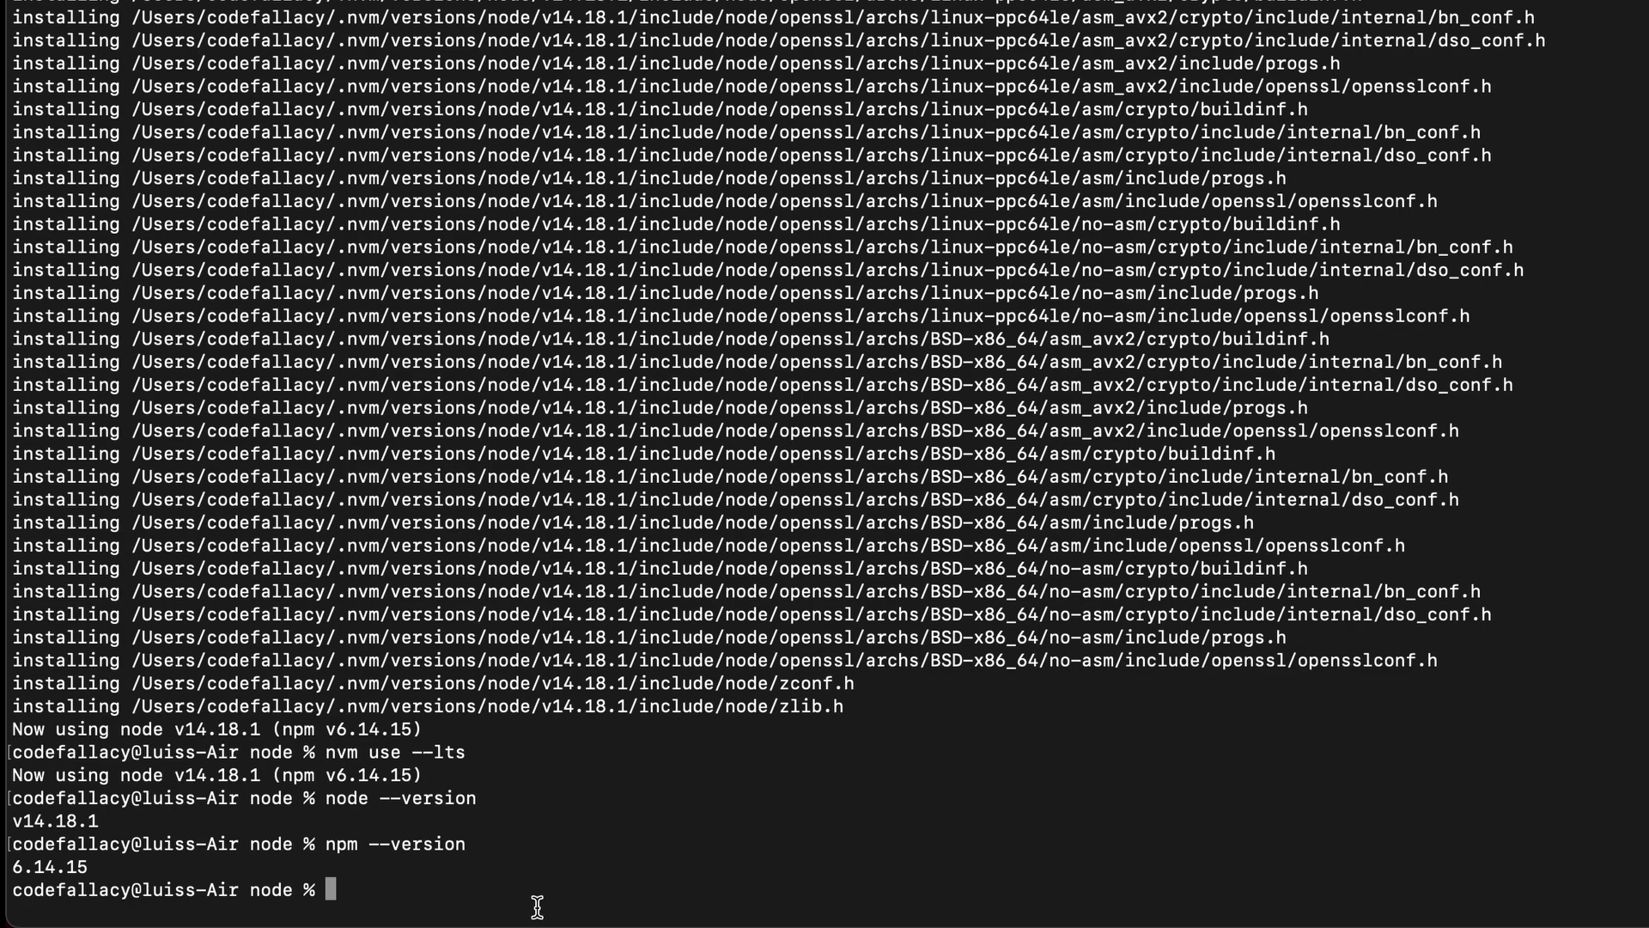
mouse_move(369, 868)
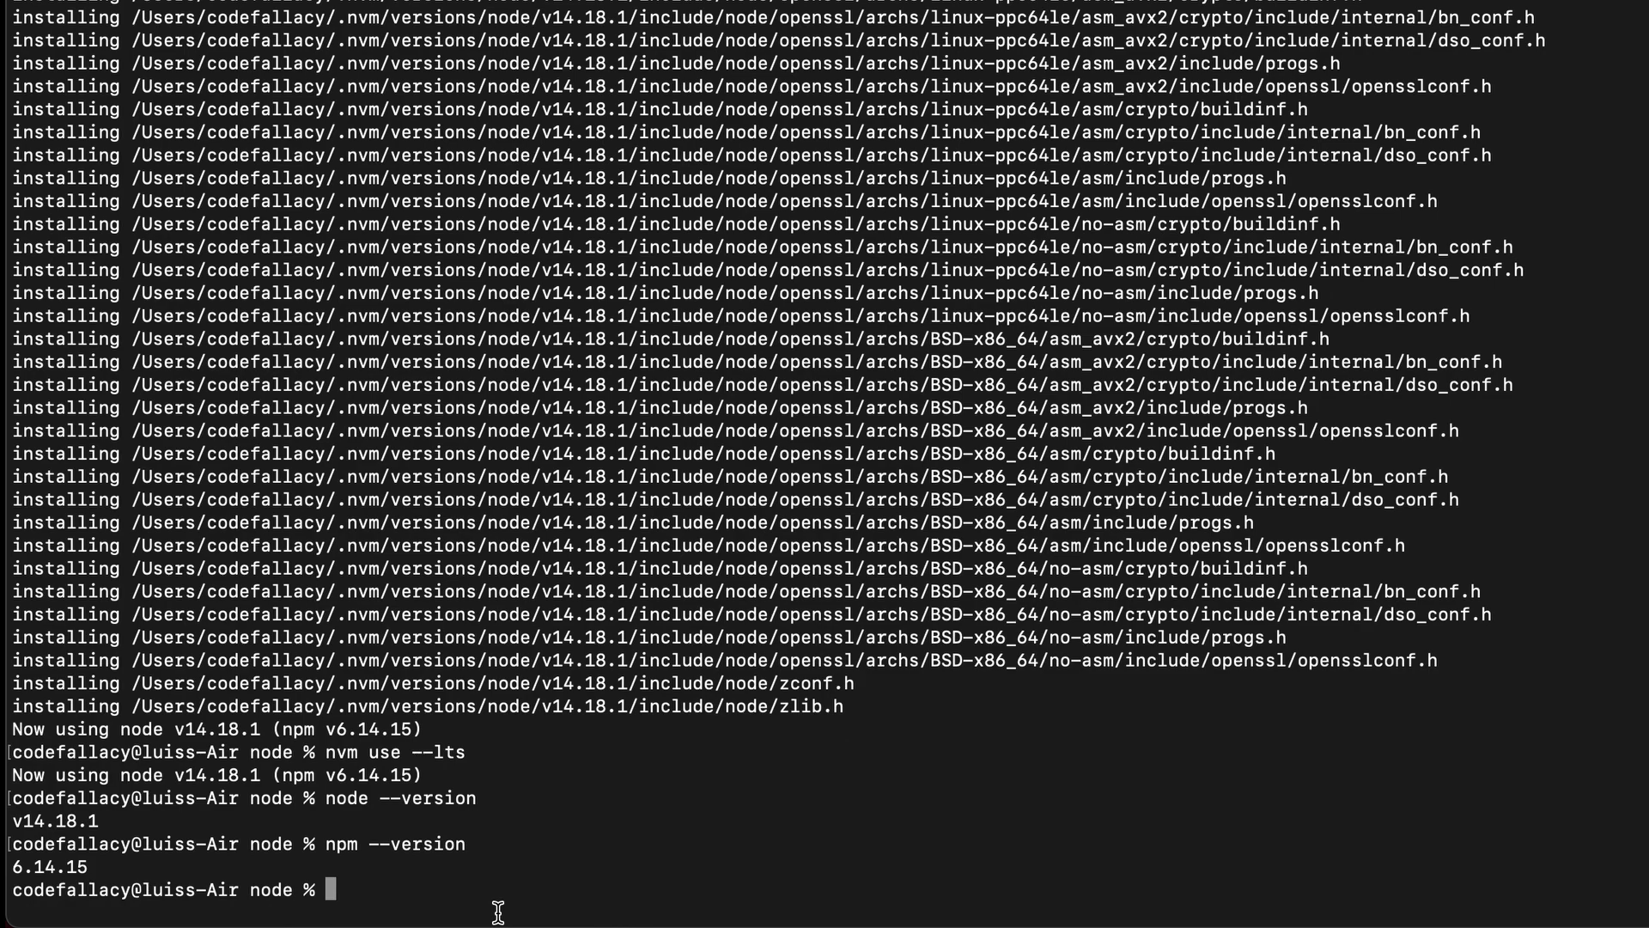
Switch to Node v16.11.1 with nvm use 16 and verify npm shows 8.0.0.
text(nv)
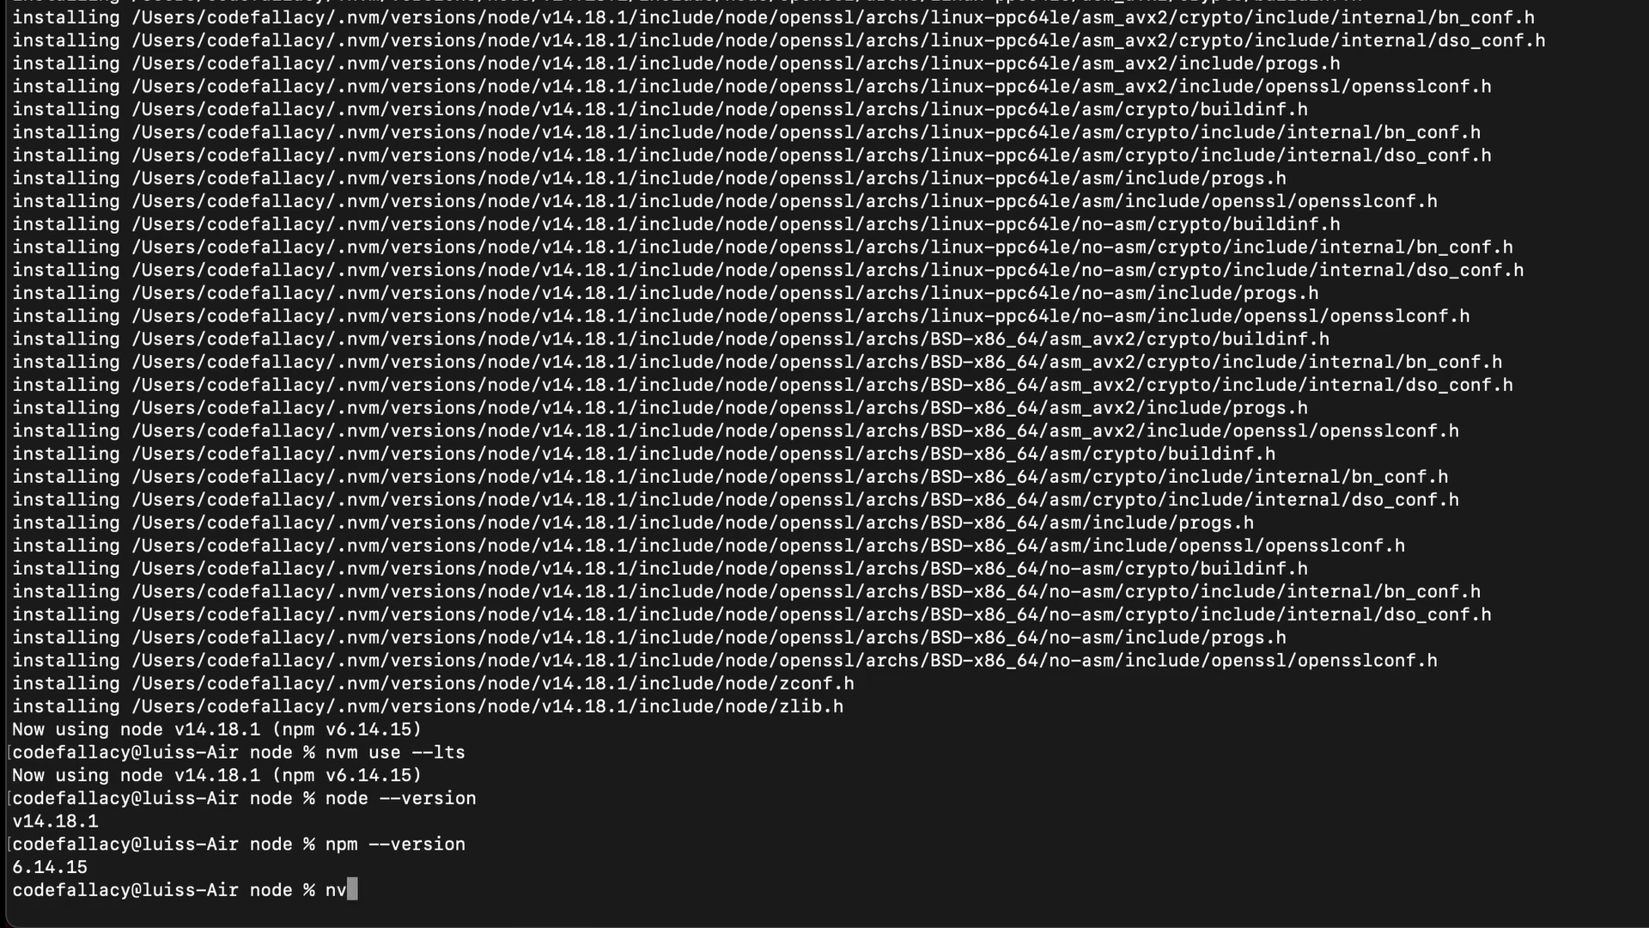
text(user)
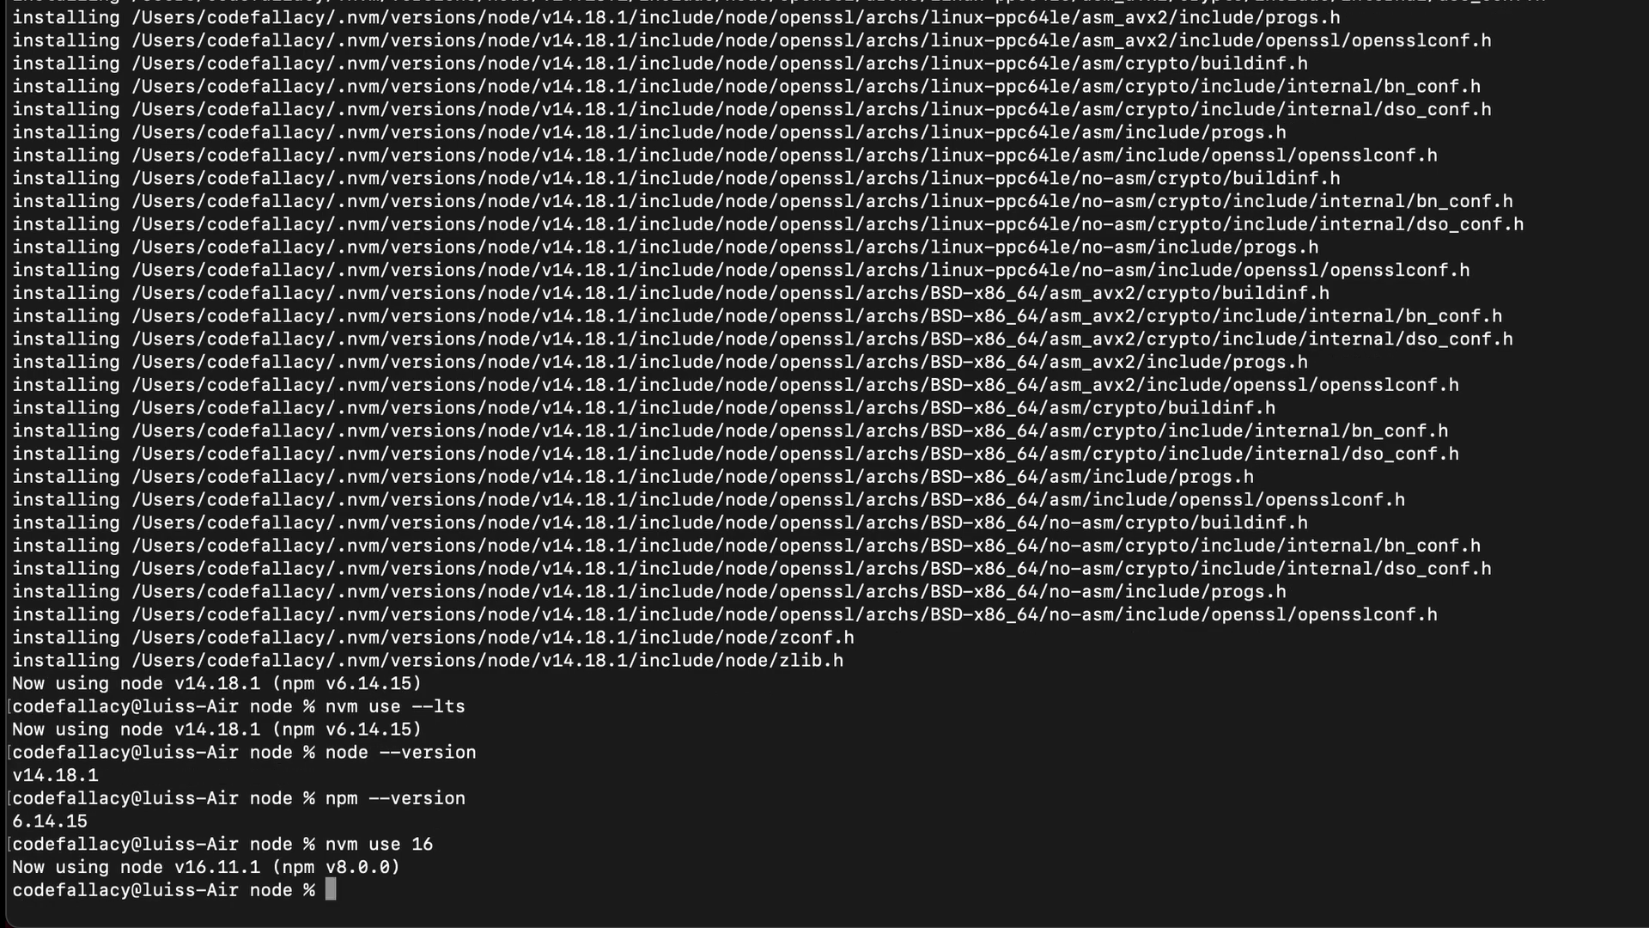
mouse_move(185, 870)
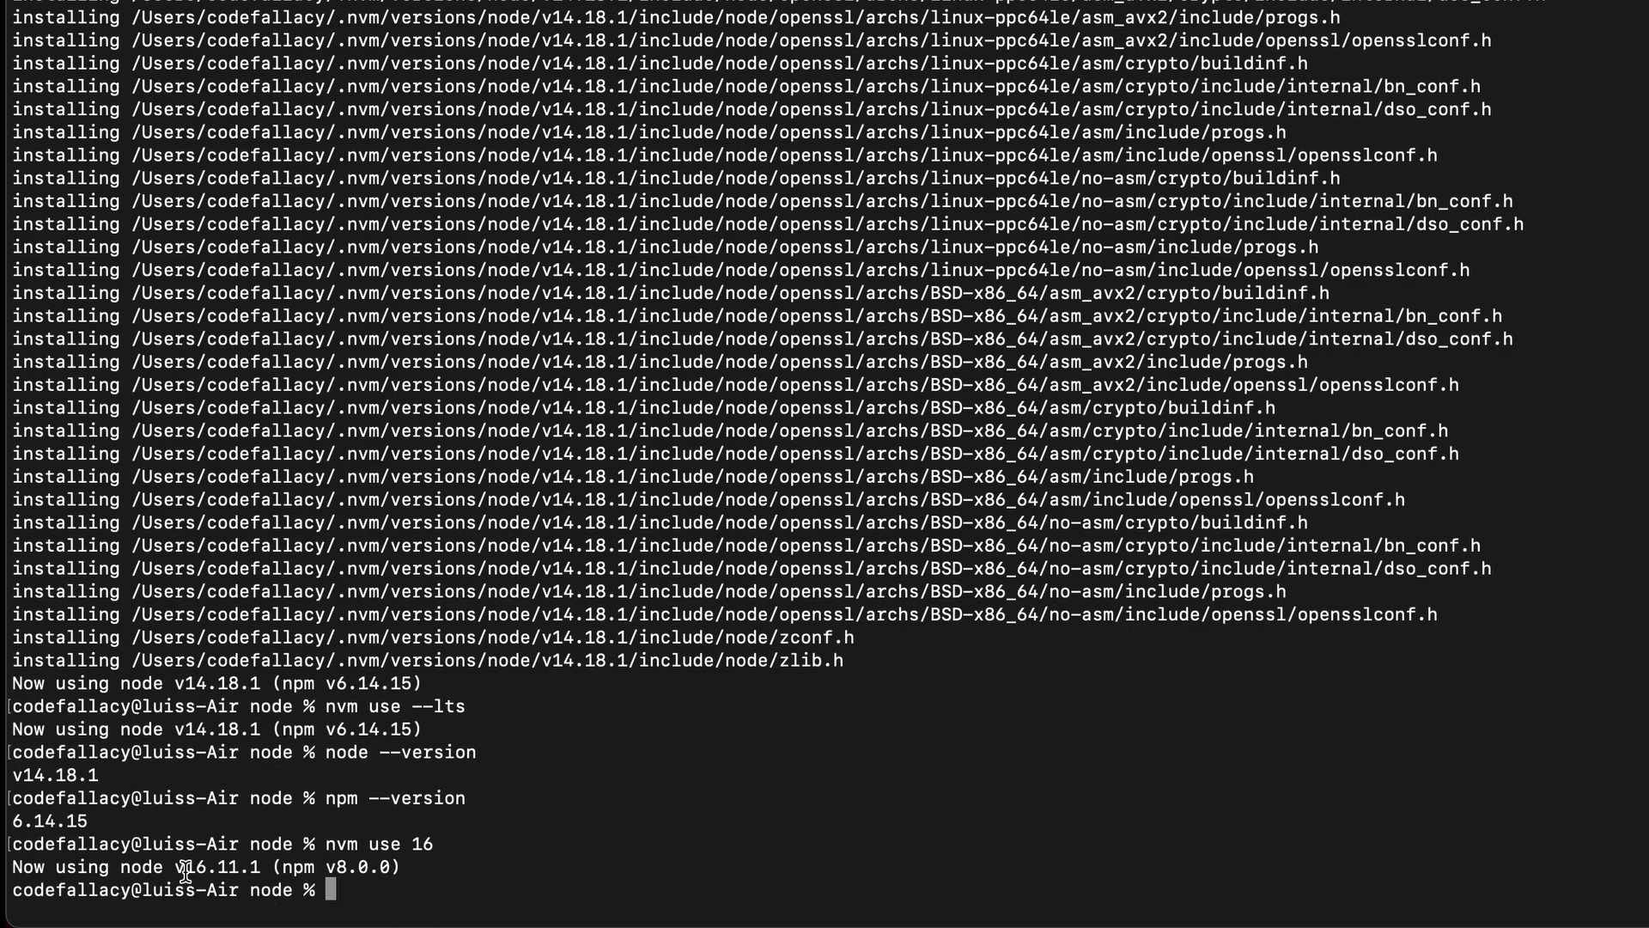
double_click(211, 867)
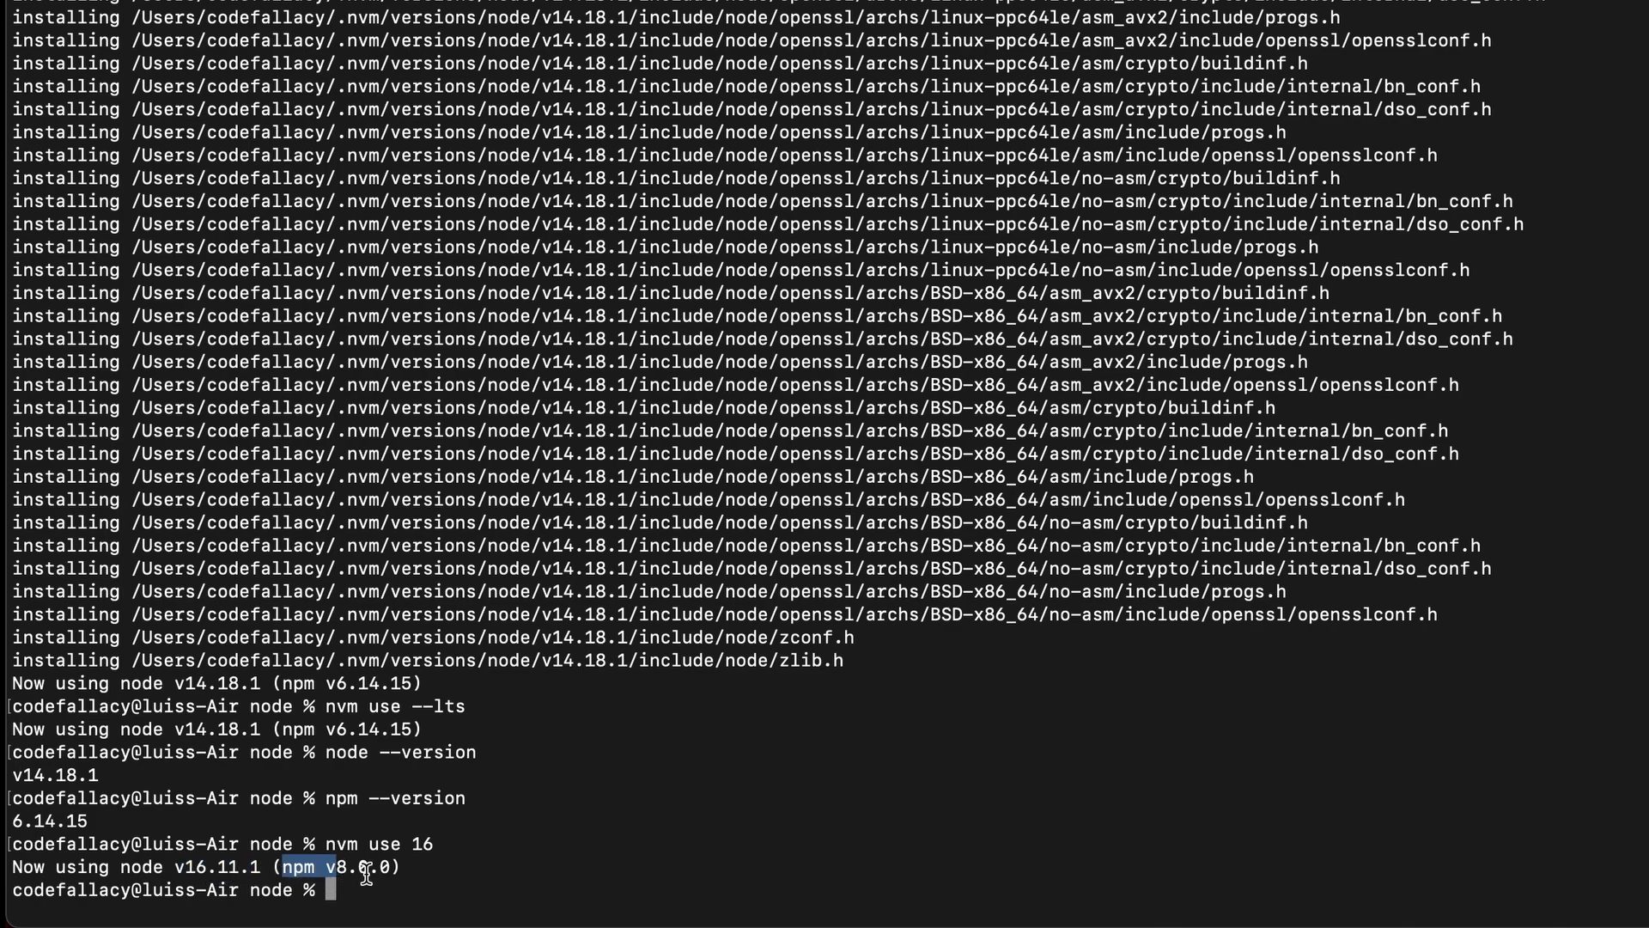
text(npm)
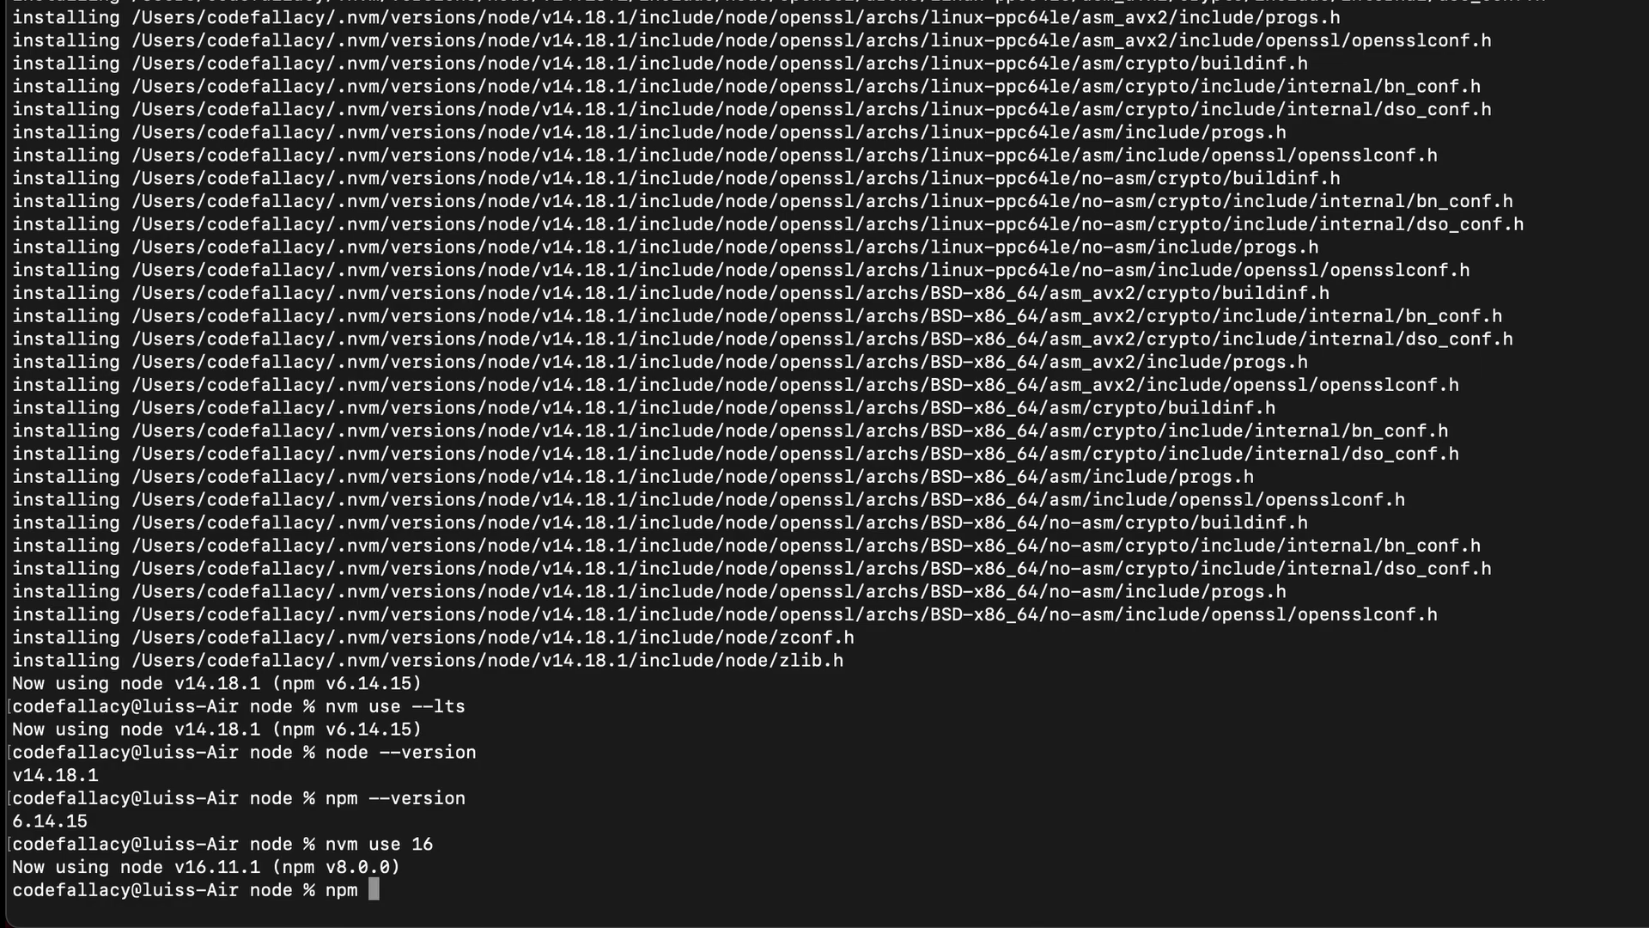
text(--version)
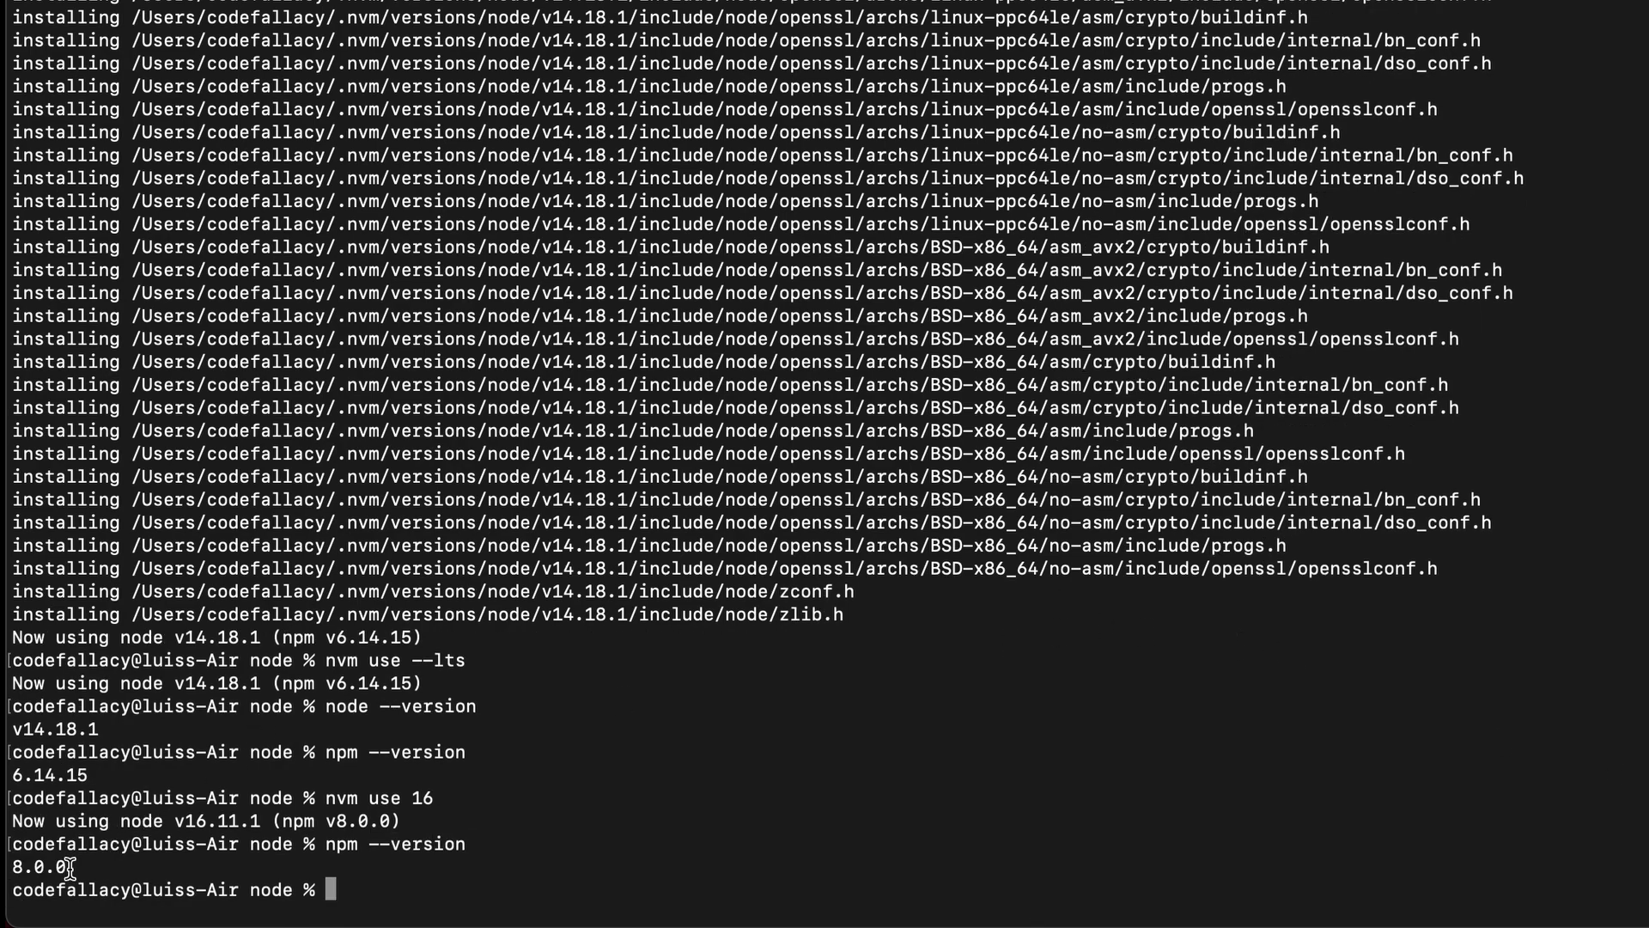
double_click(37, 866)
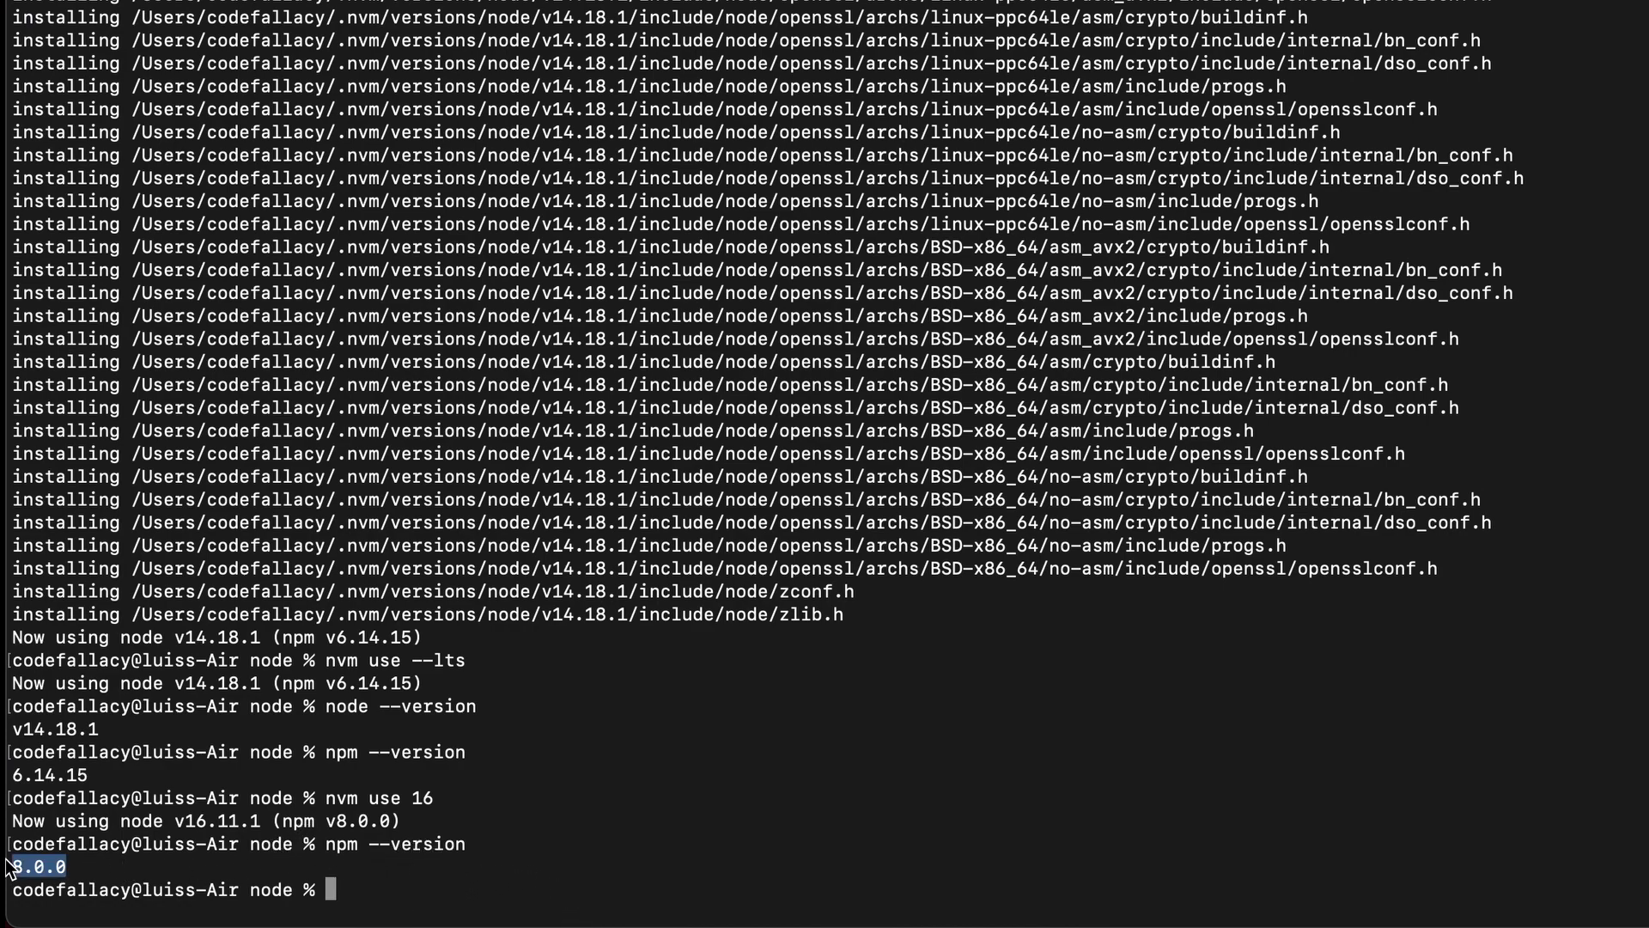
mouse_move(99, 882)
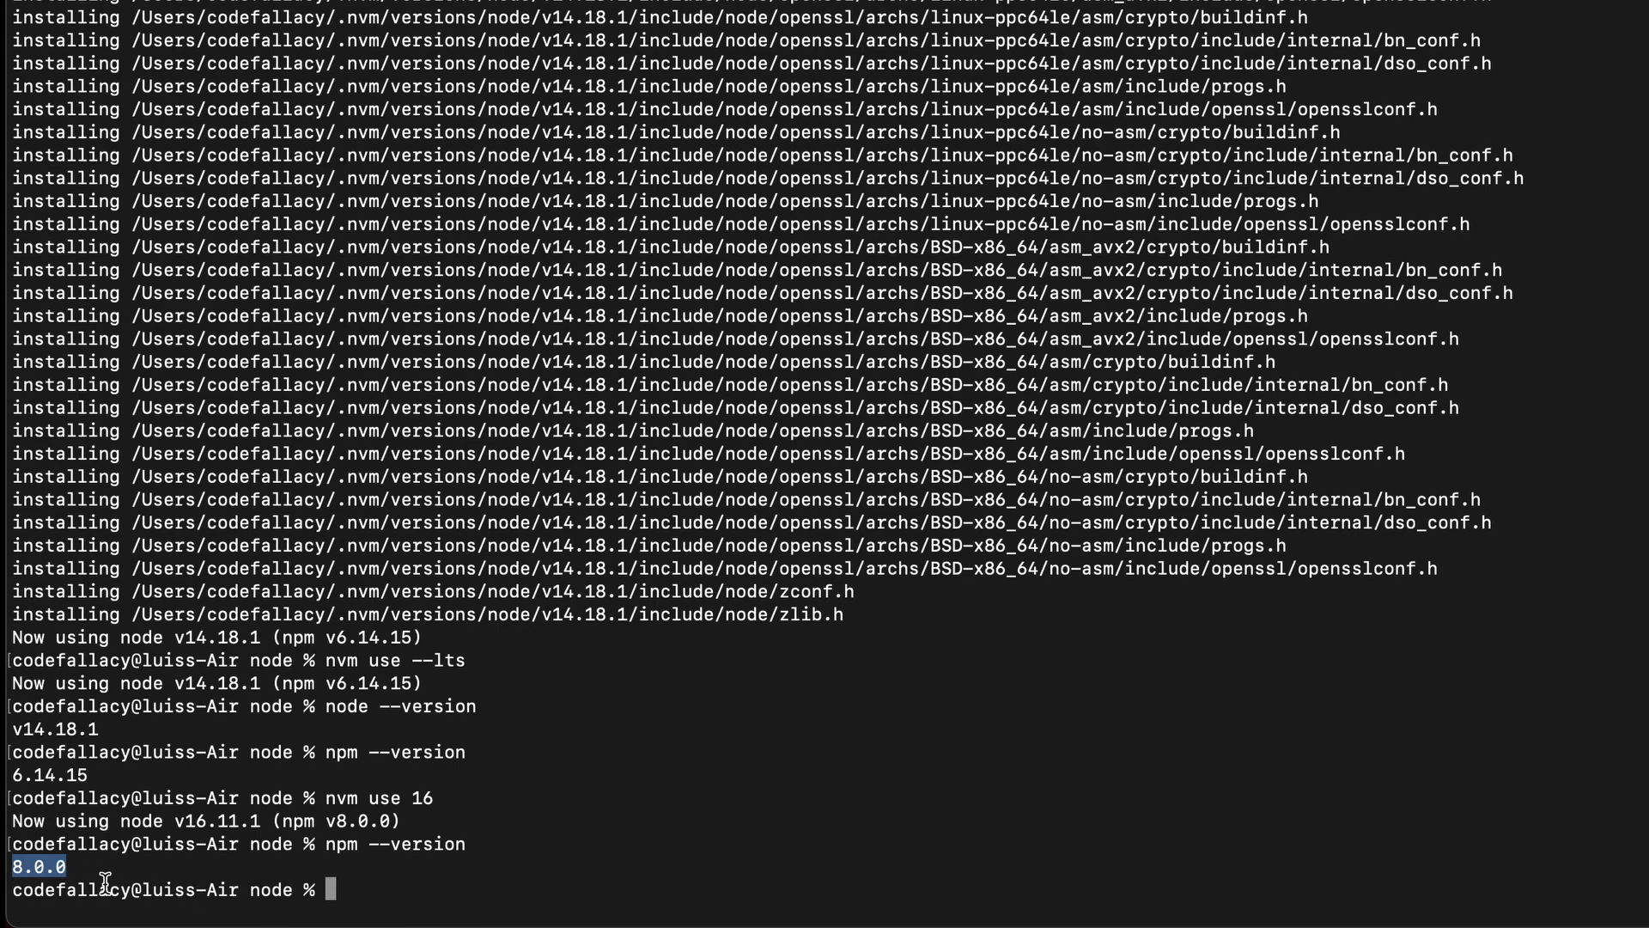
mouse_move(275, 837)
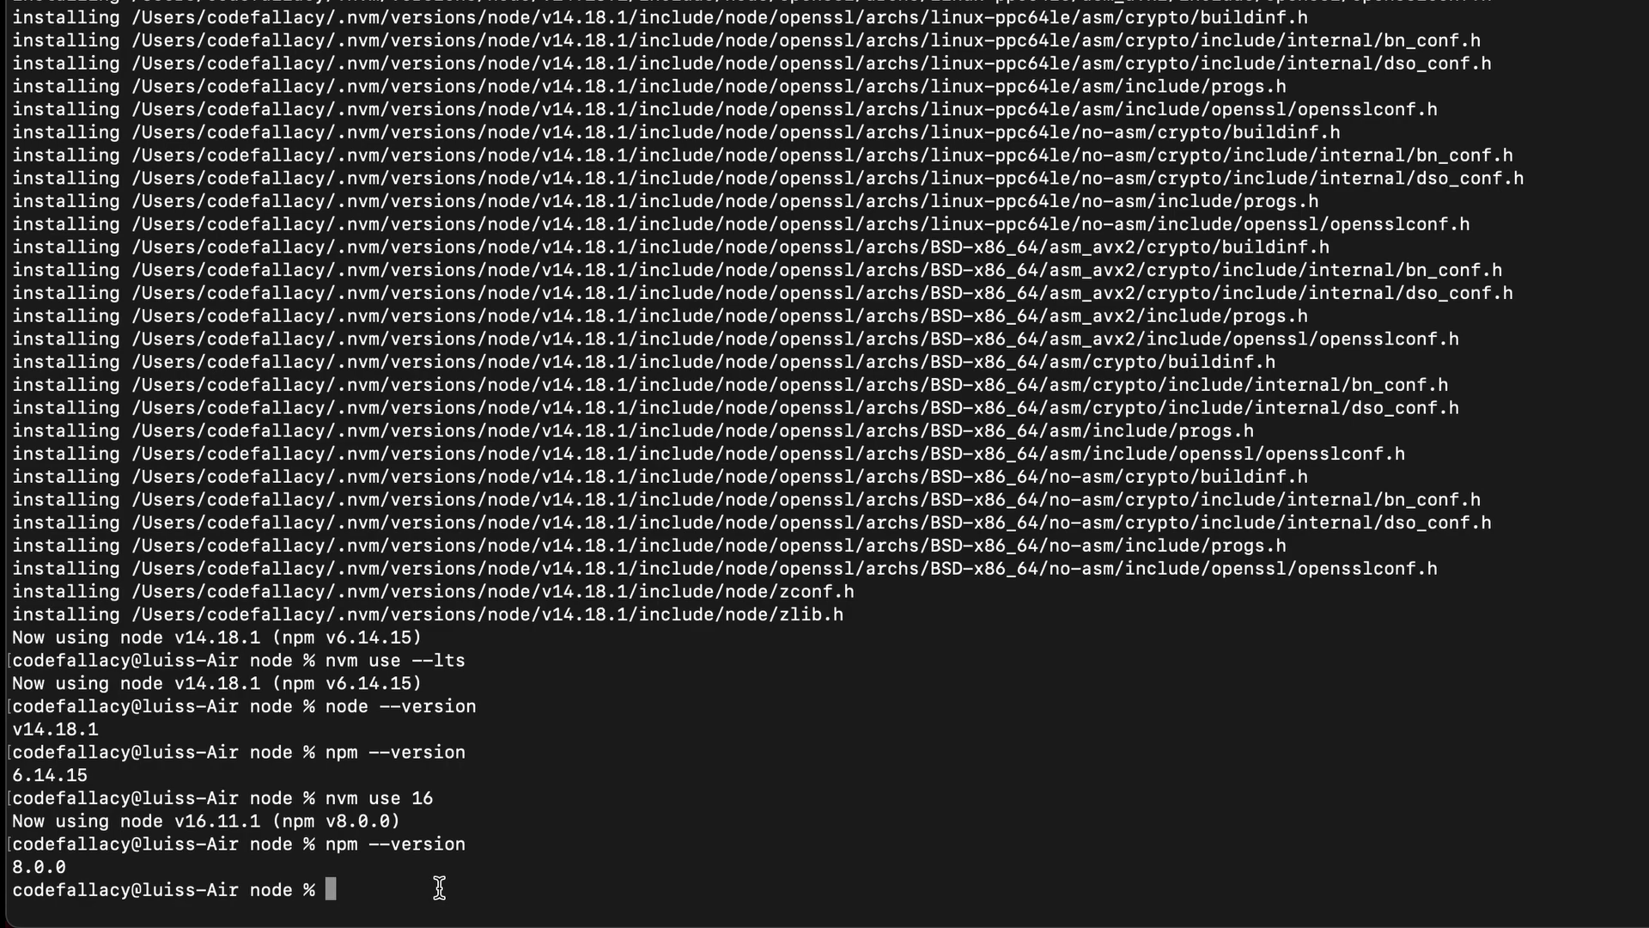
mouse_move(482, 870)
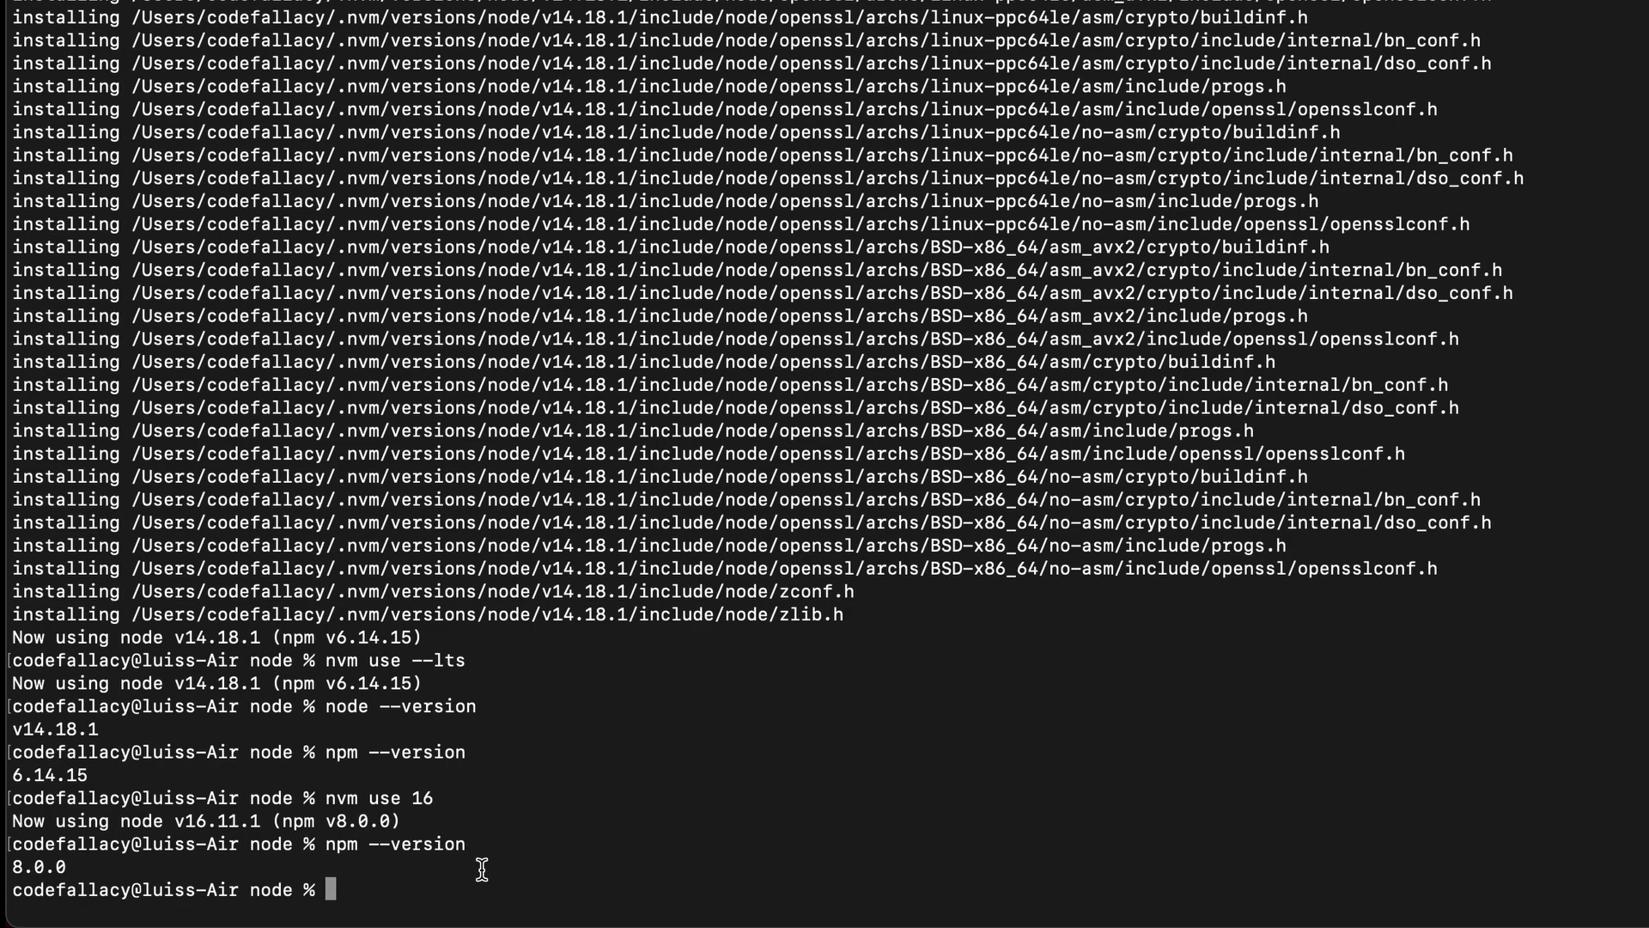
mouse_move(750, 702)
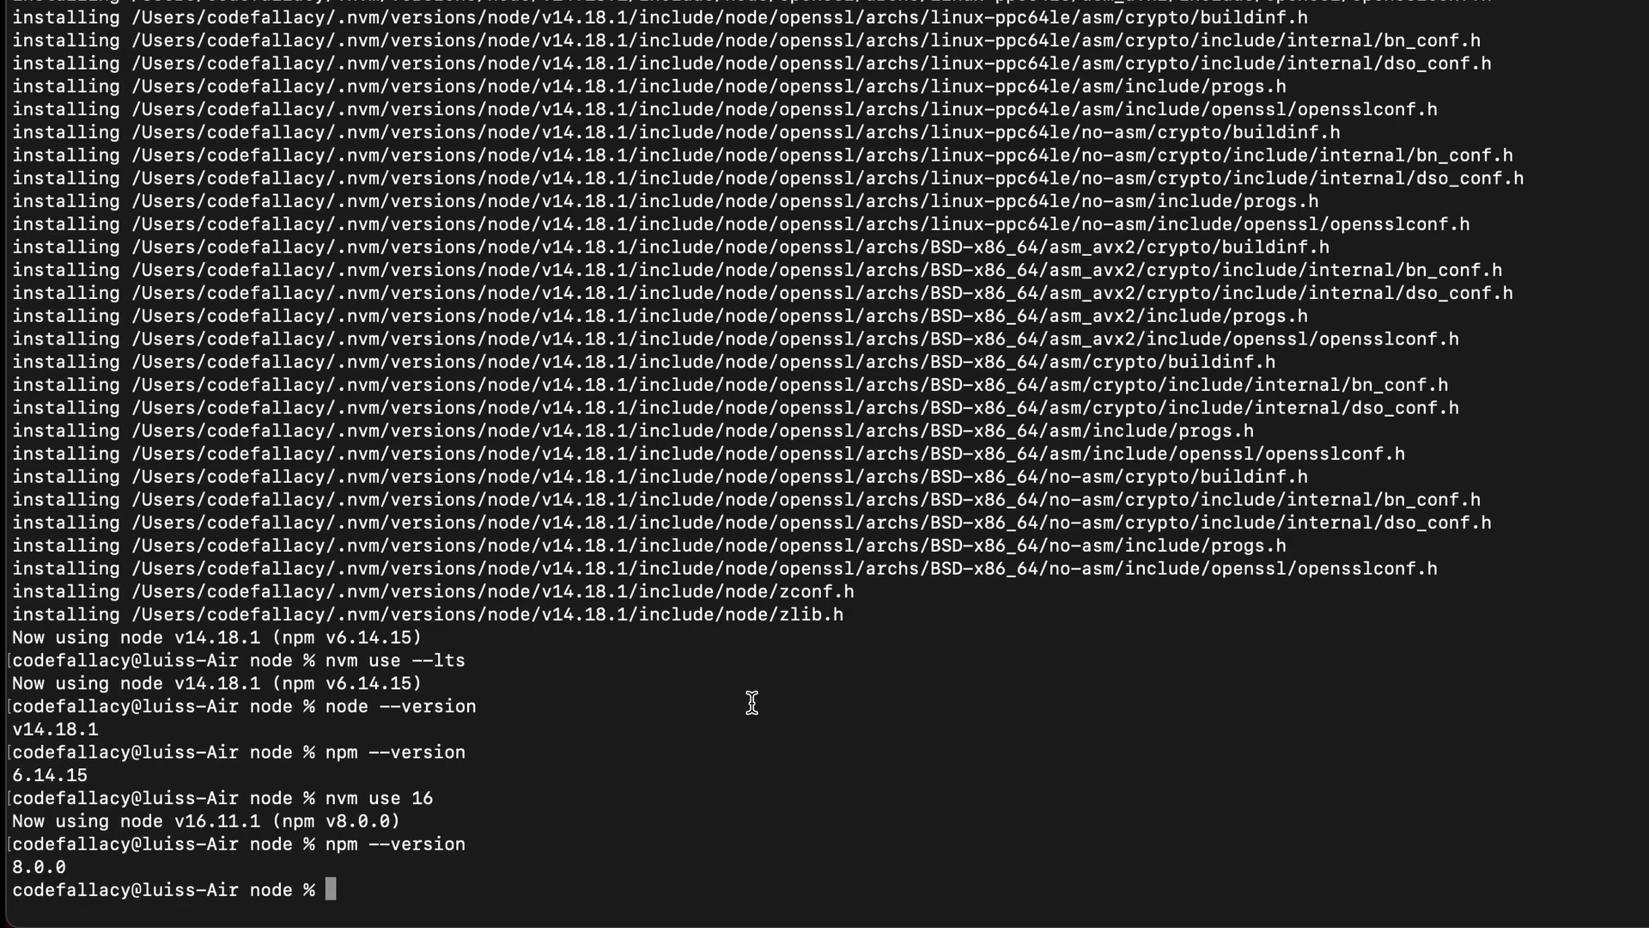
scroll(down, 3)
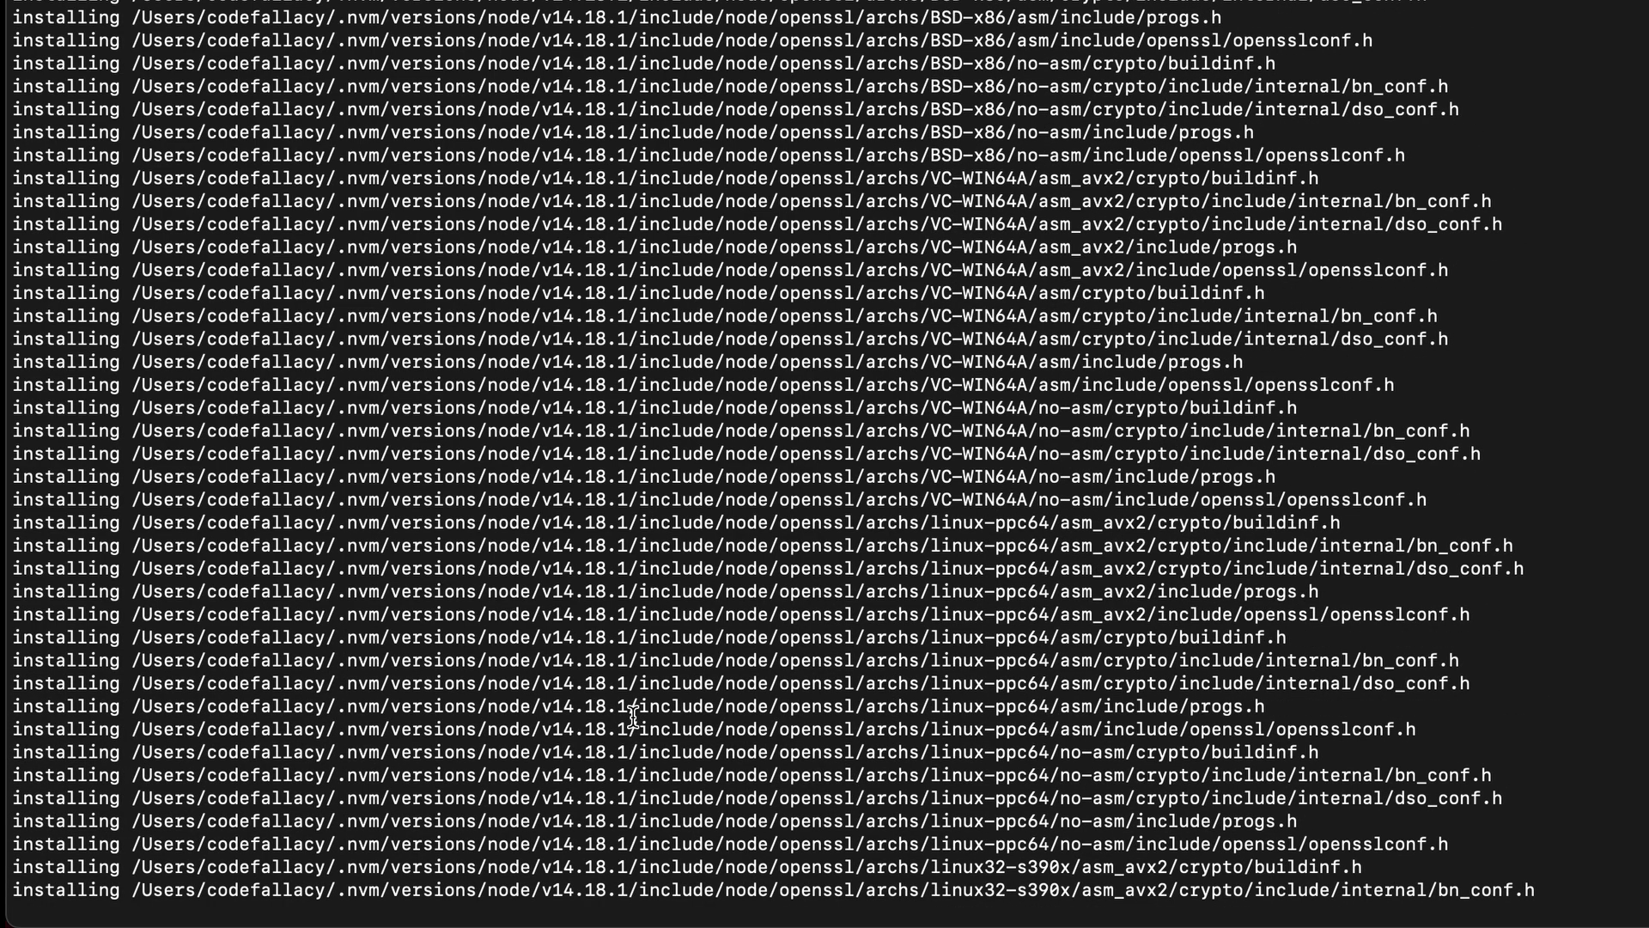
scroll(down, 3)
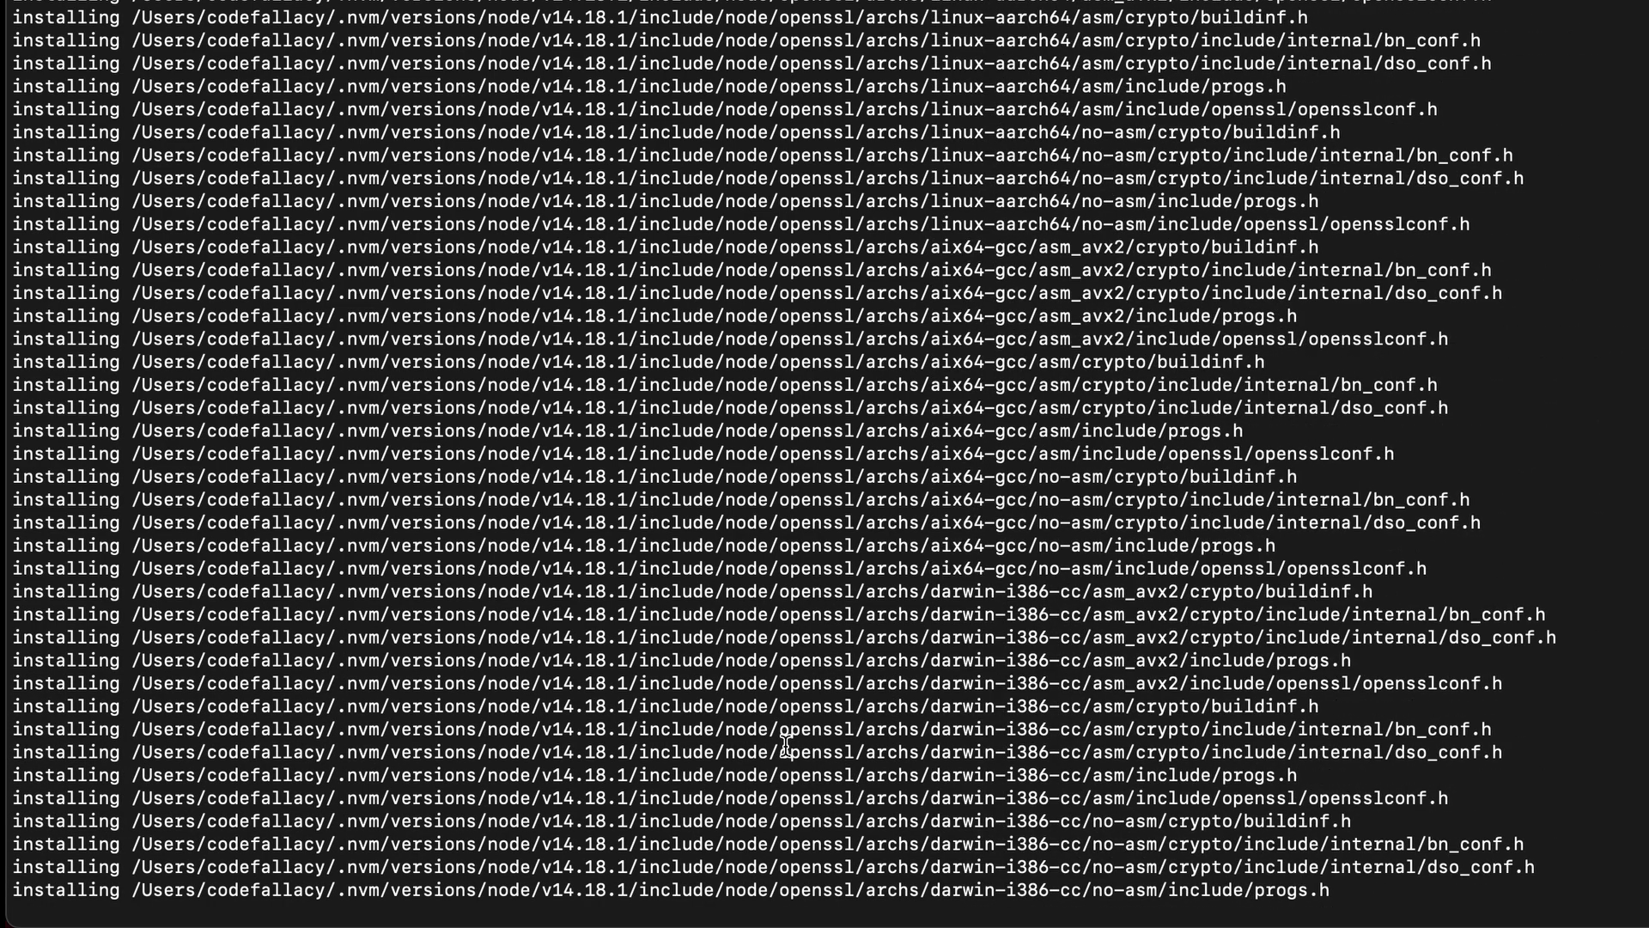
scroll(down, 3)
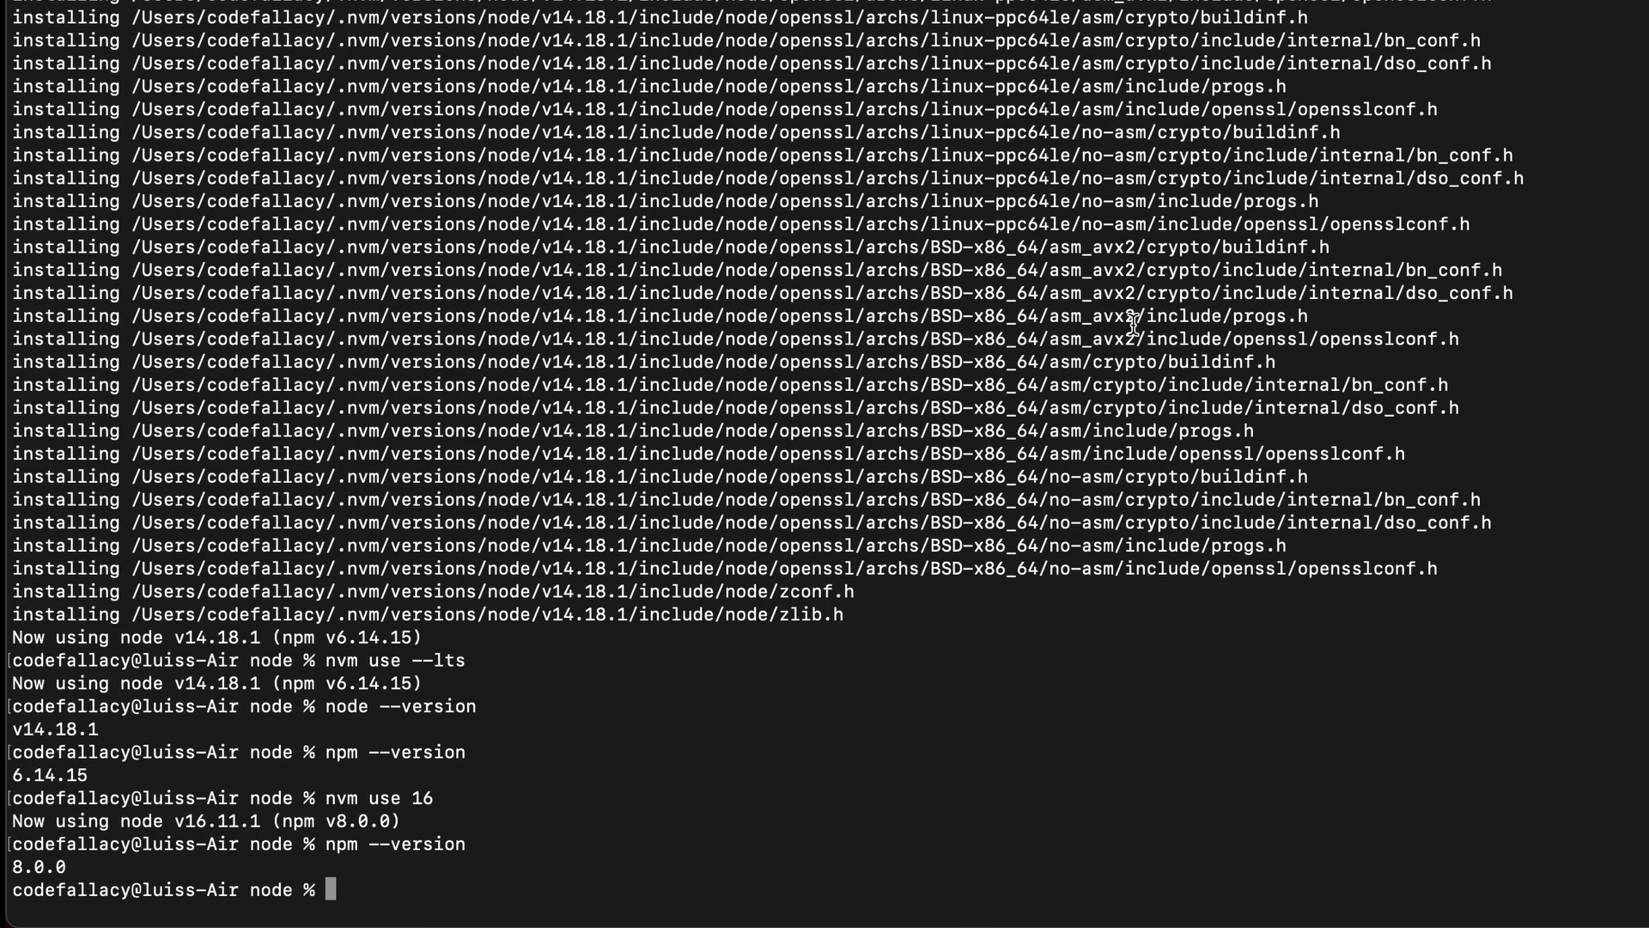
mouse_move(892, 536)
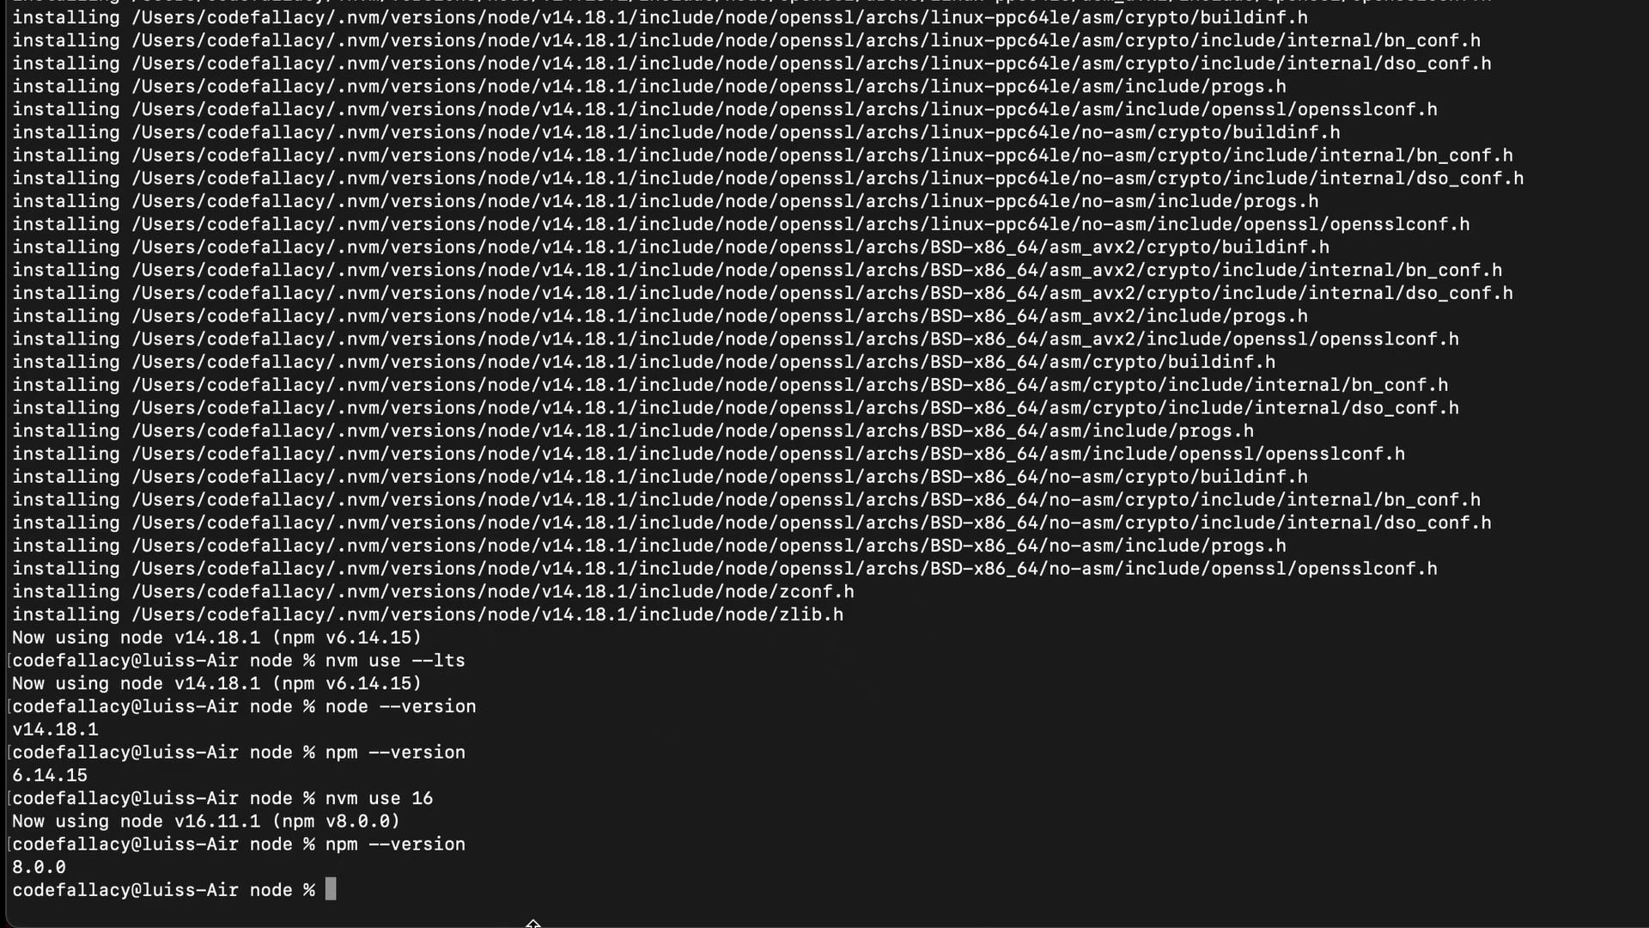
mouse_move(367, 854)
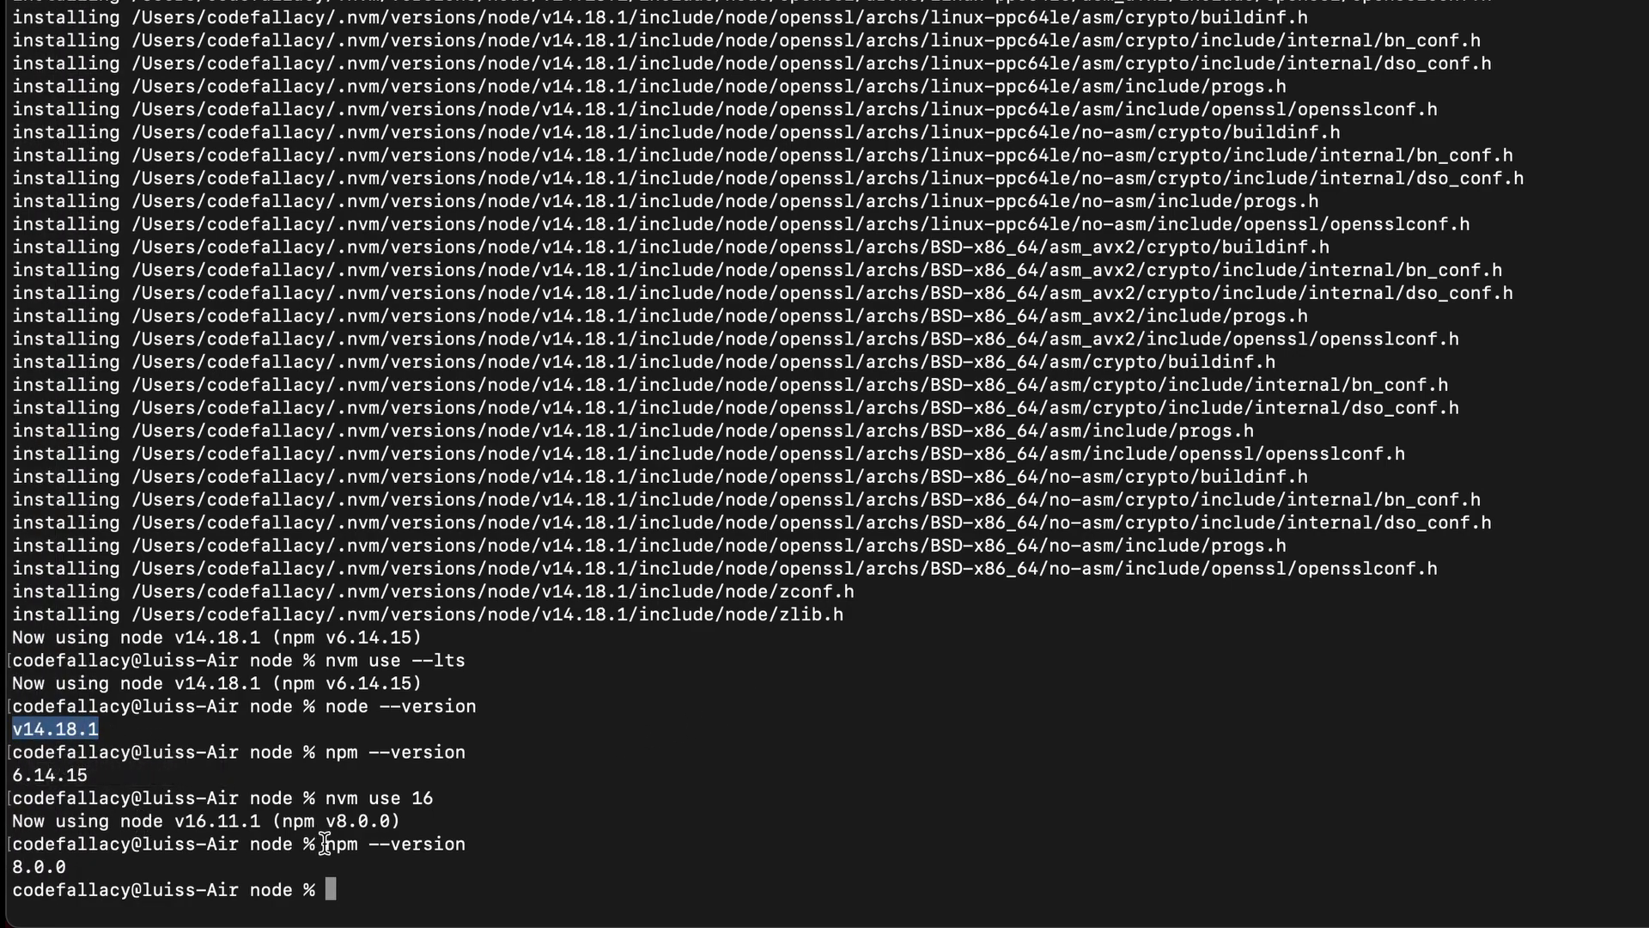
mouse_move(169, 797)
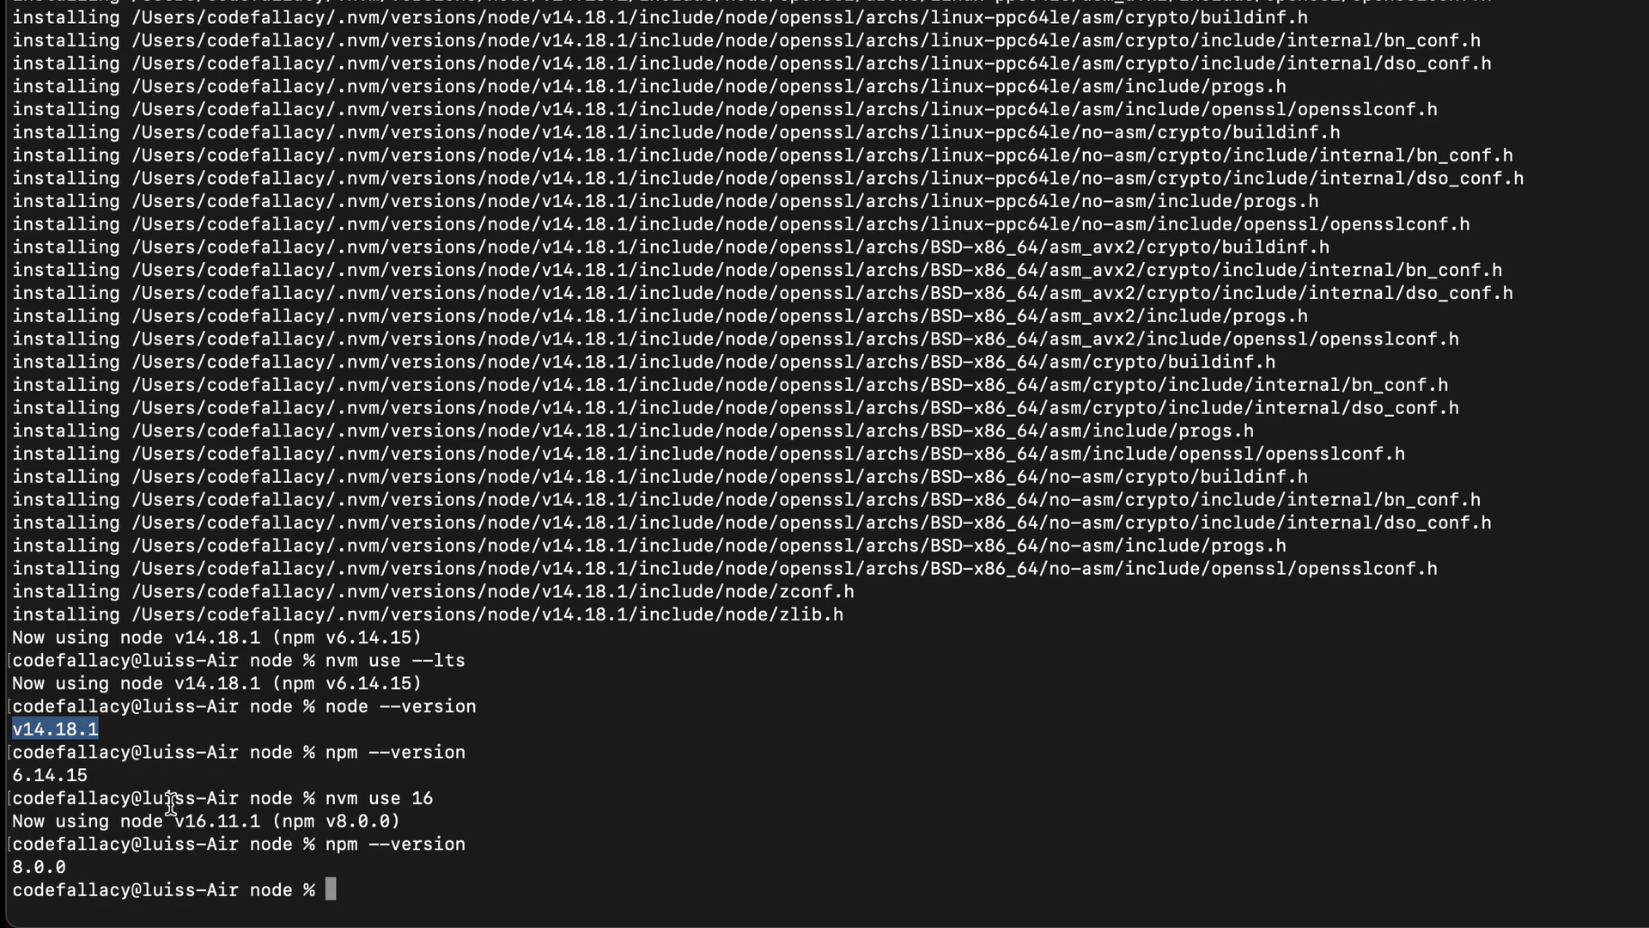
mouse_move(410, 784)
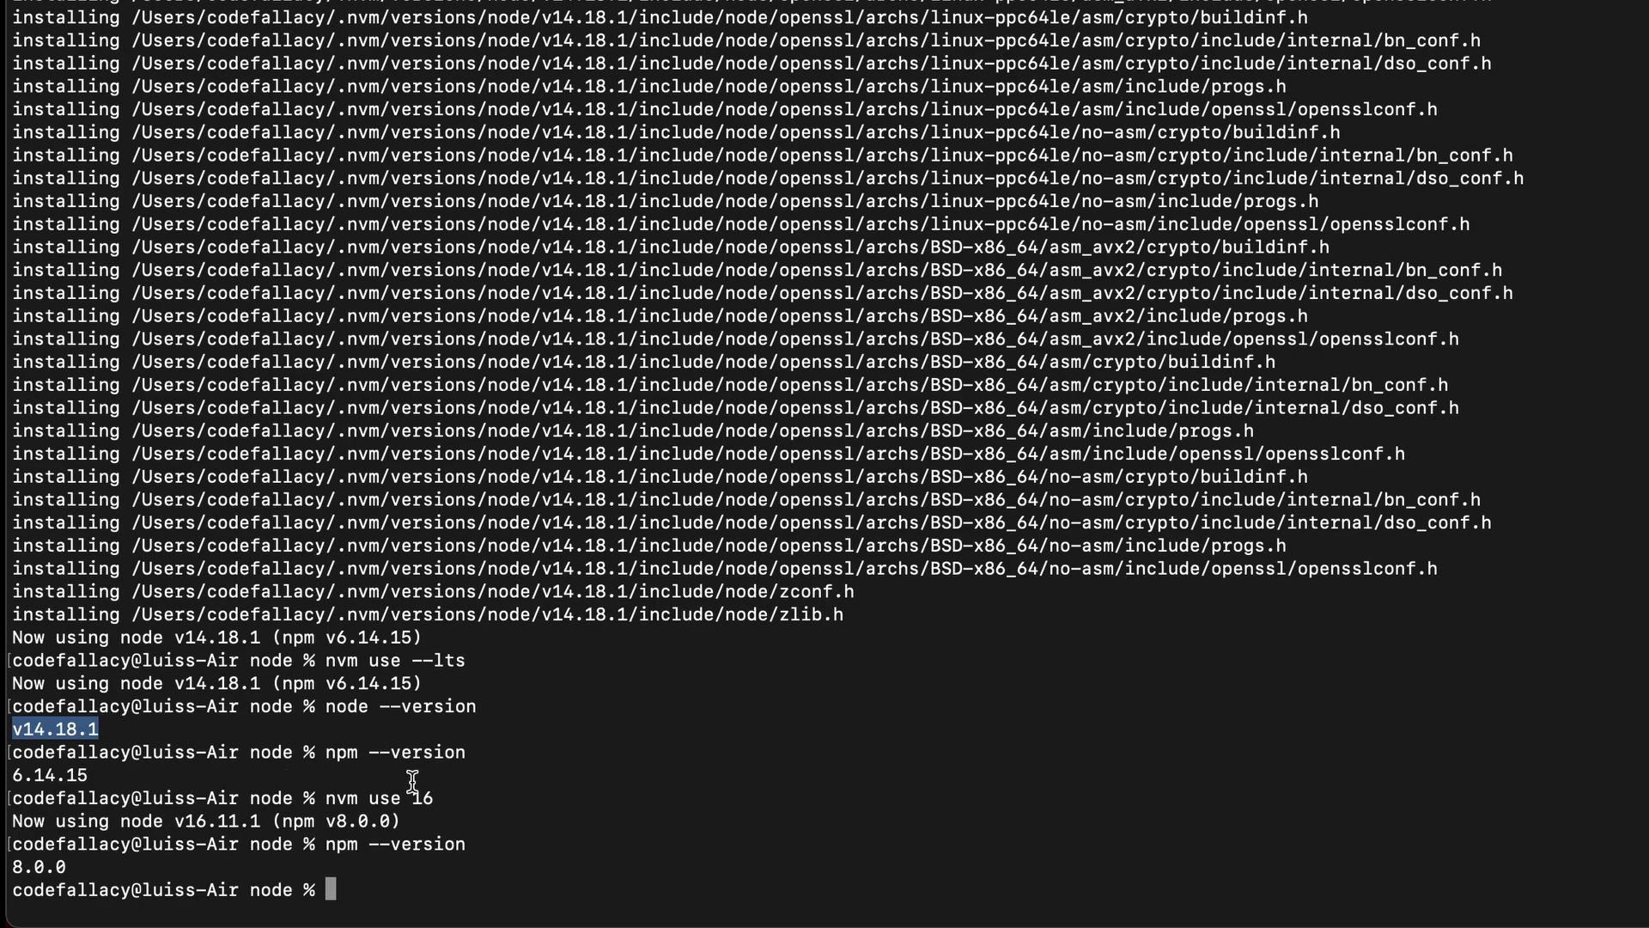